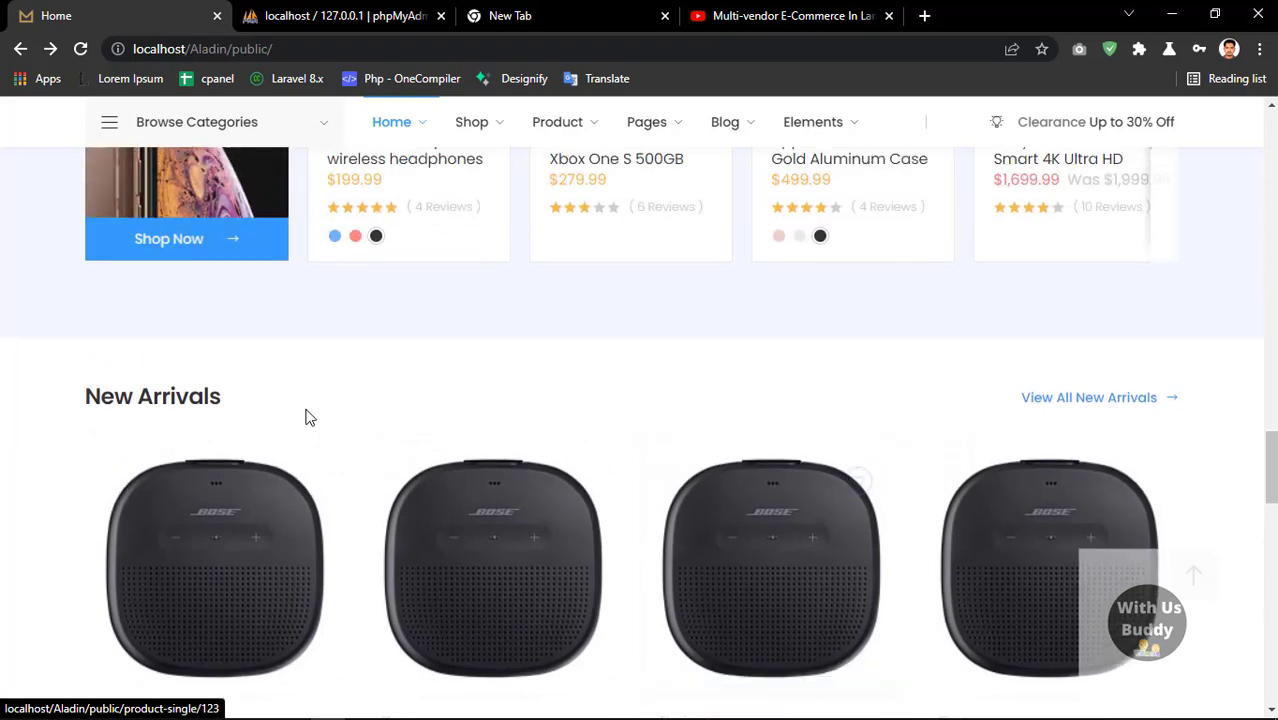
Browse the store's new arrival products and return to the home page.
{"action": "left_click", "coordinate": [1088, 396]}
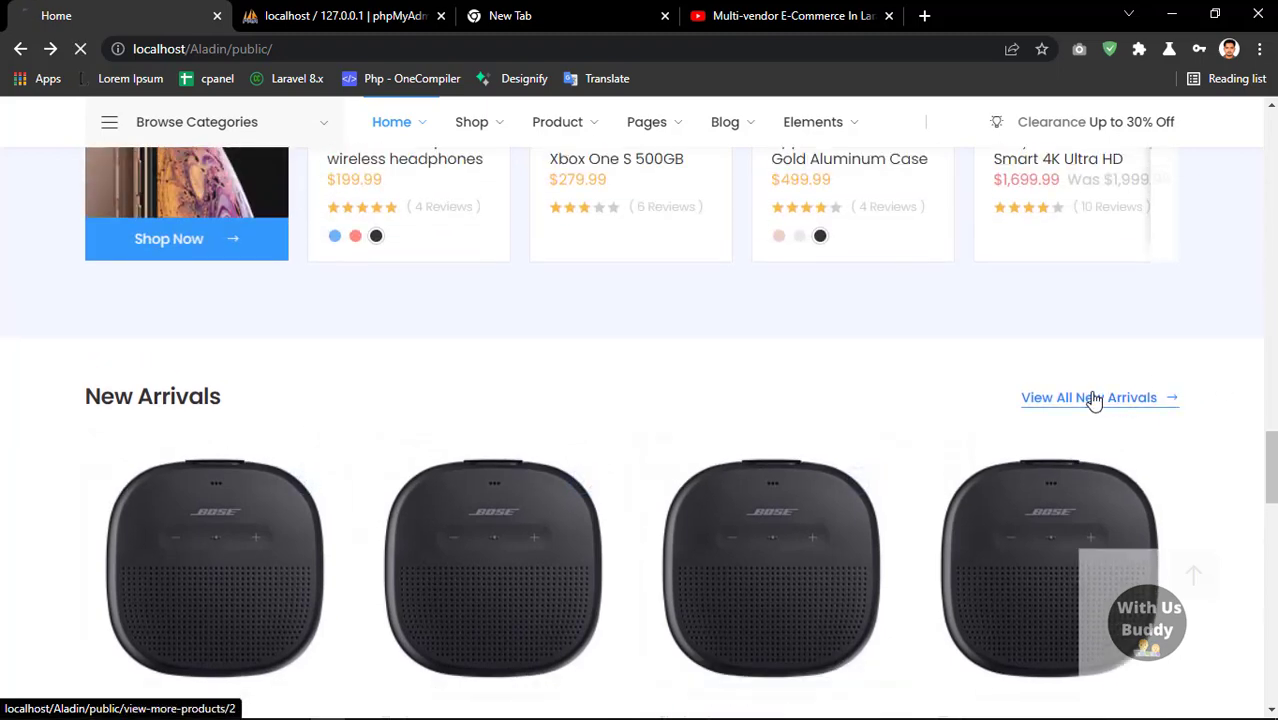
{"action": "left_click", "coordinate": [1088, 396]}
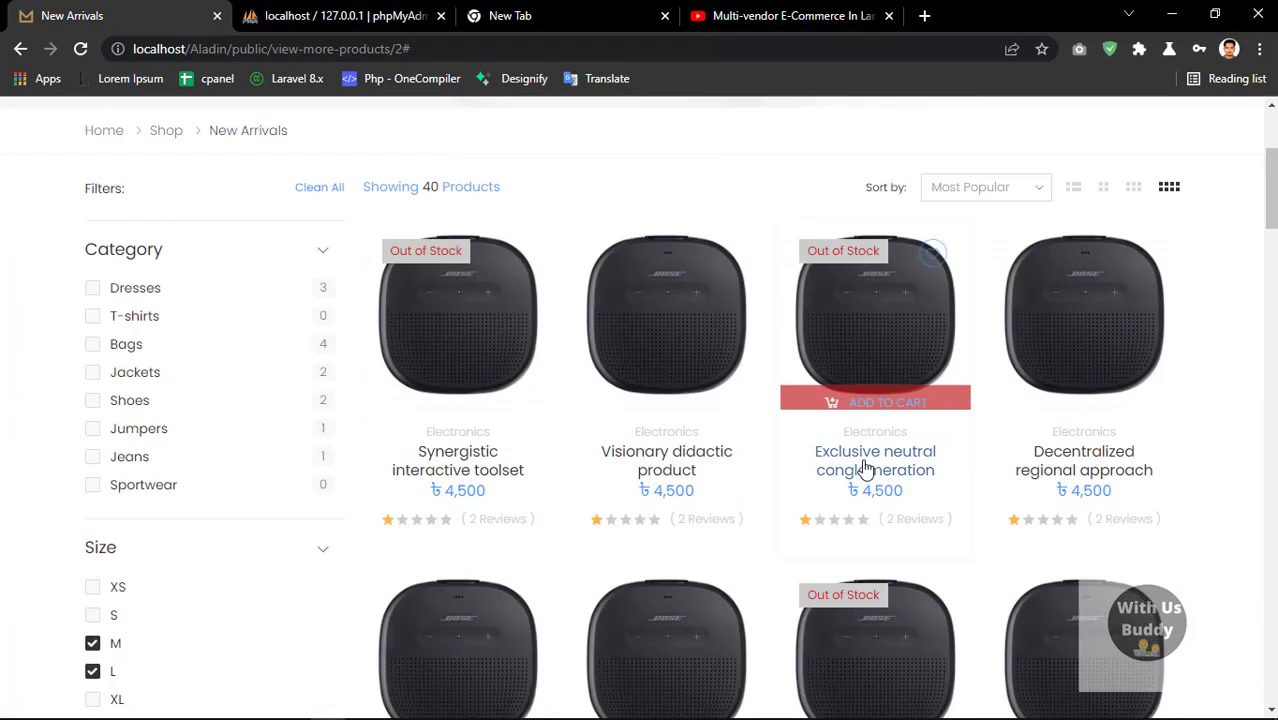
{"action": "mouse_move", "coordinate": [876, 400]}
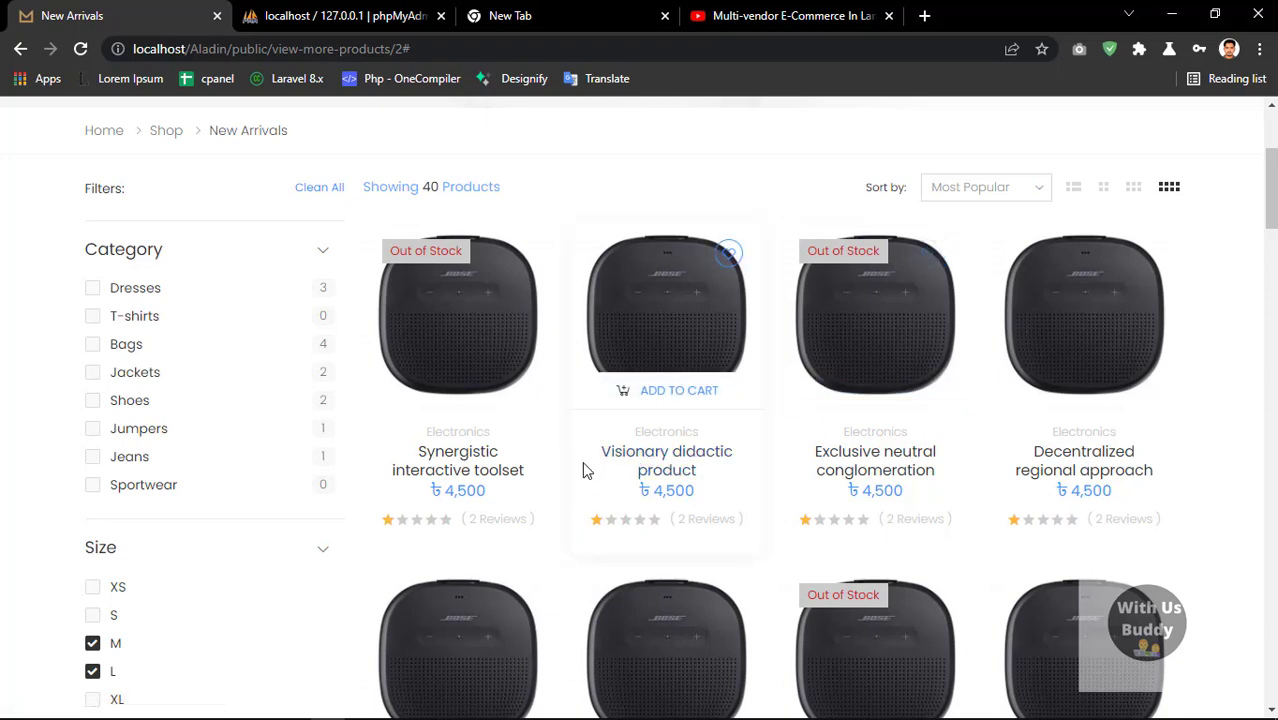
{"action": "mouse_move", "coordinate": [428, 176]}
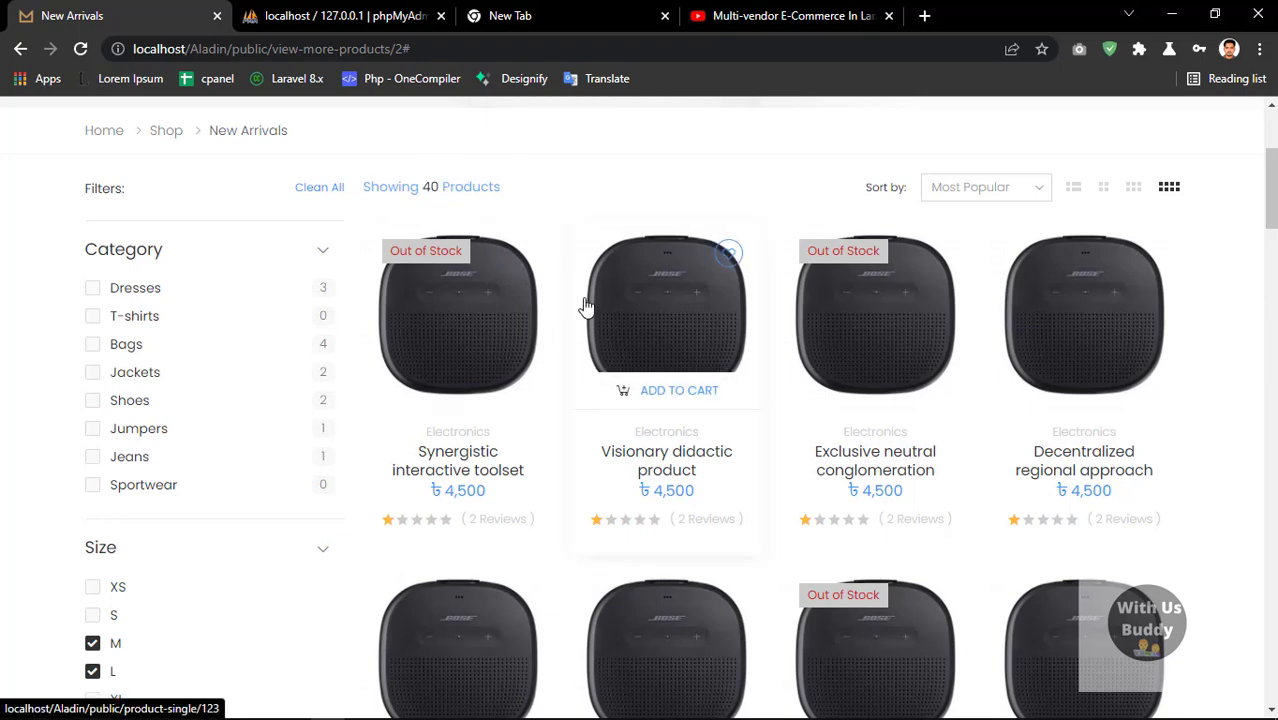
{"action": "mouse_move", "coordinate": [666, 460]}
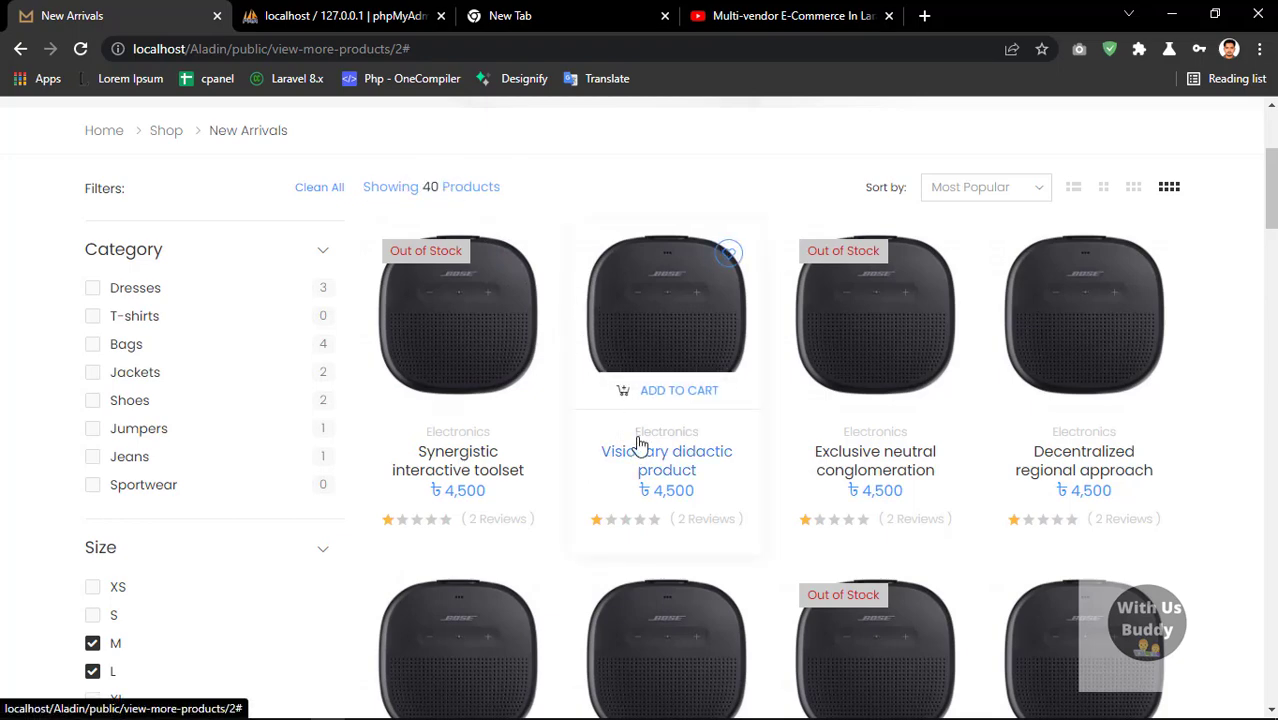
{"action": "left_click", "coordinate": [20, 48]}
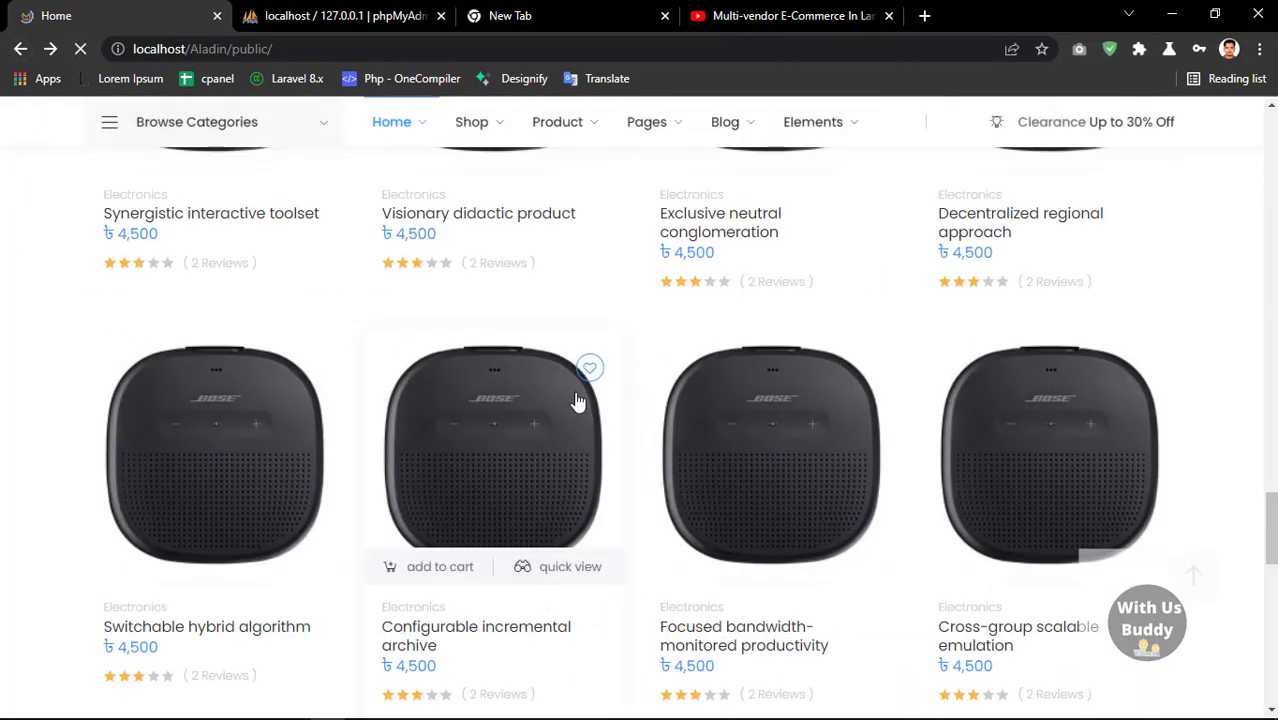
{"action": "scroll", "scroll_direction": "up", "scroll_amount": 3}
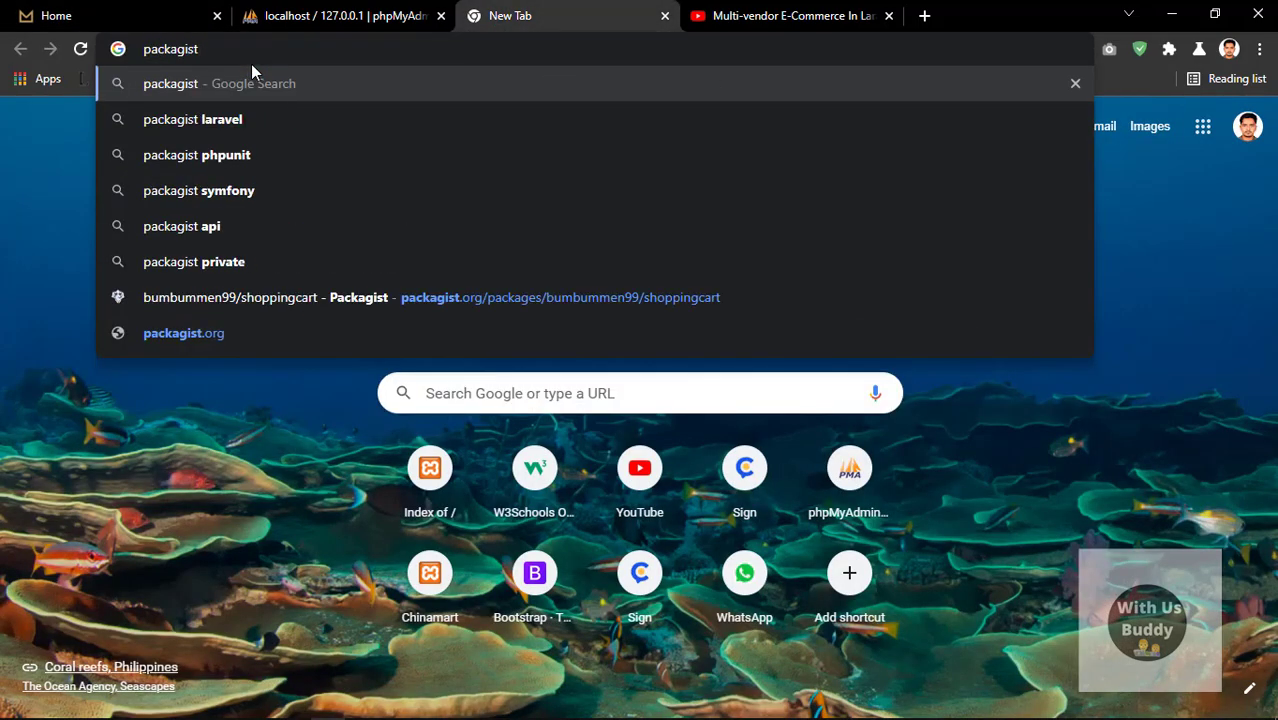
Search Packagist for 'laravel shopping cart' and review the shoppingcart package results.
{"action": "left_click", "coordinate": [184, 332]}
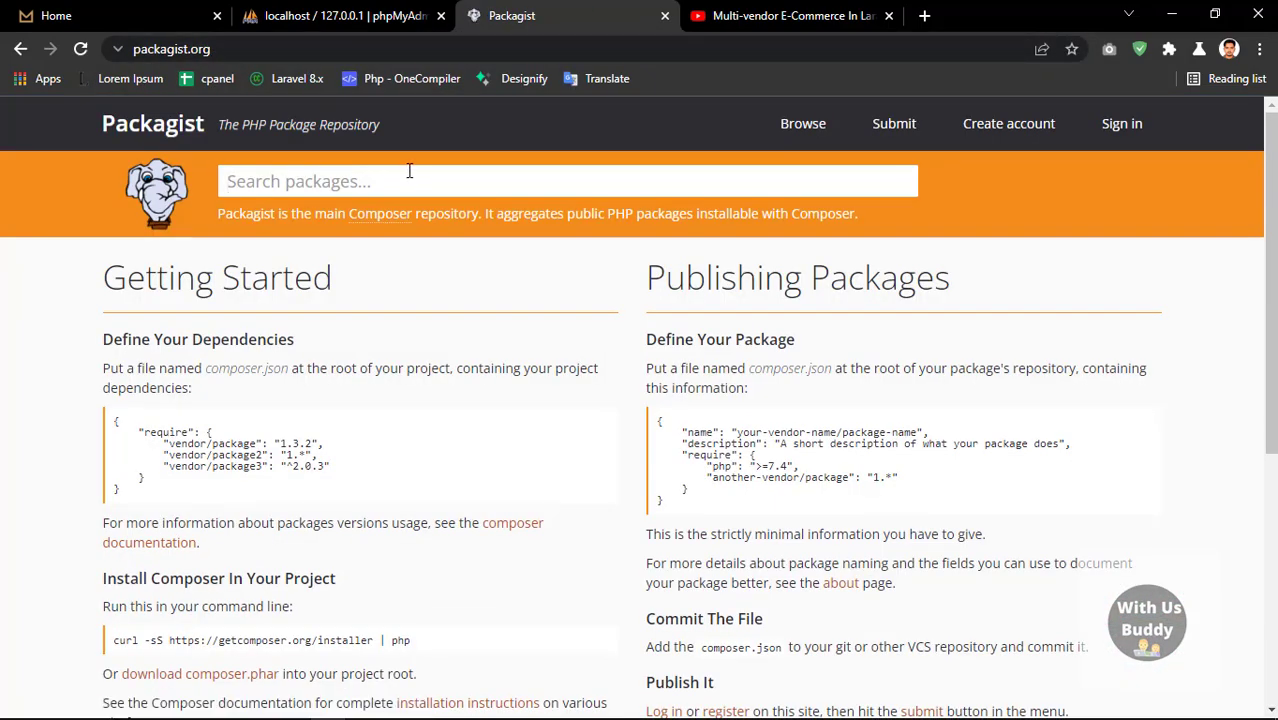
{"action": "type", "text": "laravel shopping cart"}
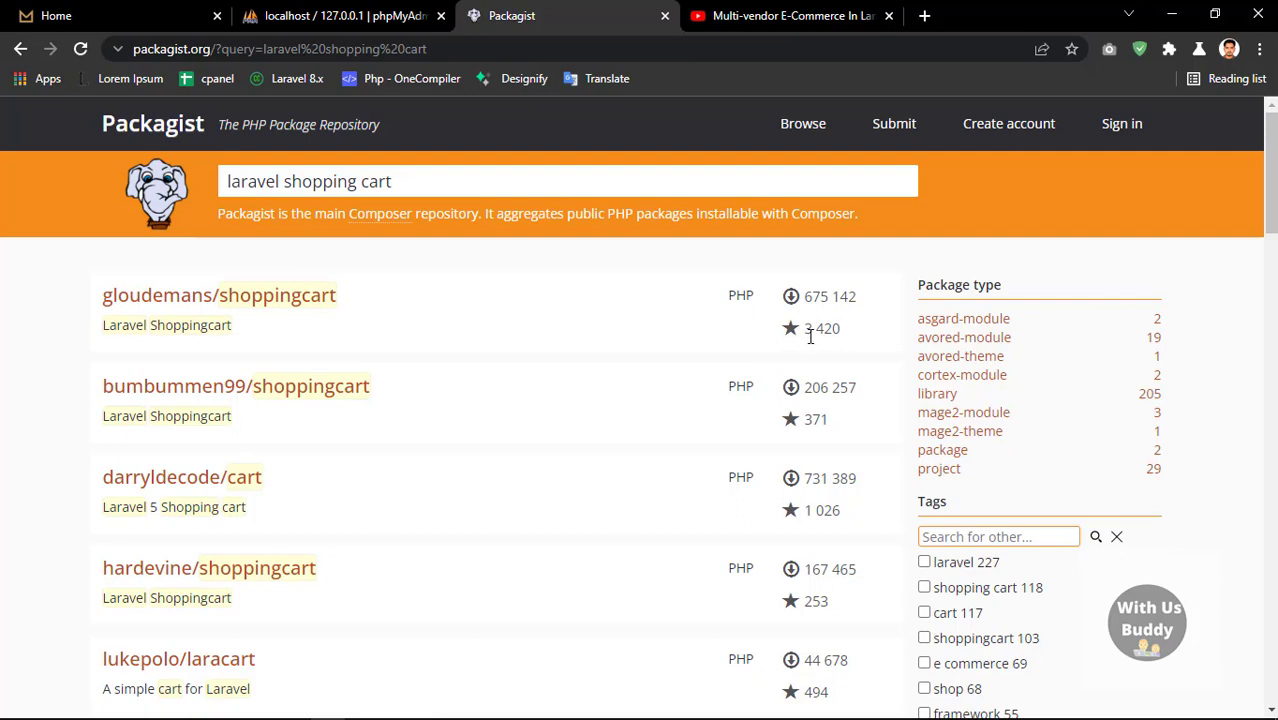
{"action": "double_click", "coordinate": [820, 328]}
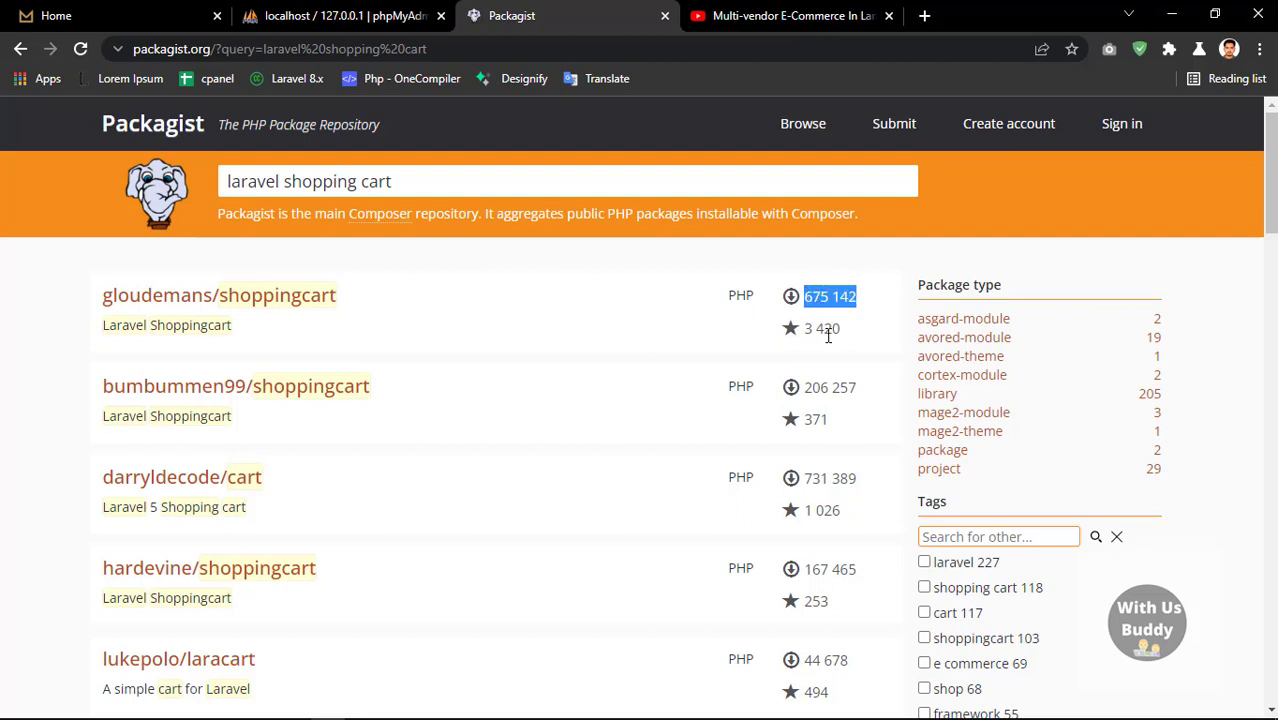
{"action": "mouse_move", "coordinate": [812, 416]}
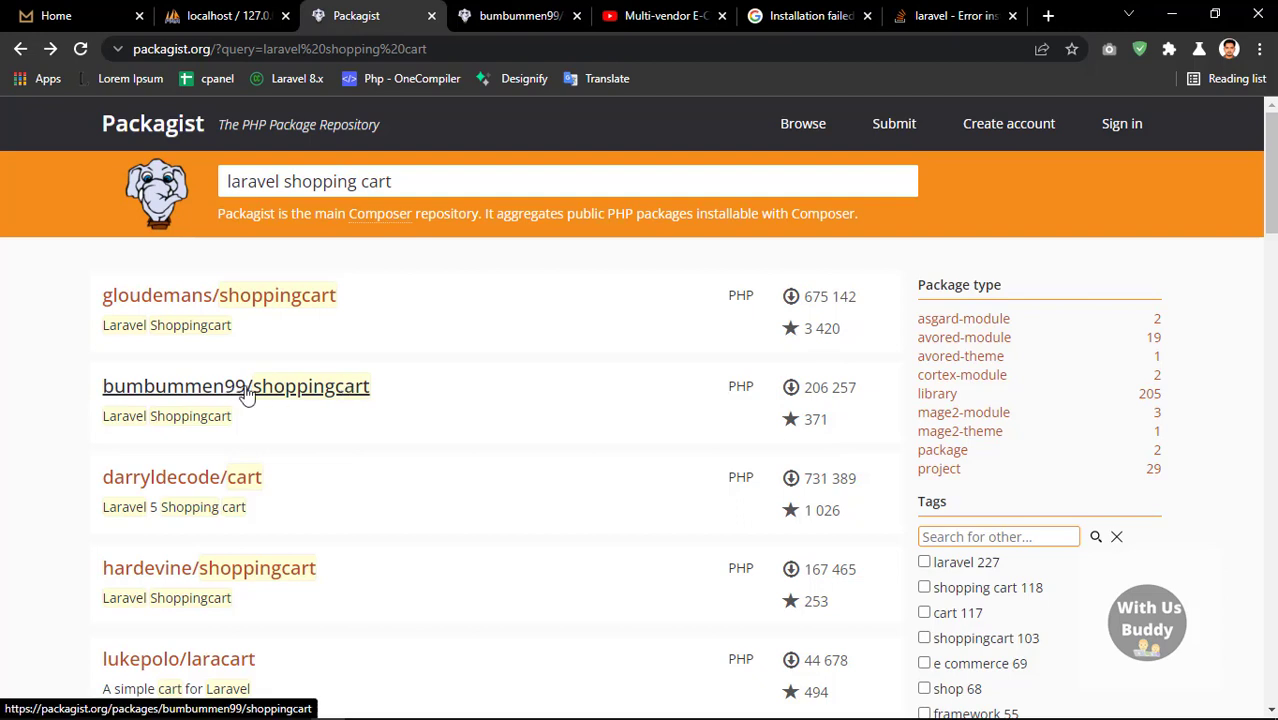
{"action": "mouse_move", "coordinate": [248, 296]}
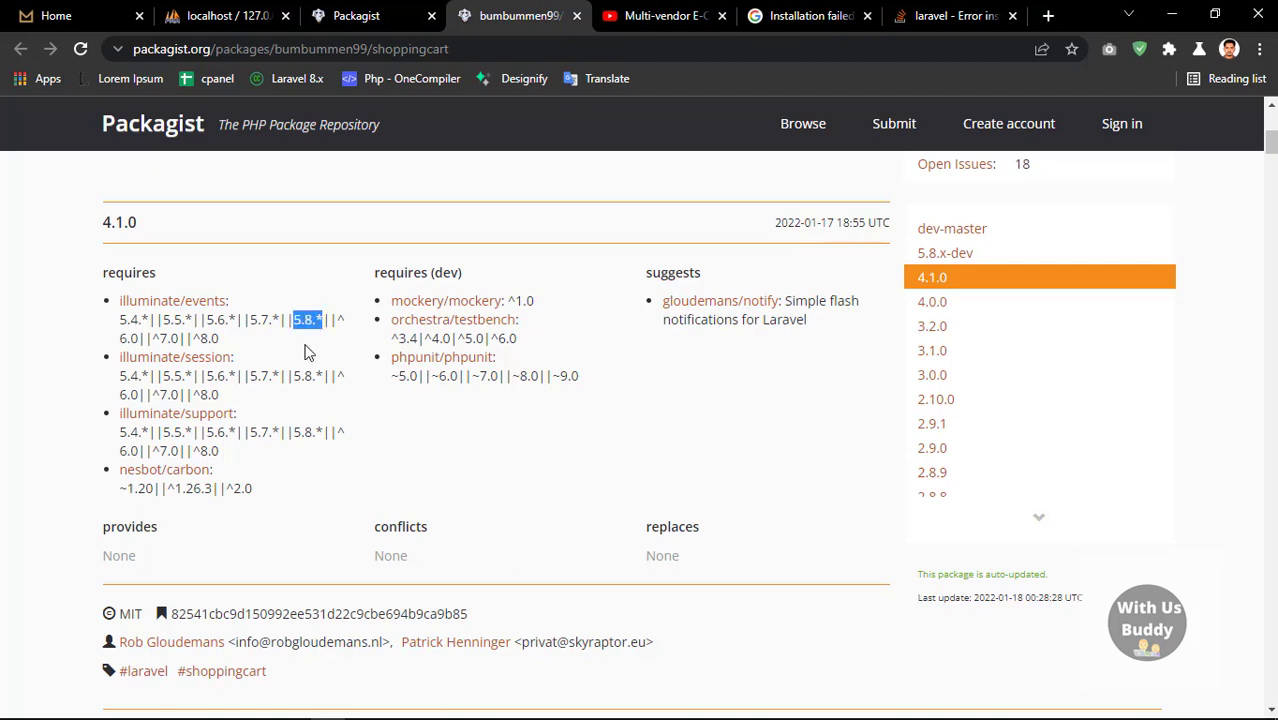
{"action": "mouse_move", "coordinate": [742, 472]}
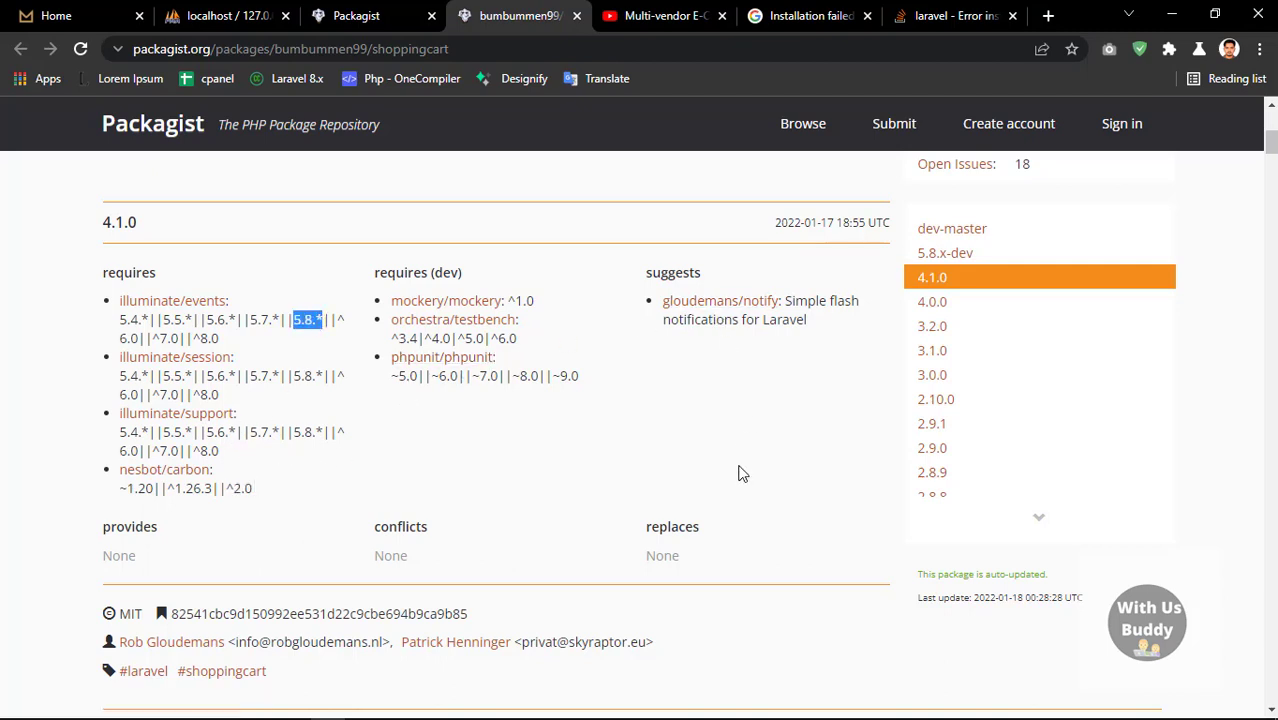
{"action": "scroll", "scroll_direction": "down", "scroll_amount": 3}
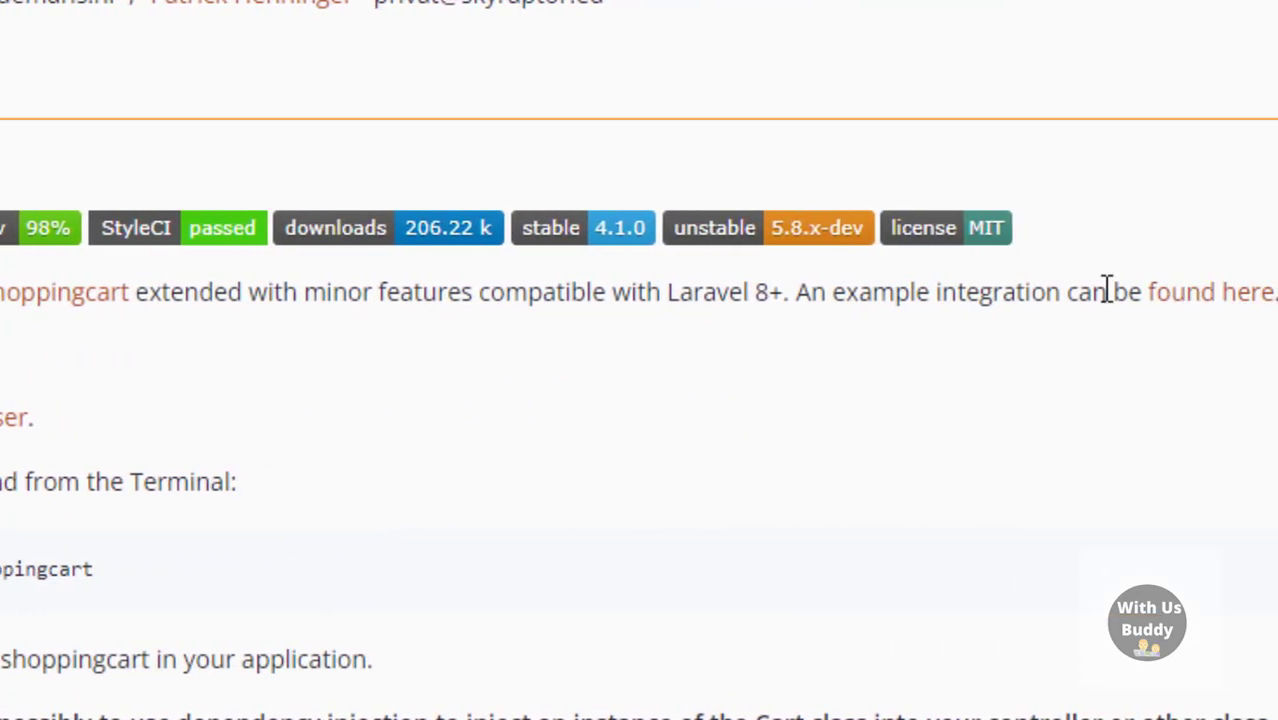
{"action": "double_click", "coordinate": [762, 292]}
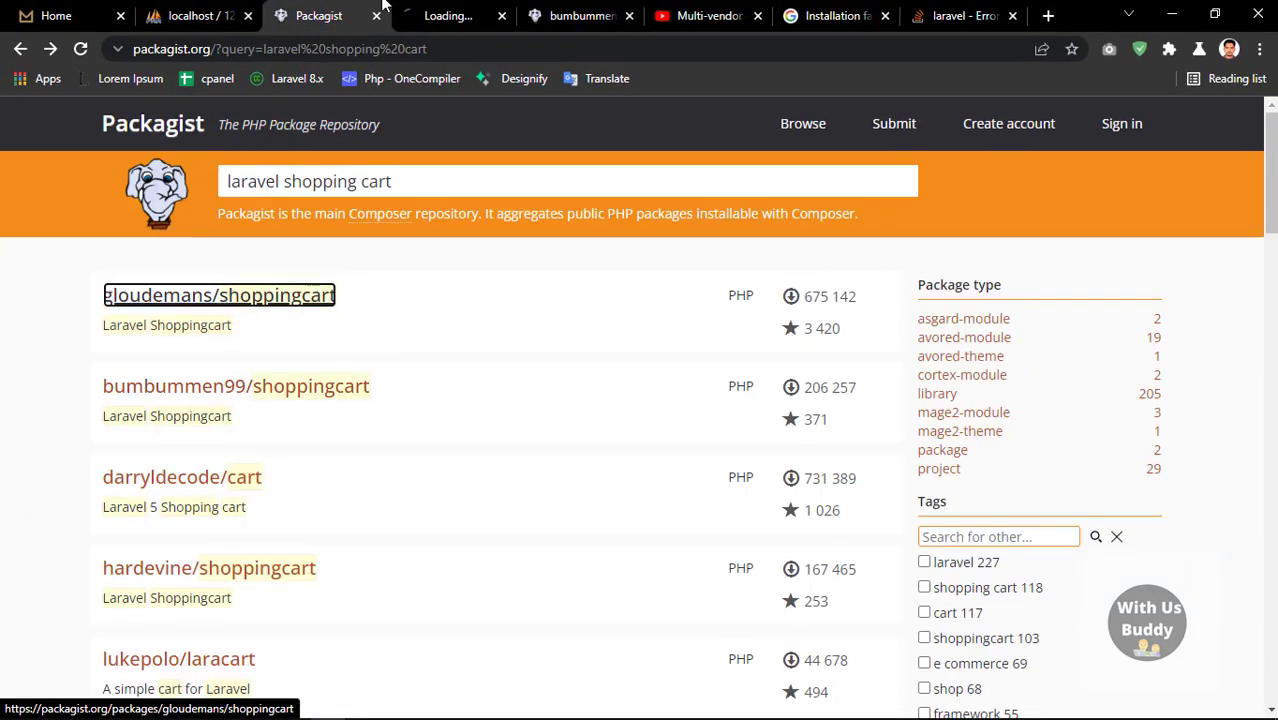
Review gloudemans/shoppingcart's requirements and README, then close the search results tab.
{"action": "left_click", "coordinate": [220, 294]}
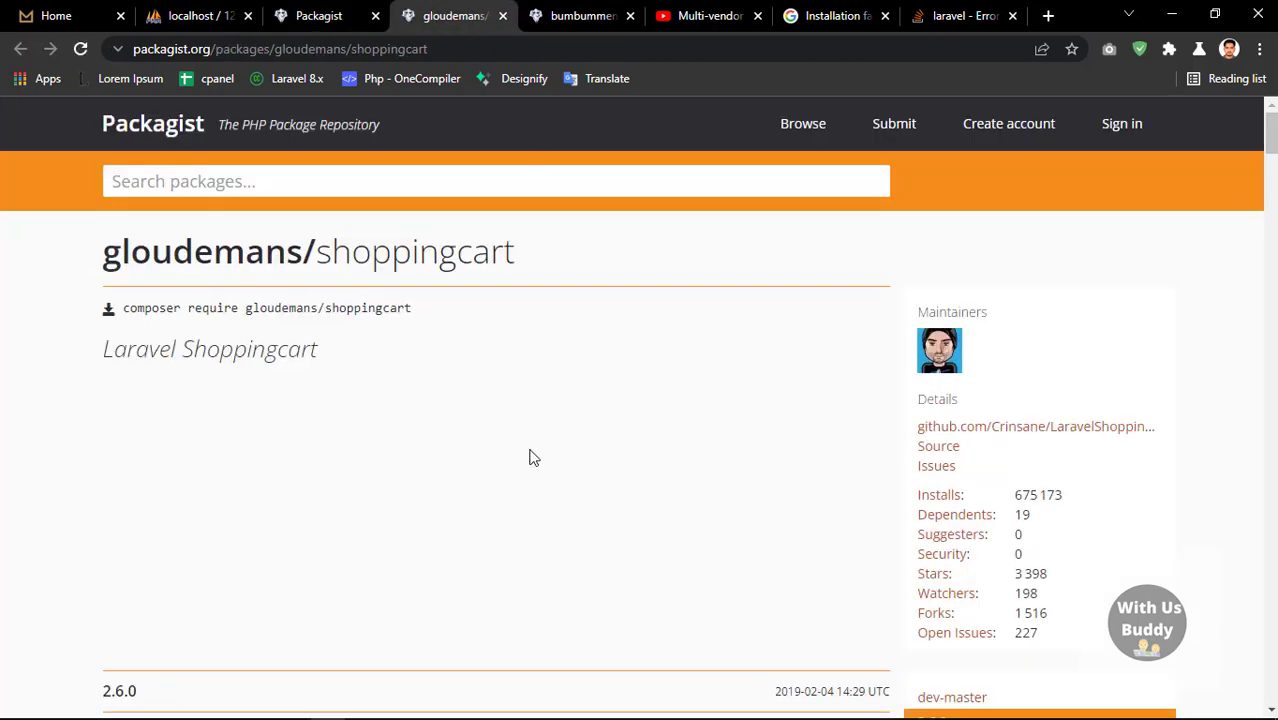
{"action": "scroll", "scroll_direction": "down", "scroll_amount": 3}
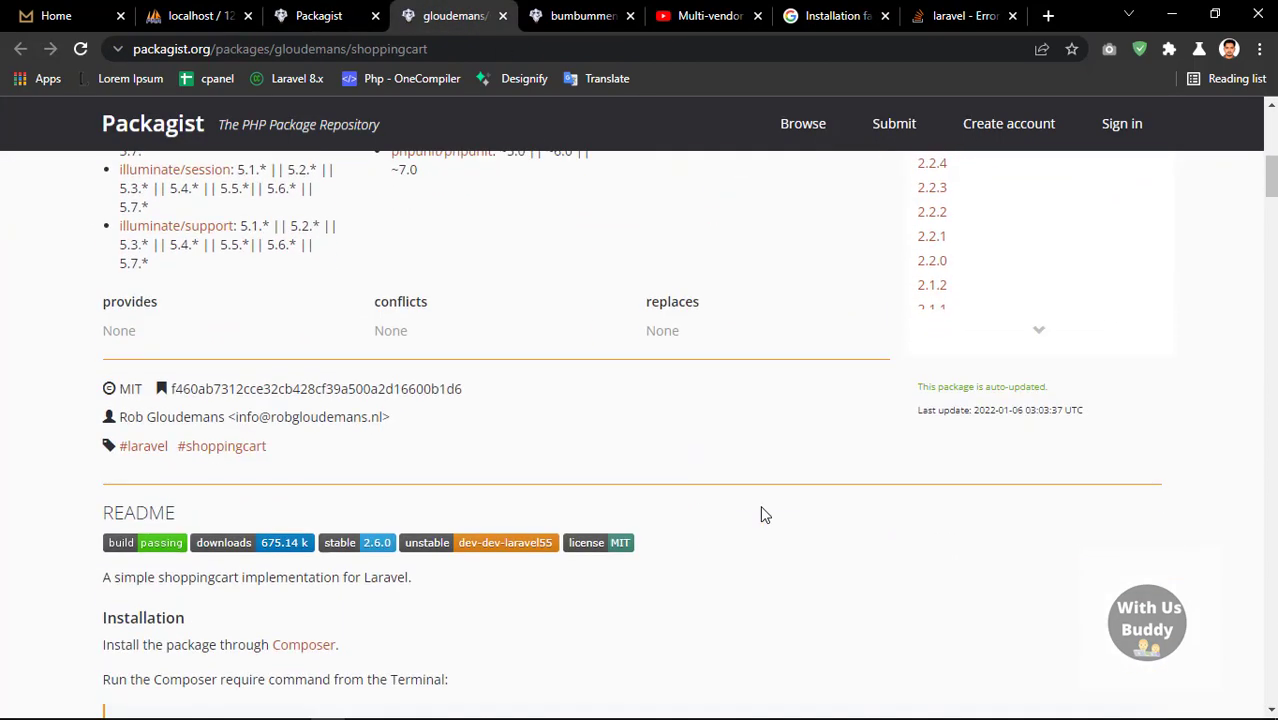
{"action": "scroll", "scroll_direction": "down", "scroll_amount": 3}
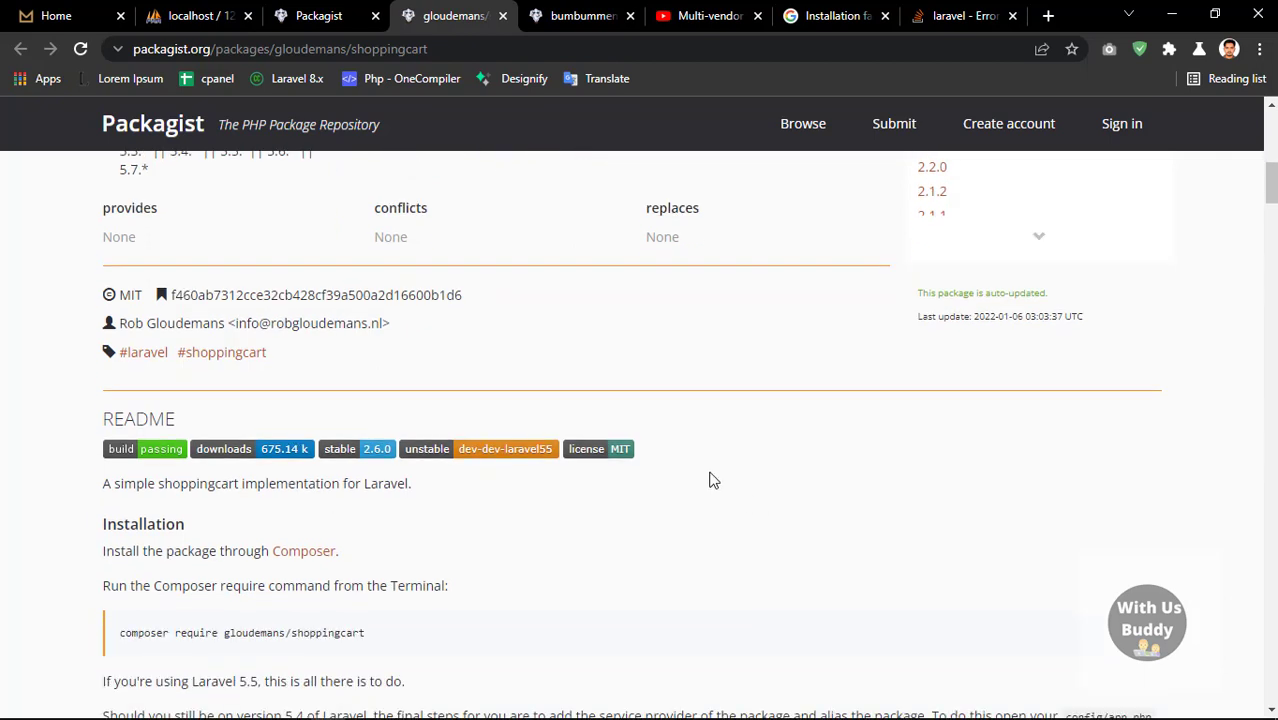
{"action": "scroll", "scroll_direction": "down", "scroll_amount": 3}
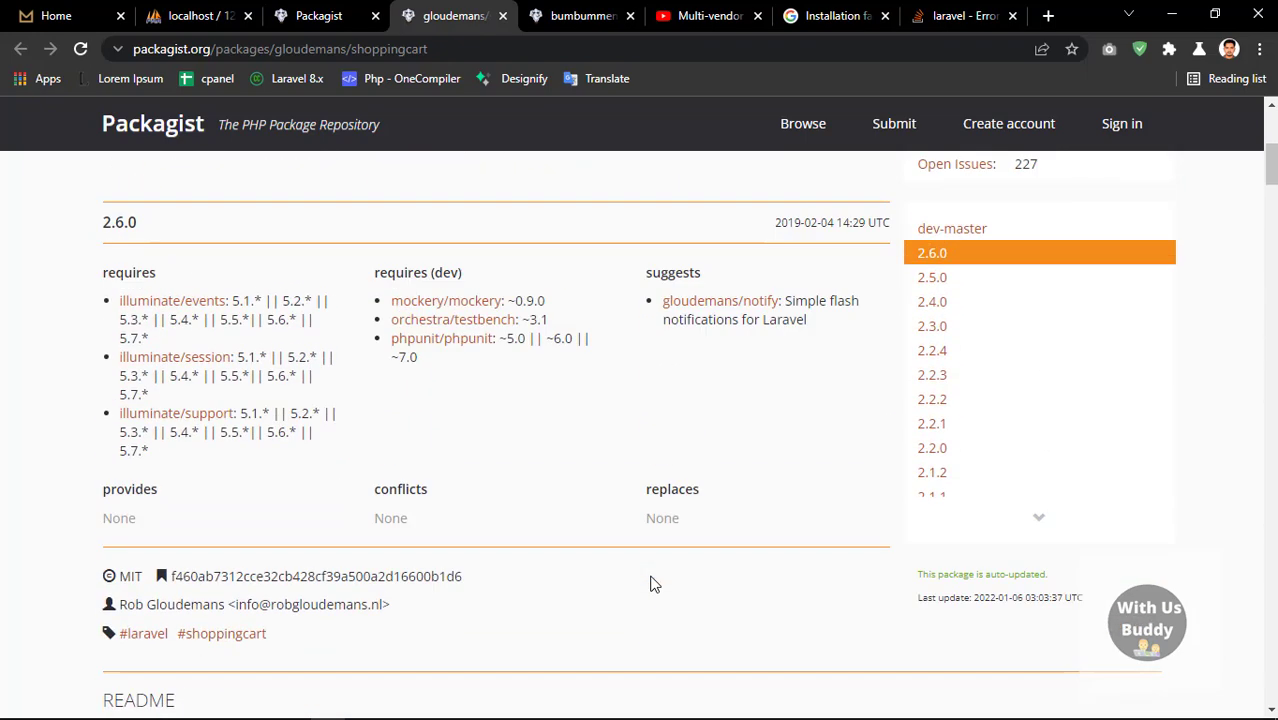
{"action": "mouse_move", "coordinate": [238, 456]}
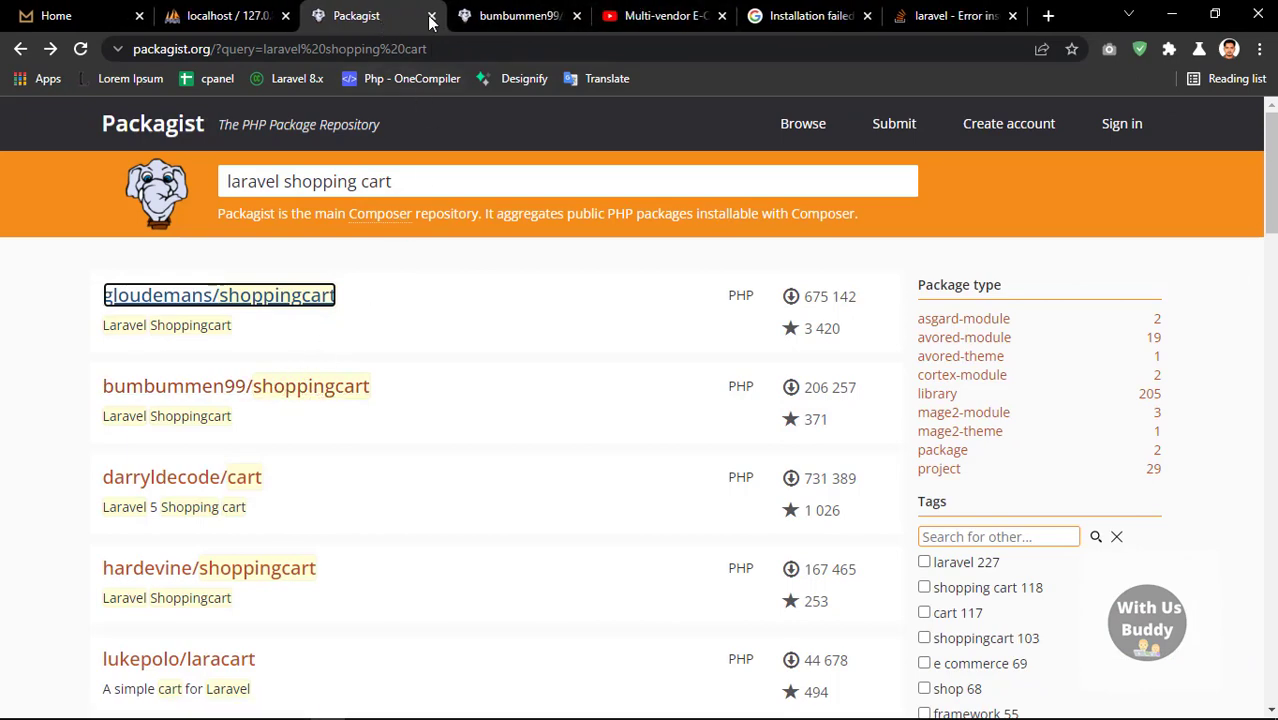
{"action": "left_click", "coordinate": [236, 384]}
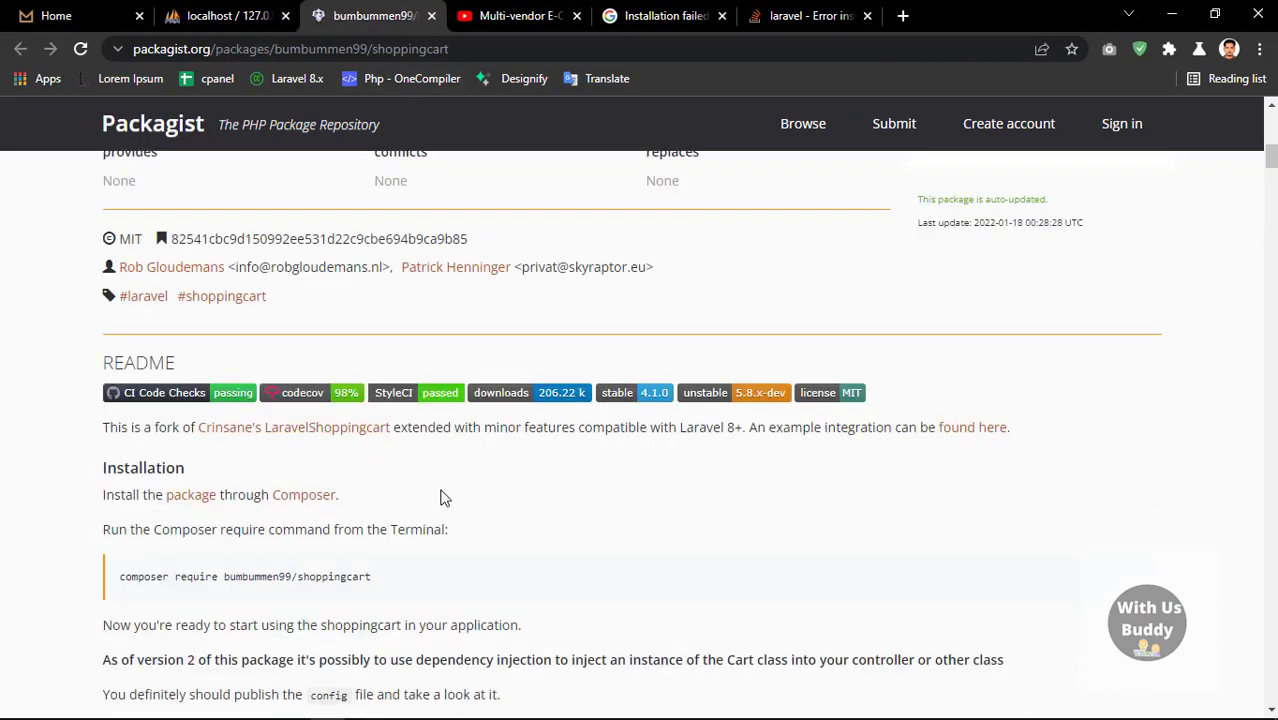
{"action": "scroll", "scroll_direction": "up", "scroll_amount": 3}
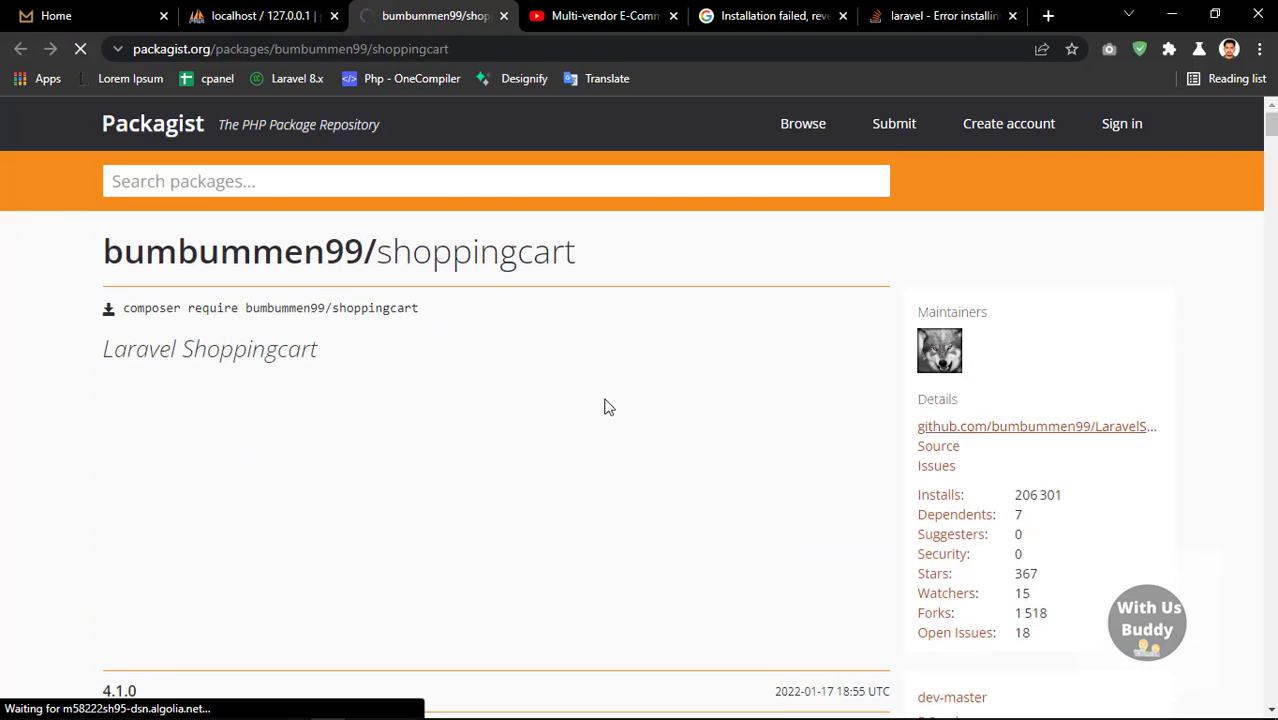
Follow the sidebar github.com link to the LaravelShoppingcart repository and scan its README.
{"action": "left_click", "coordinate": [1036, 426]}
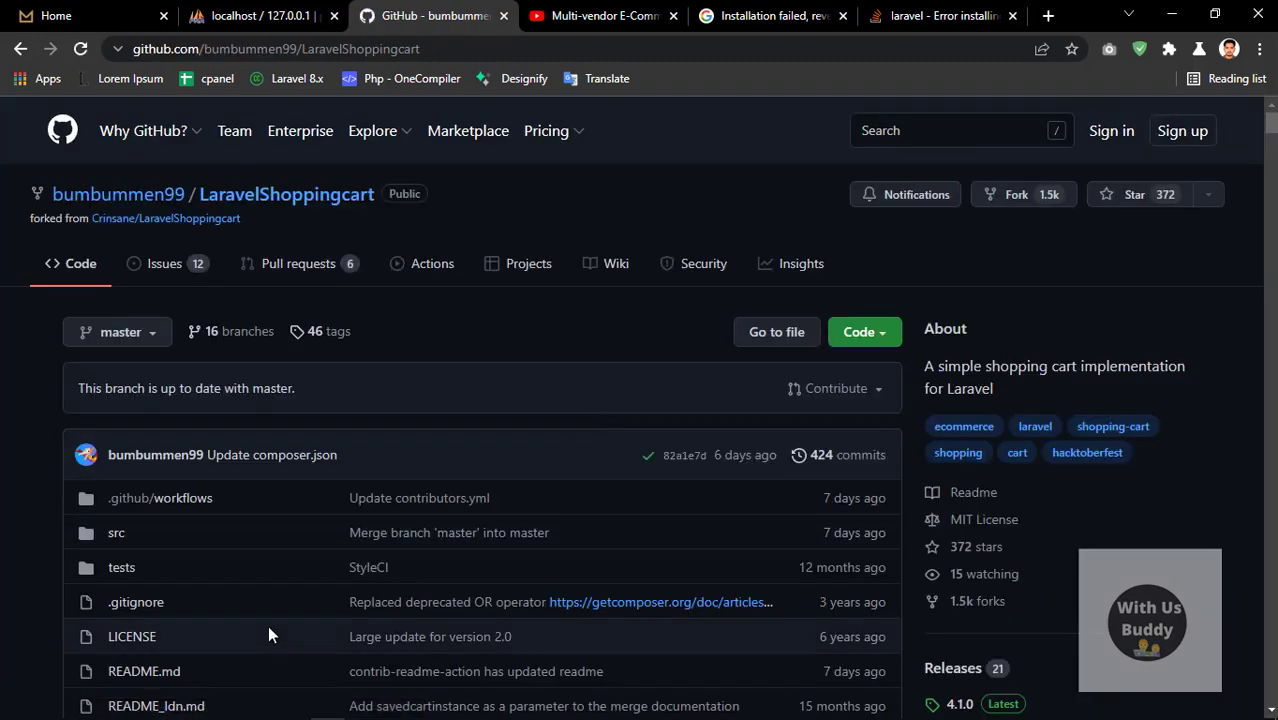
{"action": "scroll", "scroll_direction": "down", "scroll_amount": 3}
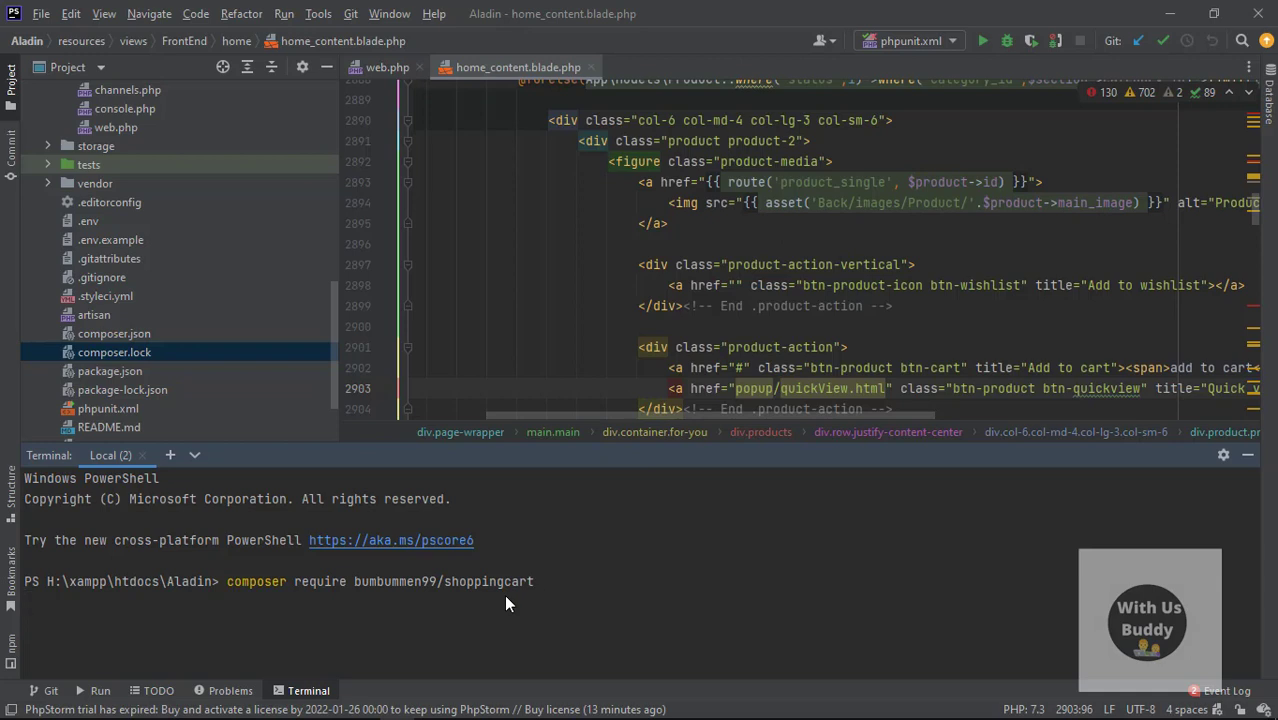
Run 'composer require bumbummen99/shoppingcart' in the Aladin project's terminal.
{"action": "key", "text": "enter"}
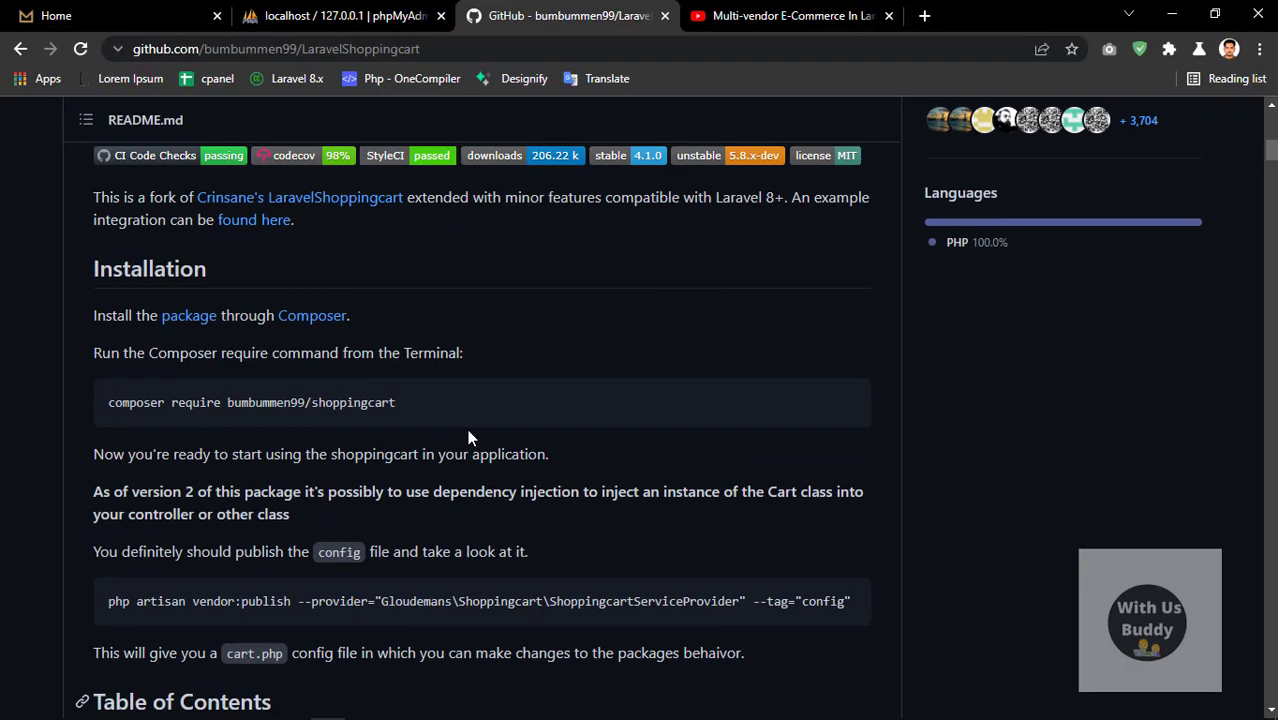
{"action": "mouse_move", "coordinate": [380, 560]}
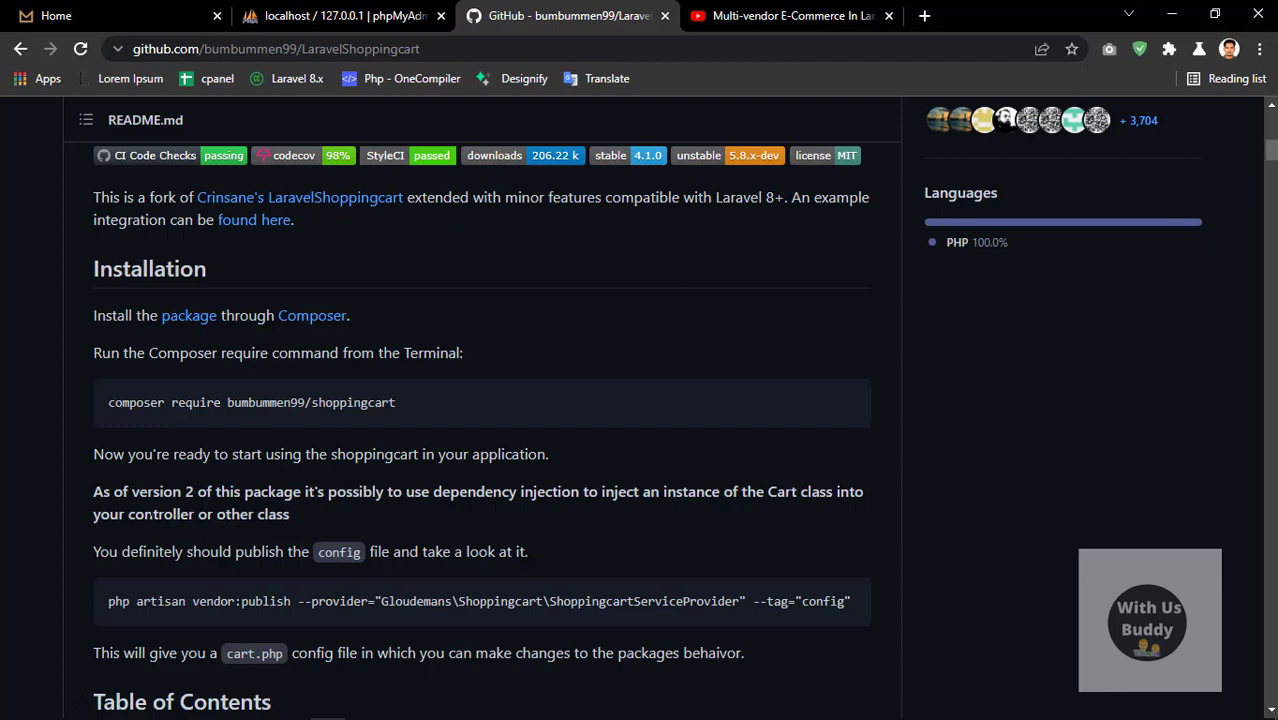
{"action": "mouse_move", "coordinate": [620, 526]}
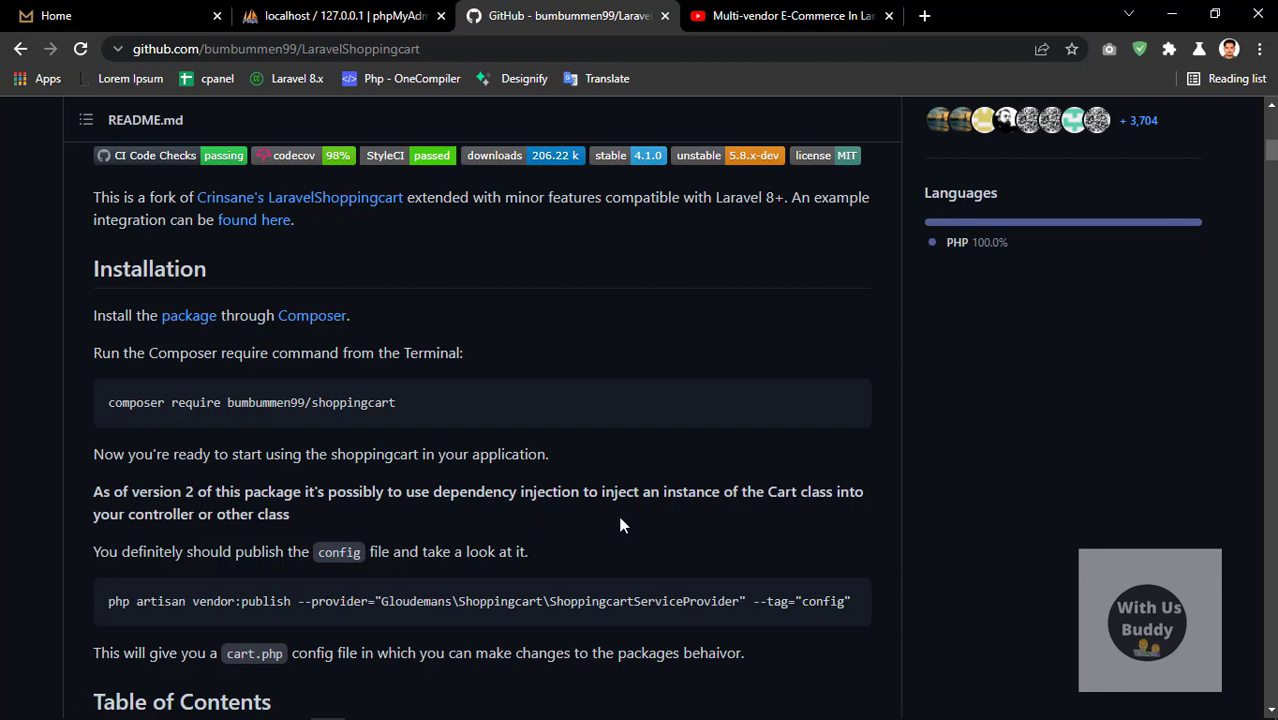
{"action": "mouse_move", "coordinate": [336, 540]}
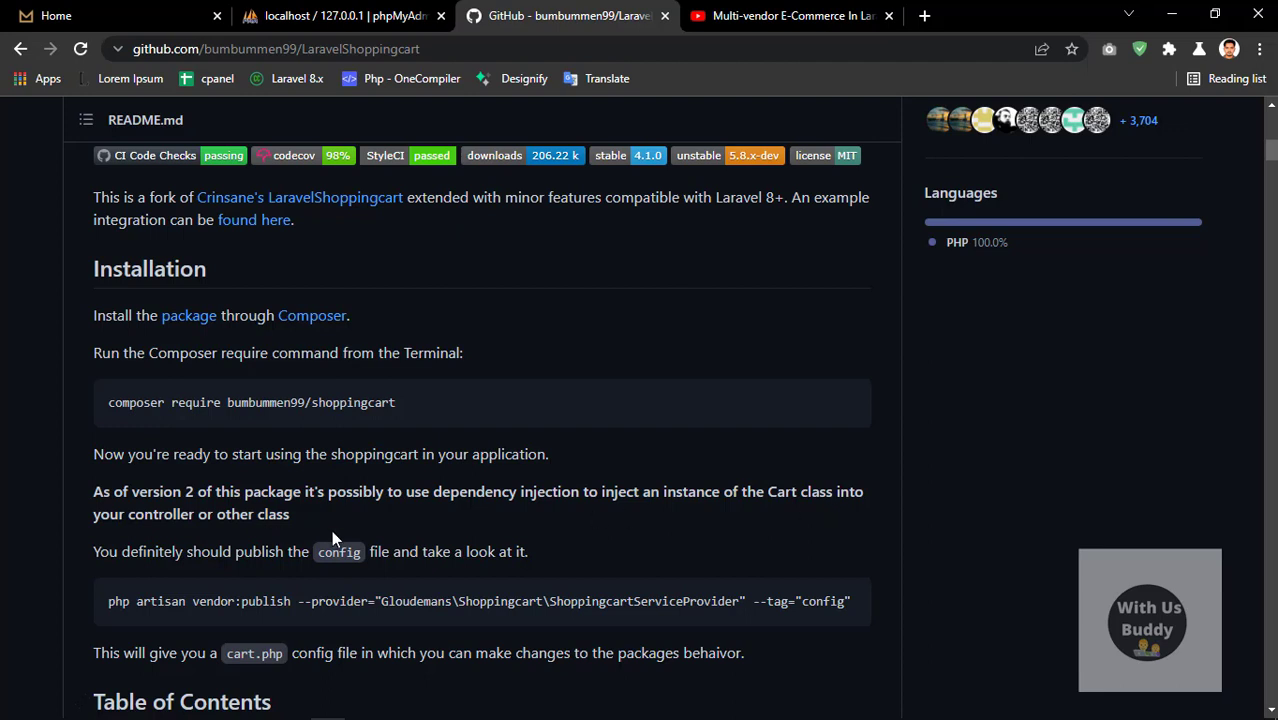
Locate the README's php artisan vendor:publish command and switch back to PhpStorm's terminal.
{"action": "scroll", "scroll_direction": "down", "scroll_amount": 3}
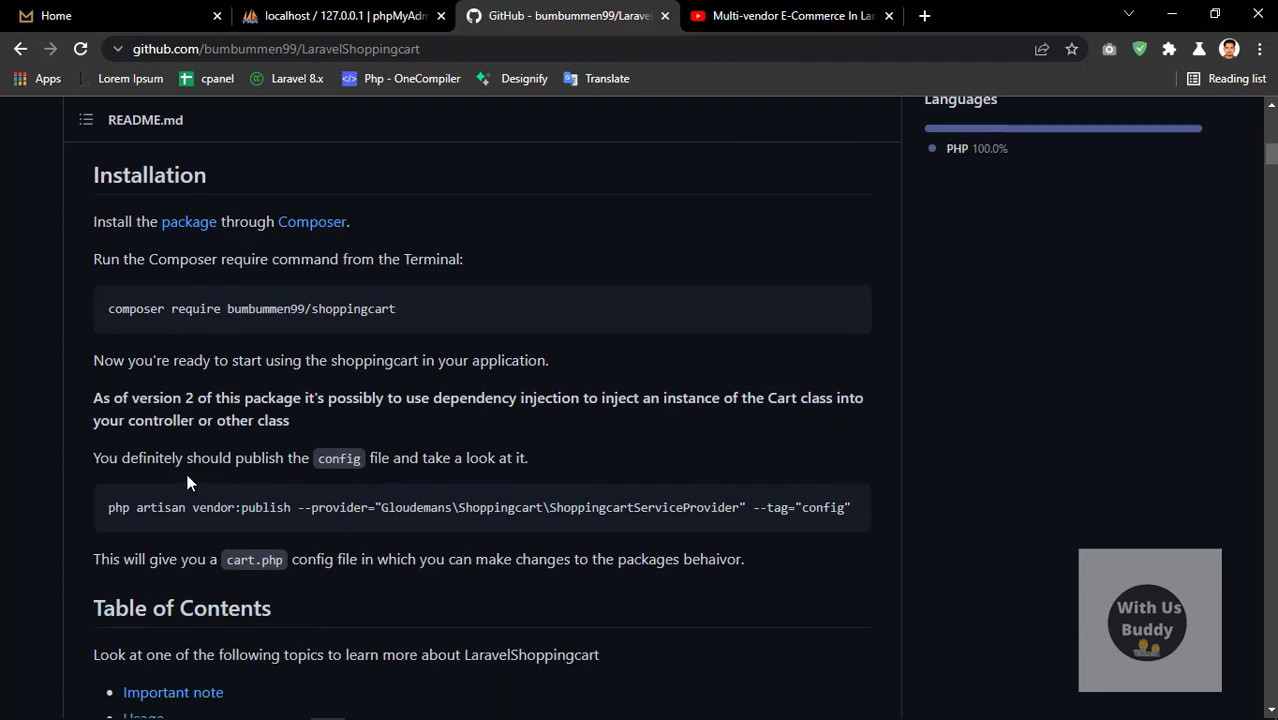
{"action": "double_click", "coordinate": [152, 456]}
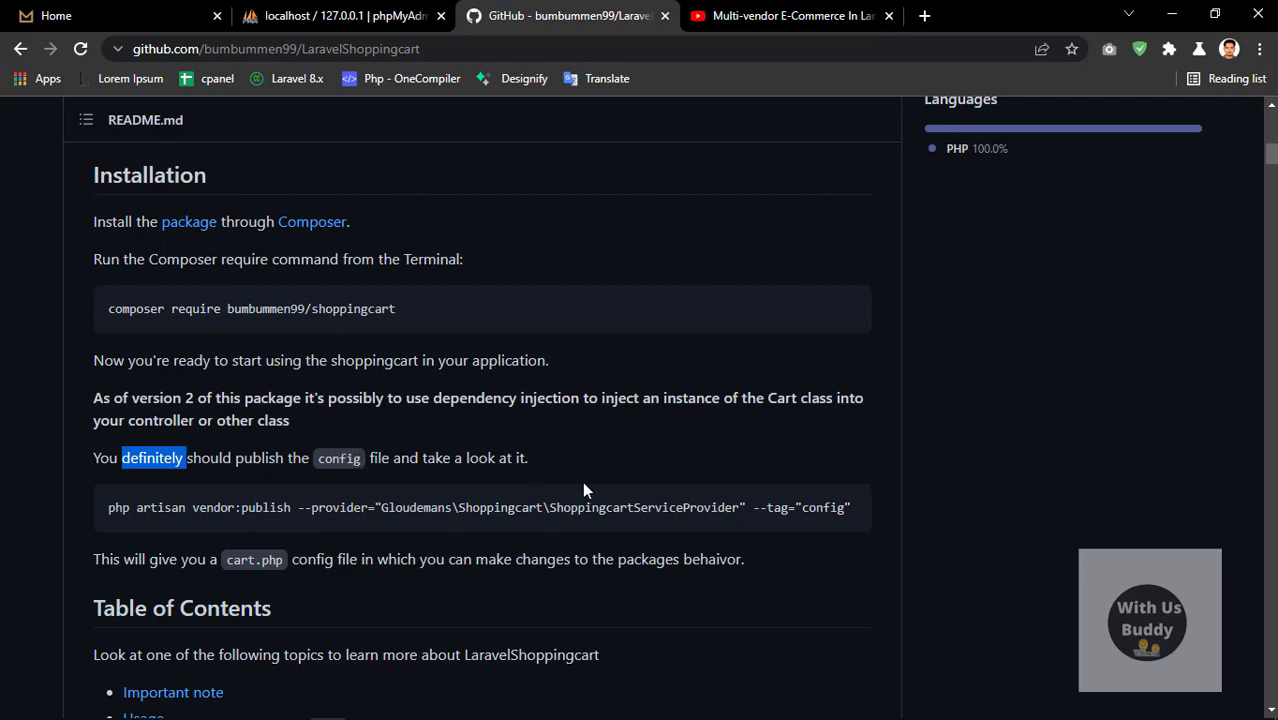
{"action": "scroll", "scroll_direction": "down", "scroll_amount": 3}
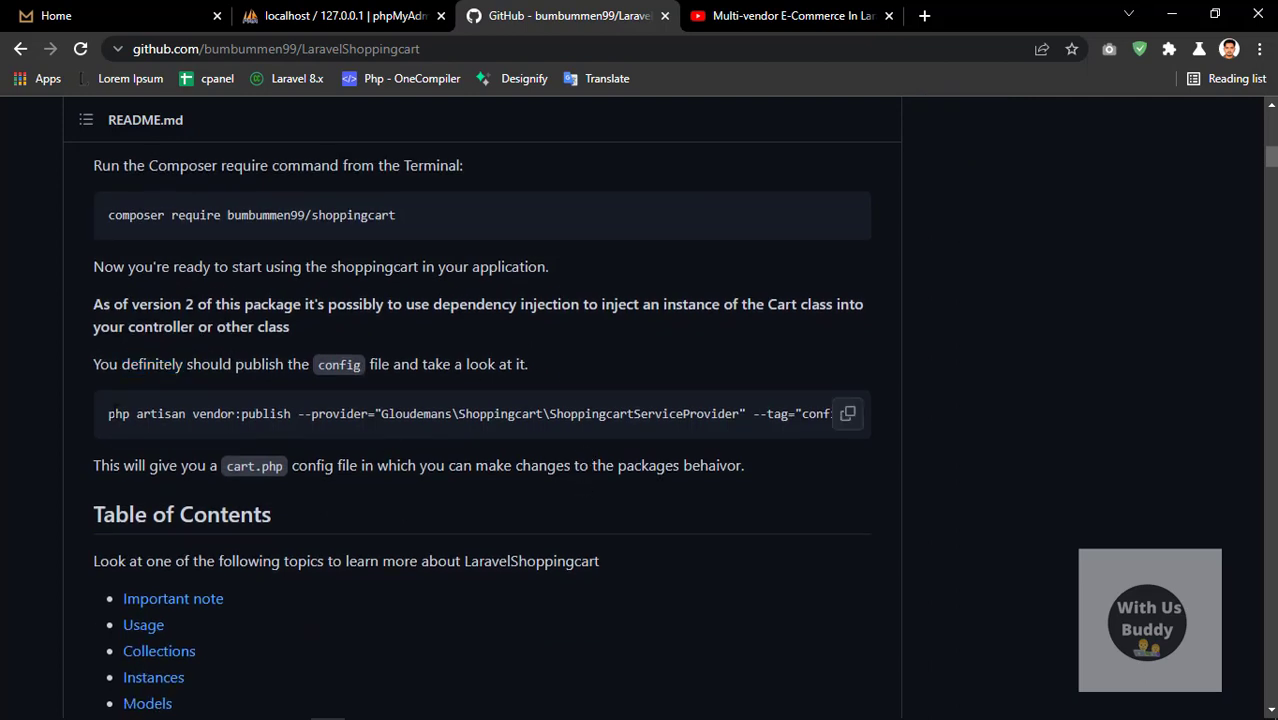
{"action": "key", "text": "alt+tab"}
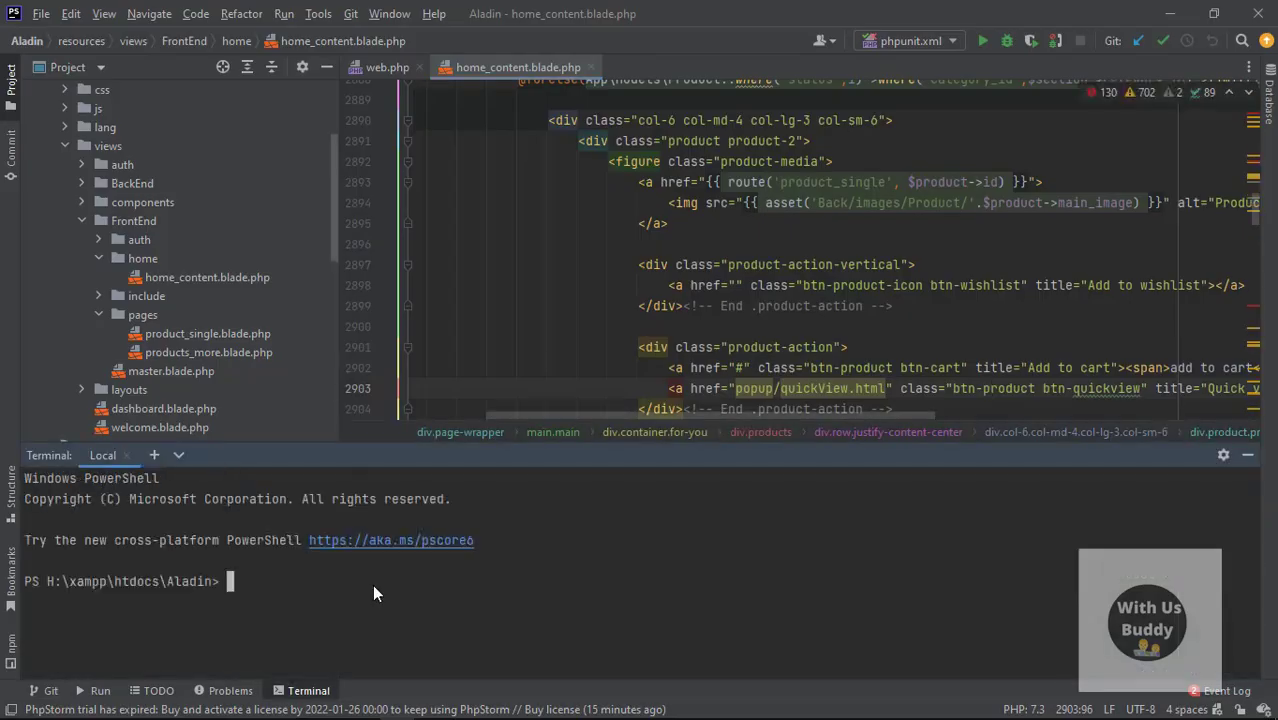
Run php artisan vendor:publish for the Gloudemans ShoppingcartServiceProvider with --tag="config".
{"action": "type", "text": "php artisan vendor:publish --provider=\"Gloudemans\\Shoppingcart\\ShoppingcartServiceProvider\" --tag=\"config\""}
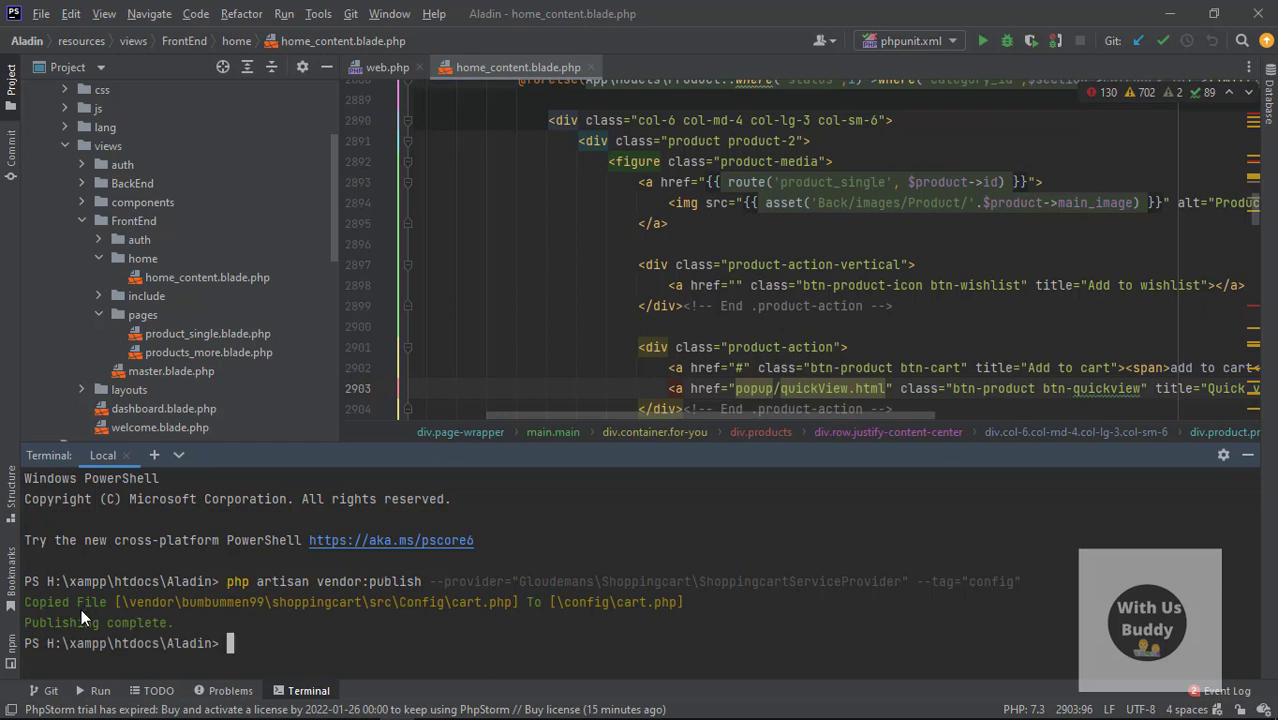
{"action": "mouse_move", "coordinate": [432, 638]}
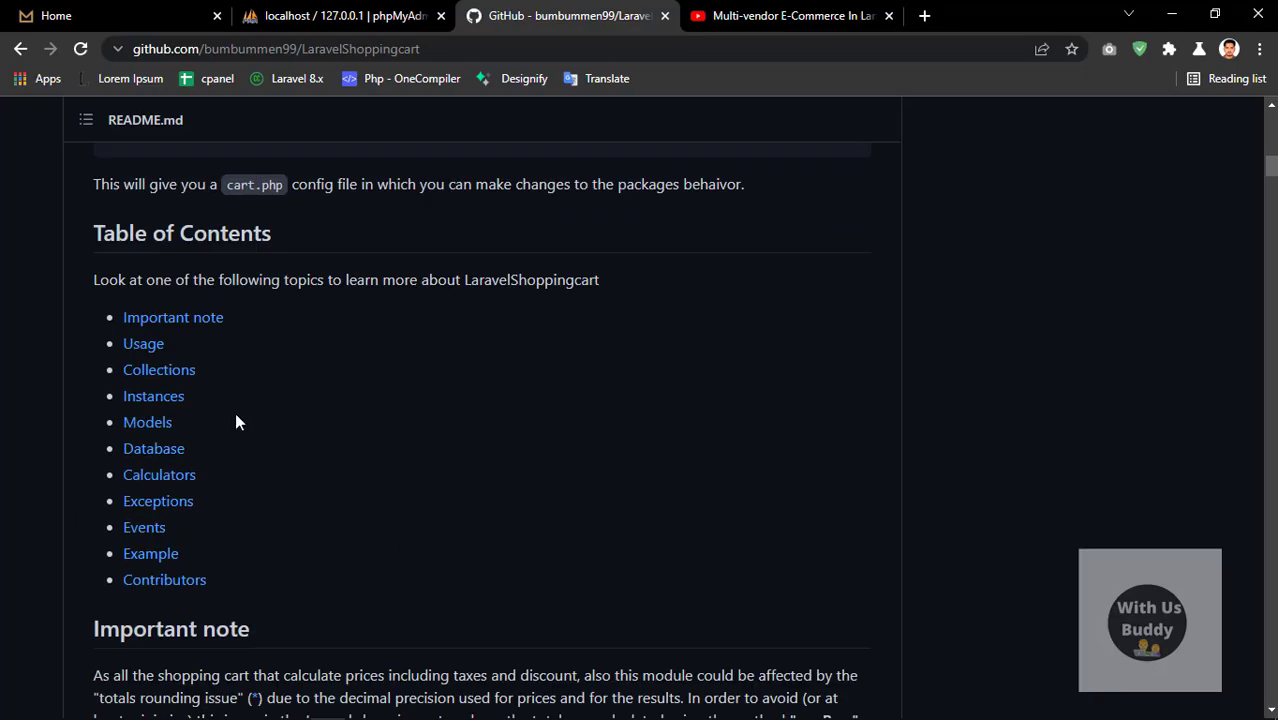
Read the README's rounding-per-Row note and the Cart::add() usage examples.
{"action": "scroll", "scroll_direction": "down", "scroll_amount": 3}
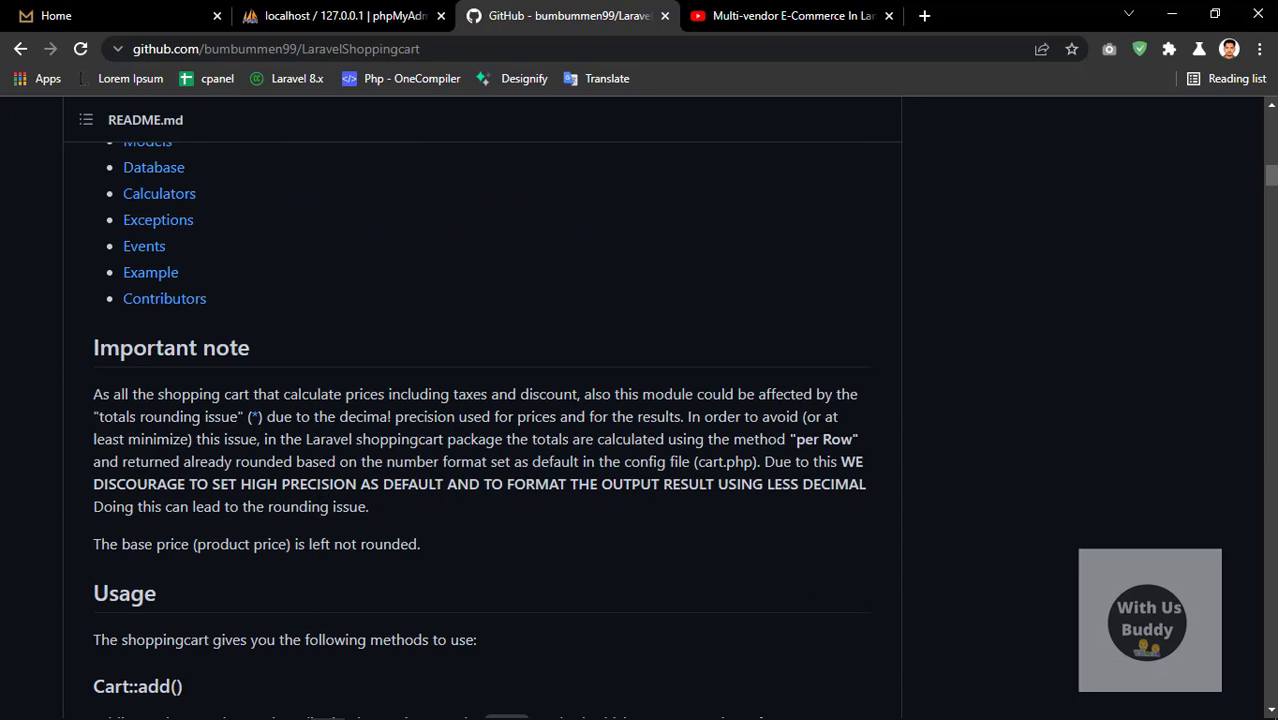
{"action": "double_click", "coordinate": [156, 440]}
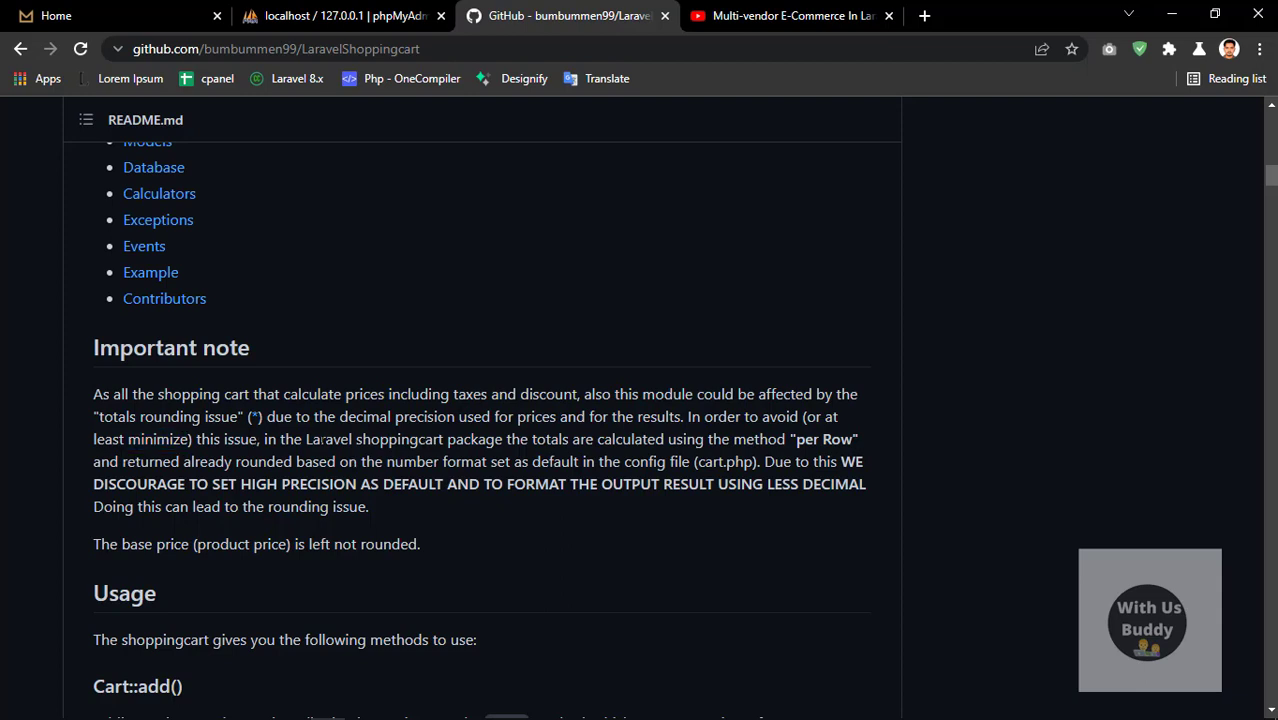
{"action": "double_click", "coordinate": [474, 440]}
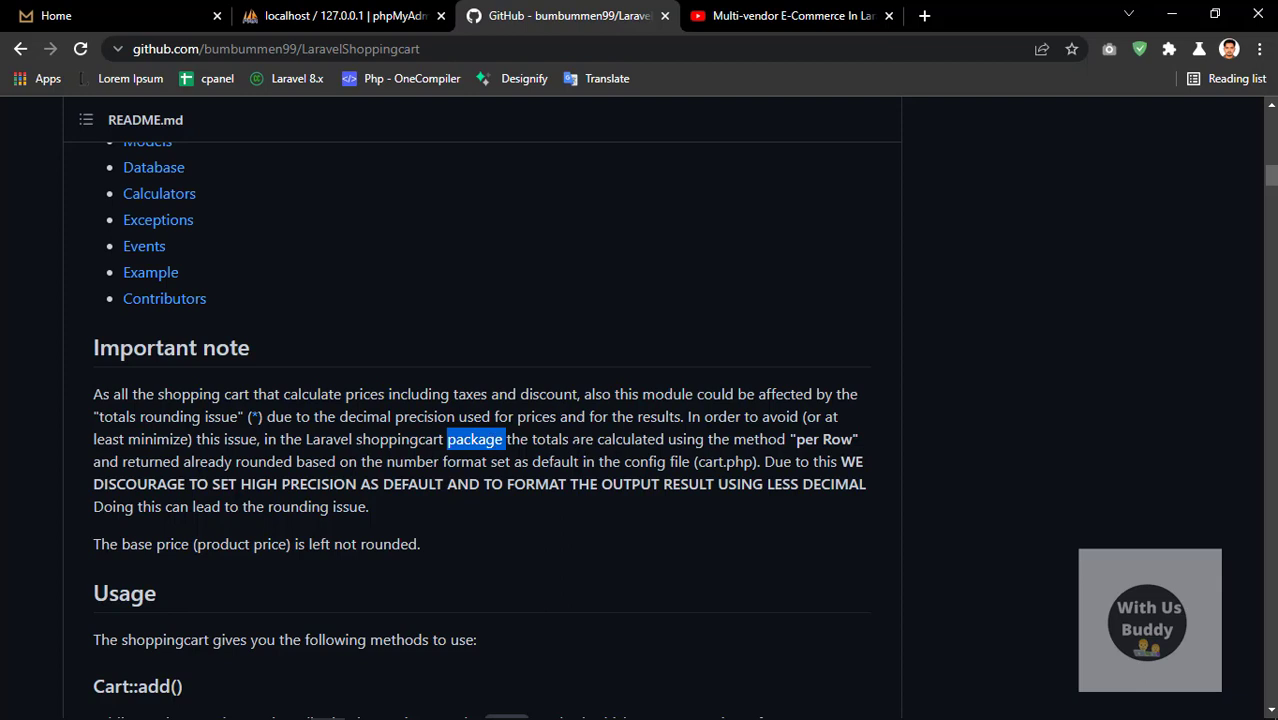
{"action": "double_click", "coordinate": [632, 440]}
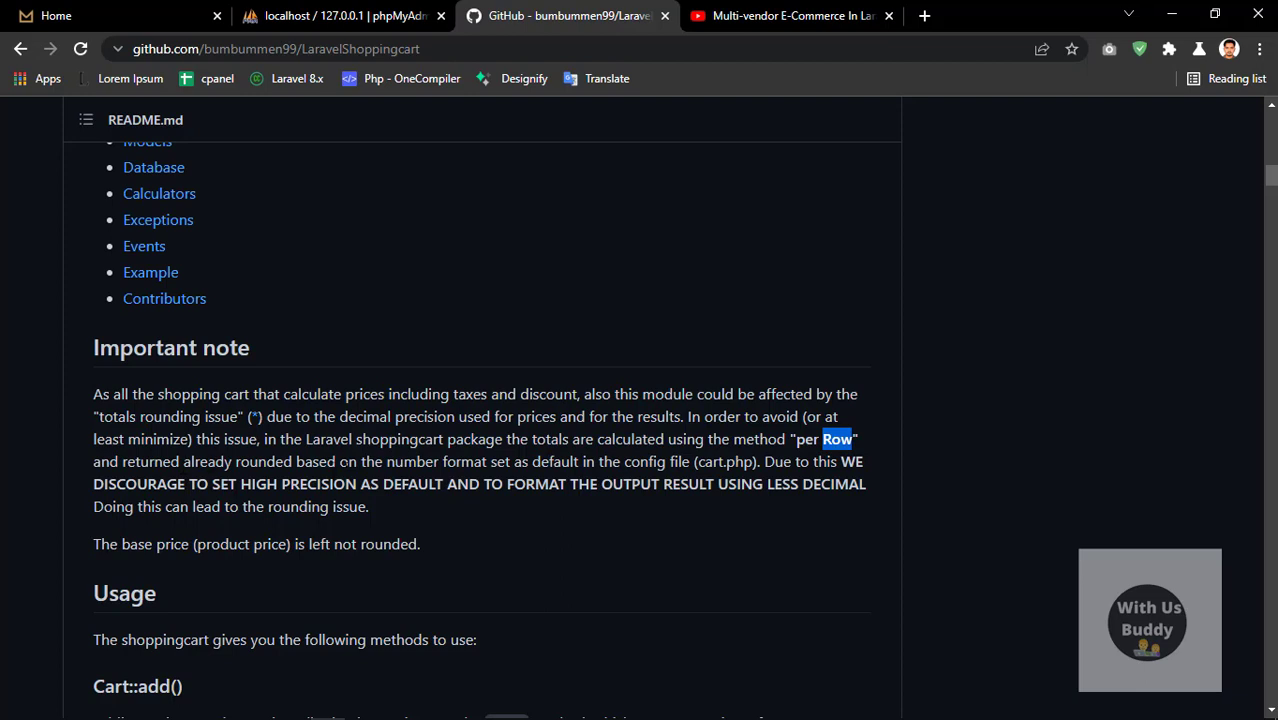
{"action": "mouse_move", "coordinate": [528, 512]}
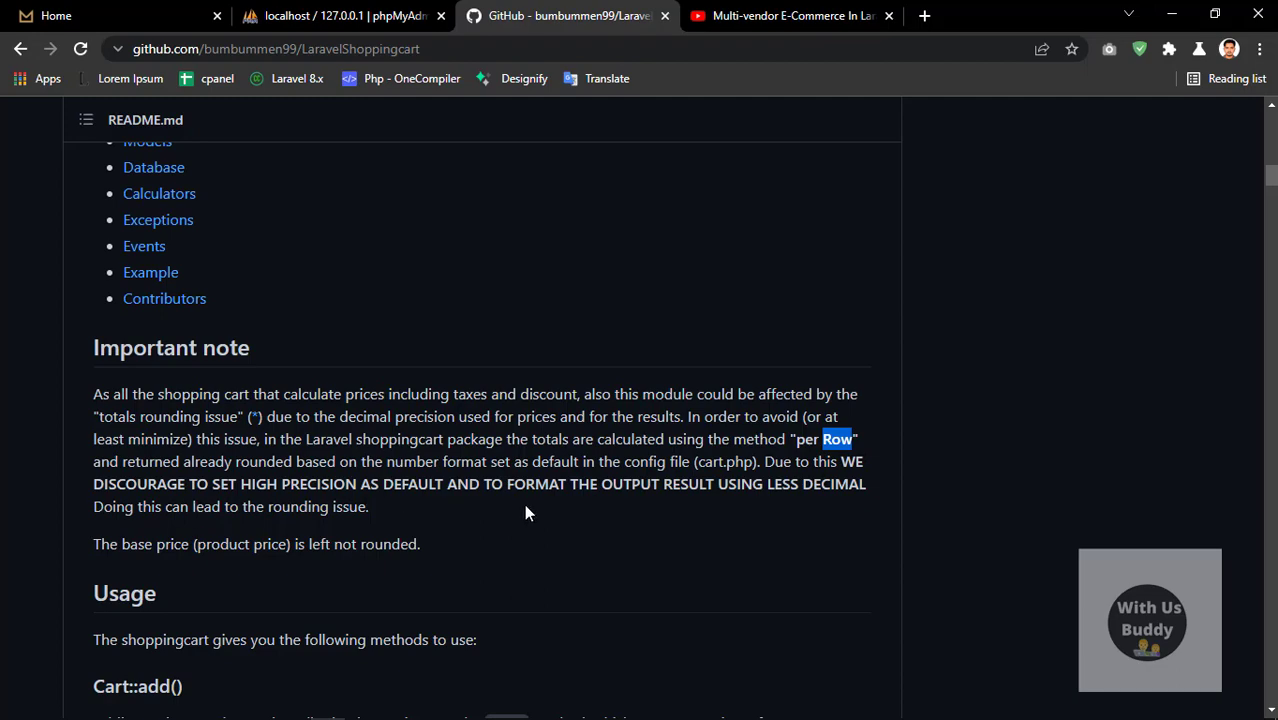
{"action": "mouse_move", "coordinate": [696, 520]}
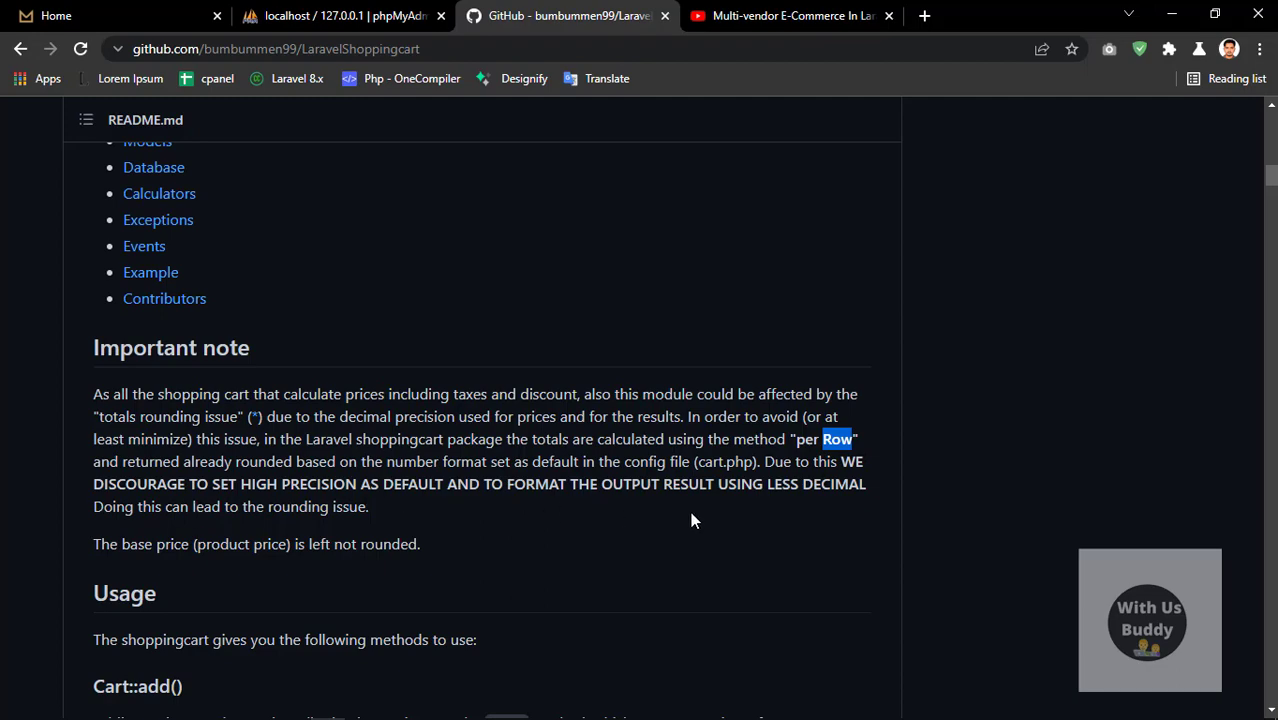
{"action": "scroll", "scroll_direction": "down", "scroll_amount": 3}
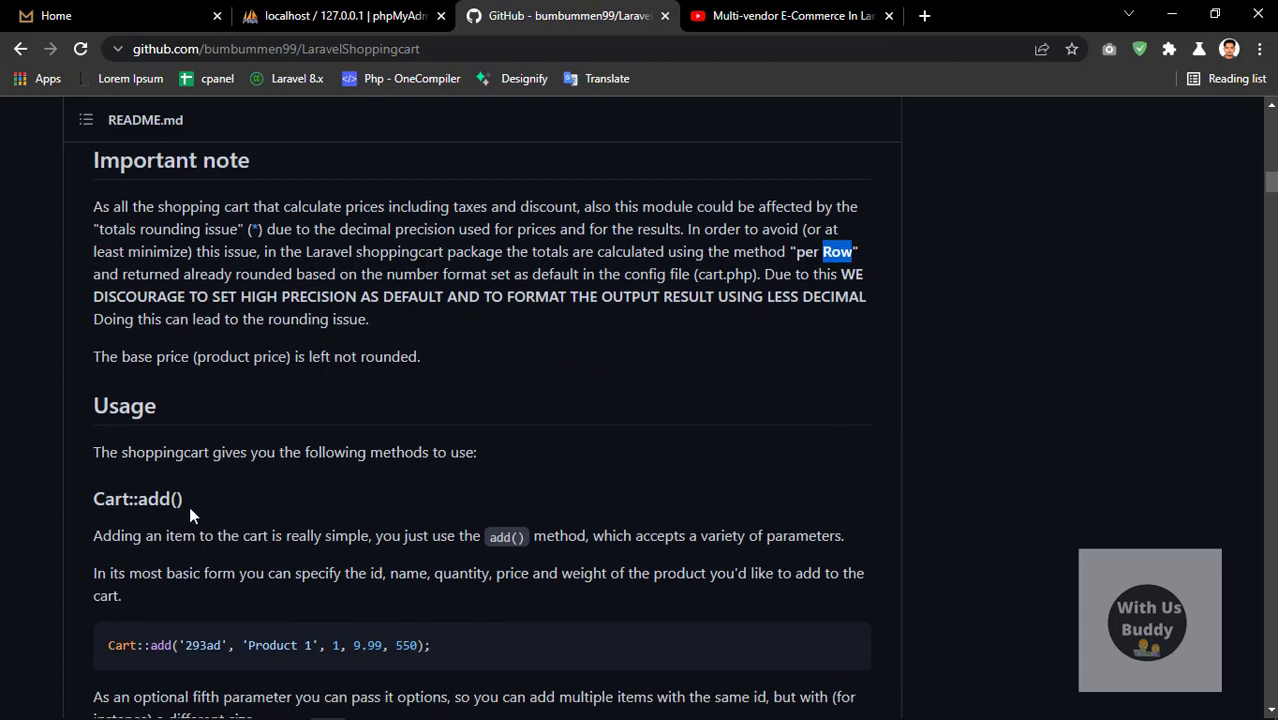
{"action": "scroll", "scroll_direction": "down", "scroll_amount": 3}
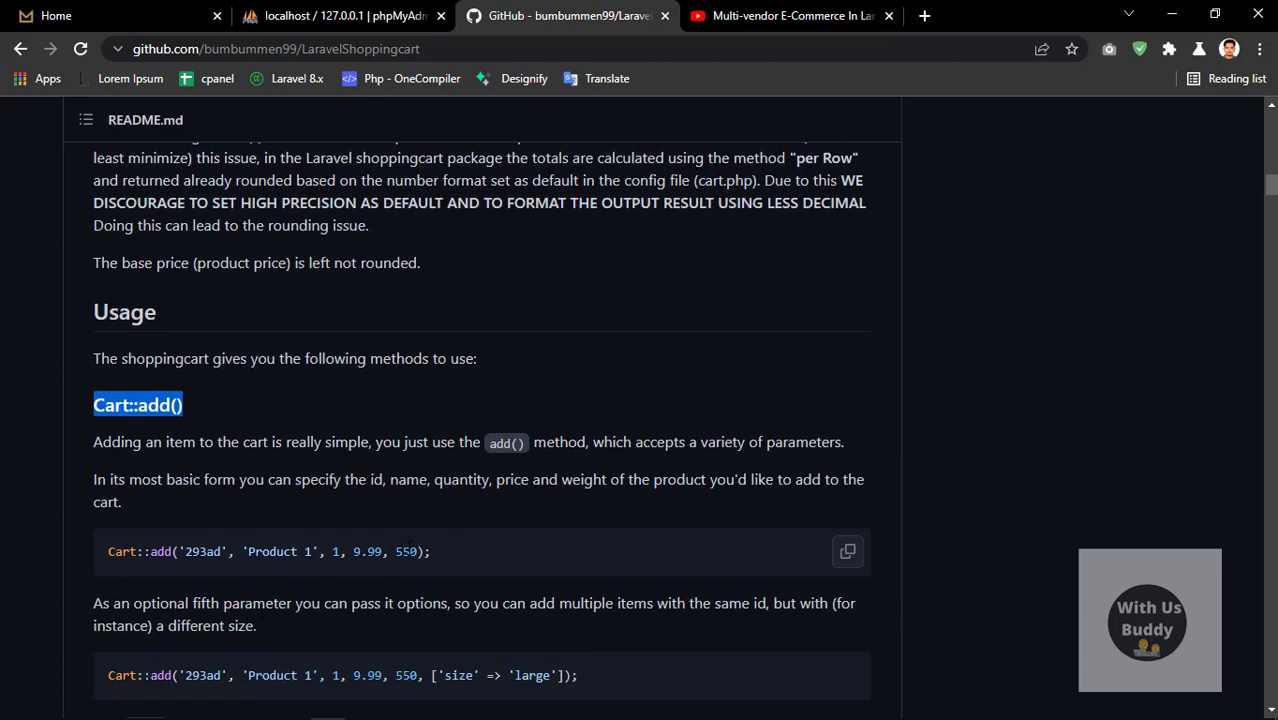
{"action": "scroll", "scroll_direction": "down", "scroll_amount": 3}
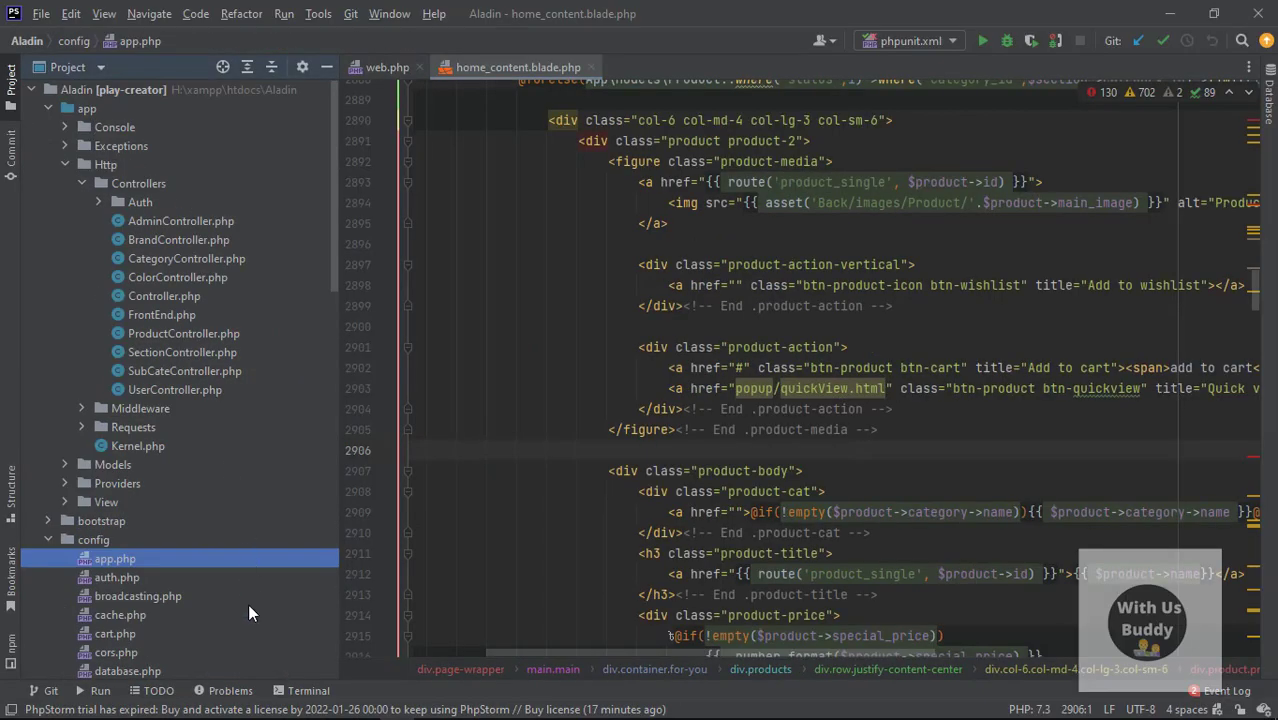
Run php artisan make:controller CartController in the project's terminal.
{"action": "left_click", "coordinate": [308, 690]}
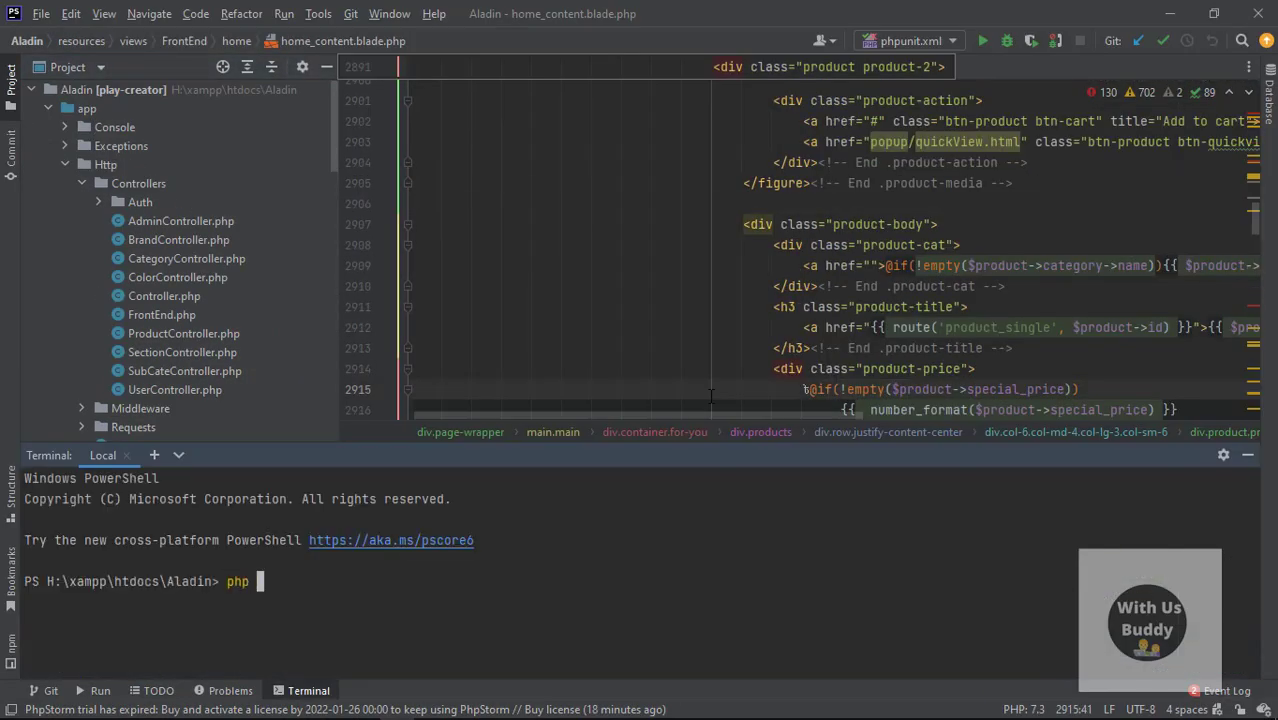
{"action": "type", "text": "artiw"}
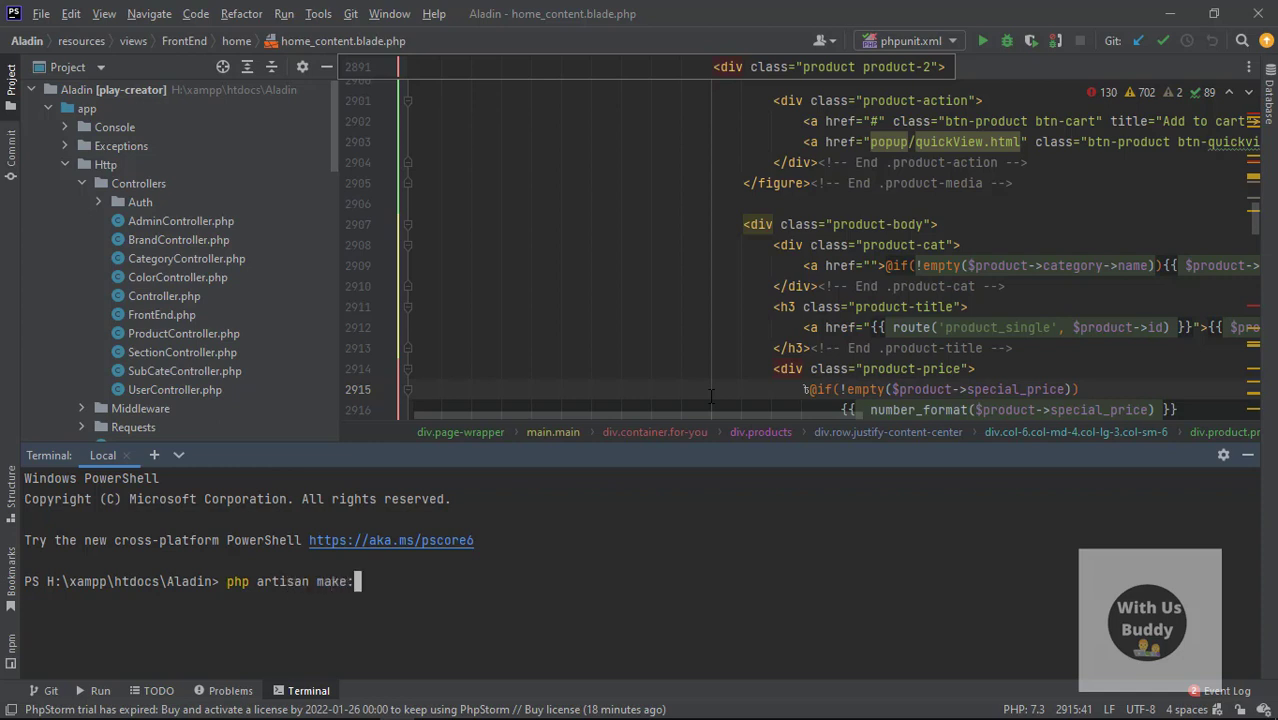
{"action": "type", "text": "controle"}
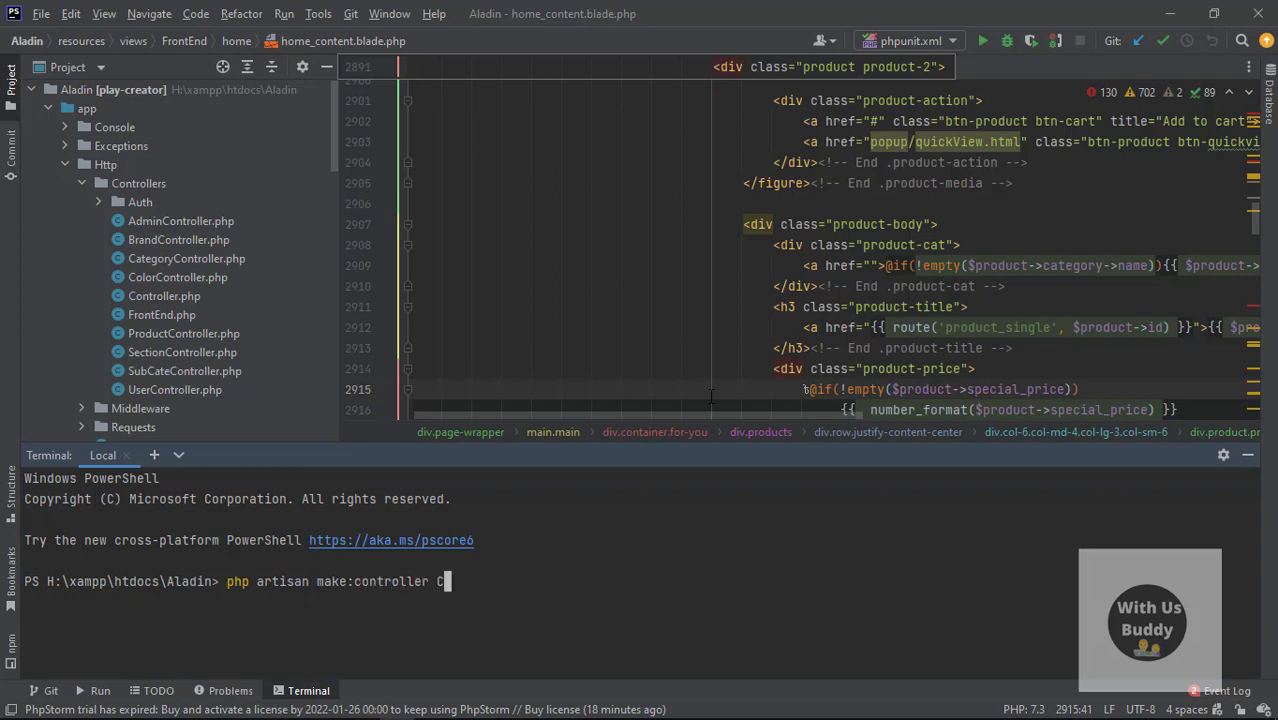
{"action": "type", "text": "artController"}
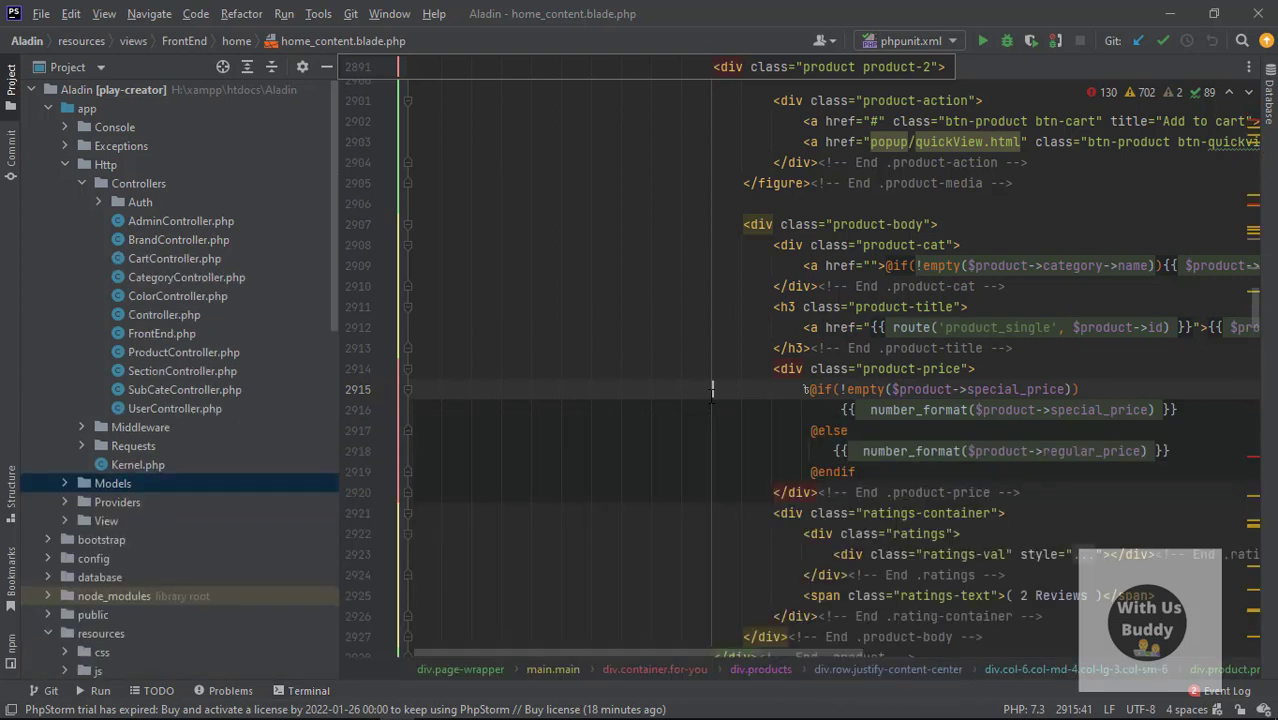
Delete the placeholder // comment in CartController.php and switch to web.php.
{"action": "left_click", "coordinate": [178, 240]}
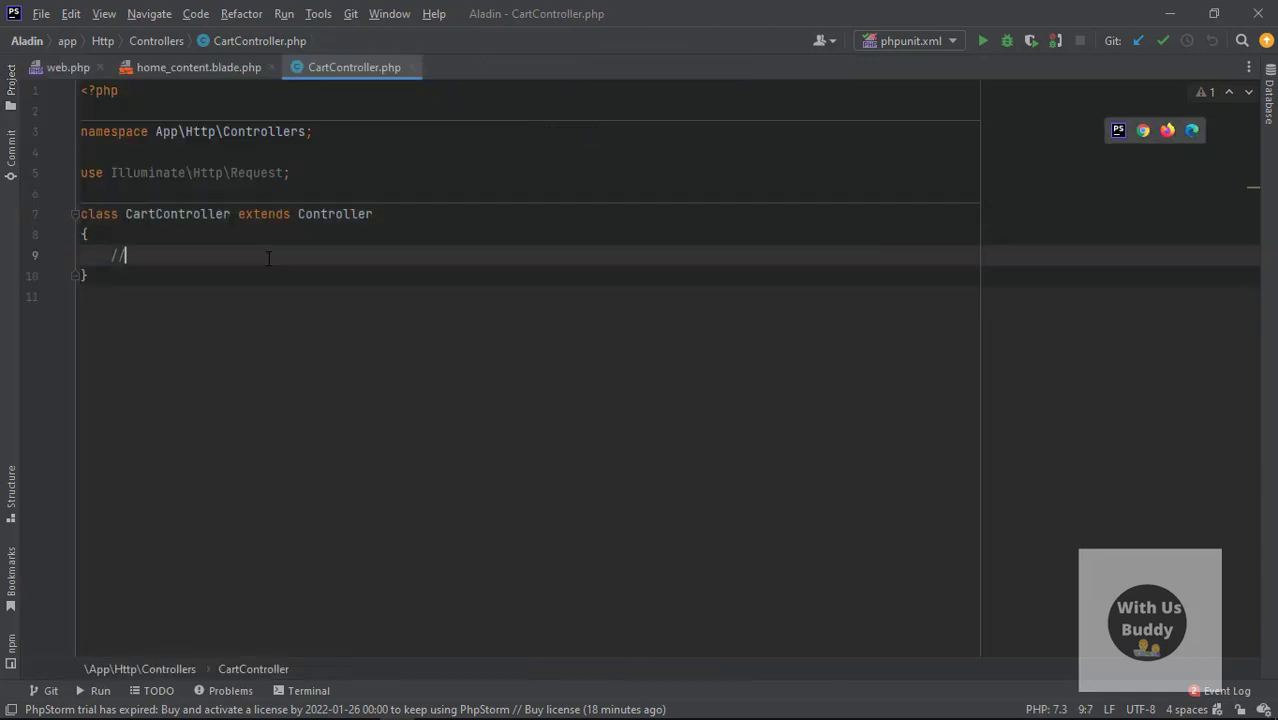
{"action": "key", "text": "Backspace"}
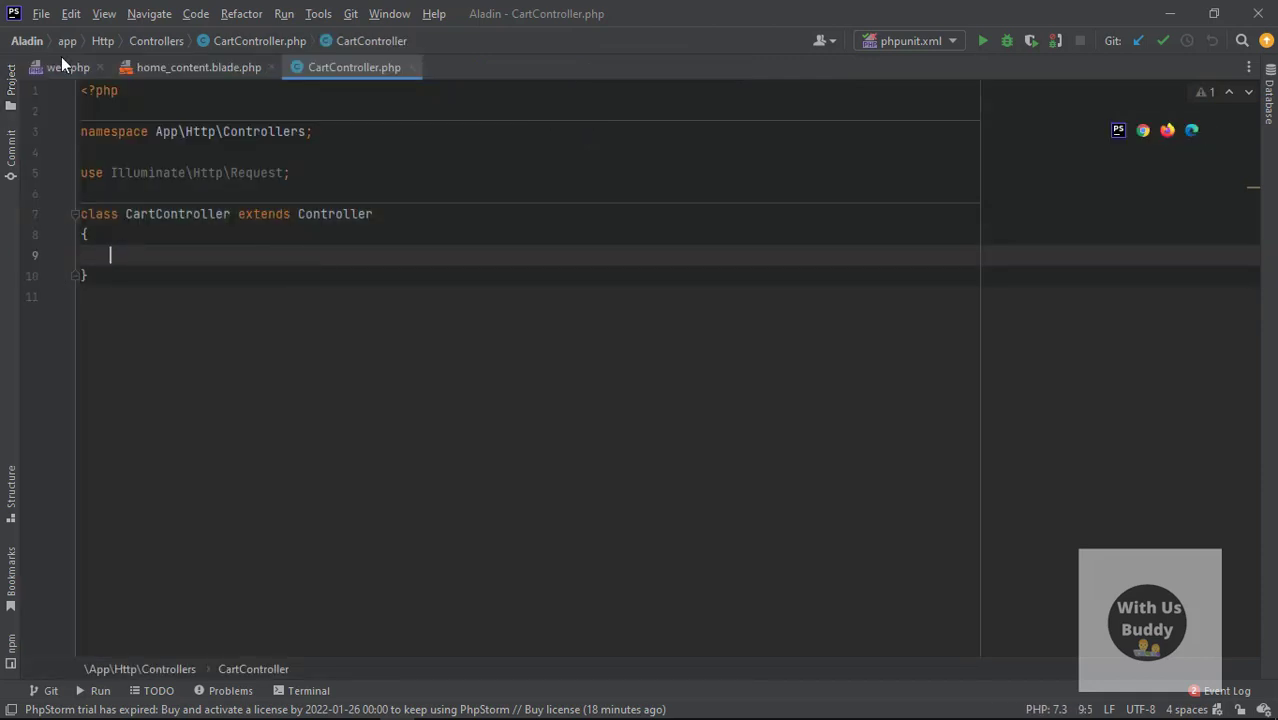
{"action": "left_click", "coordinate": [68, 68]}
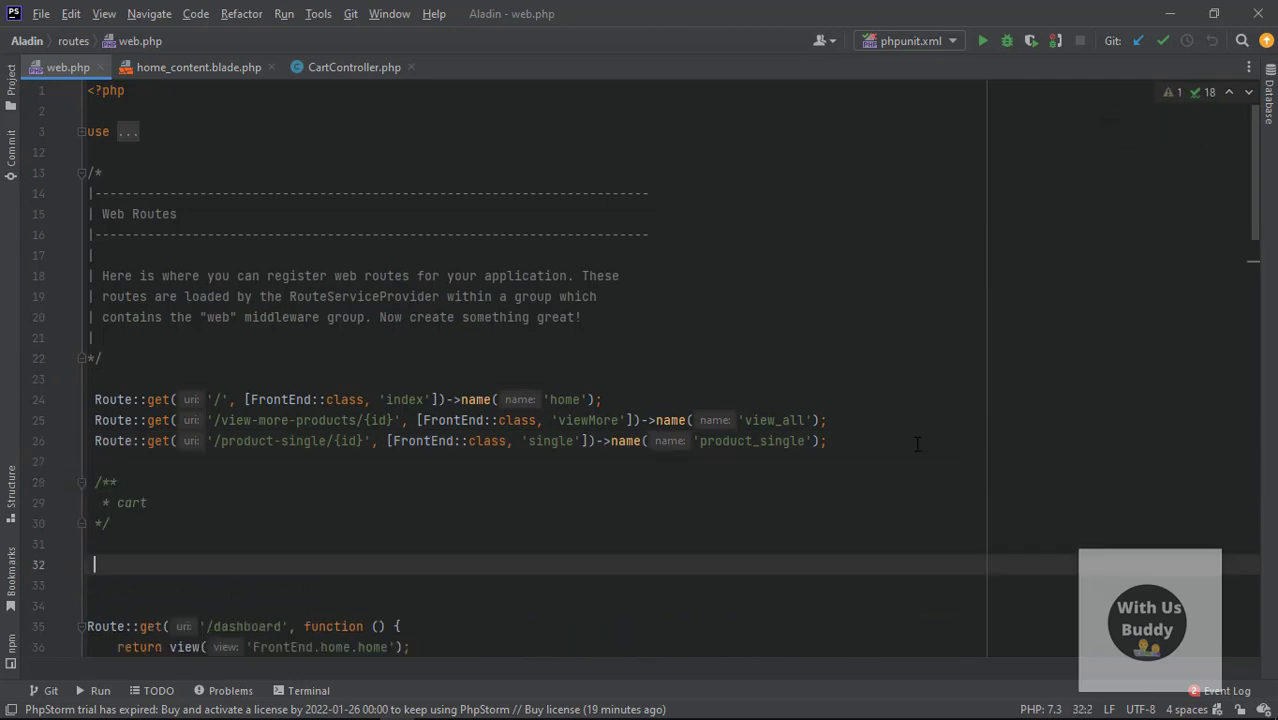
Write Route::prefix('cart')->group with Route::post('/add',[CartController::class,'add'])->name('cart_add').
{"action": "type", "text": "Route::"}
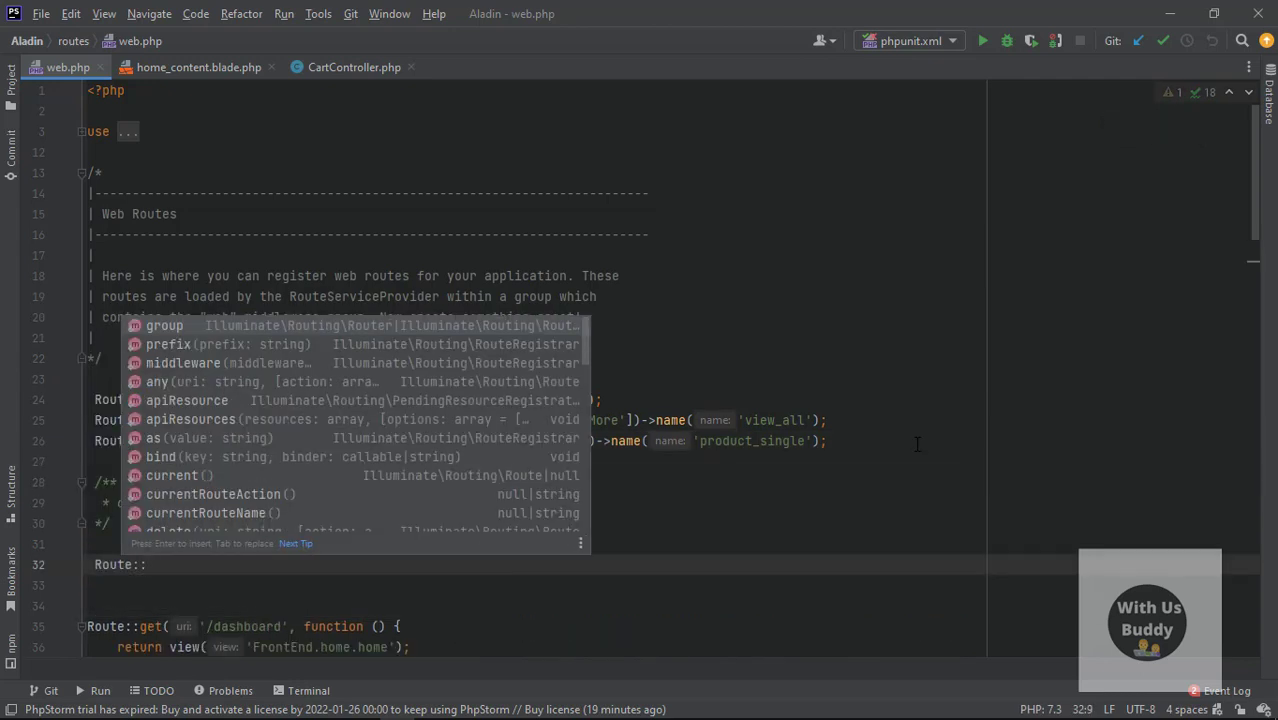
{"action": "left_click", "coordinate": [168, 344]}
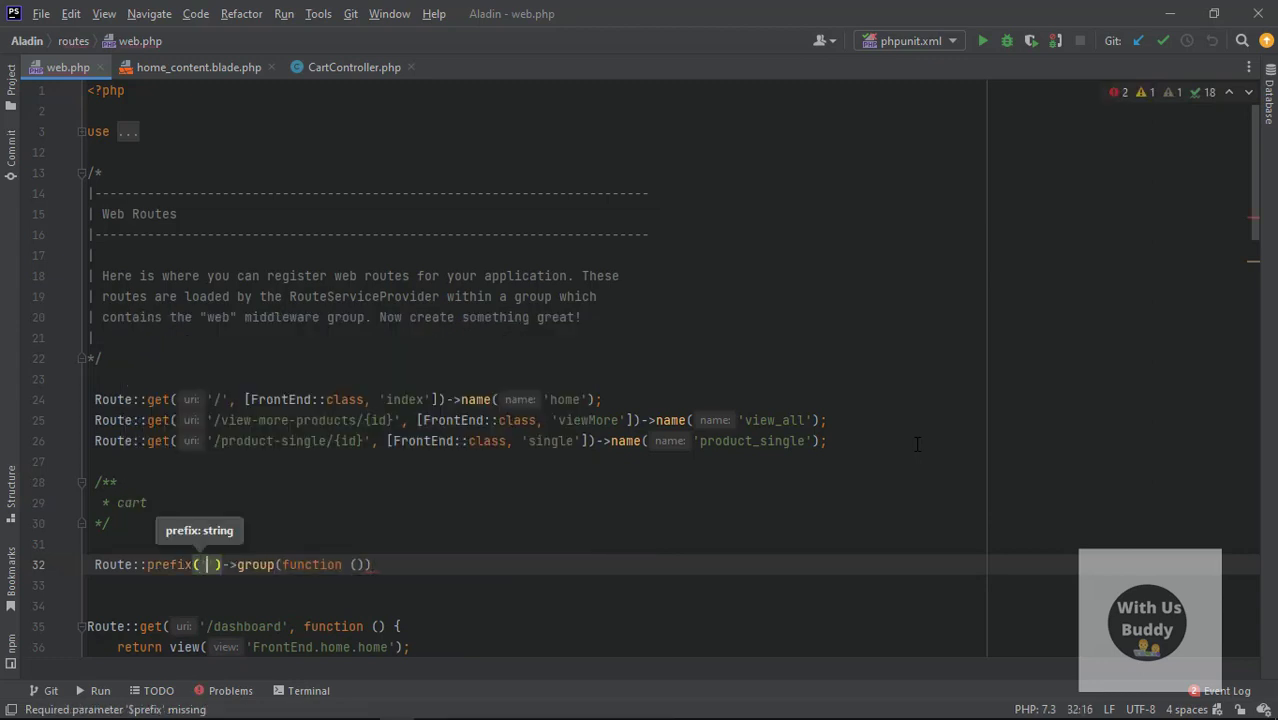
{"action": "type", "text": "'cart'"}
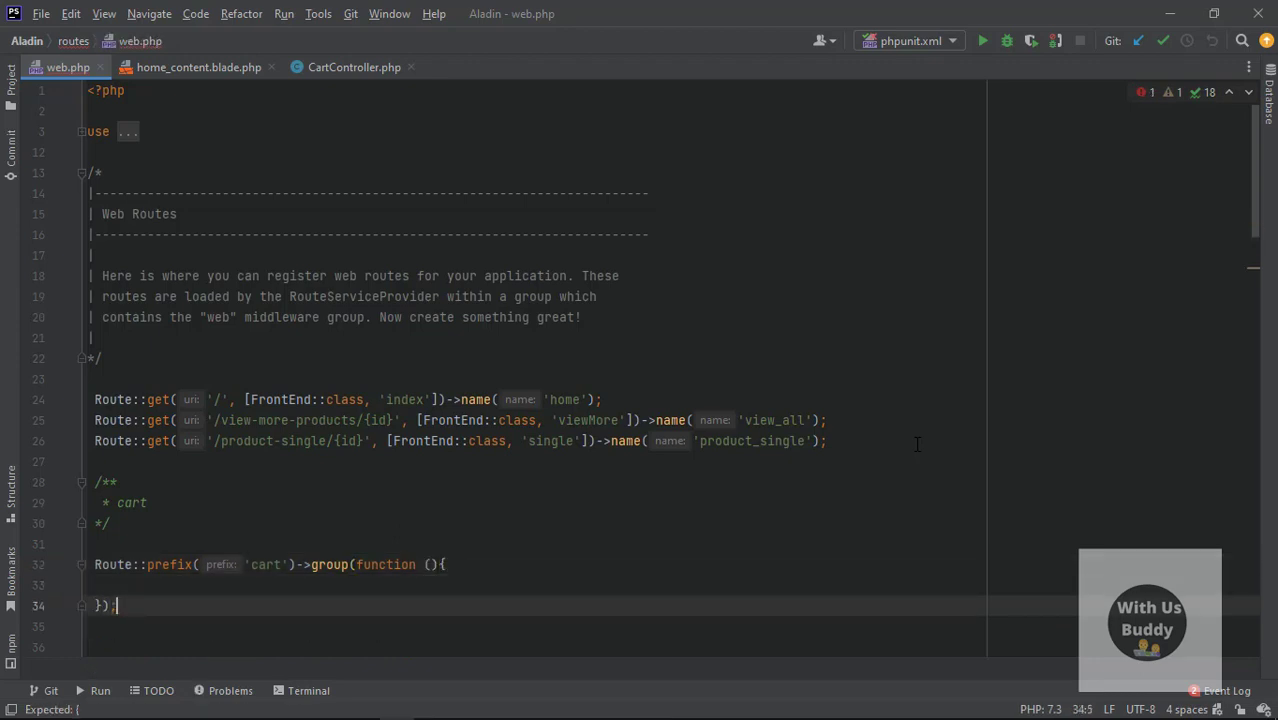
{"action": "type", "text": "Route::post('-add', ["}
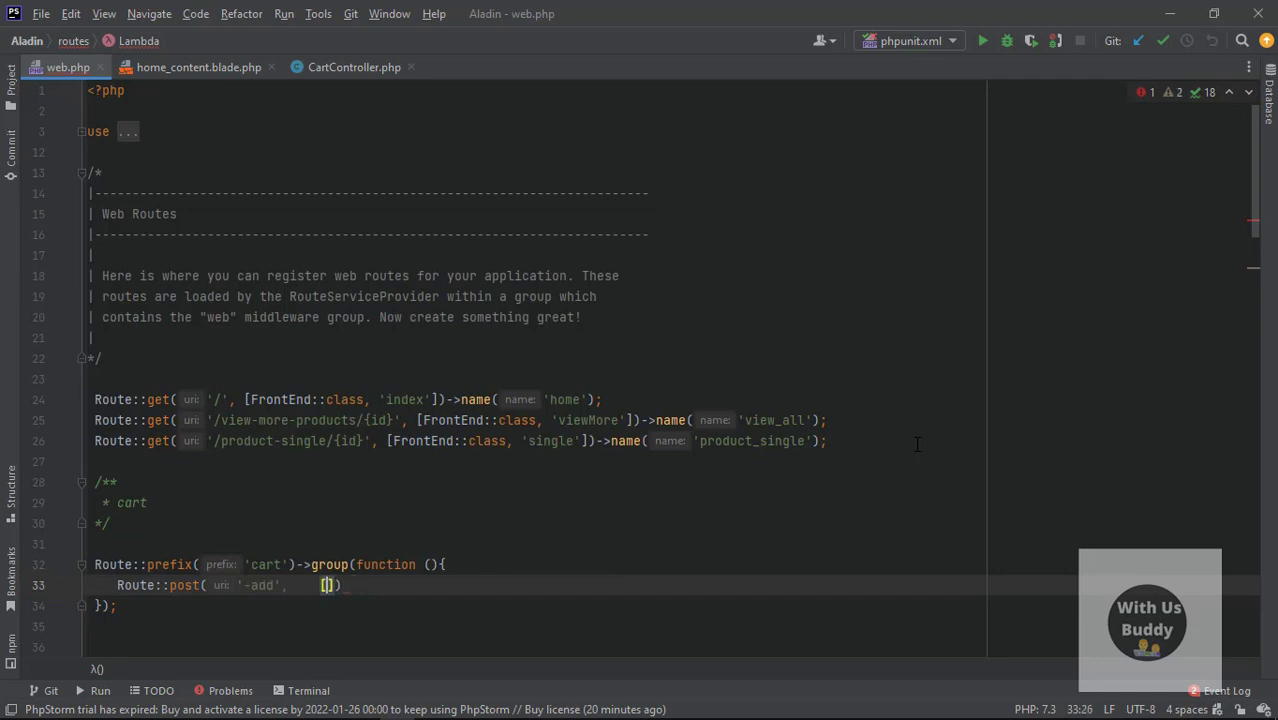
{"action": "type", "text": "CartController::"}
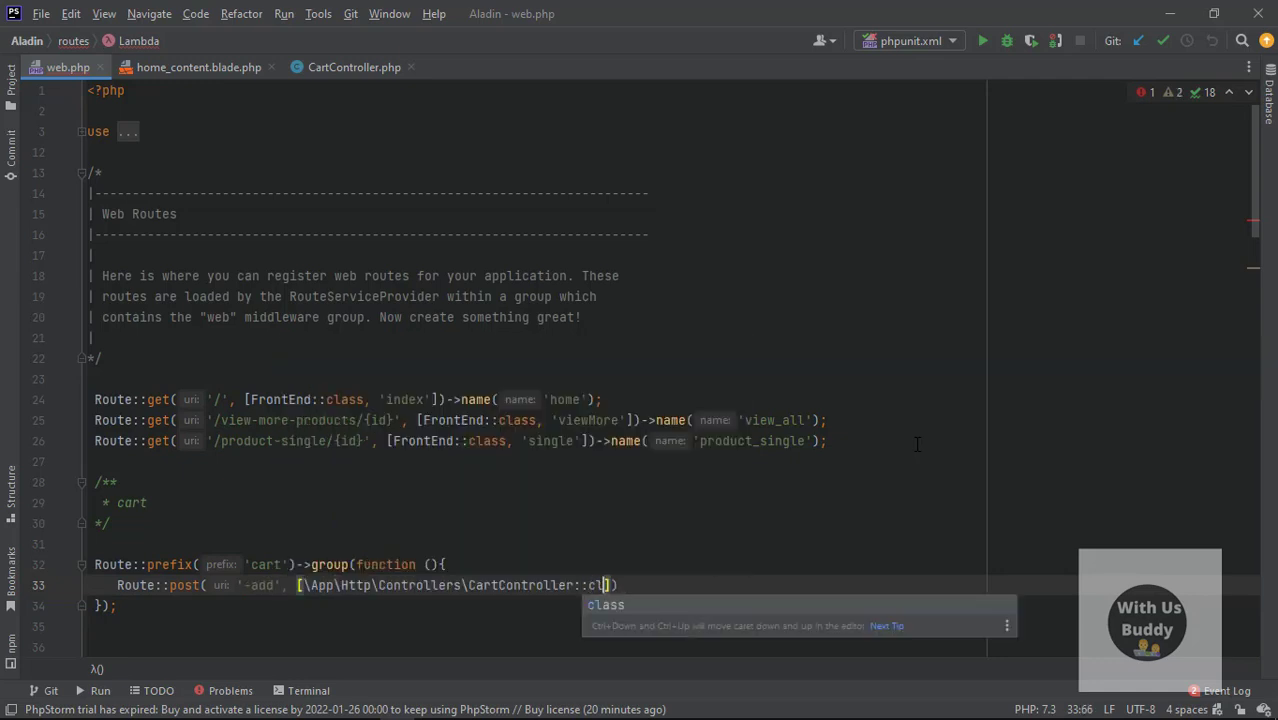
{"action": "type", "text": "class, 'i"}
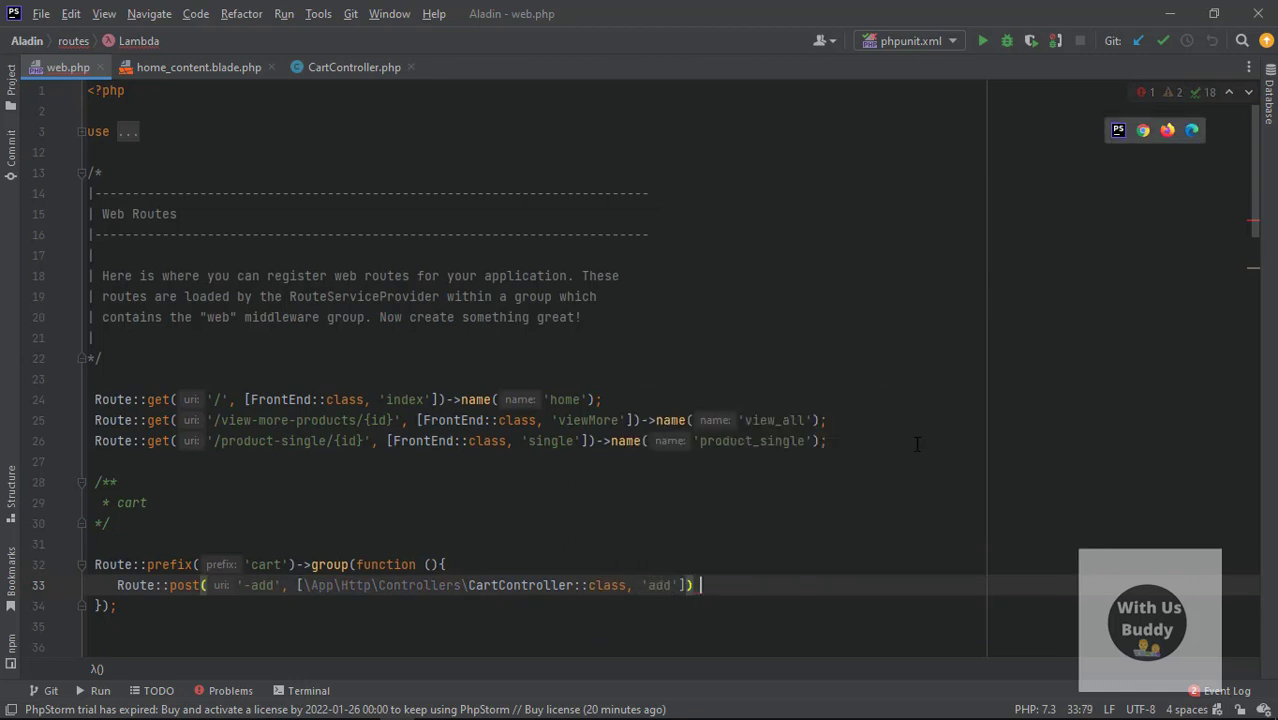
{"action": "type", "text": "->c"}
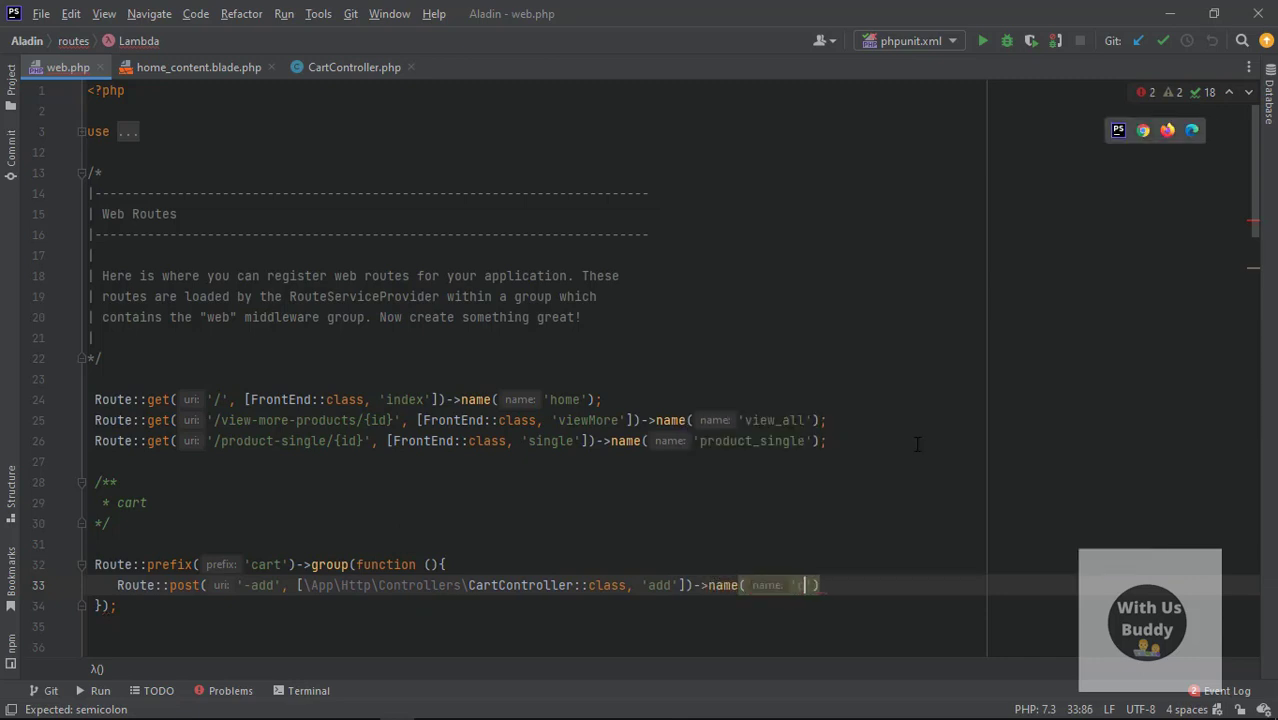
{"action": "type", "text": "cart_add"}
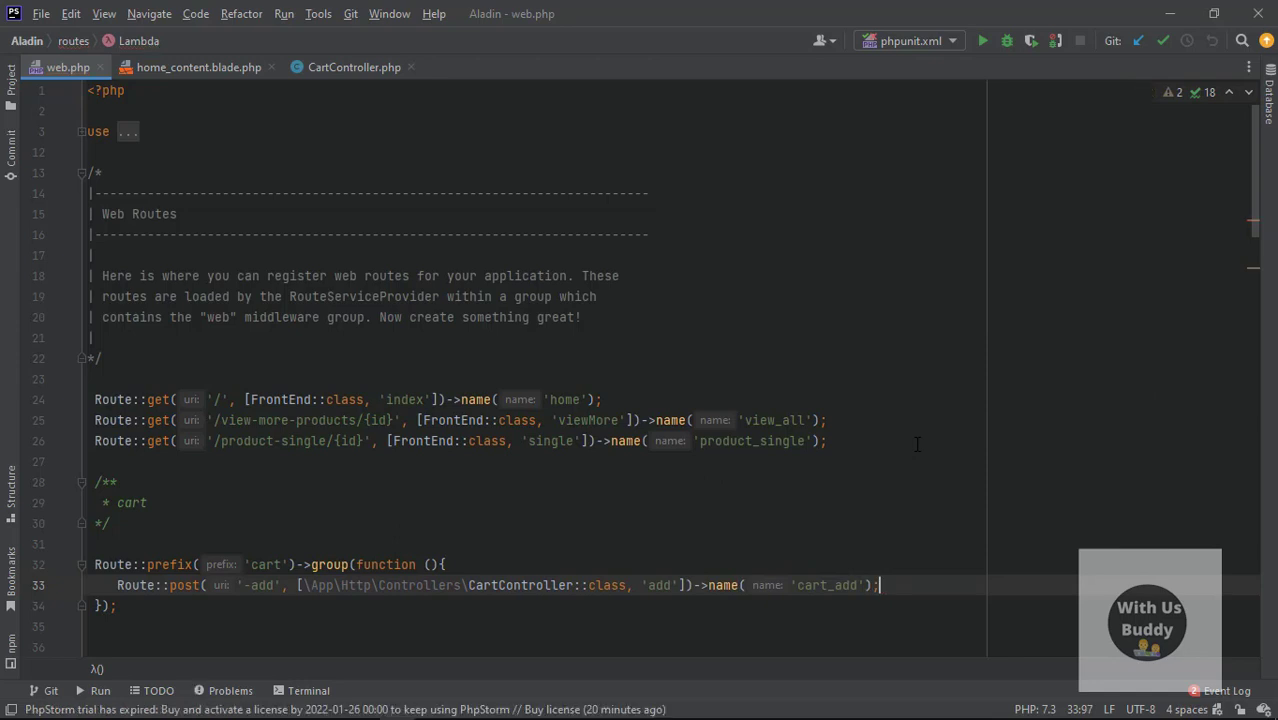
Add a public add(Request $request) method to CartController.
{"action": "left_click", "coordinate": [184, 68]}
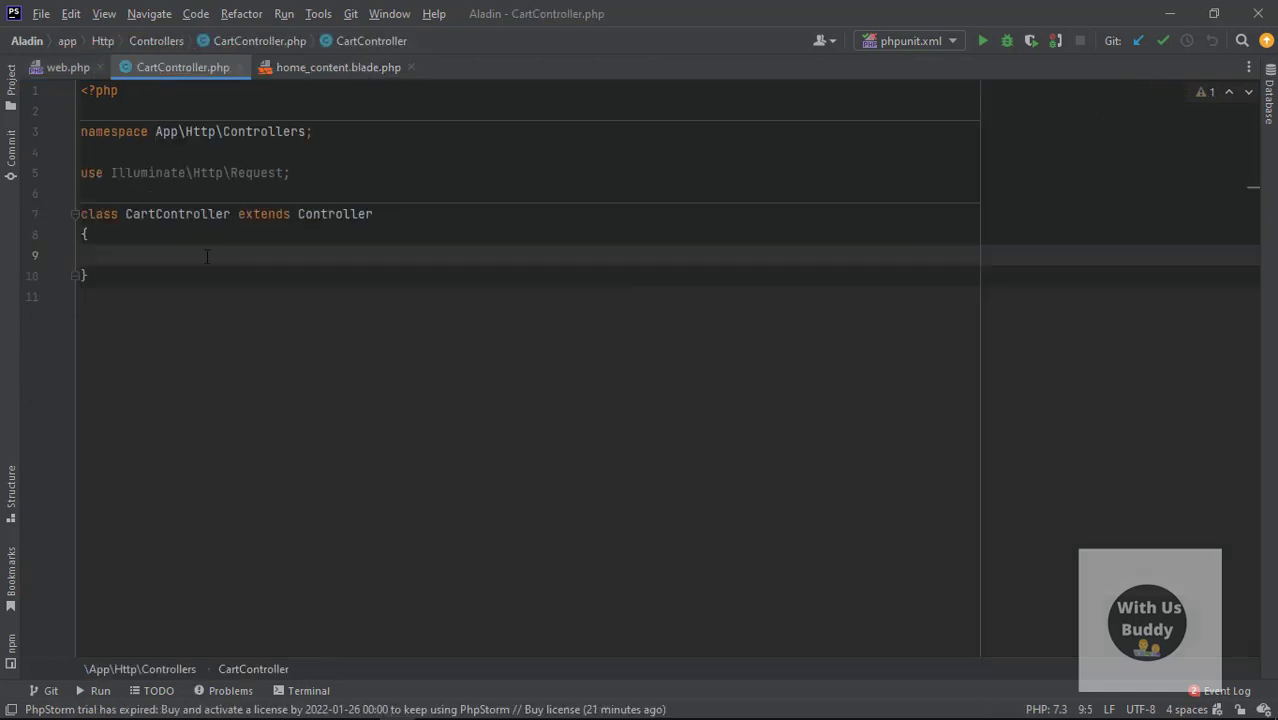
{"action": "type", "text": "pu"}
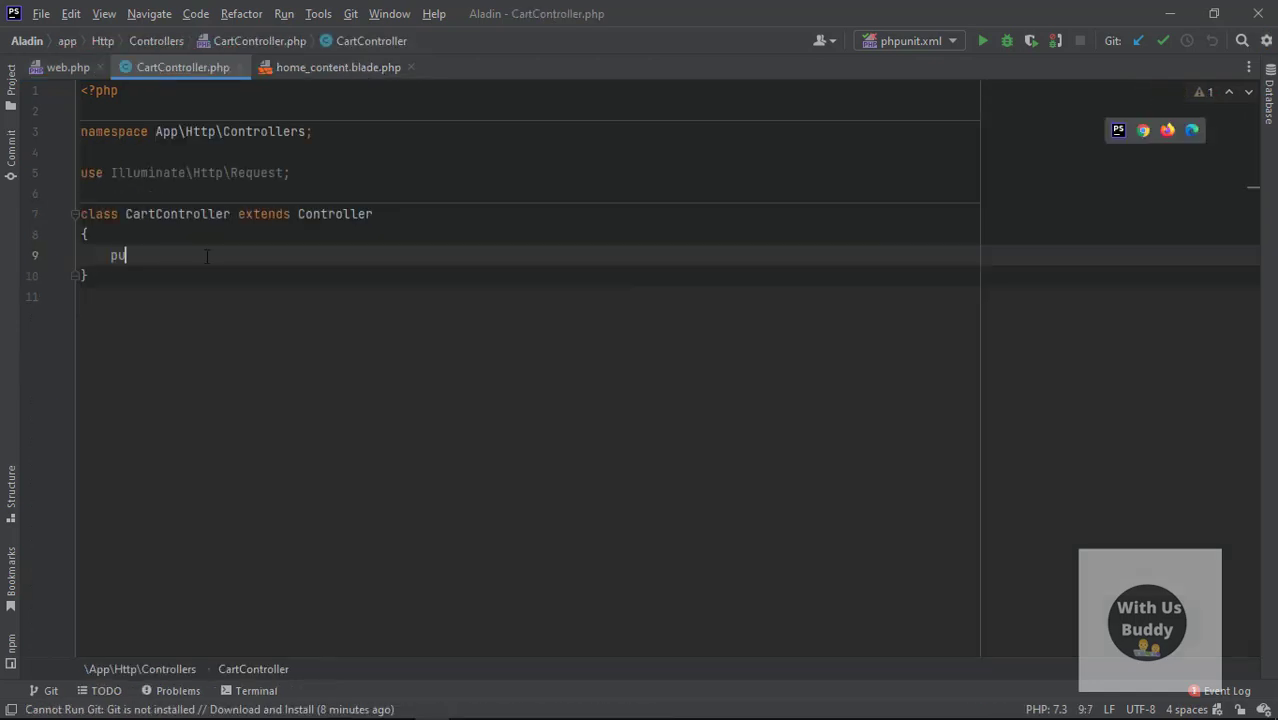
{"action": "type", "text": "blic function"}
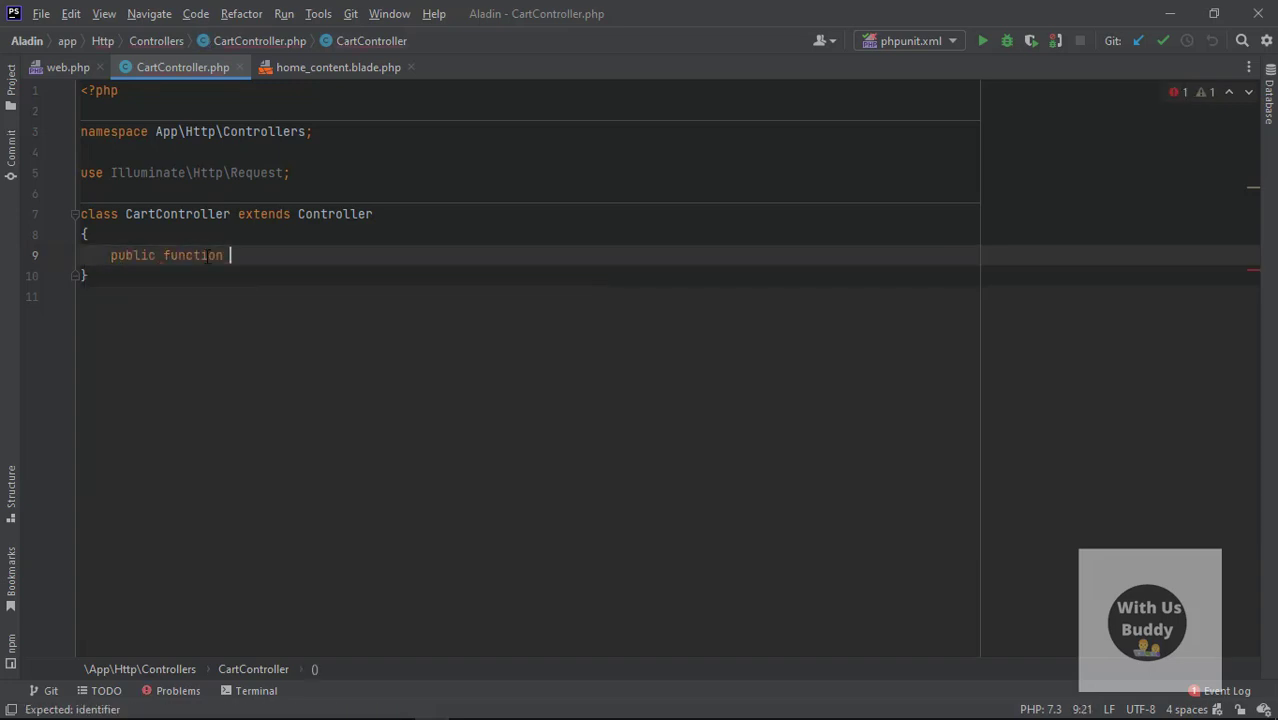
{"action": "type", "text": "add()"}
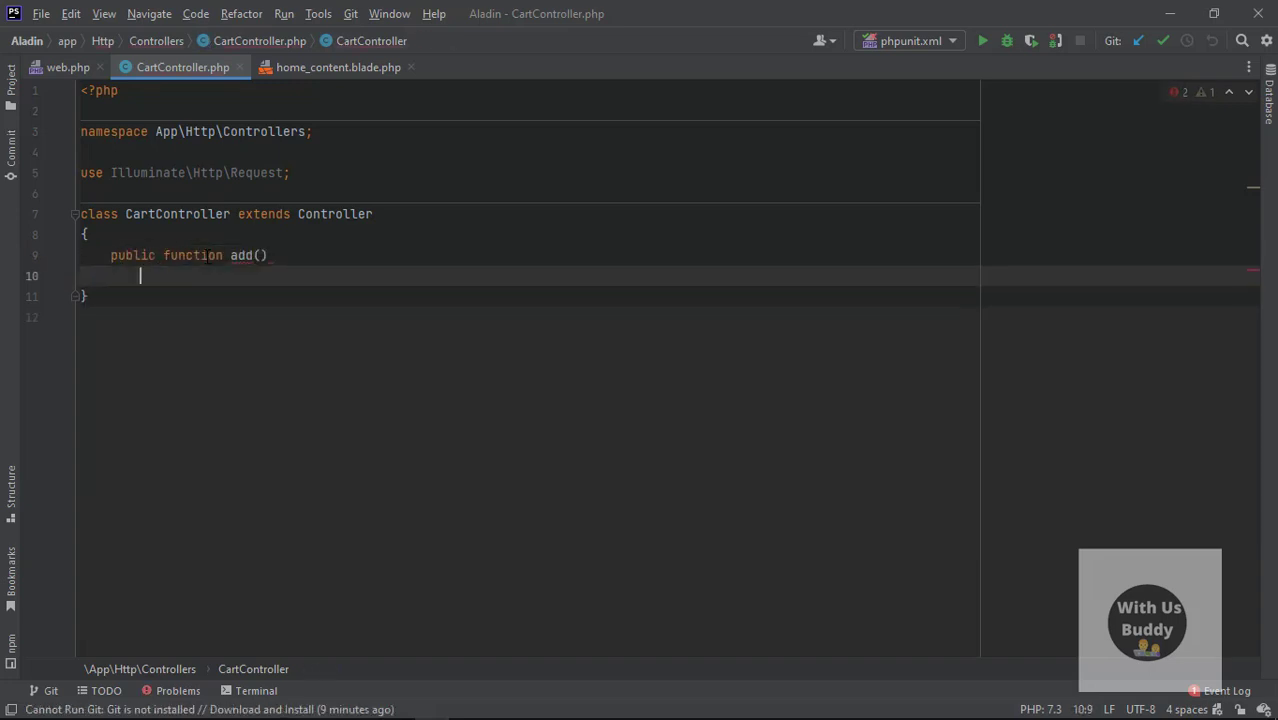
{"action": "type", "text": "{"}
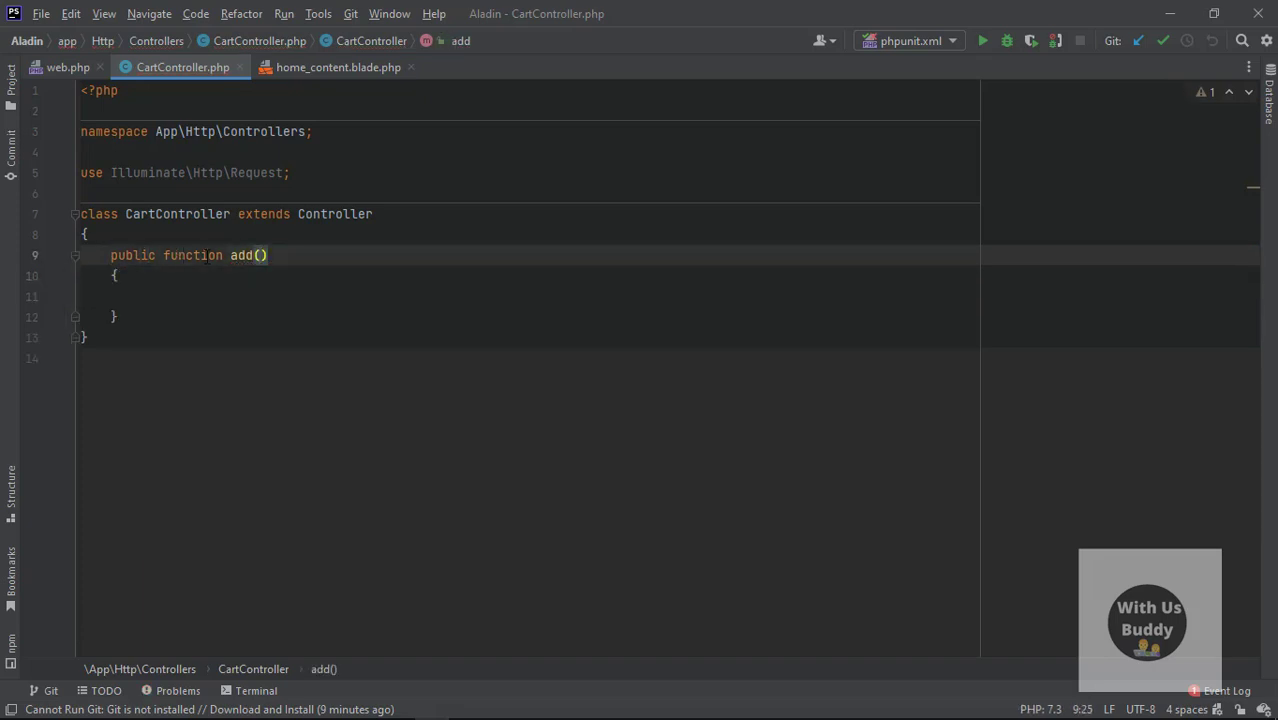
{"action": "type", "text": "Request"}
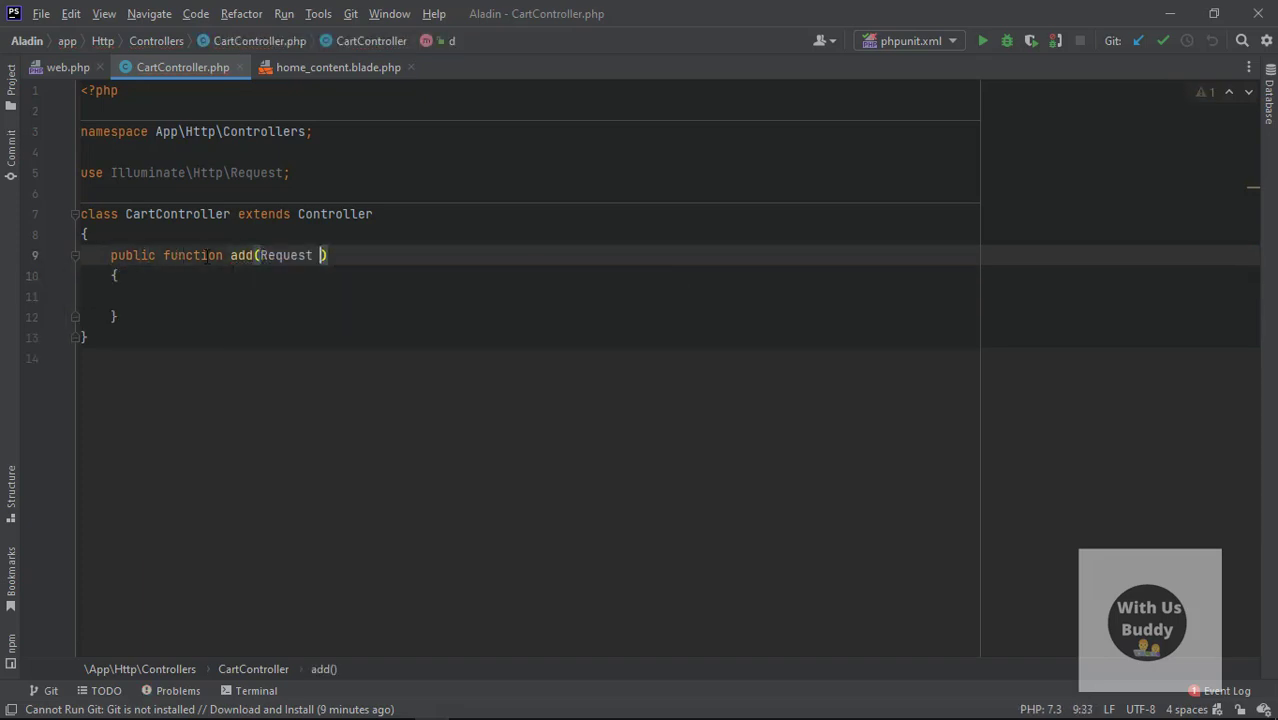
{"action": "type", "text": "$request"}
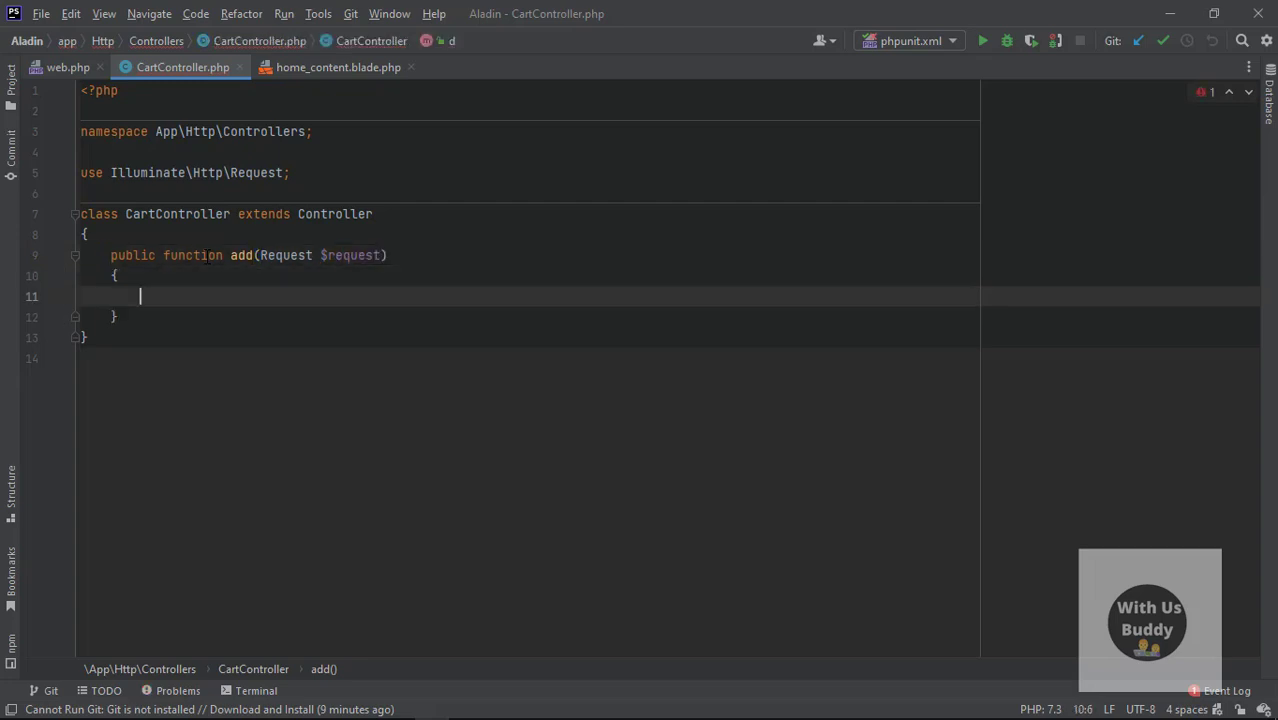
Start a Cart::add call inside the method, importing the Cart facade.
{"action": "type", "text": "Cart::"}
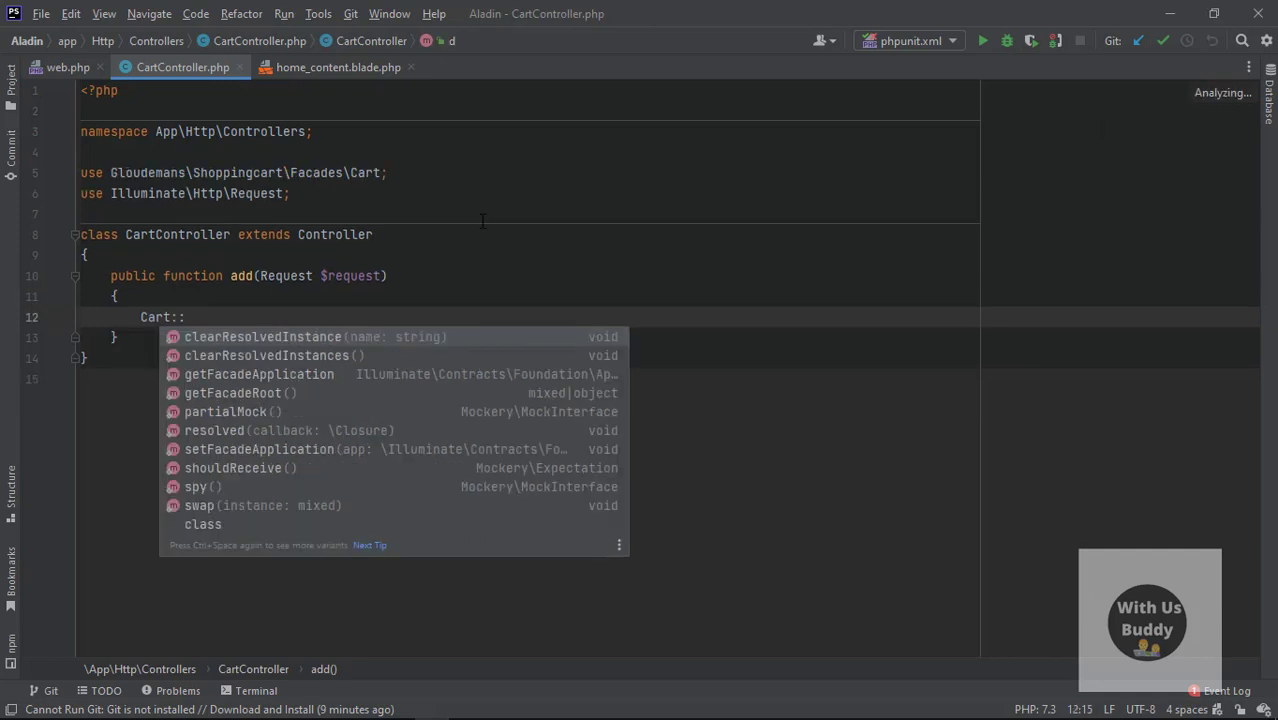
{"action": "type", "text": "add"}
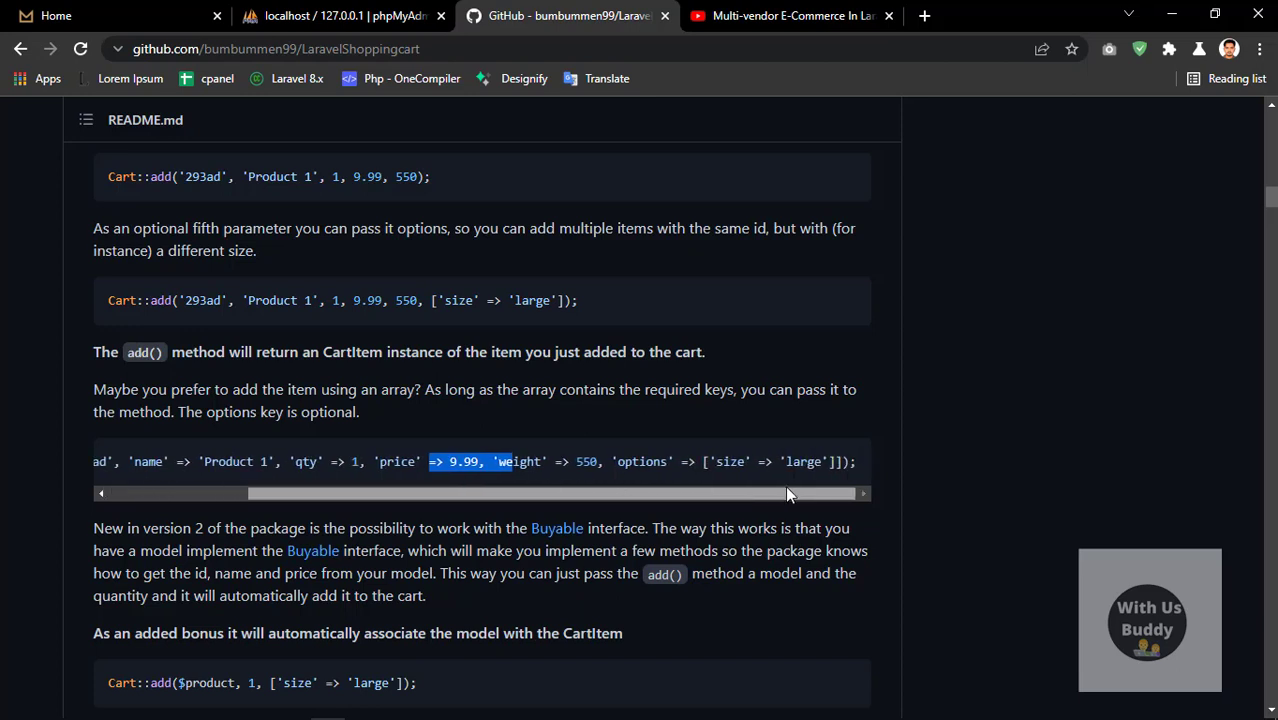
Search the LaravelShoppingcart README for 'instance' and step through its matches, then switch to the Aladin tab.
{"action": "scroll", "scroll_direction": "down", "scroll_amount": 3}
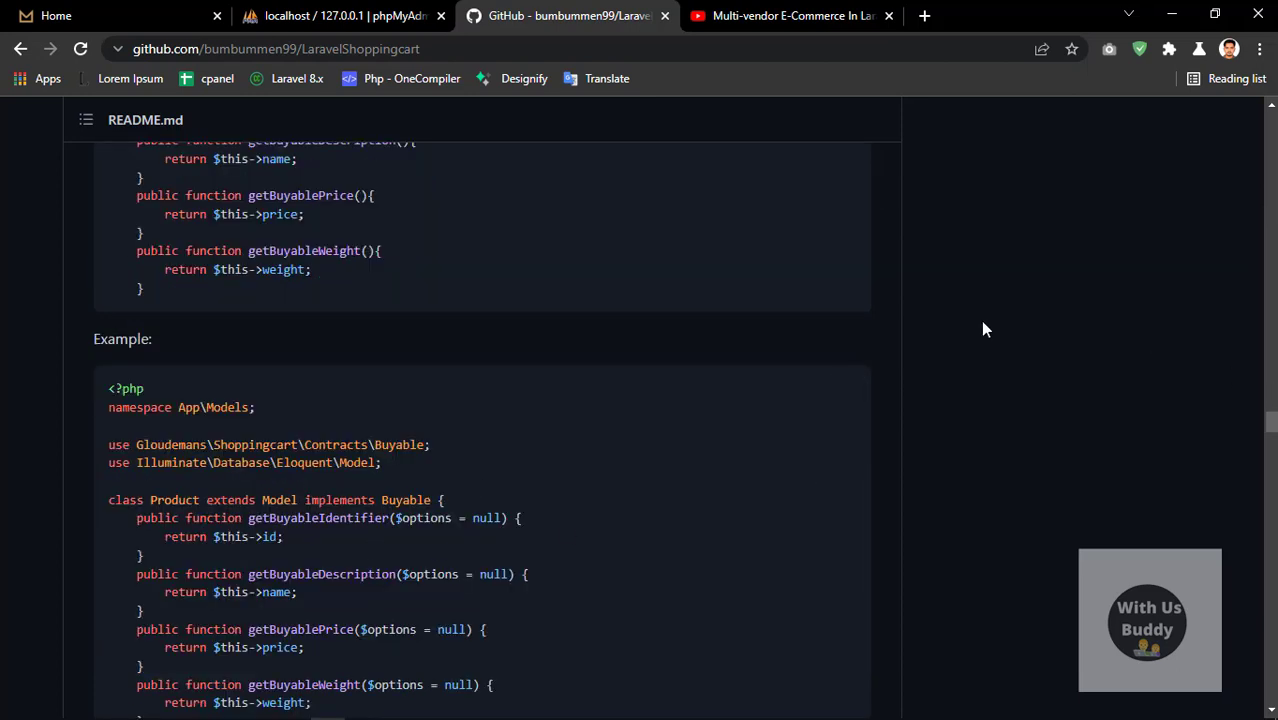
{"action": "type", "text": "instance"}
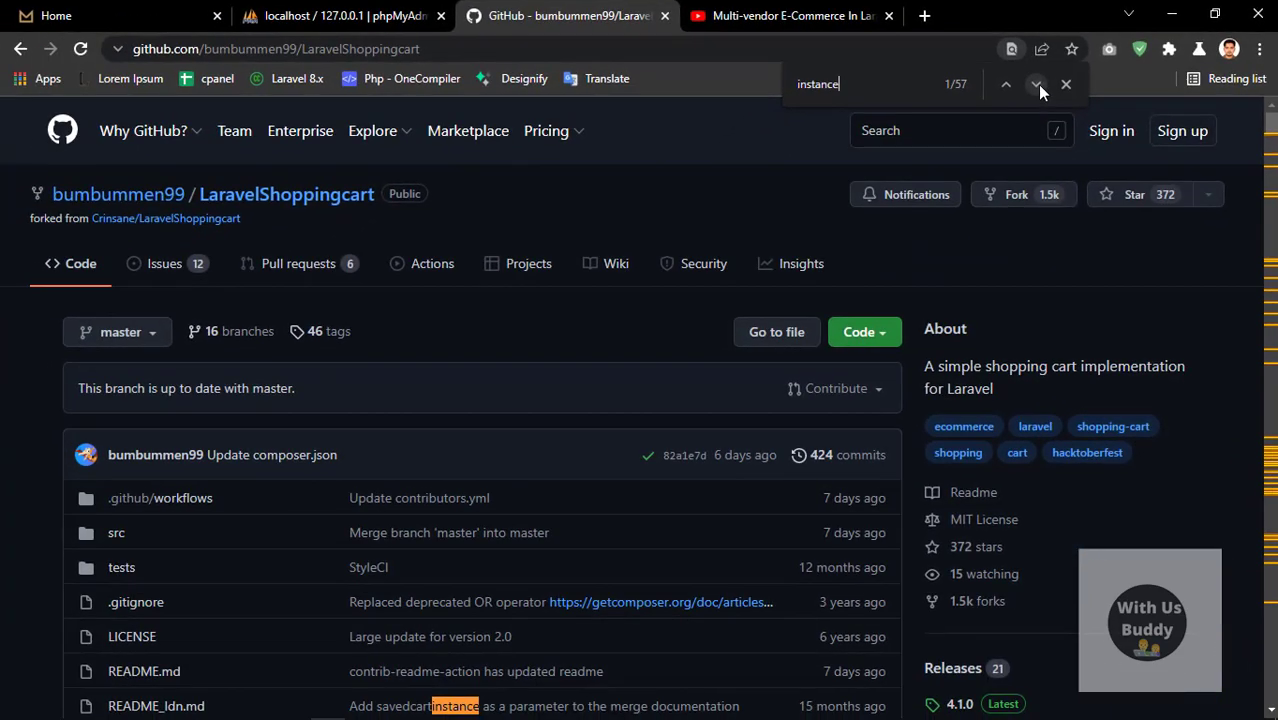
{"action": "left_click", "coordinate": [1036, 84]}
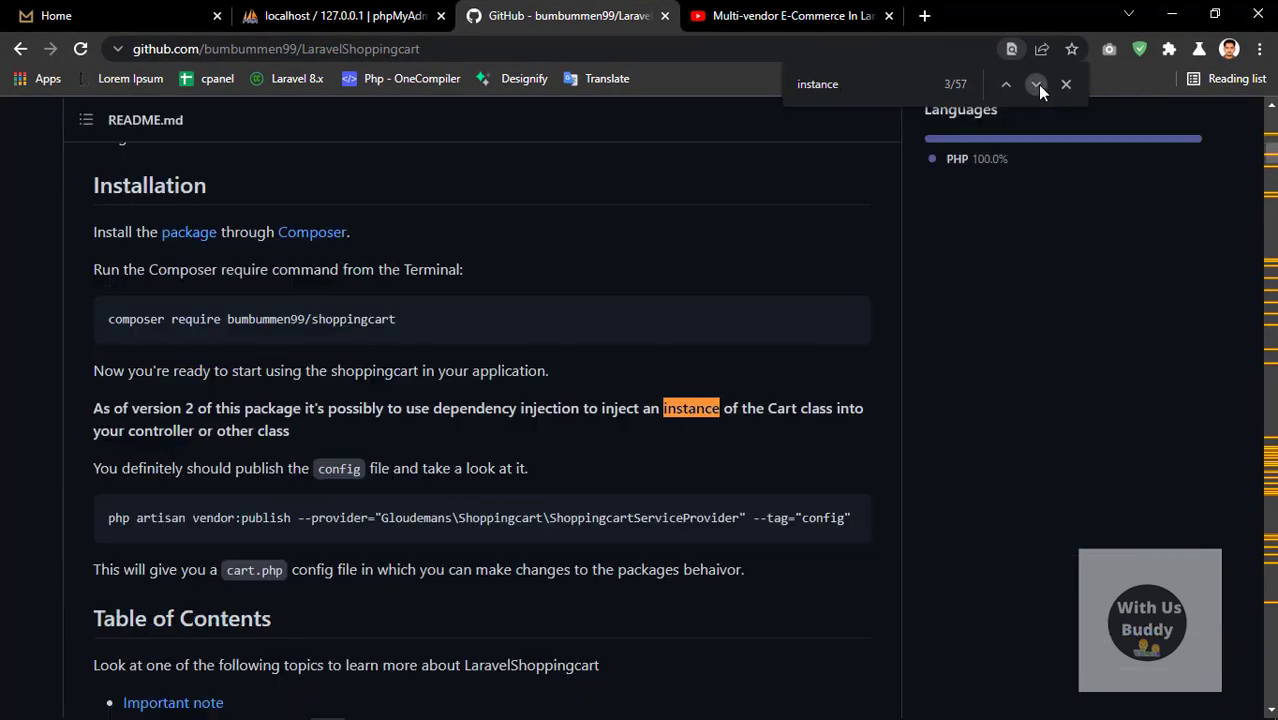
{"action": "left_click", "coordinate": [1036, 84]}
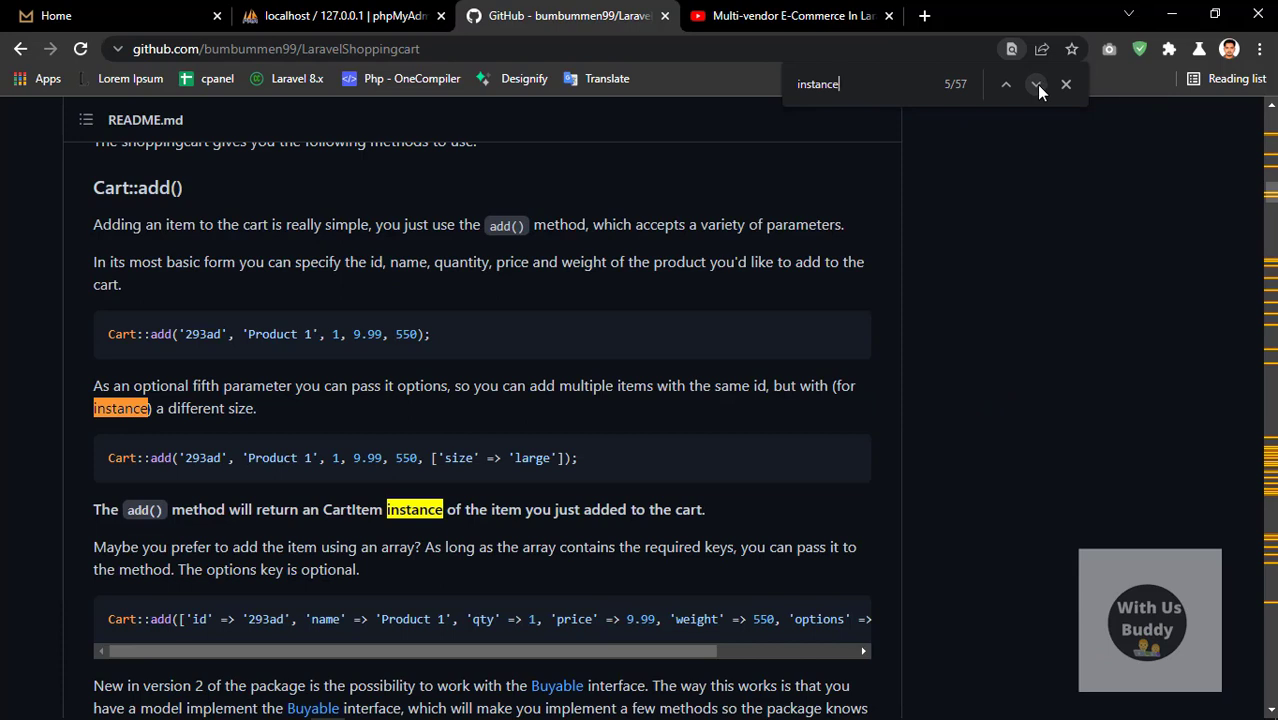
{"action": "mouse_move", "coordinate": [598, 428]}
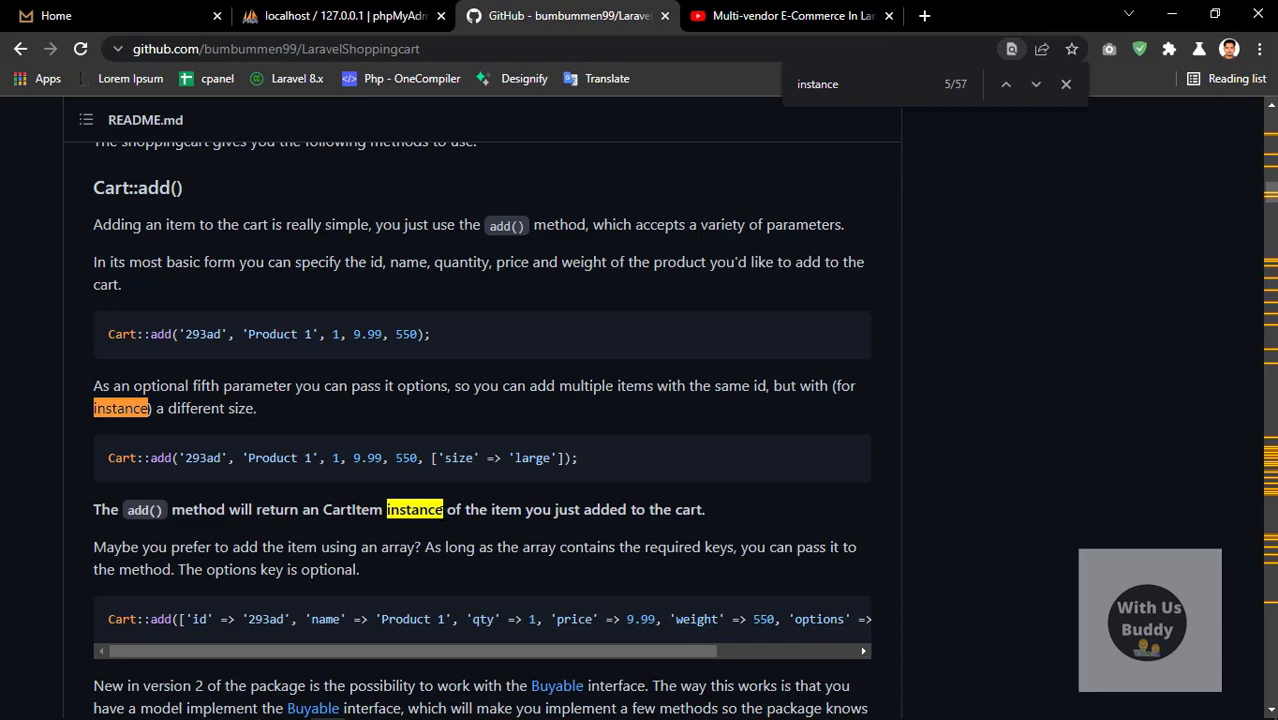
{"action": "mouse_move", "coordinate": [312, 452]}
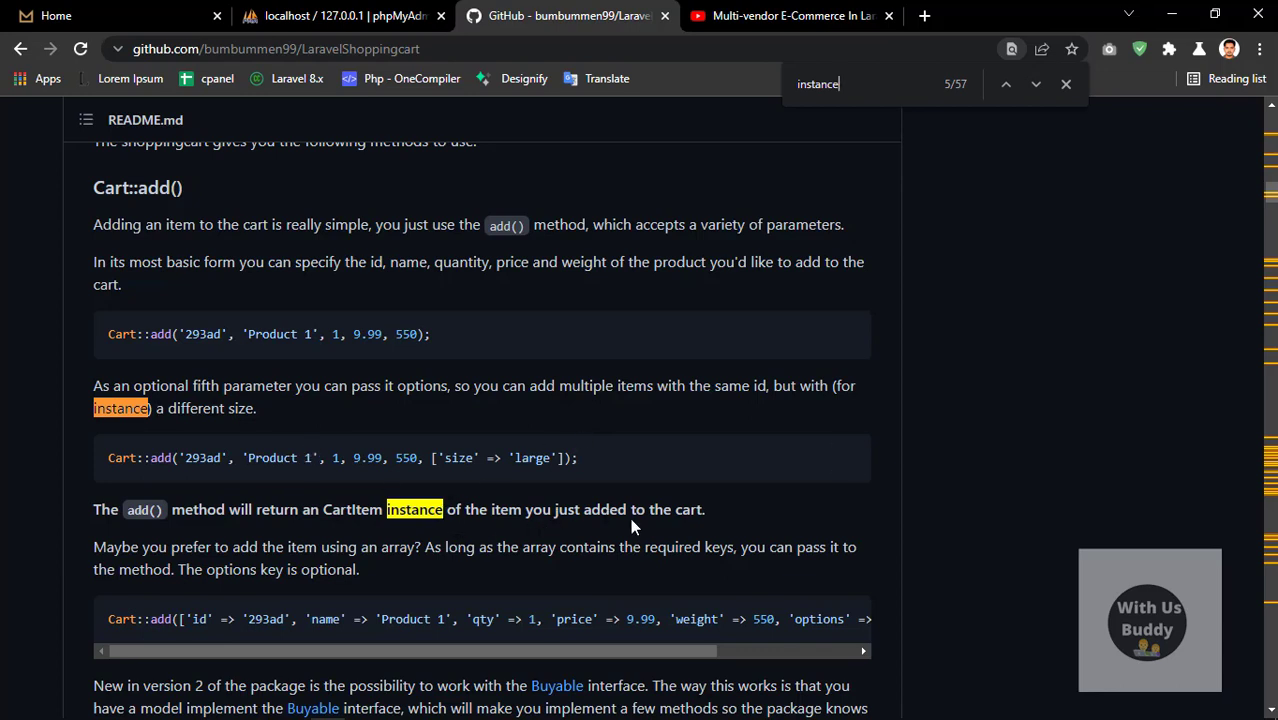
{"action": "left_click", "coordinate": [1036, 84]}
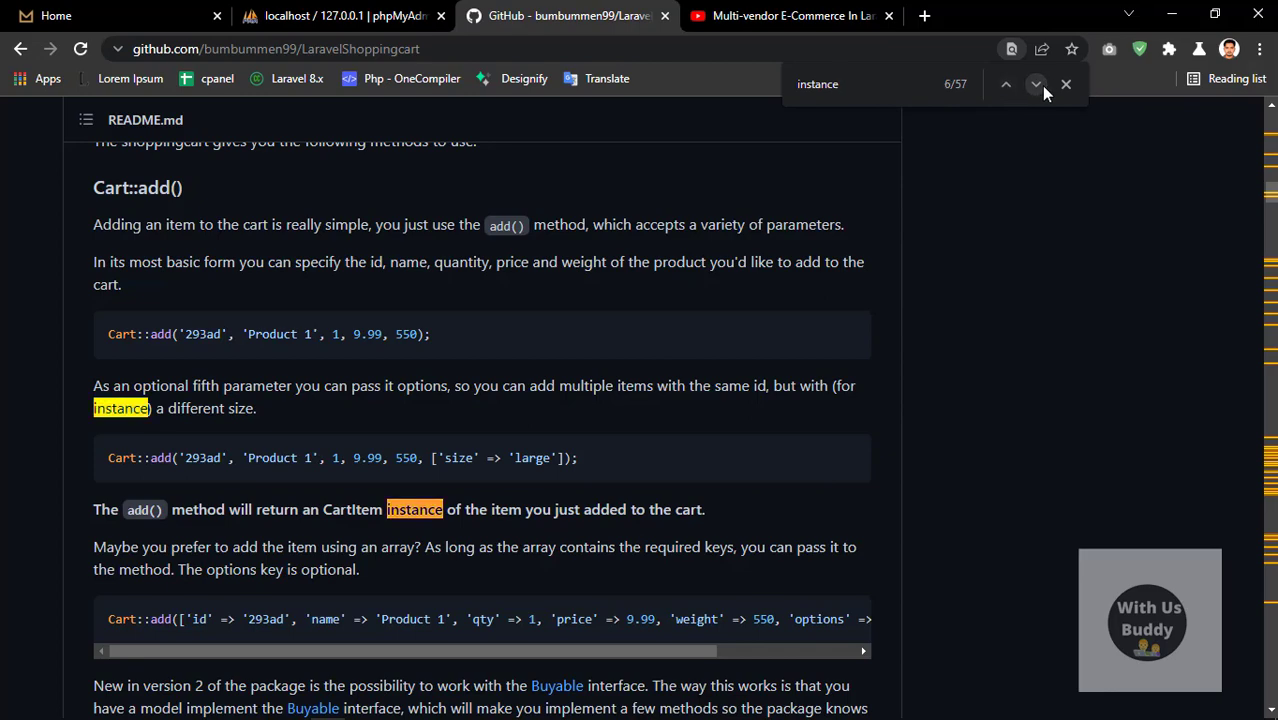
{"action": "left_click", "coordinate": [1036, 84]}
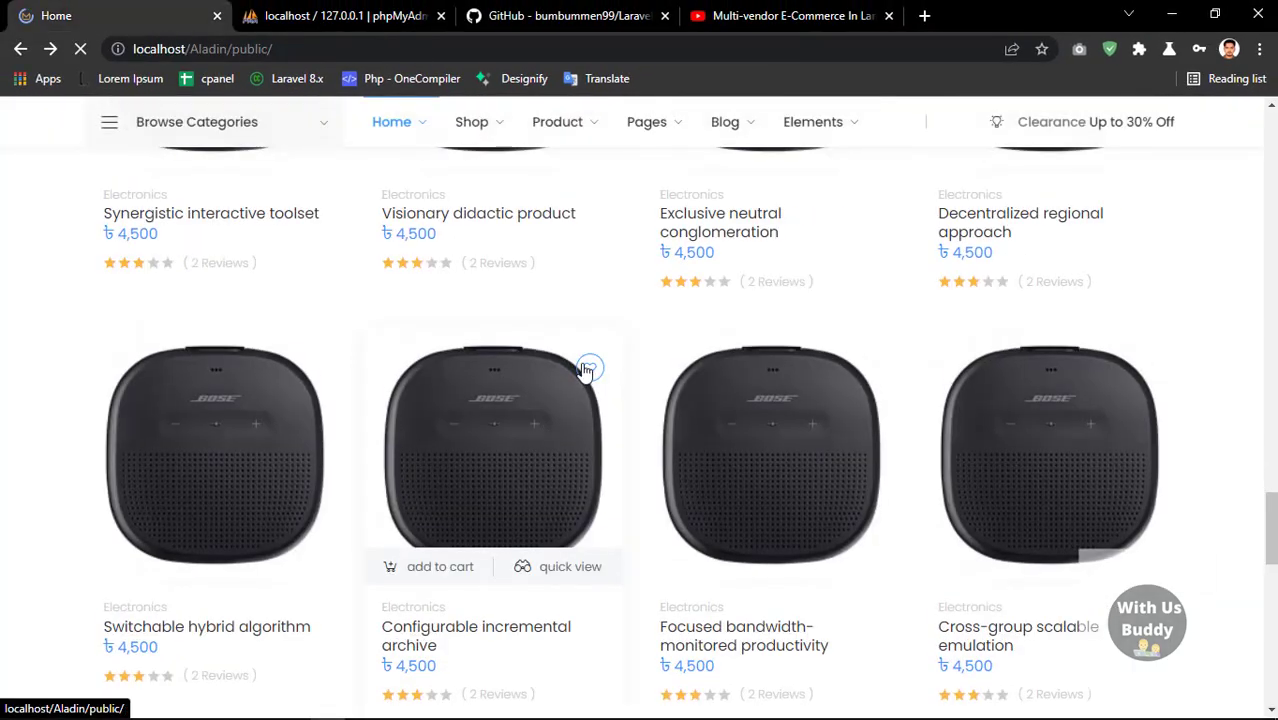
{"action": "mouse_move", "coordinate": [404, 436]}
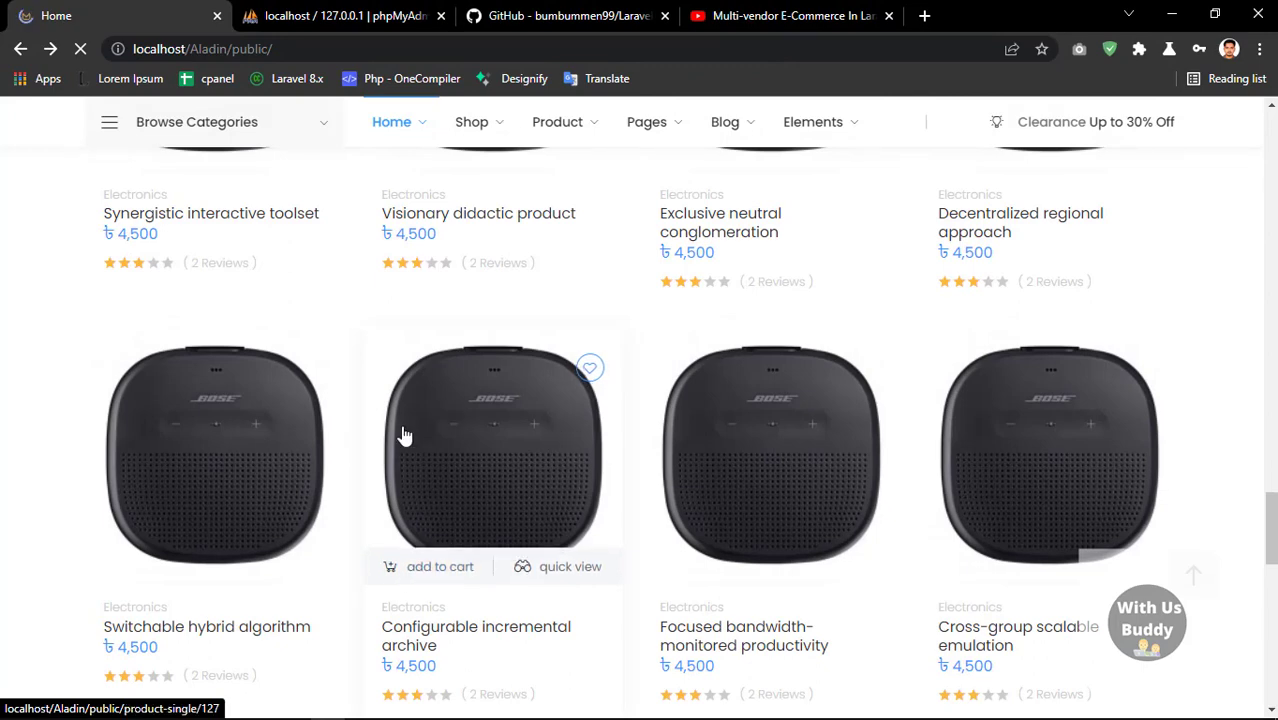
{"action": "left_click", "coordinate": [568, 16]}
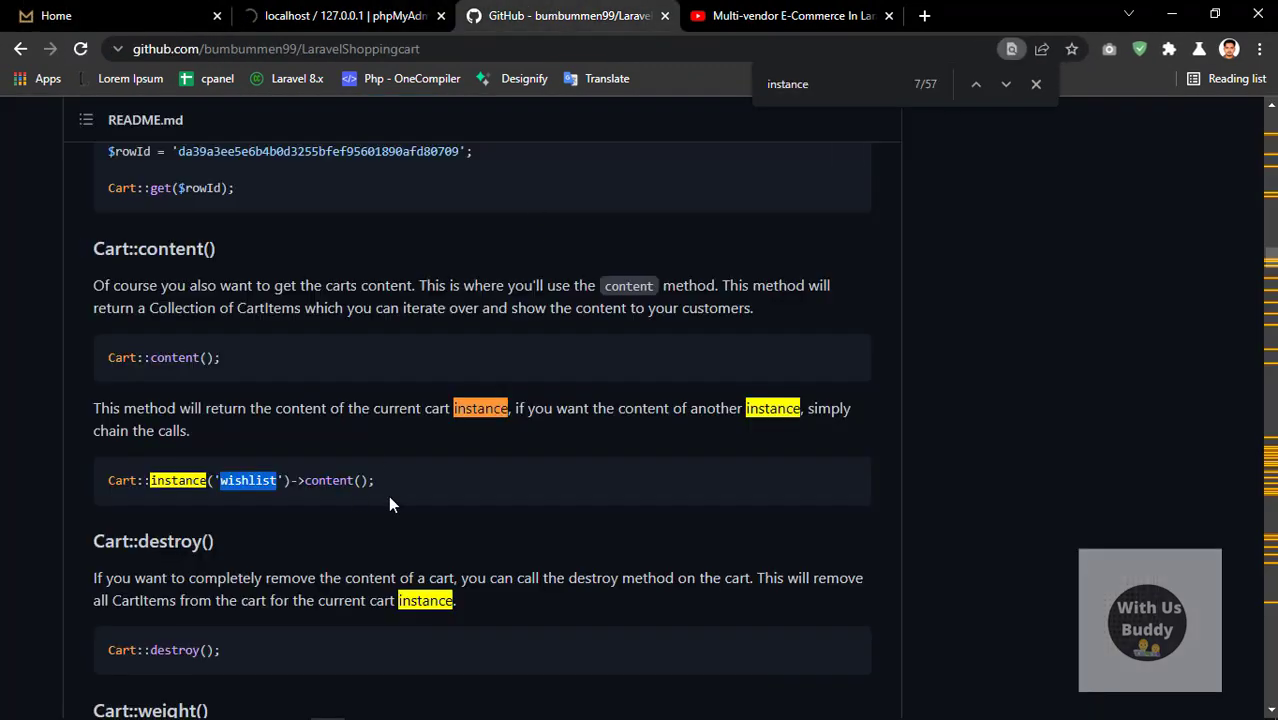
{"action": "mouse_move", "coordinate": [304, 504]}
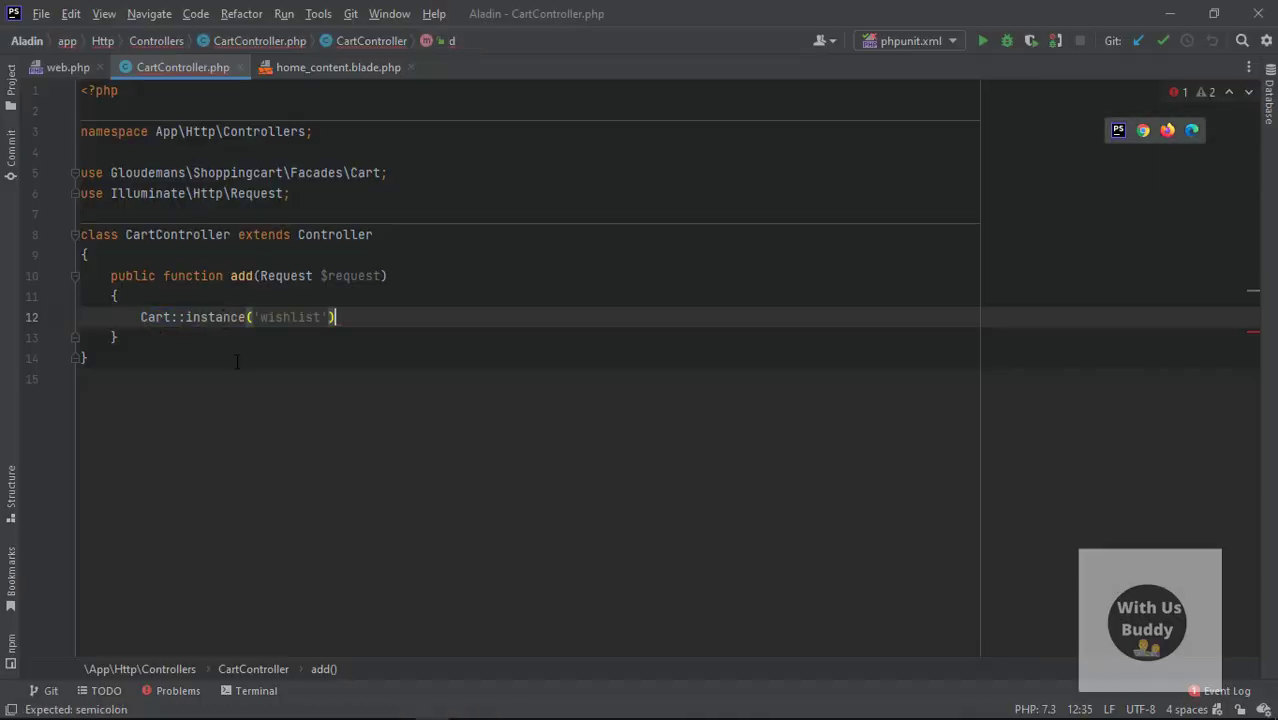
Rename the Cart::instance argument from 'wishlist' to 'cart'.
{"action": "double_click", "coordinate": [290, 316]}
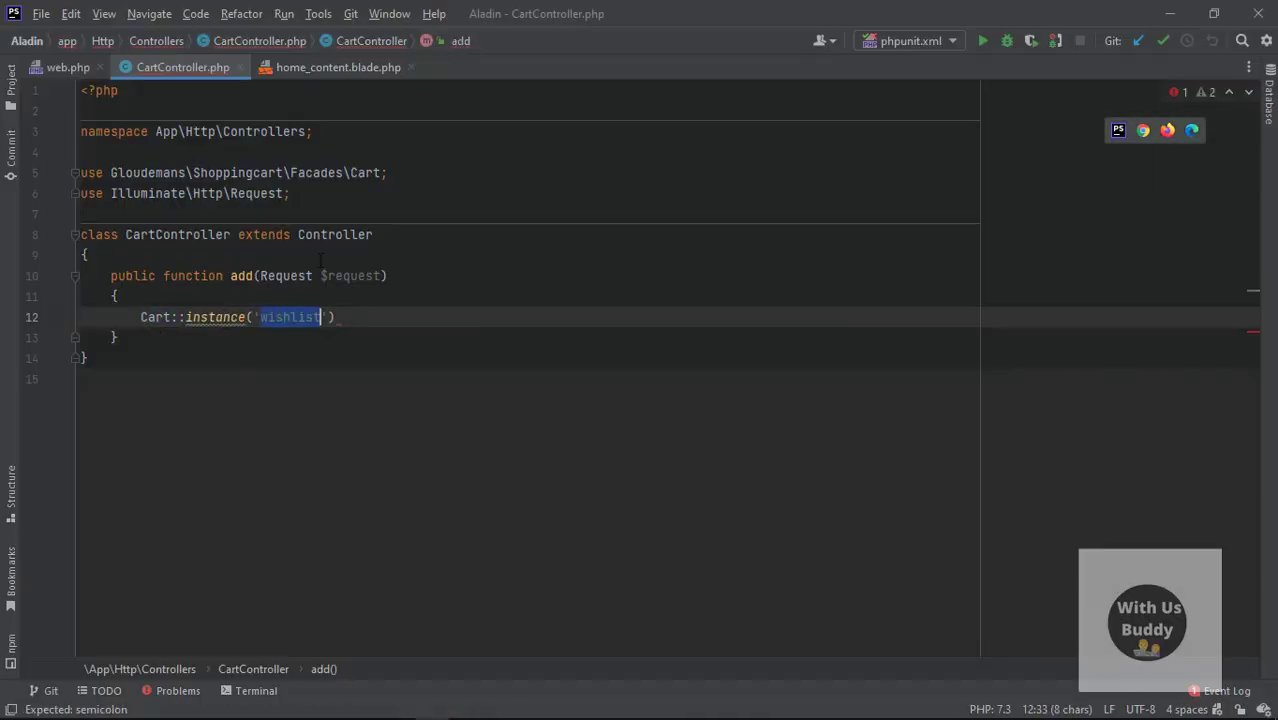
{"action": "type", "text": "cart"}
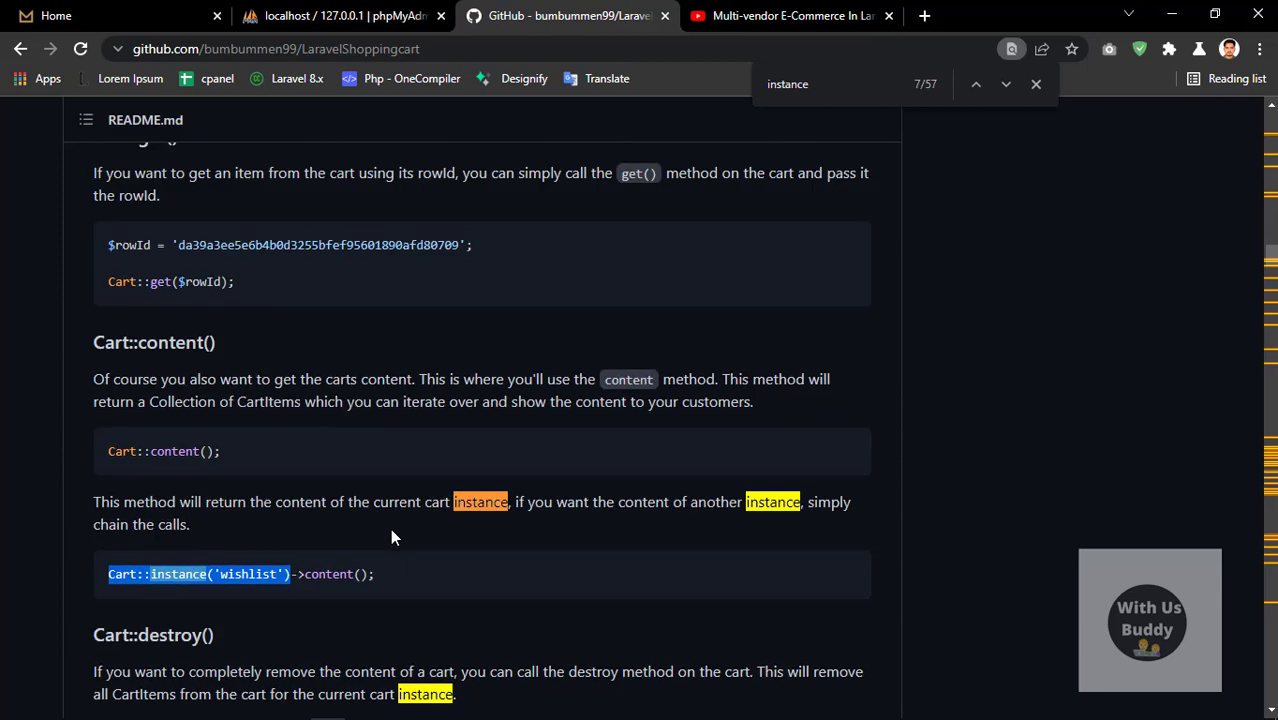
{"action": "mouse_move", "coordinate": [404, 532]}
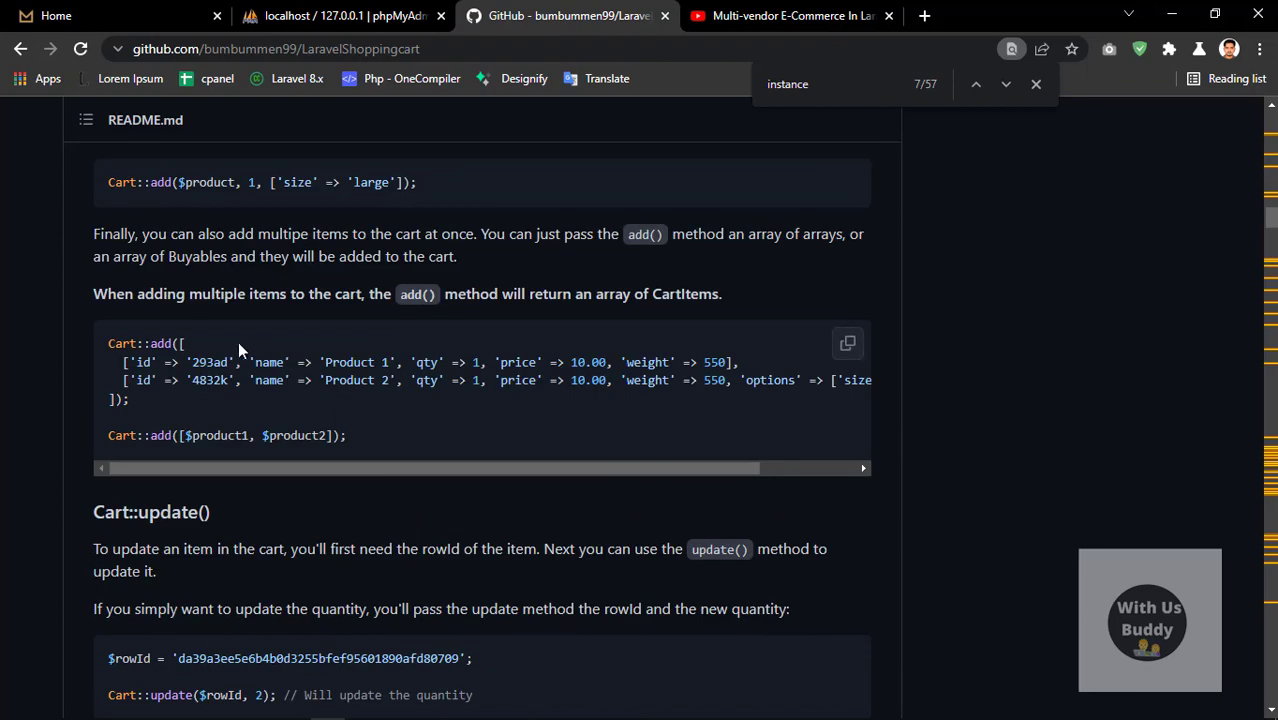
{"action": "mouse_move", "coordinate": [770, 408]}
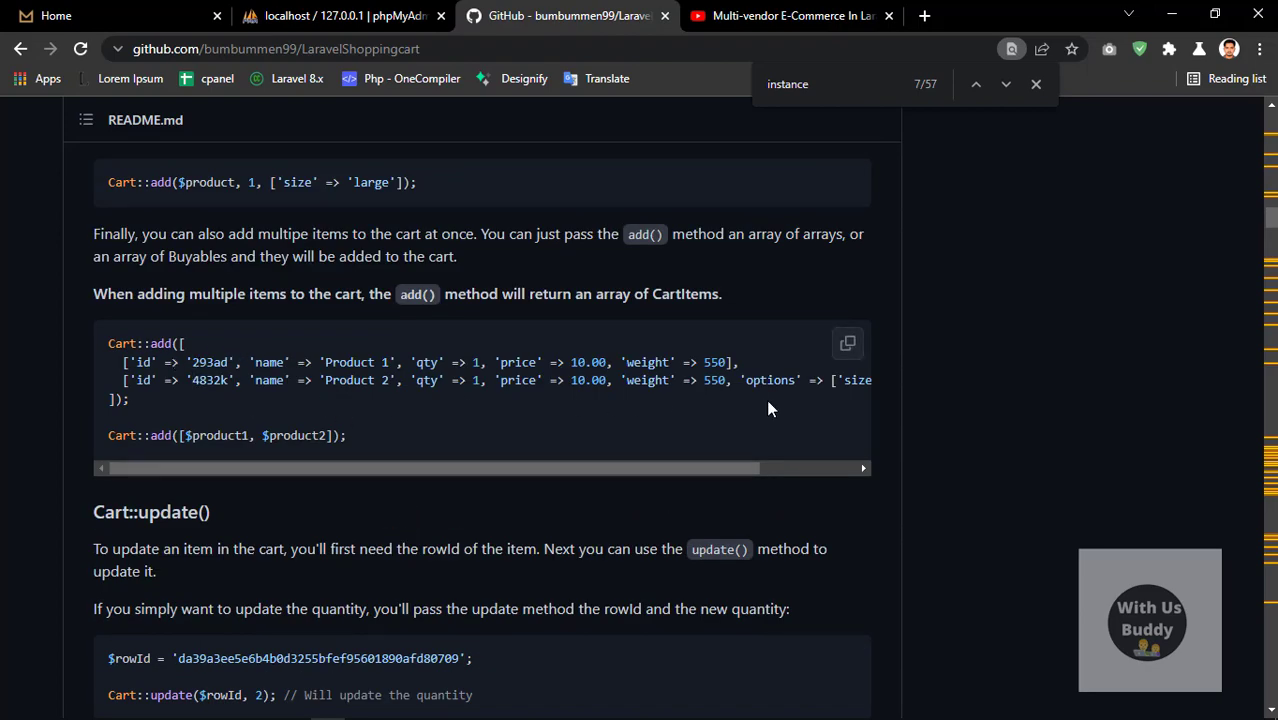
{"action": "scroll", "scroll_direction": "up", "scroll_amount": 3}
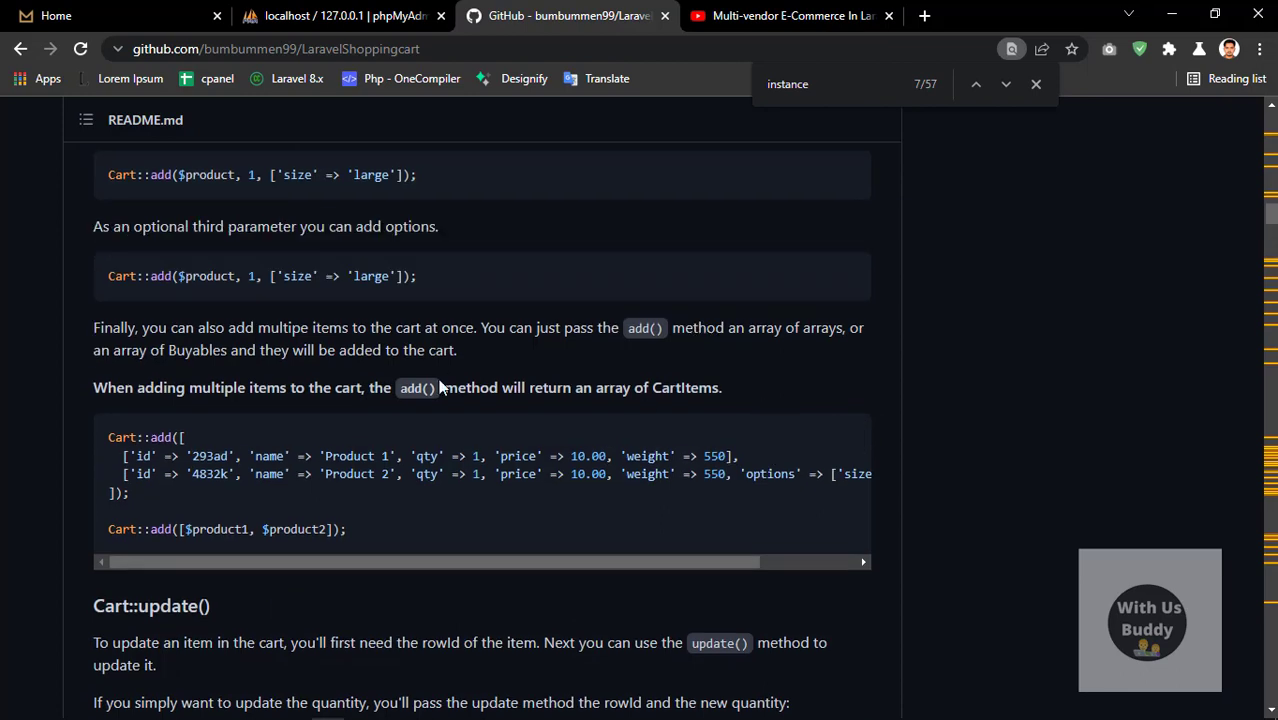
{"action": "left_click_drag", "start_coordinate": [164, 472], "coordinate": [312, 472]}
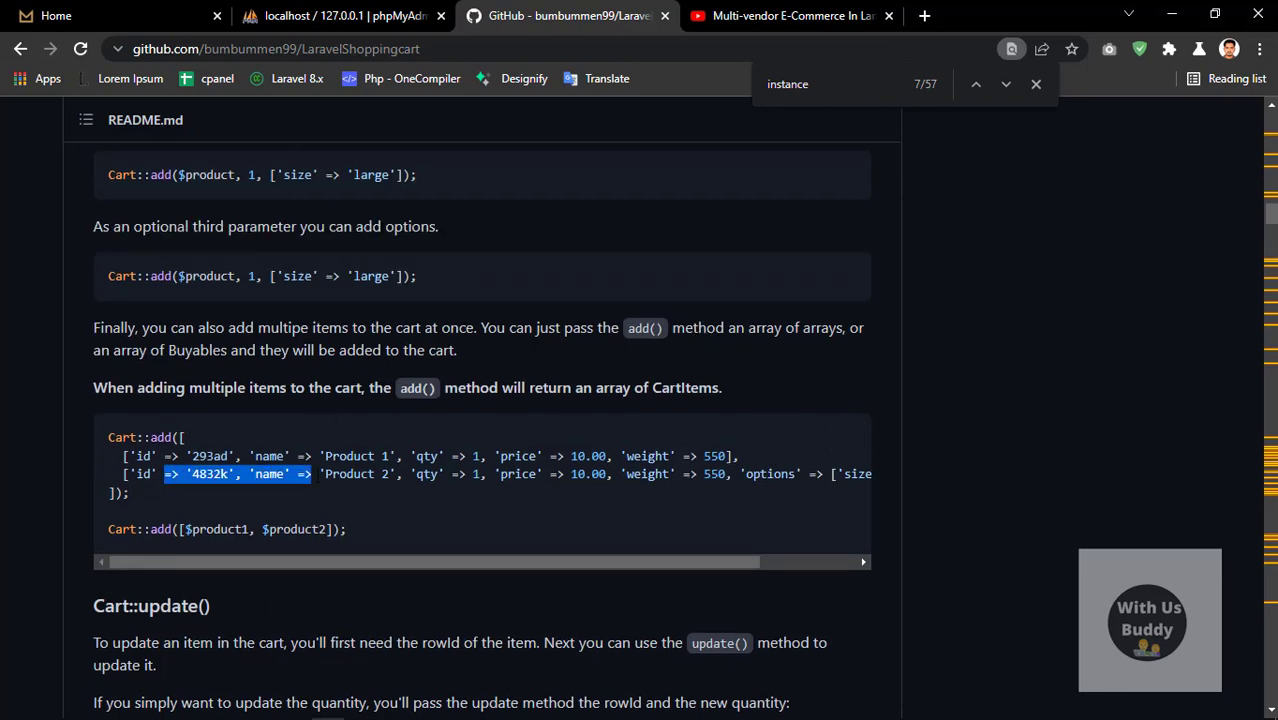
{"action": "scroll", "scroll_direction": "down", "scroll_amount": 3}
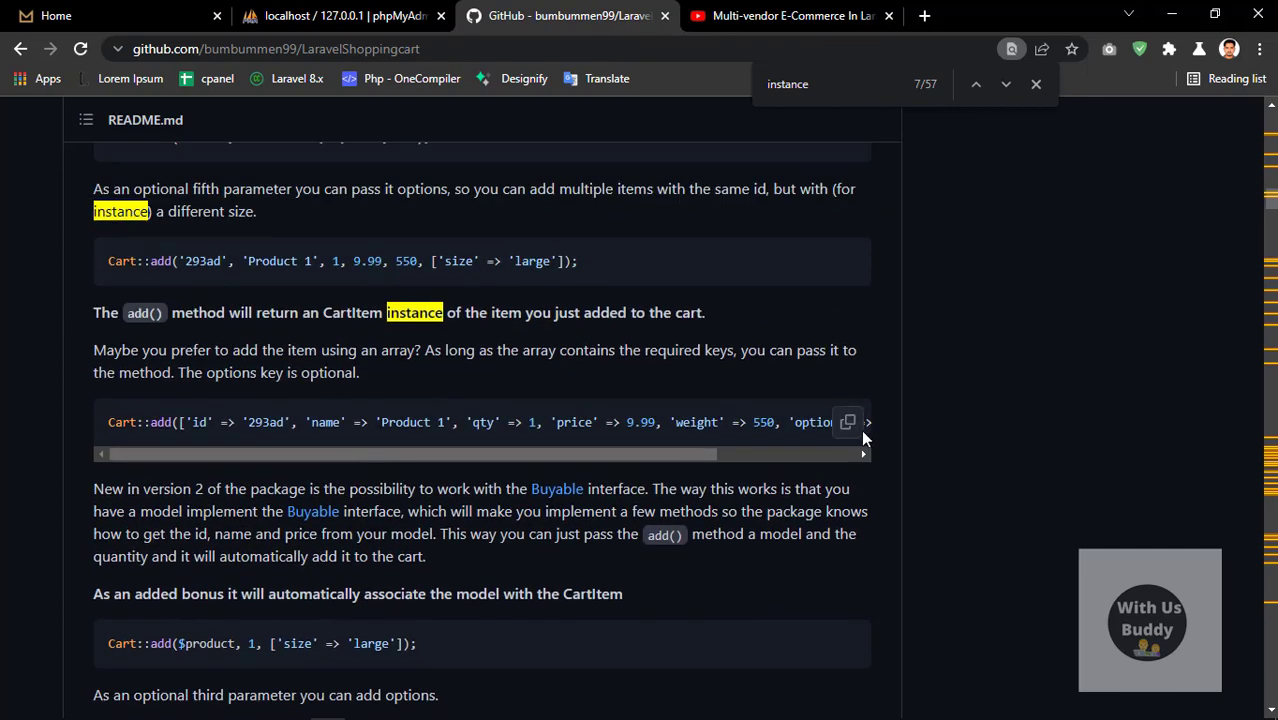
{"action": "scroll", "scroll_direction": "right", "scroll_amount": 3}
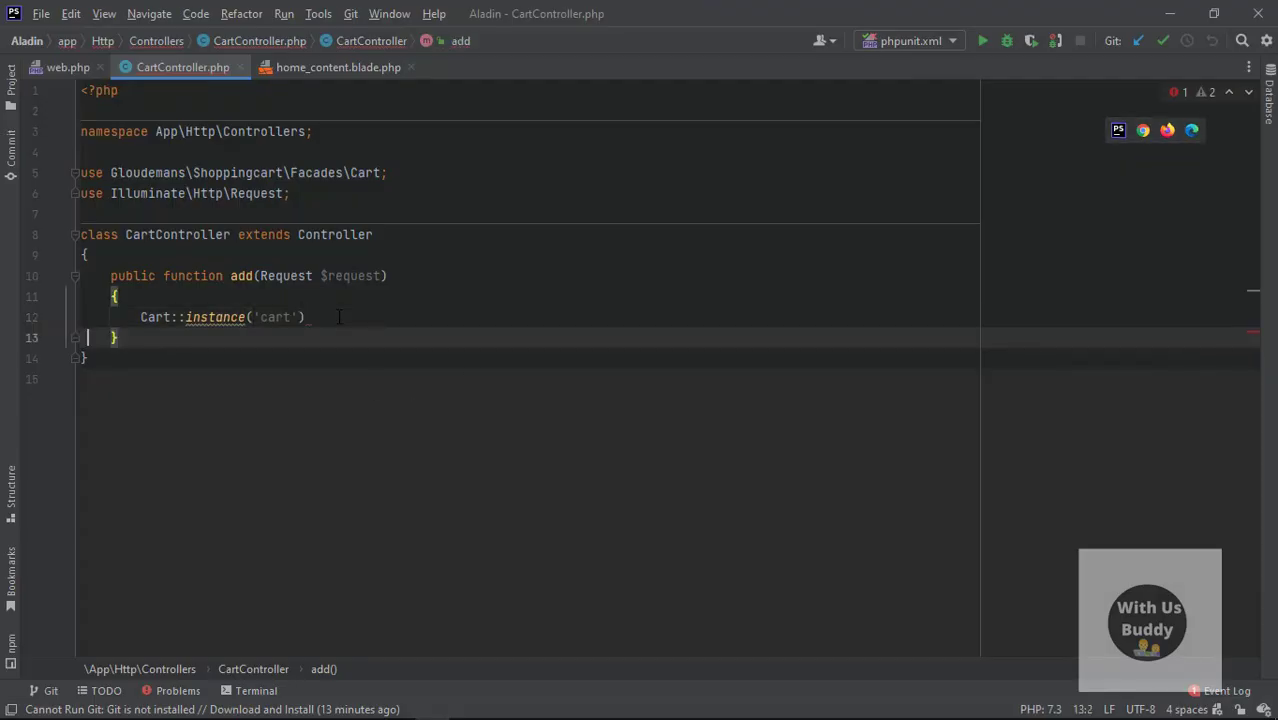
Chain ->add(['id' => $request->id]) onto Cart::instance('cart'), then view the cart_add route in web.php.
{"action": "type", "text": "->"}
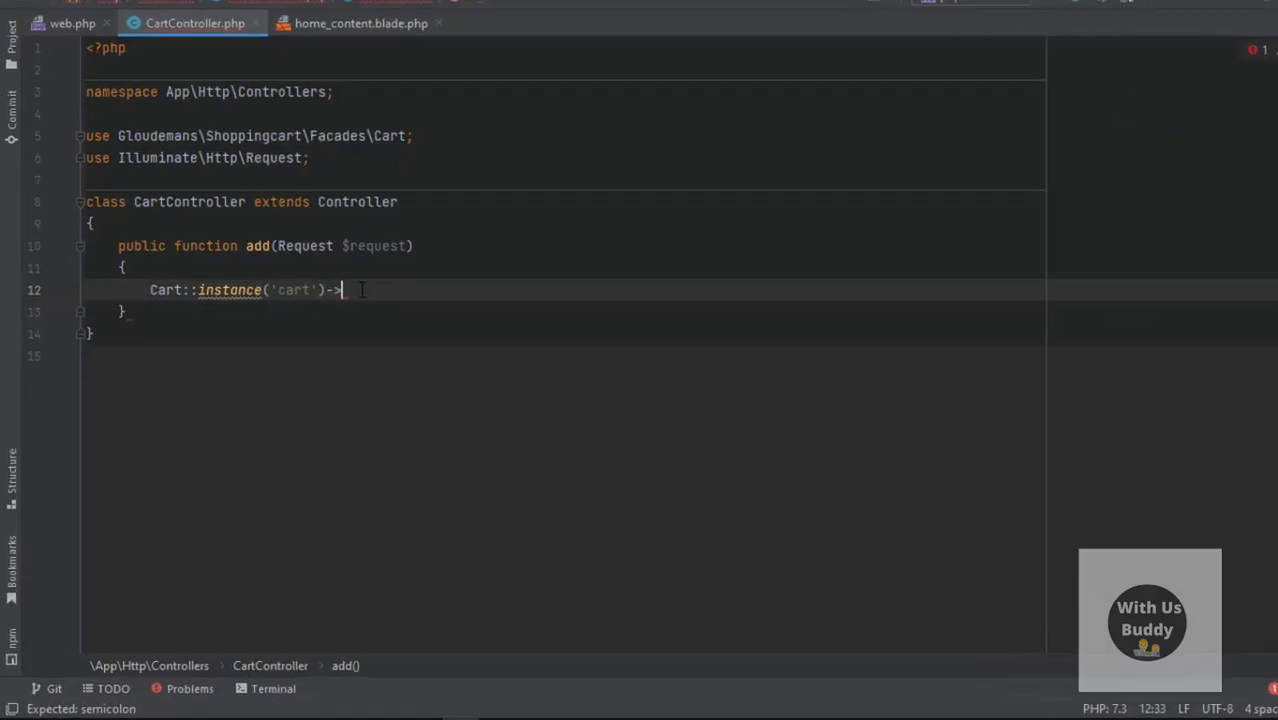
{"action": "type", "text": "add("}
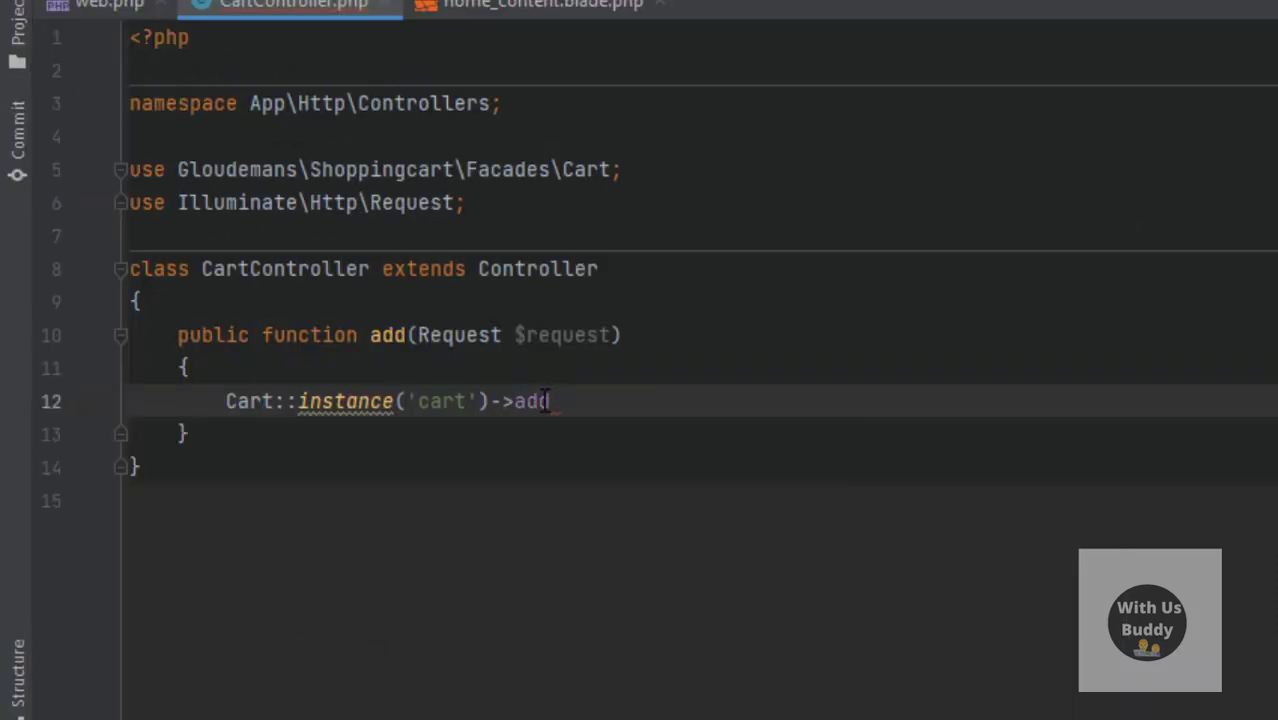
{"action": "type", "text": "()"}
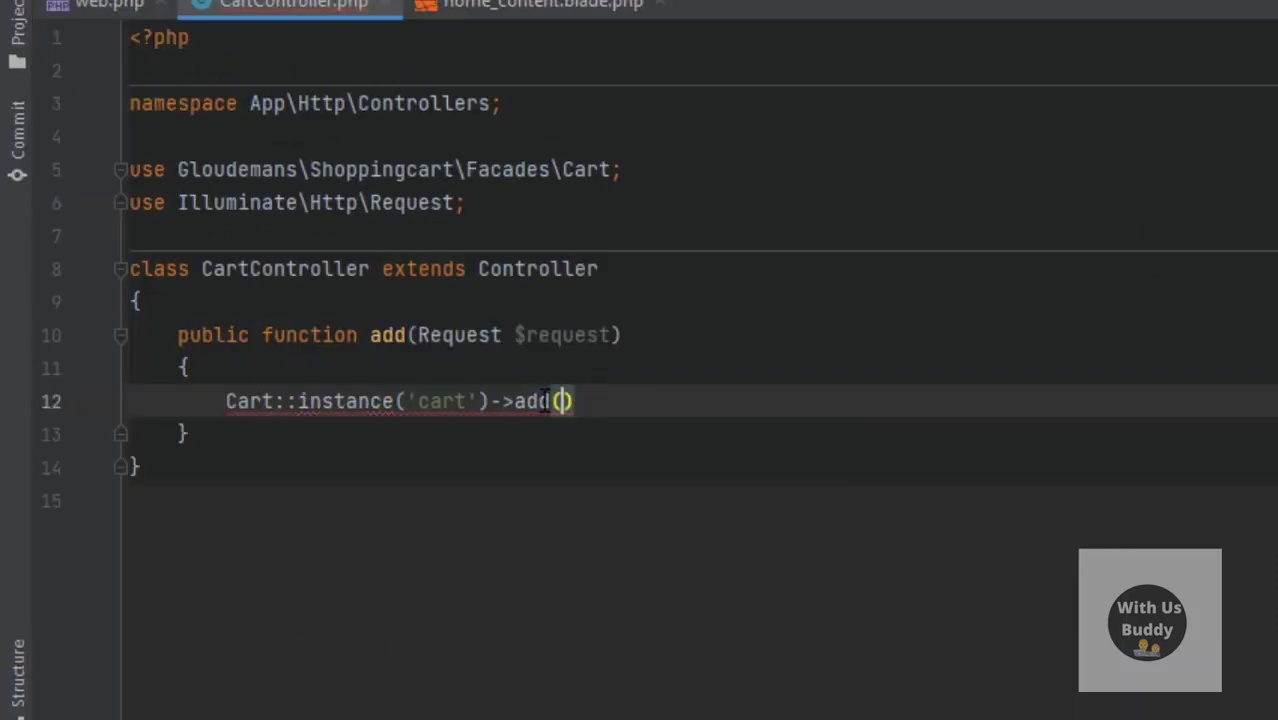
{"action": "type", "text": "["}
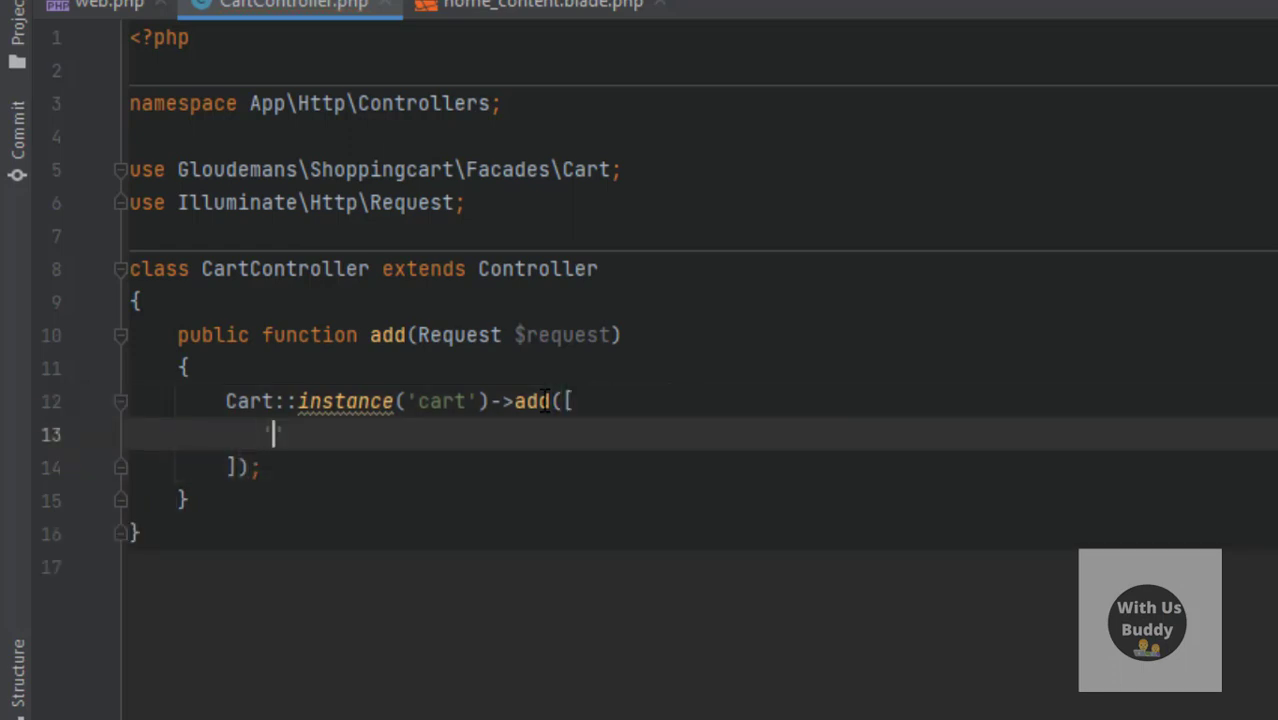
{"action": "type", "text": "'id'"}
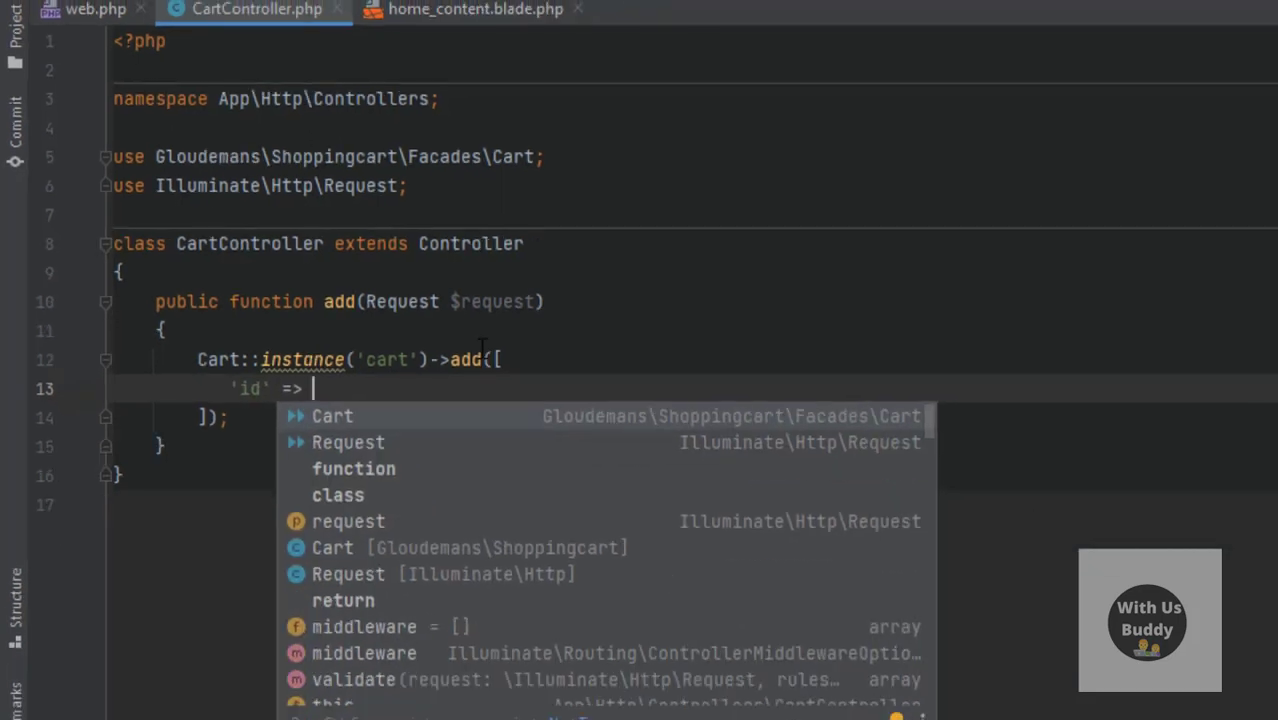
{"action": "type", "text": "$re"}
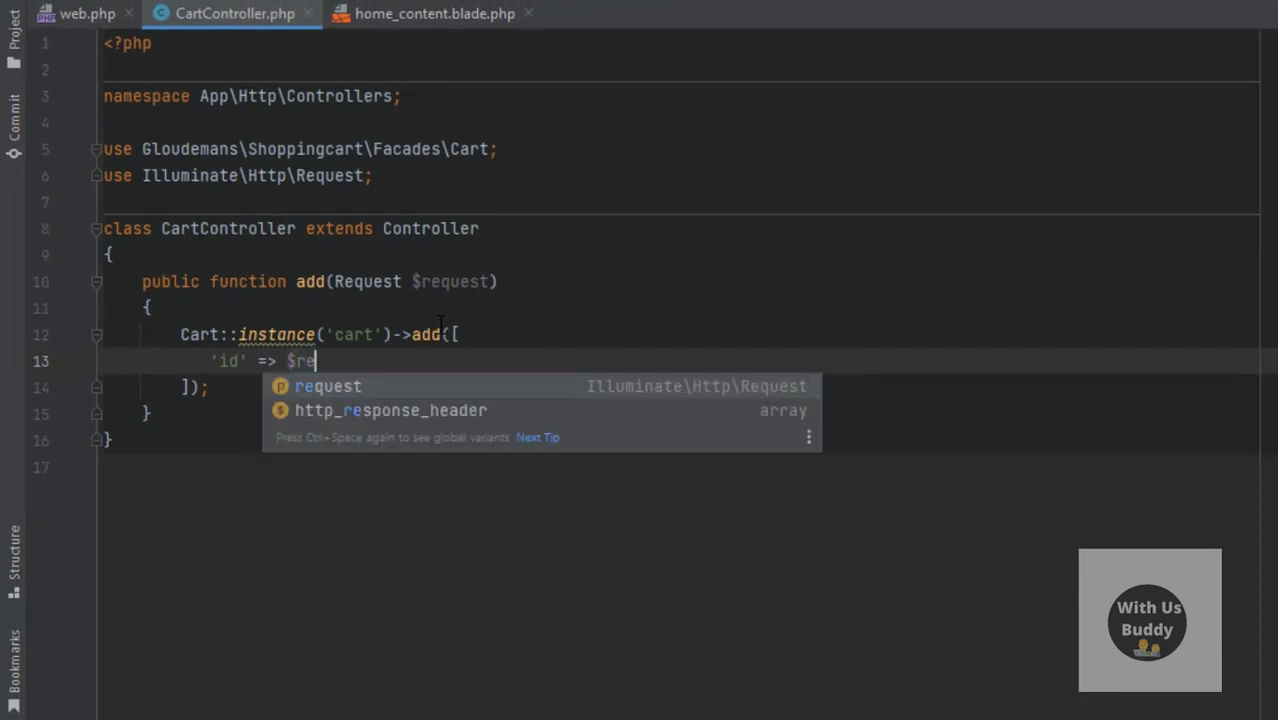
{"action": "type", "text": "quest"}
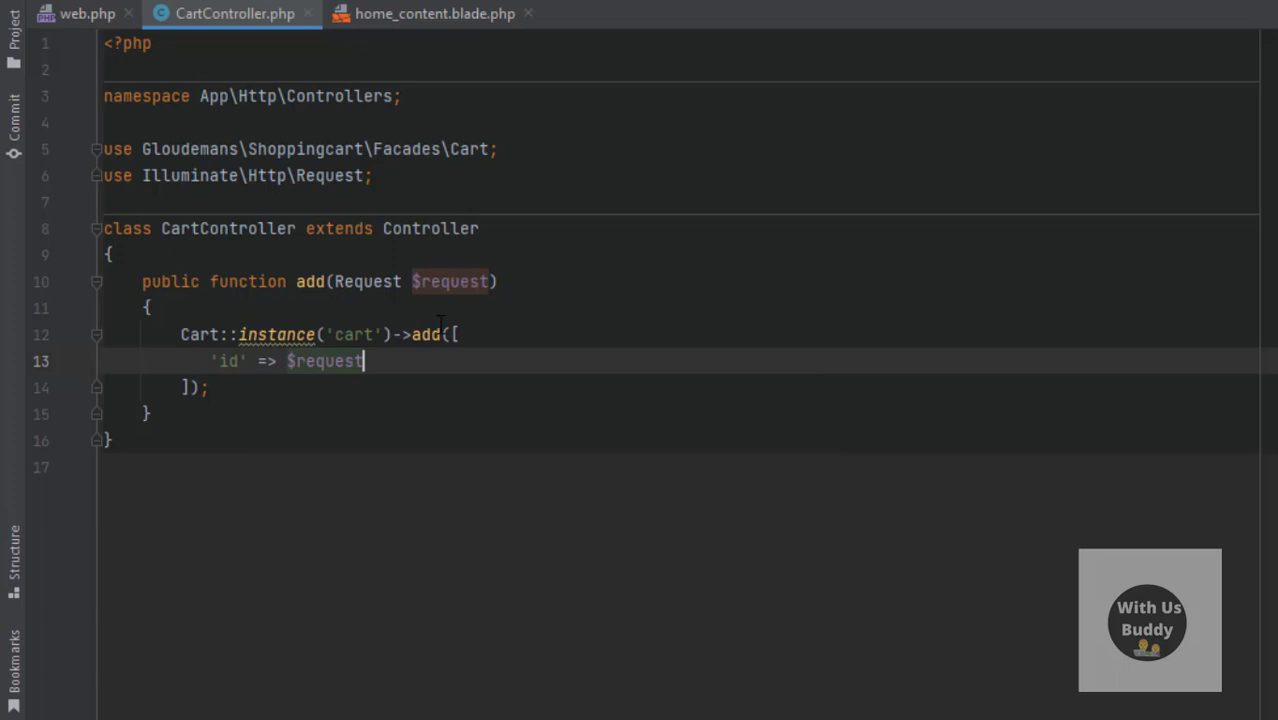
{"action": "type", "text": "->id,"}
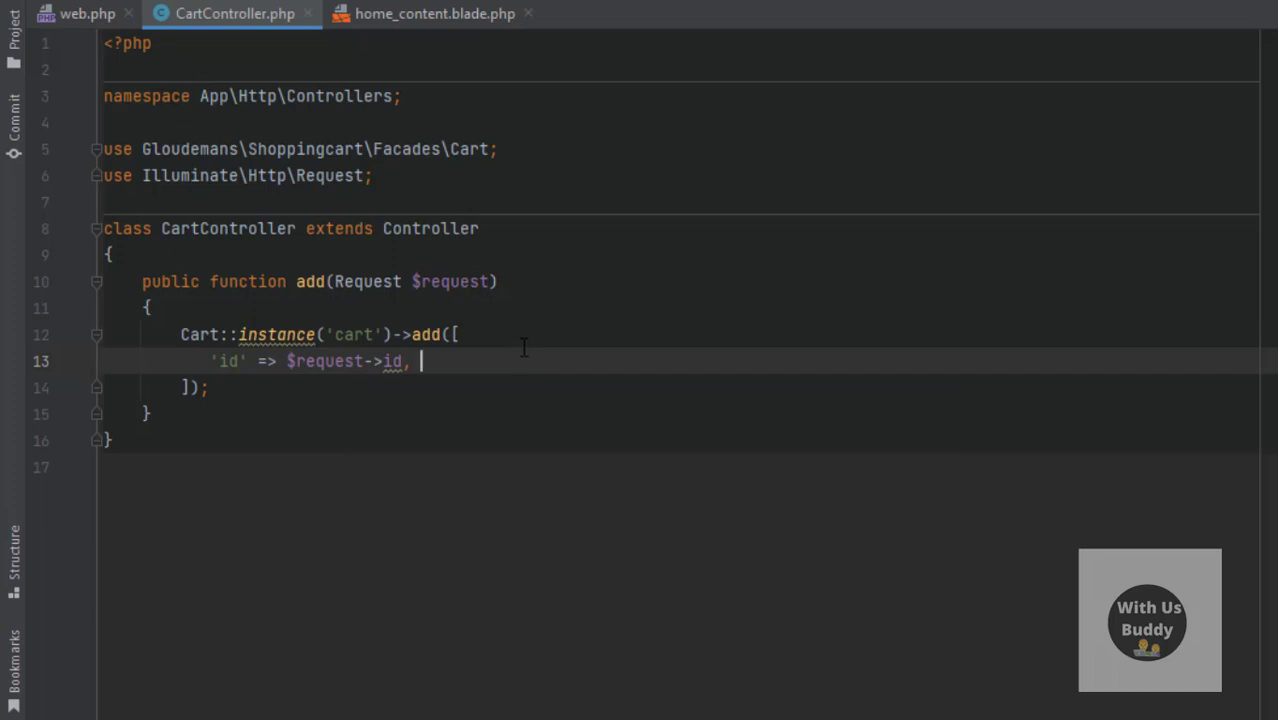
{"action": "left_click", "coordinate": [88, 12]}
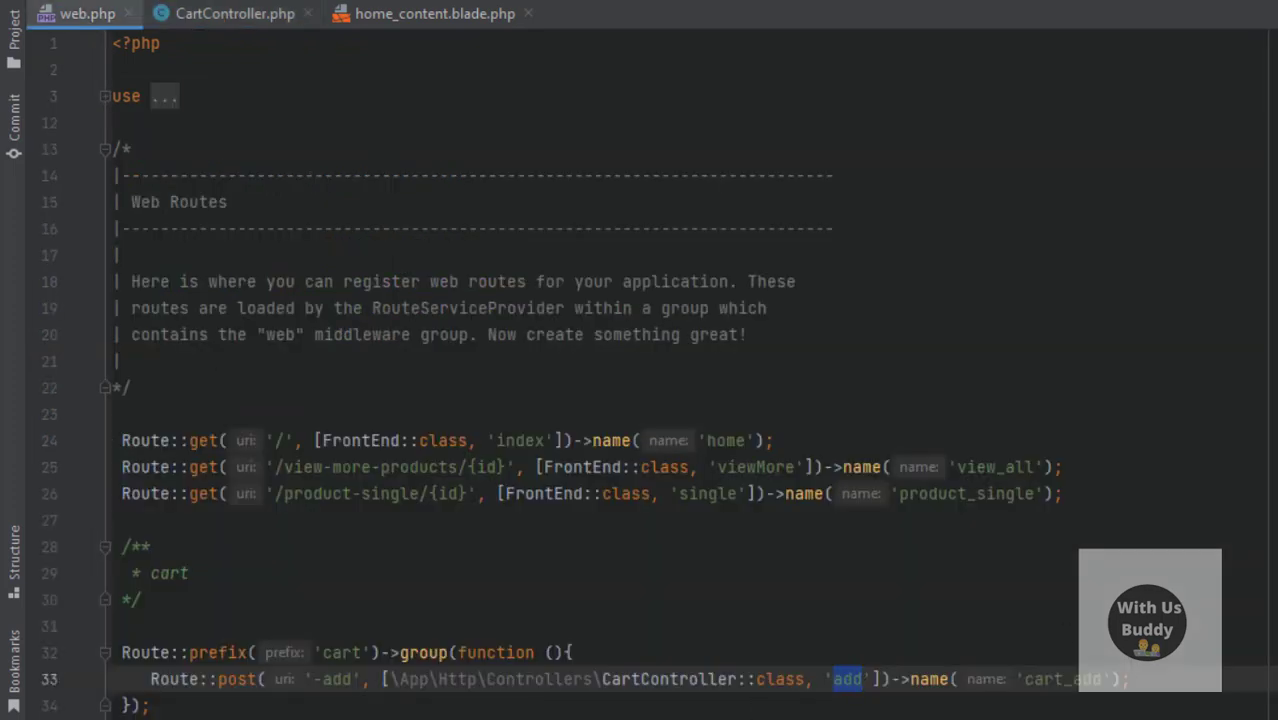
Insert dd($request->all()); at the start of the add method.
{"action": "left_click", "coordinate": [234, 12]}
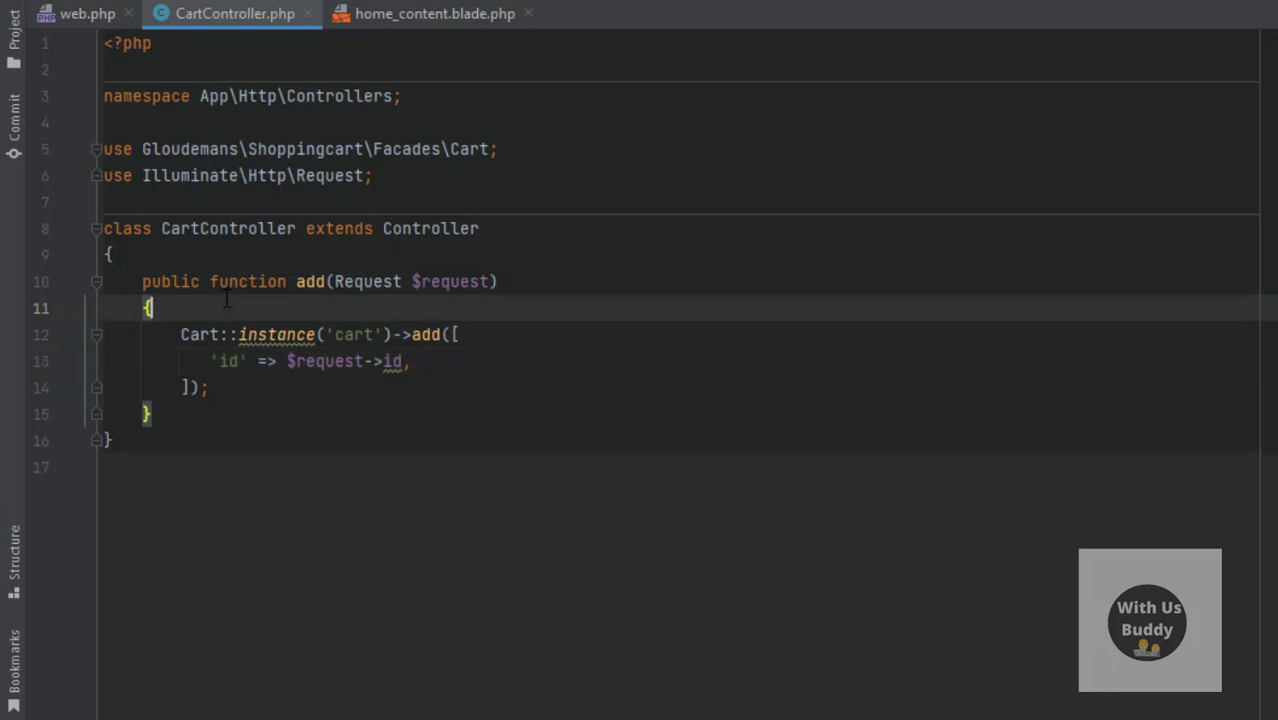
{"action": "type", "text": "dd($request)"}
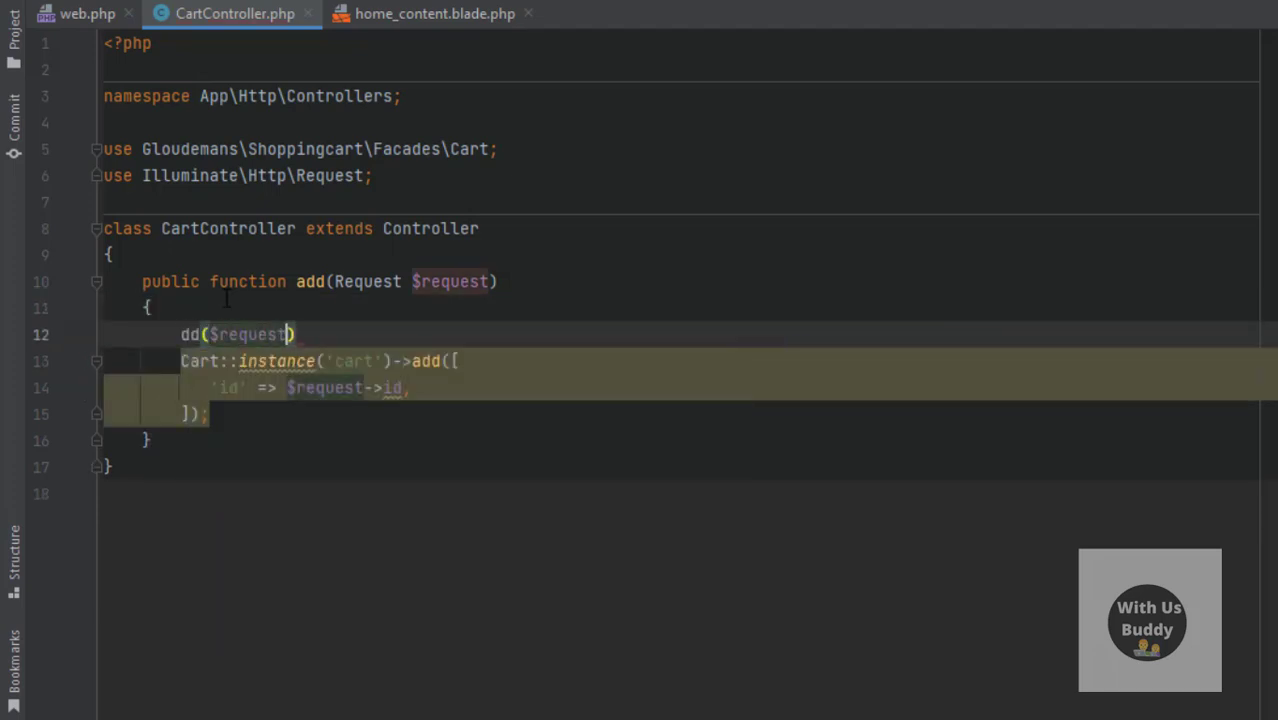
{"action": "type", "text": "->all()"}
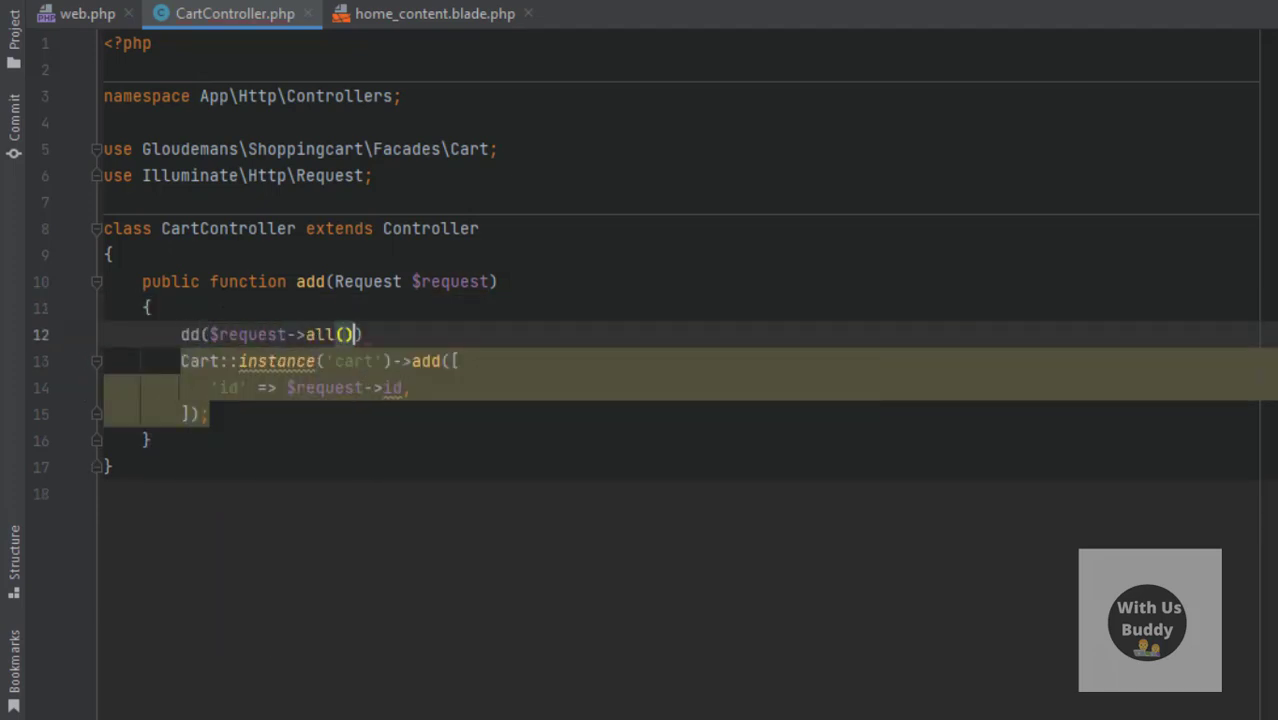
{"action": "type", "text": ";"}
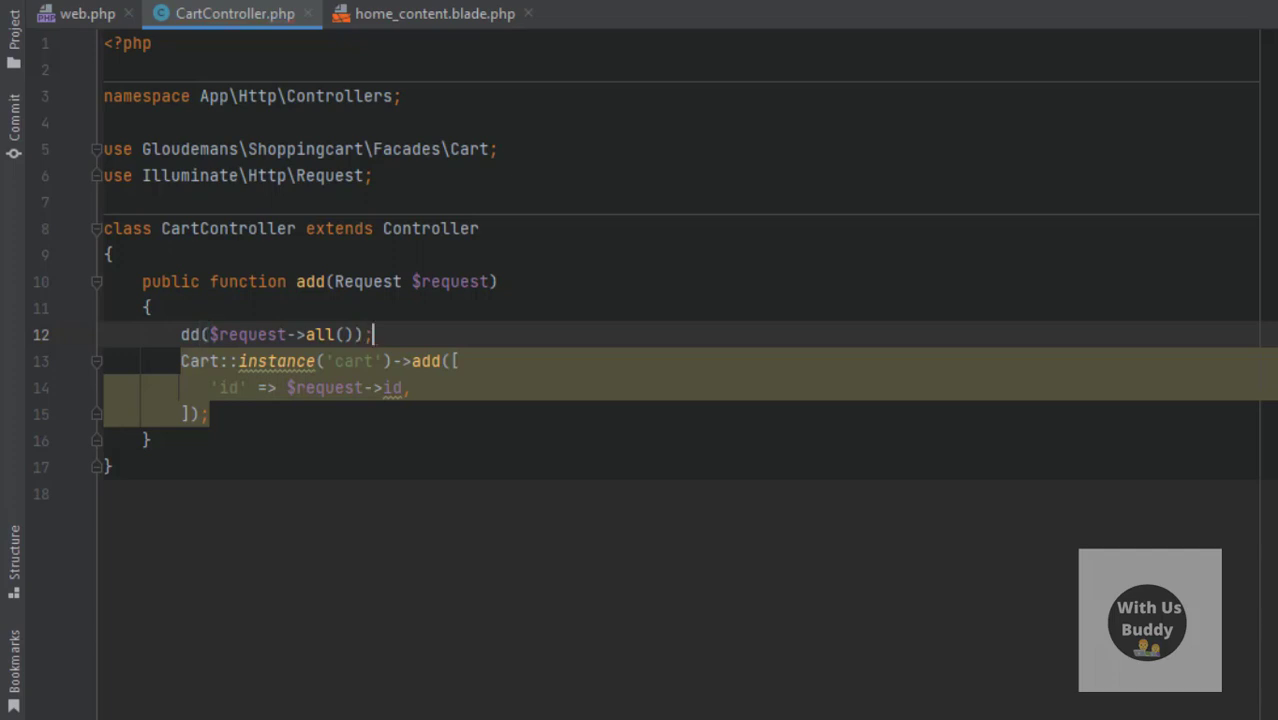
{"action": "left_click", "coordinate": [88, 12]}
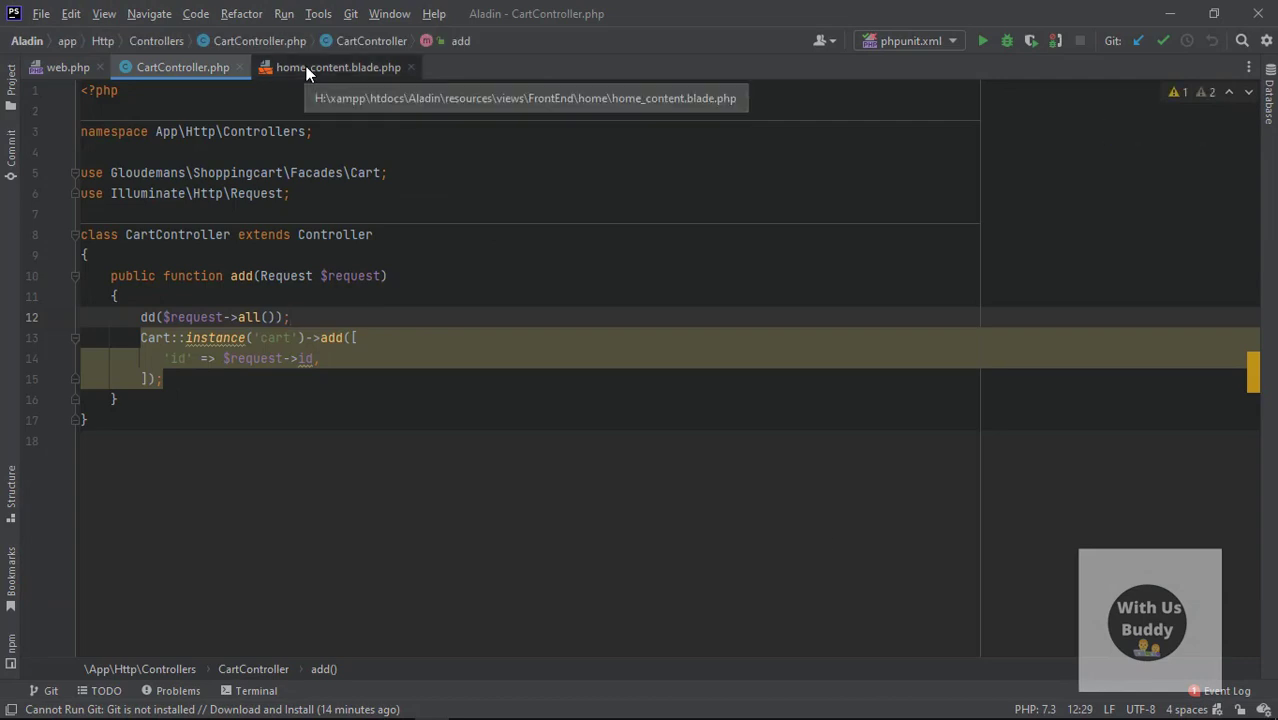
In home_content.blade.php, start a product-card form with action route('cart_add').
{"action": "left_click", "coordinate": [336, 68]}
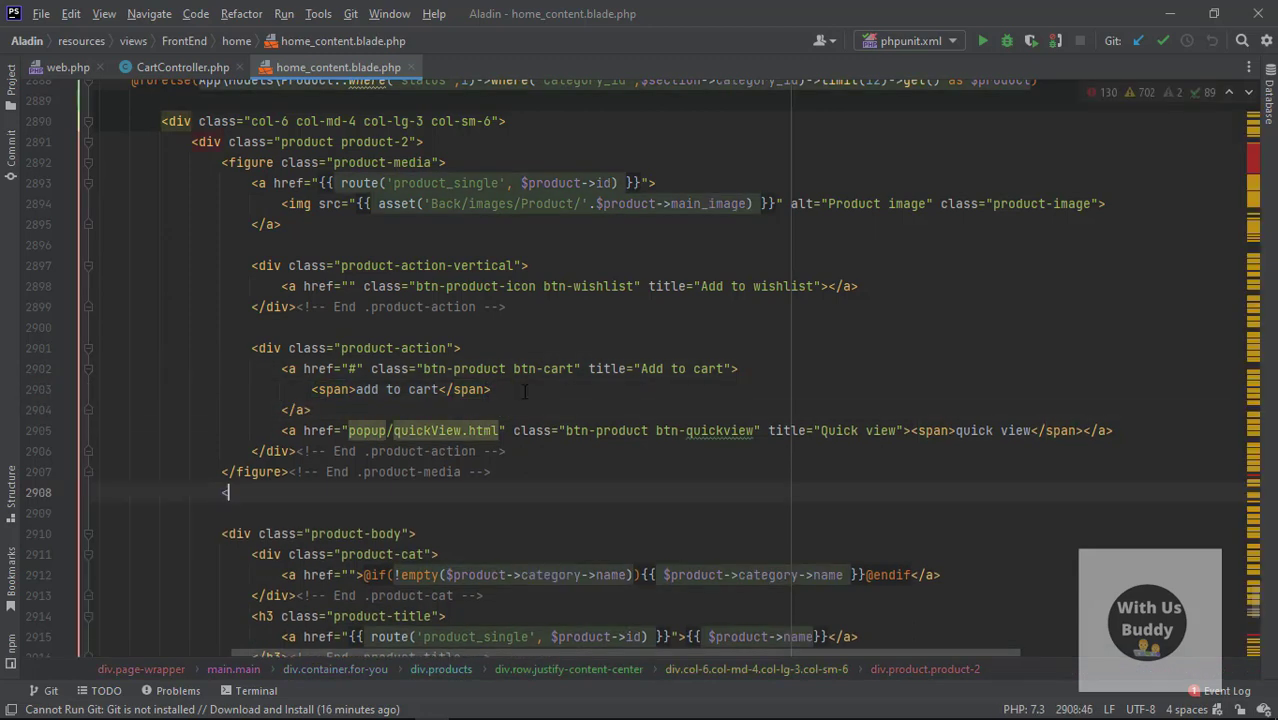
{"action": "type", "text": "<form >"}
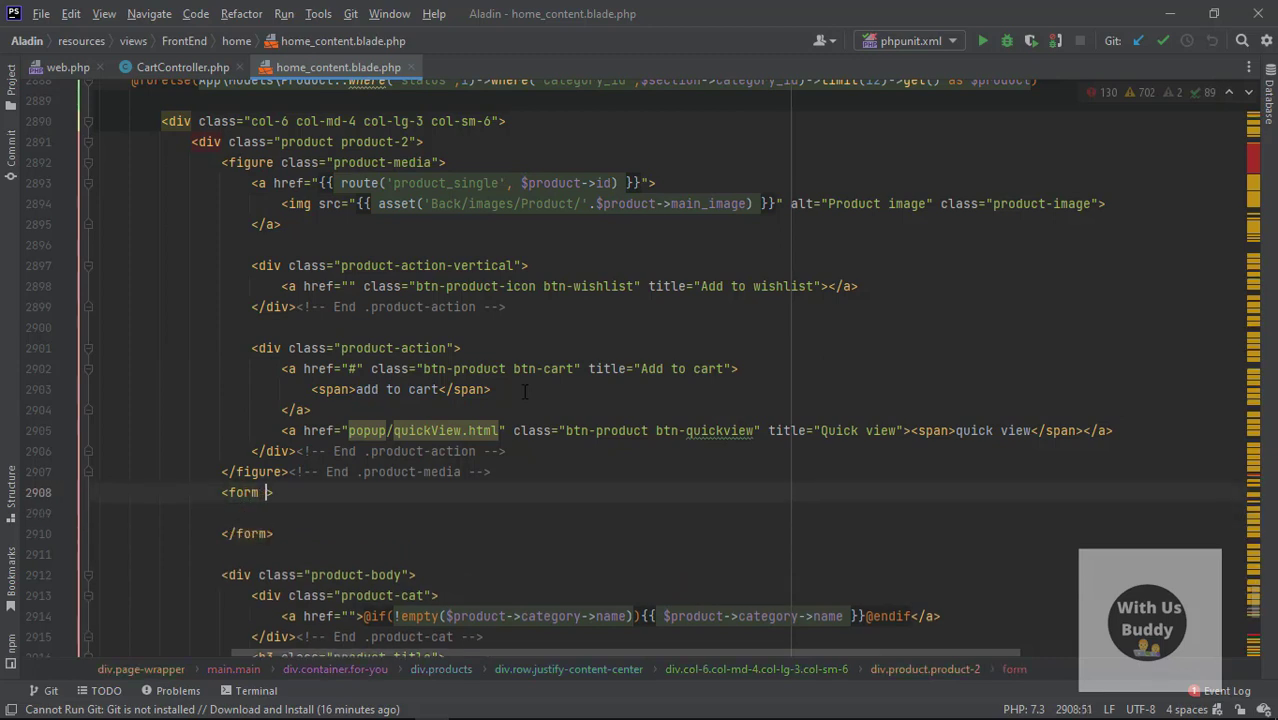
{"action": "type", "text": "action=\"{{"}
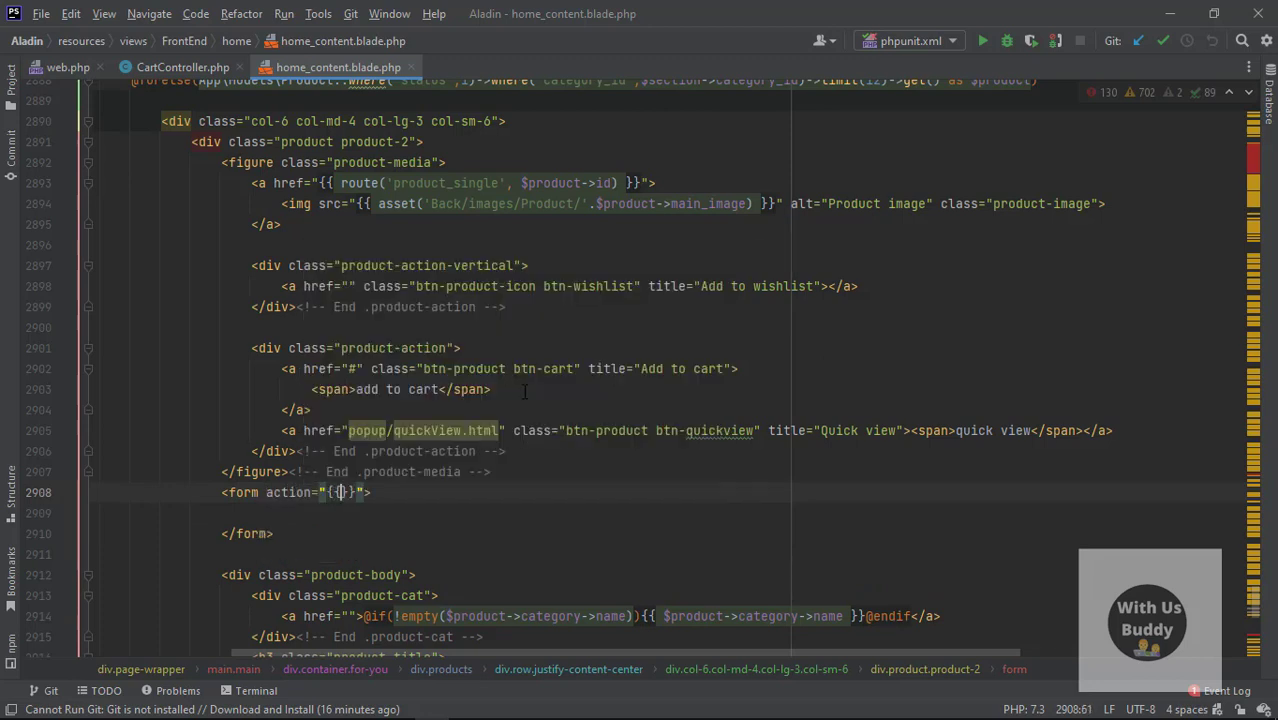
{"action": "type", "text": "route"}
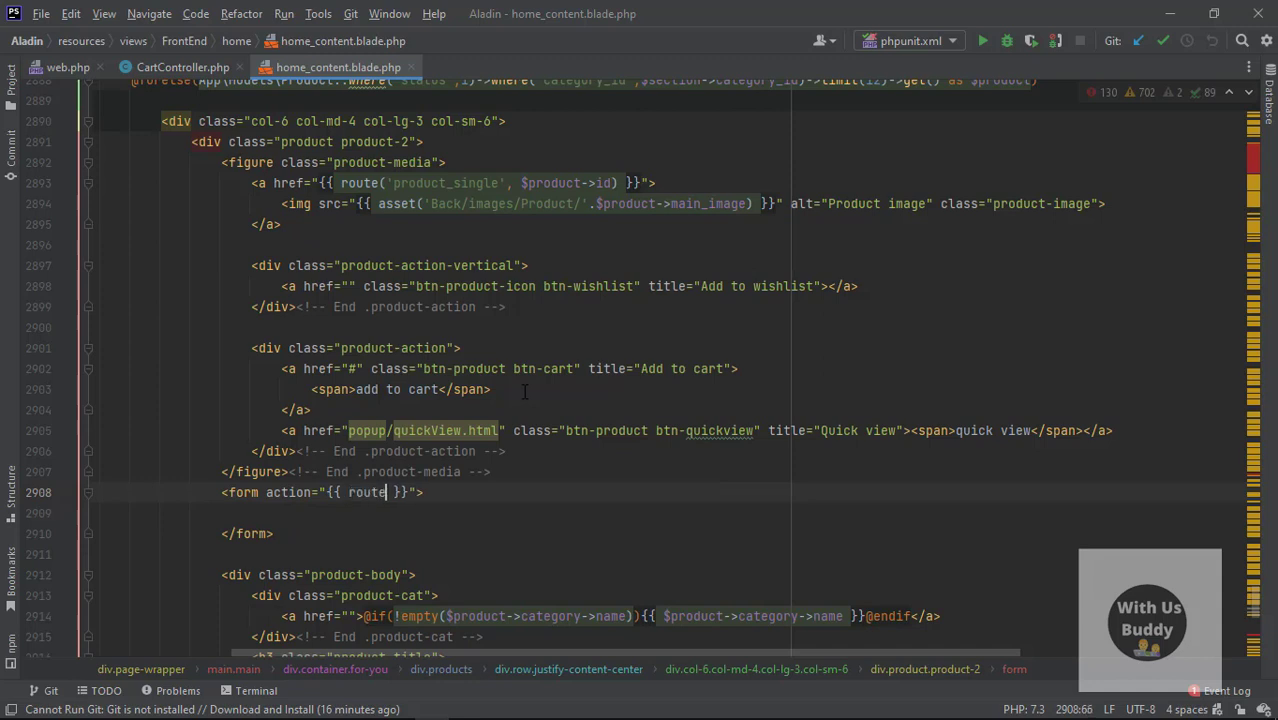
{"action": "type", "text": "('"}
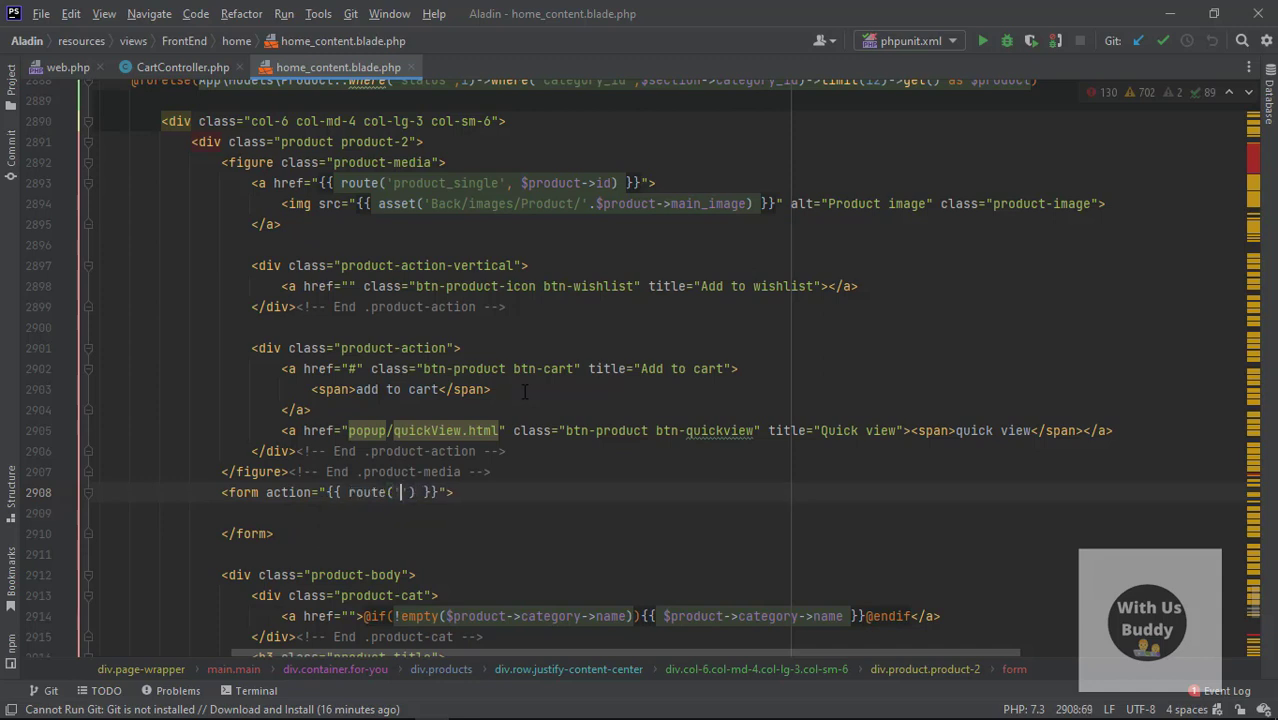
{"action": "type", "text": "cart_add"}
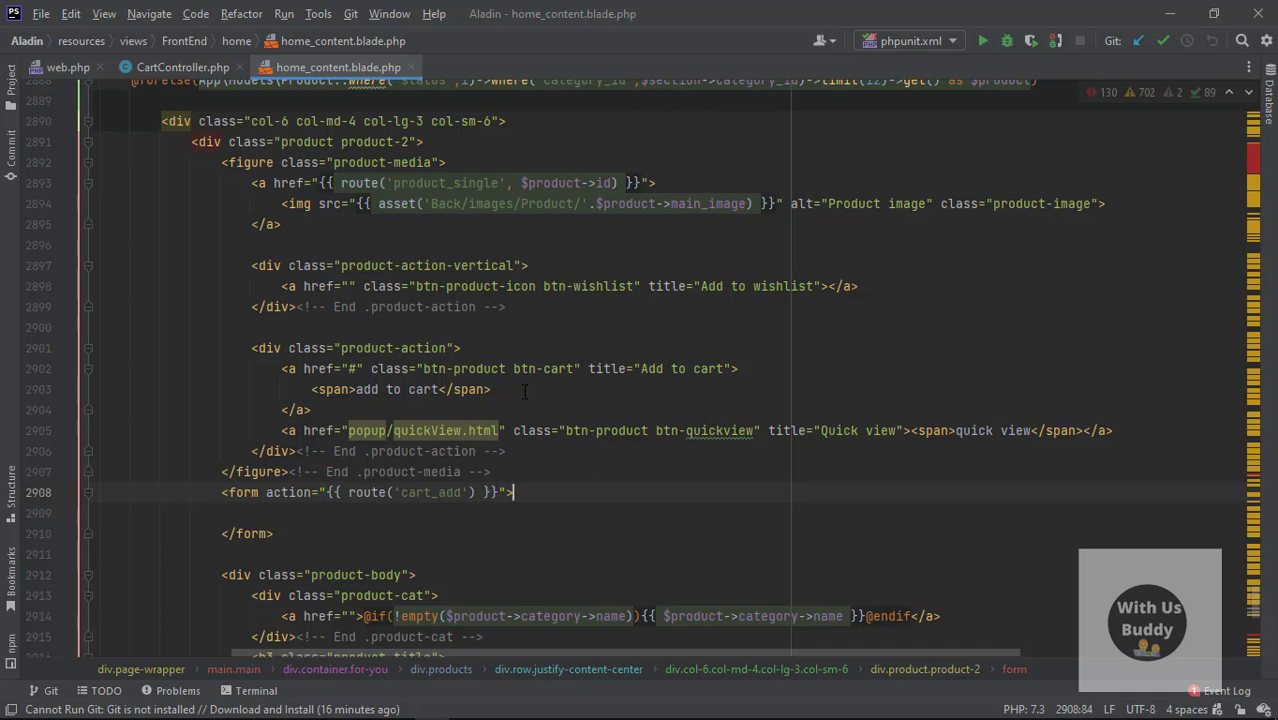
Give the form id addCart-{{ $product->id }} and a post method attribute.
{"action": "type", "text": "id=\""}
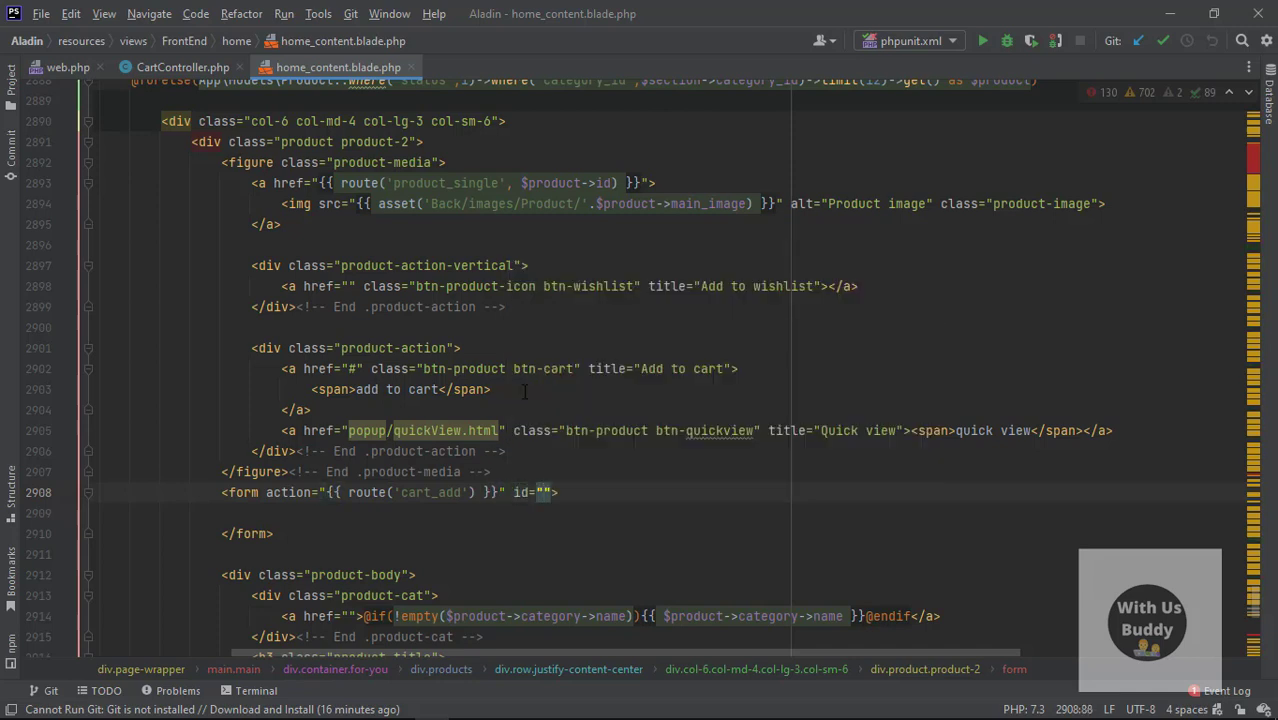
{"action": "type", "text": "add"}
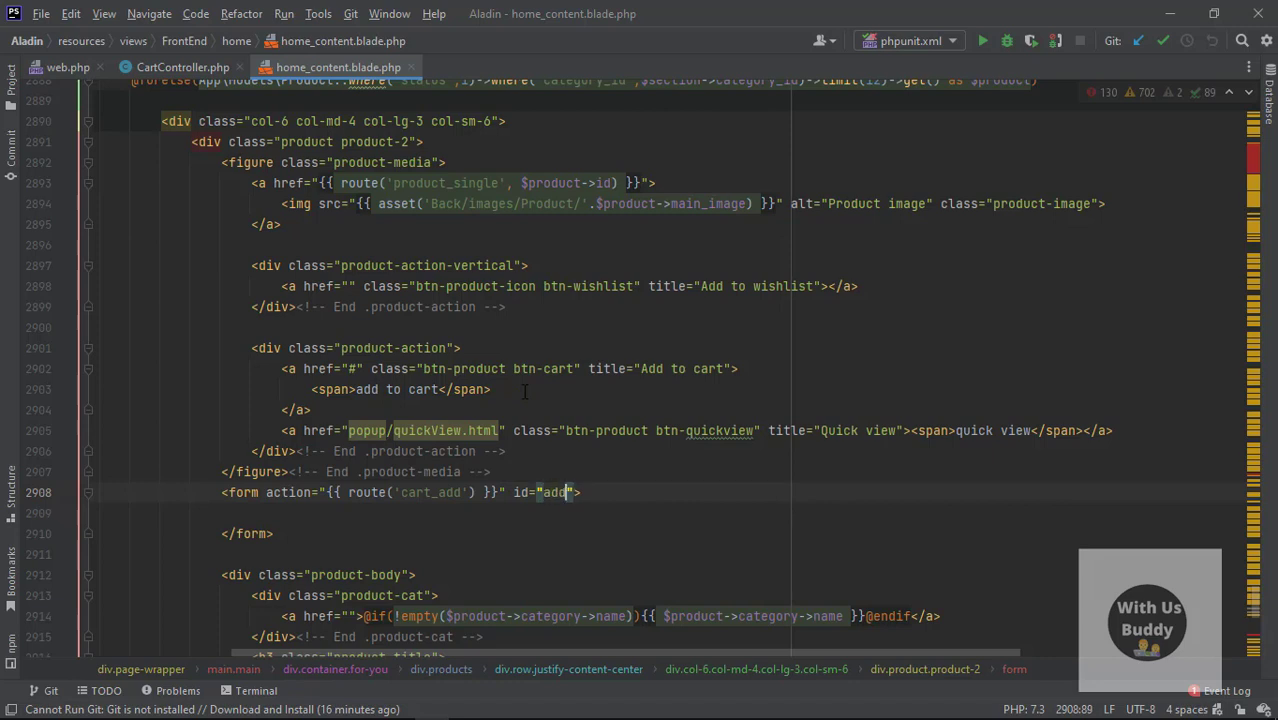
{"action": "type", "text": "Cart"}
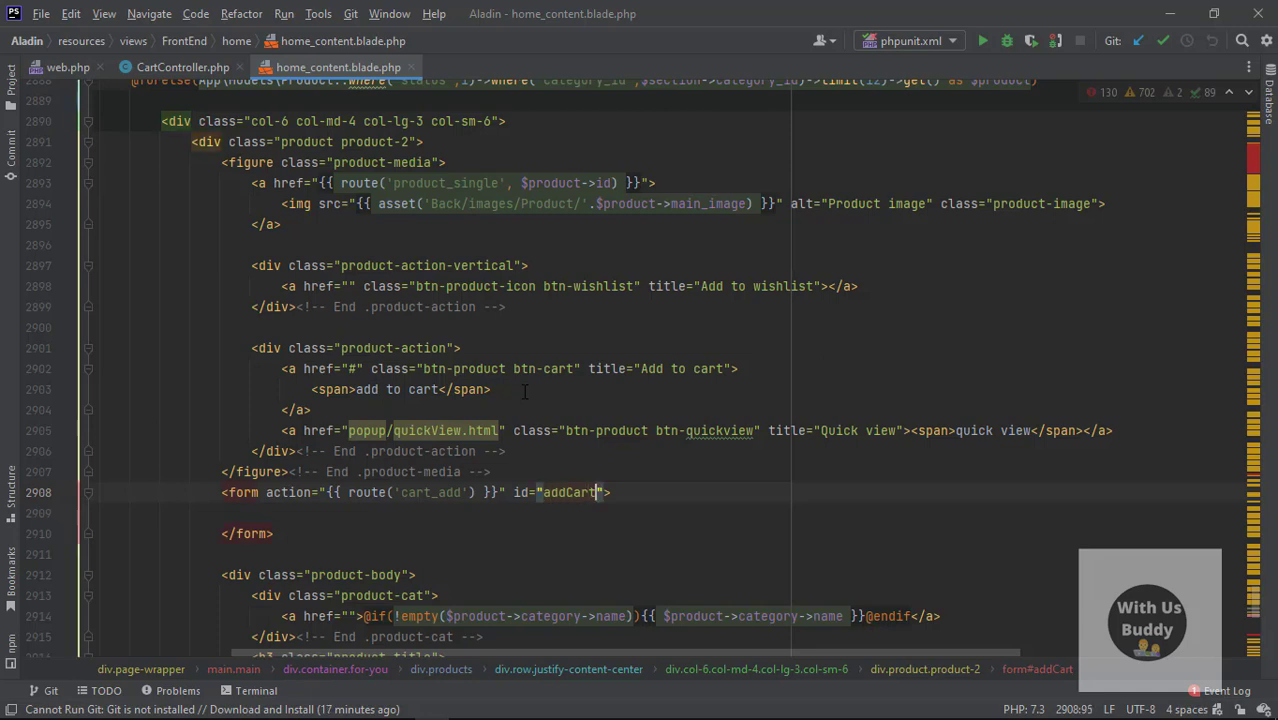
{"action": "type", "text": "-"}
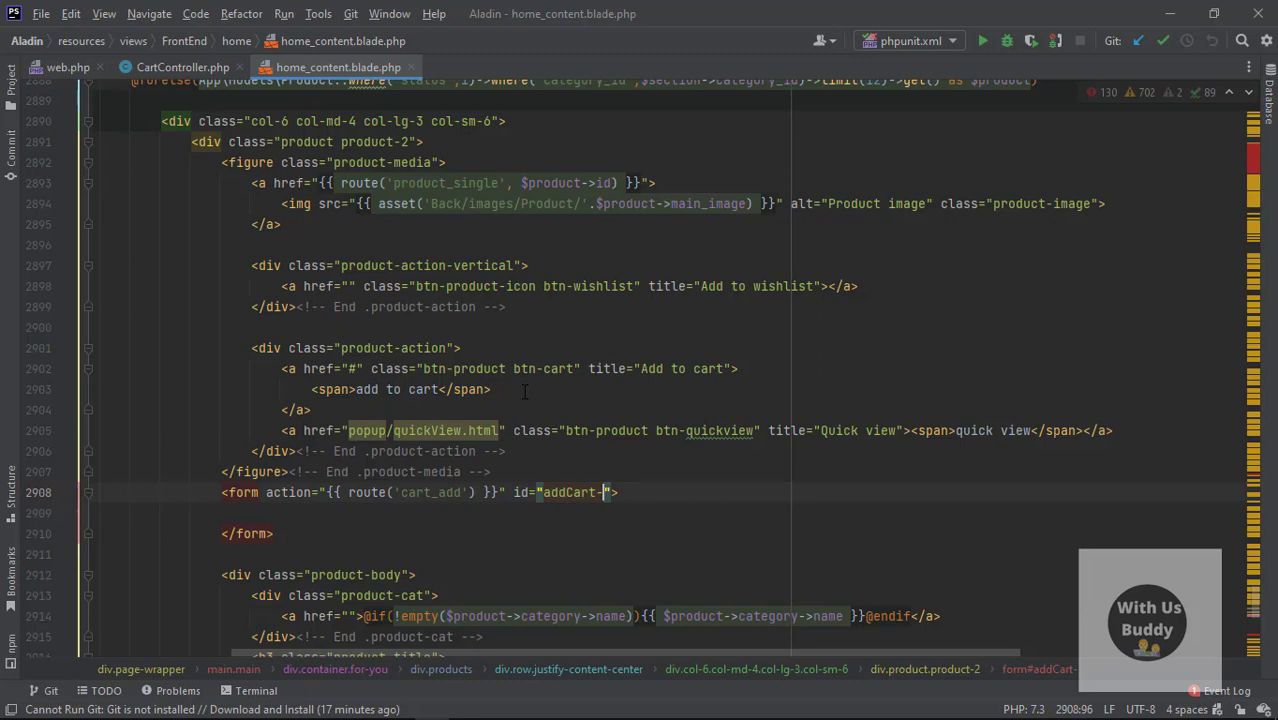
{"action": "type", "text": "{{}}"}
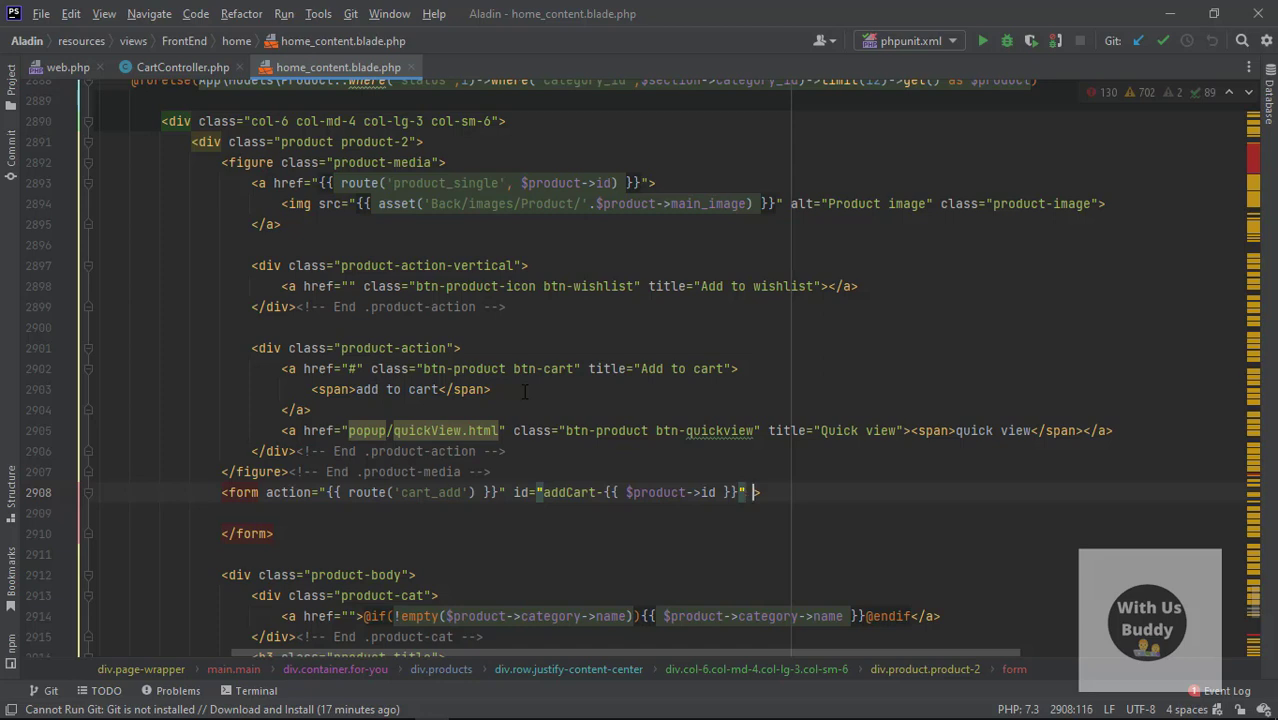
{"action": "type", "text": "method=\"post"}
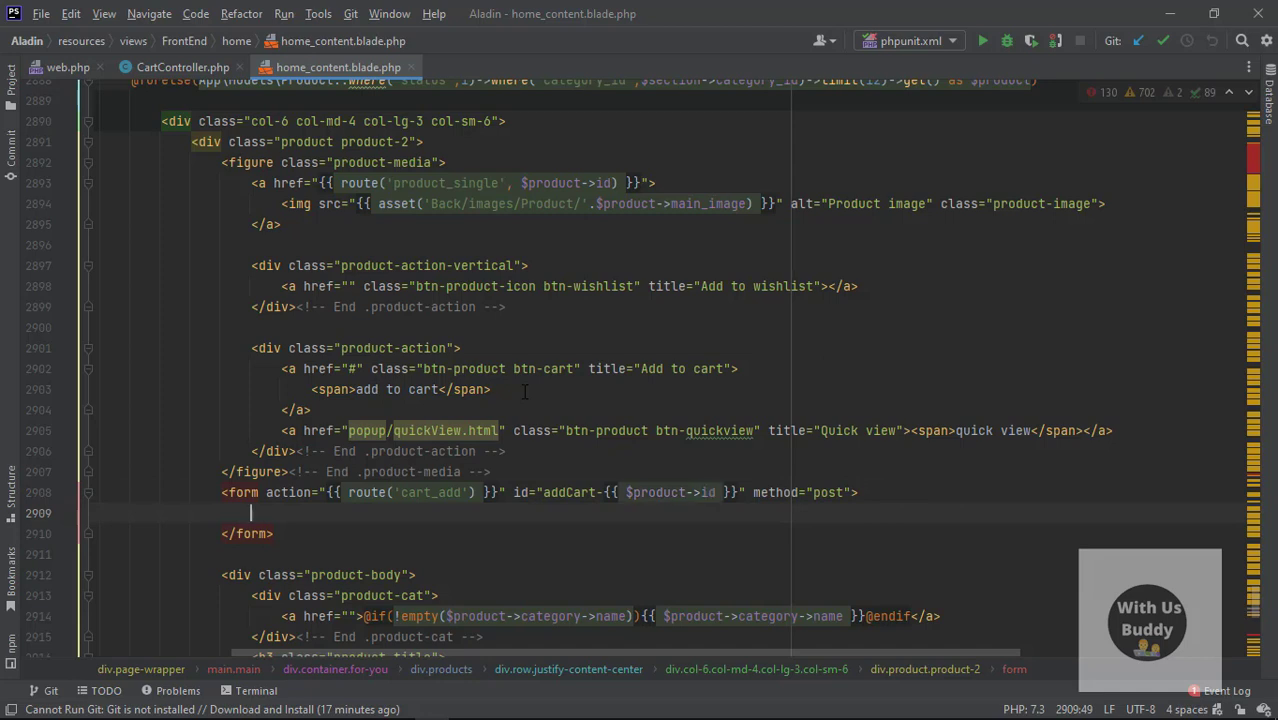
{"action": "type", "text": "@csrf"}
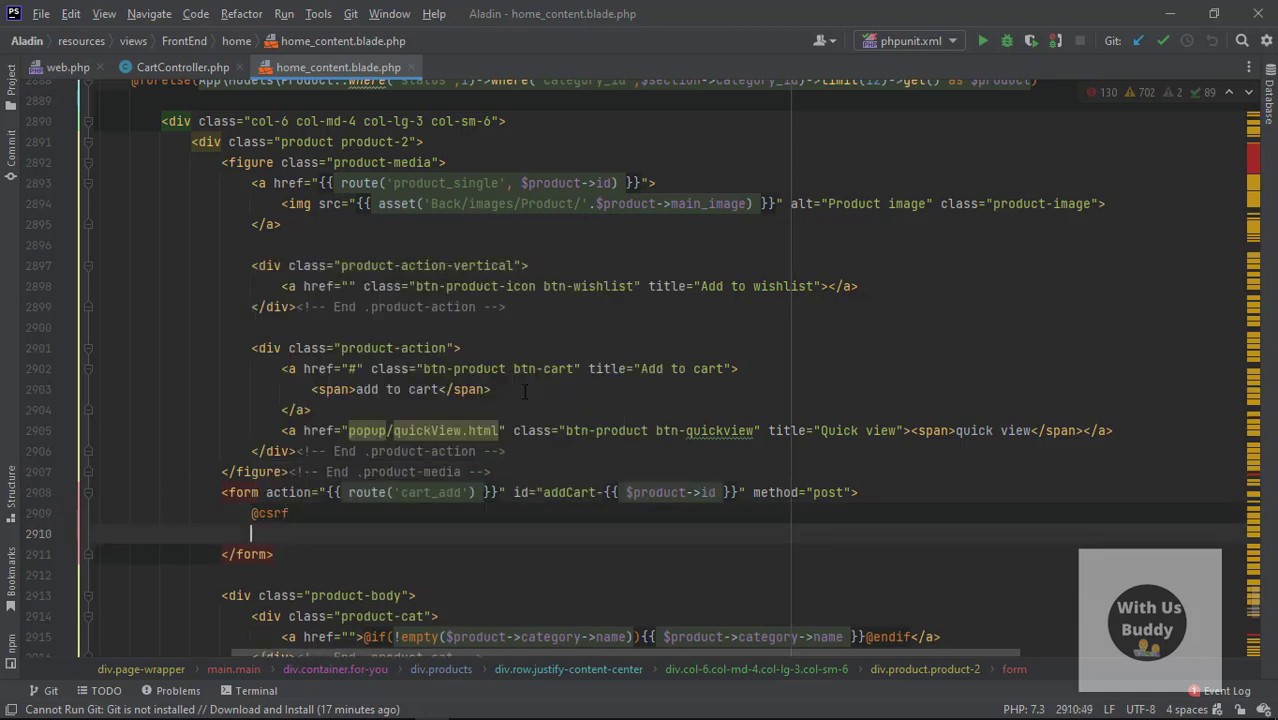
{"action": "type", "text": "<input >"}
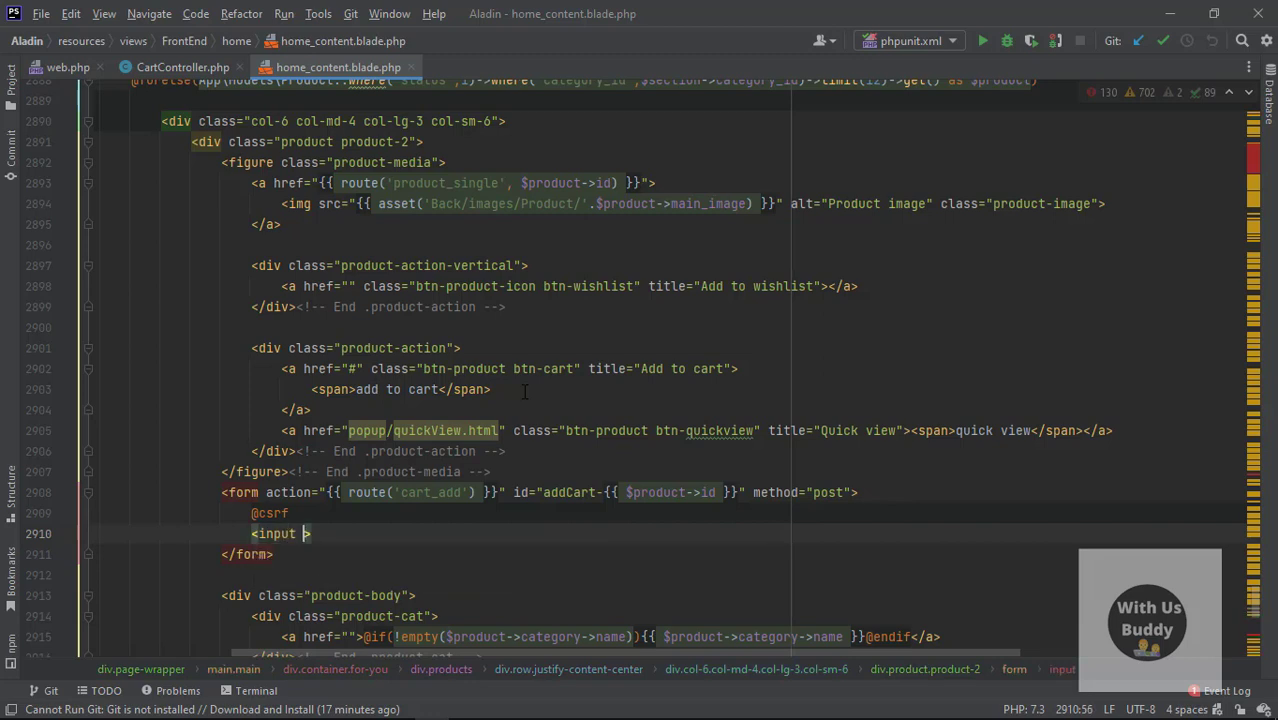
{"action": "type", "text": "/"}
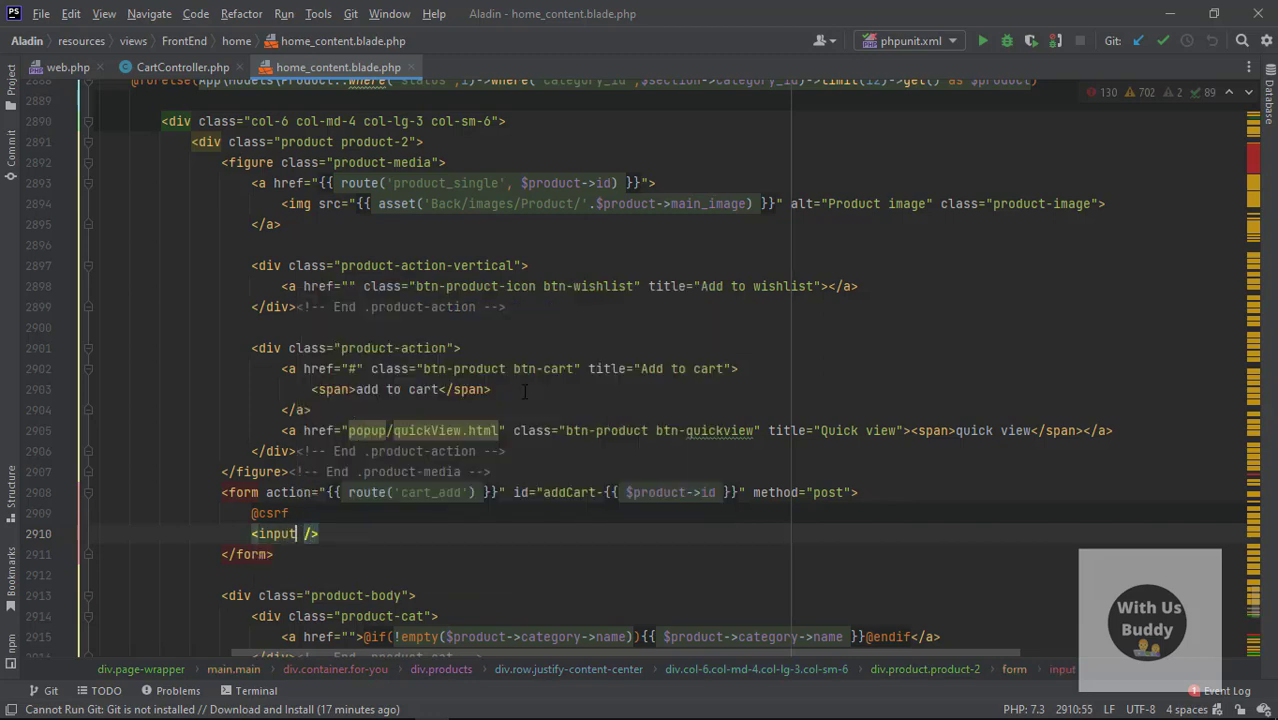
{"action": "type", "text": "type=\"hidden\" name=\"id\" value=\"\""}
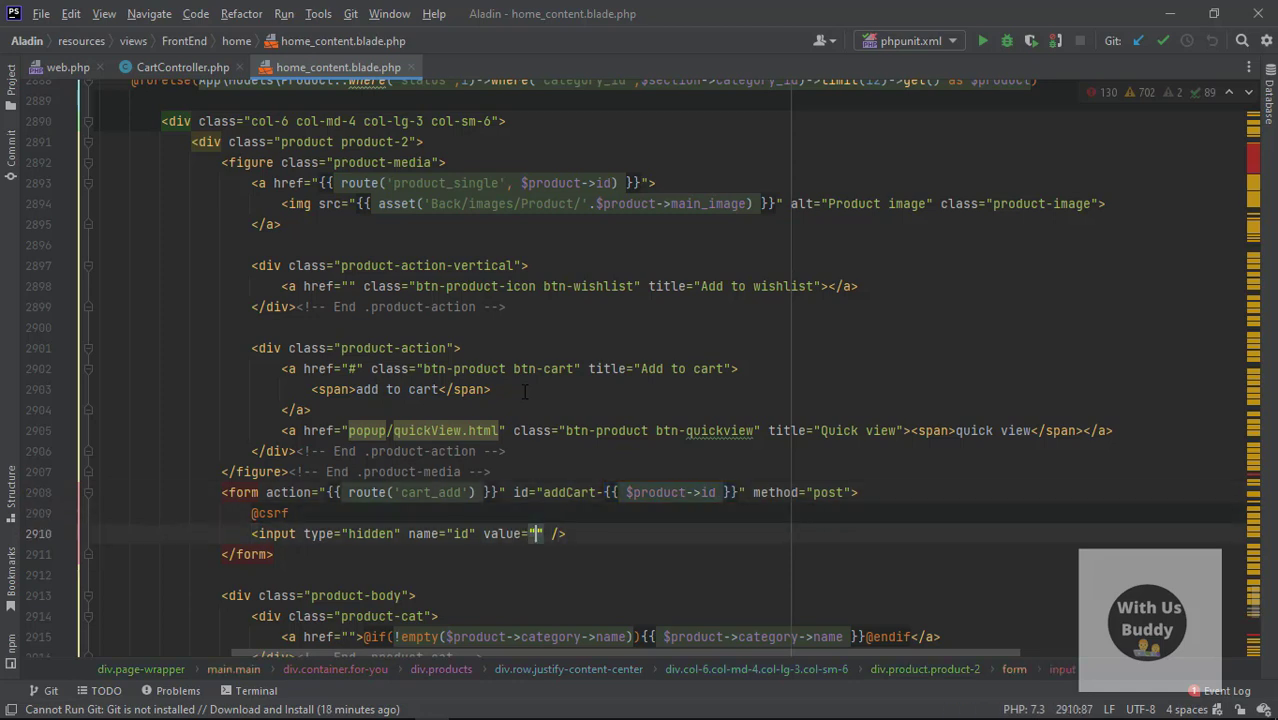
{"action": "type", "text": "{{ $product->id }}"}
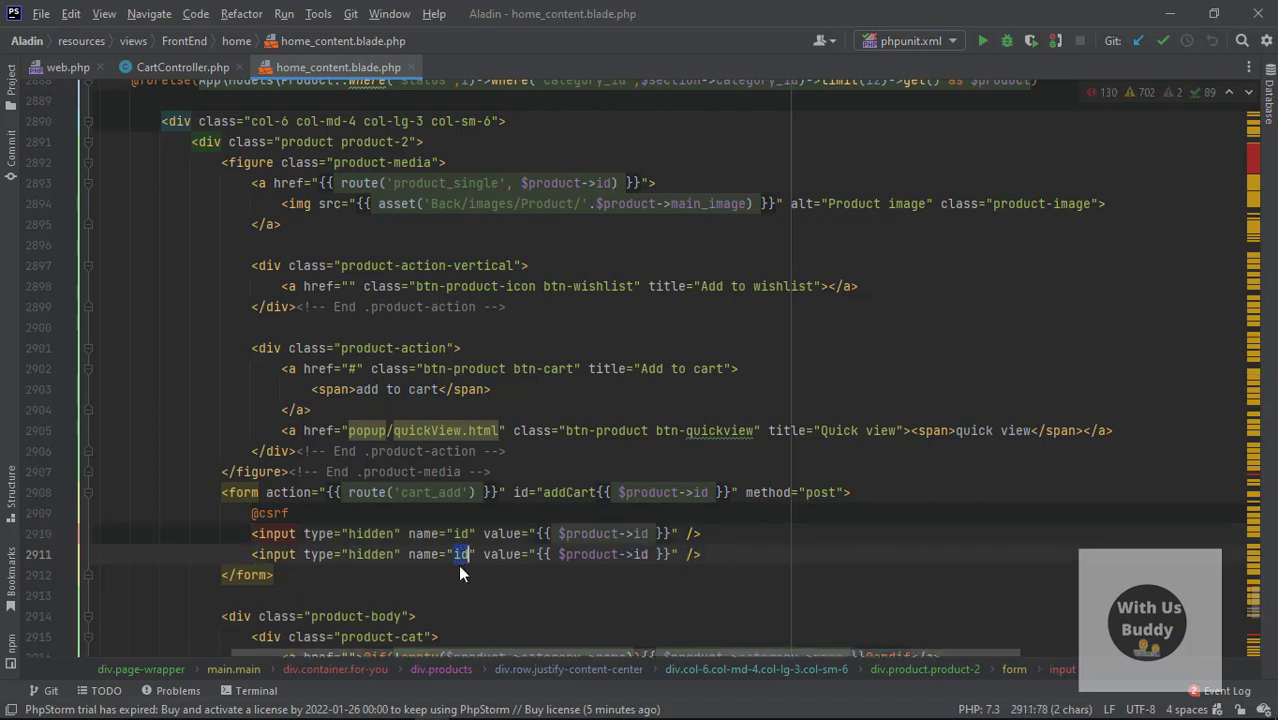
{"action": "type", "text": "qty"}
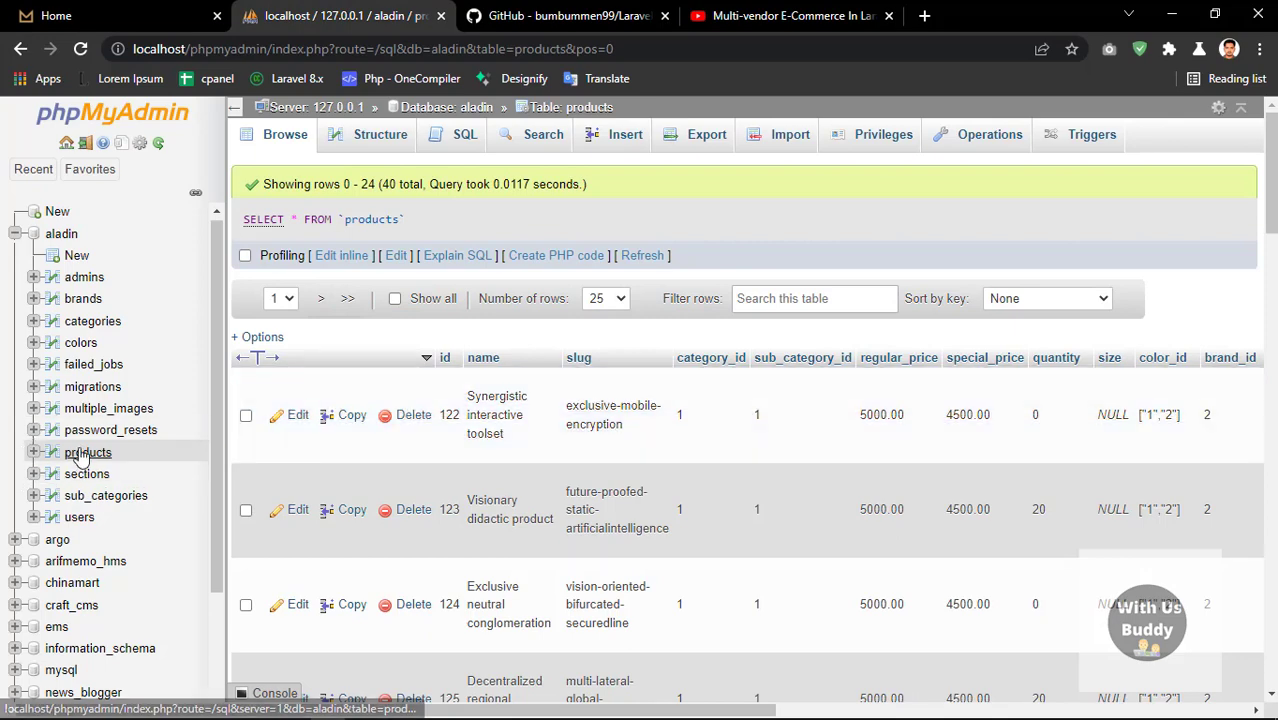
View the products table structure in phpMyAdmin.
{"action": "left_click", "coordinate": [380, 134]}
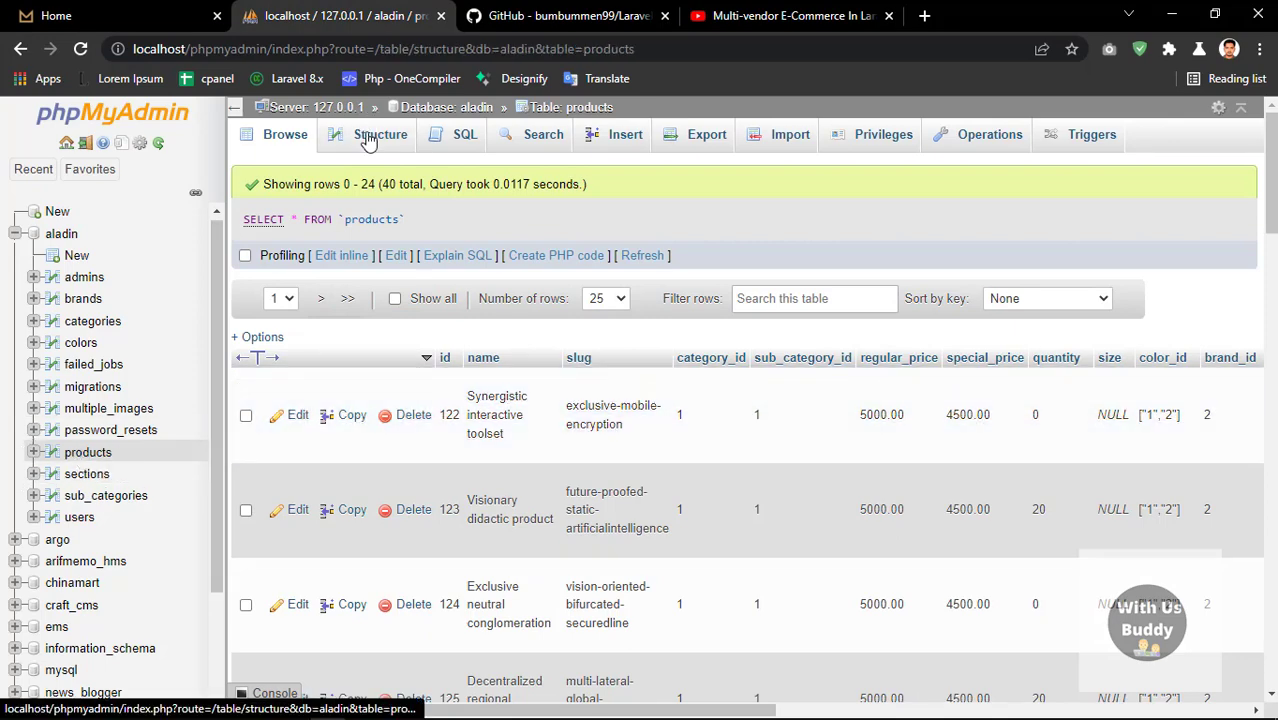
{"action": "left_click", "coordinate": [380, 134]}
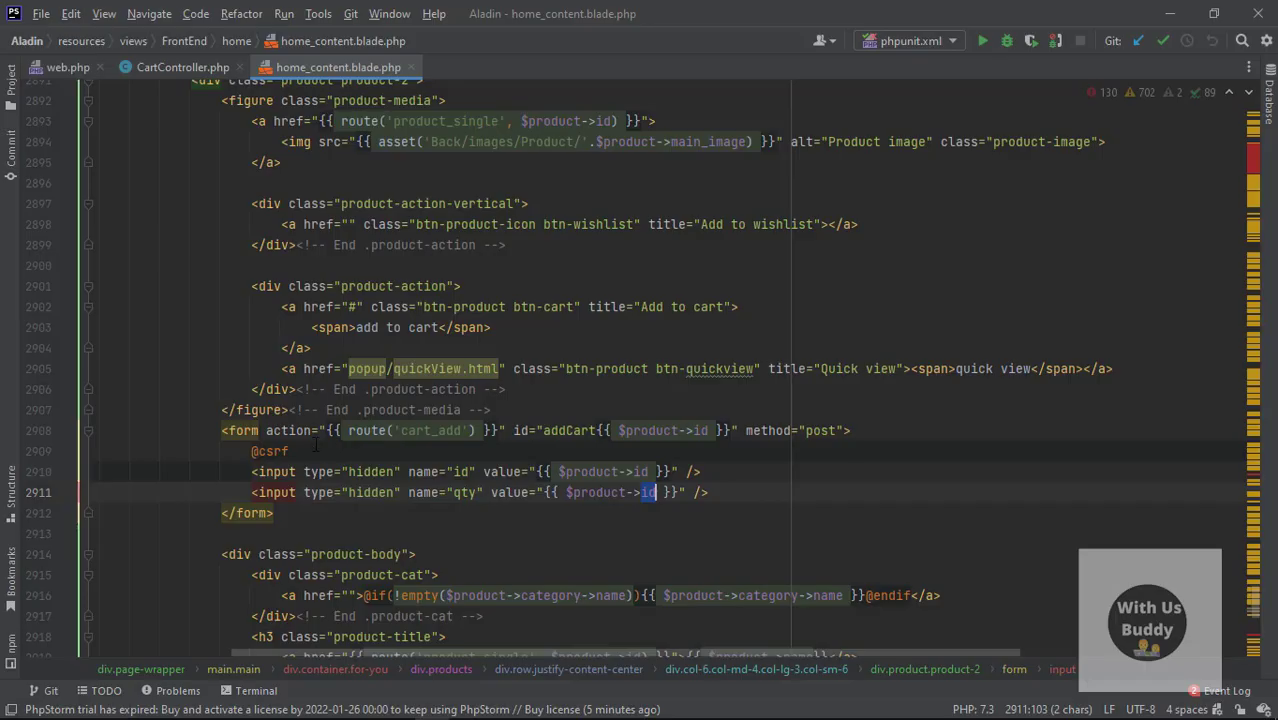
{"action": "type", "text": "quantity"}
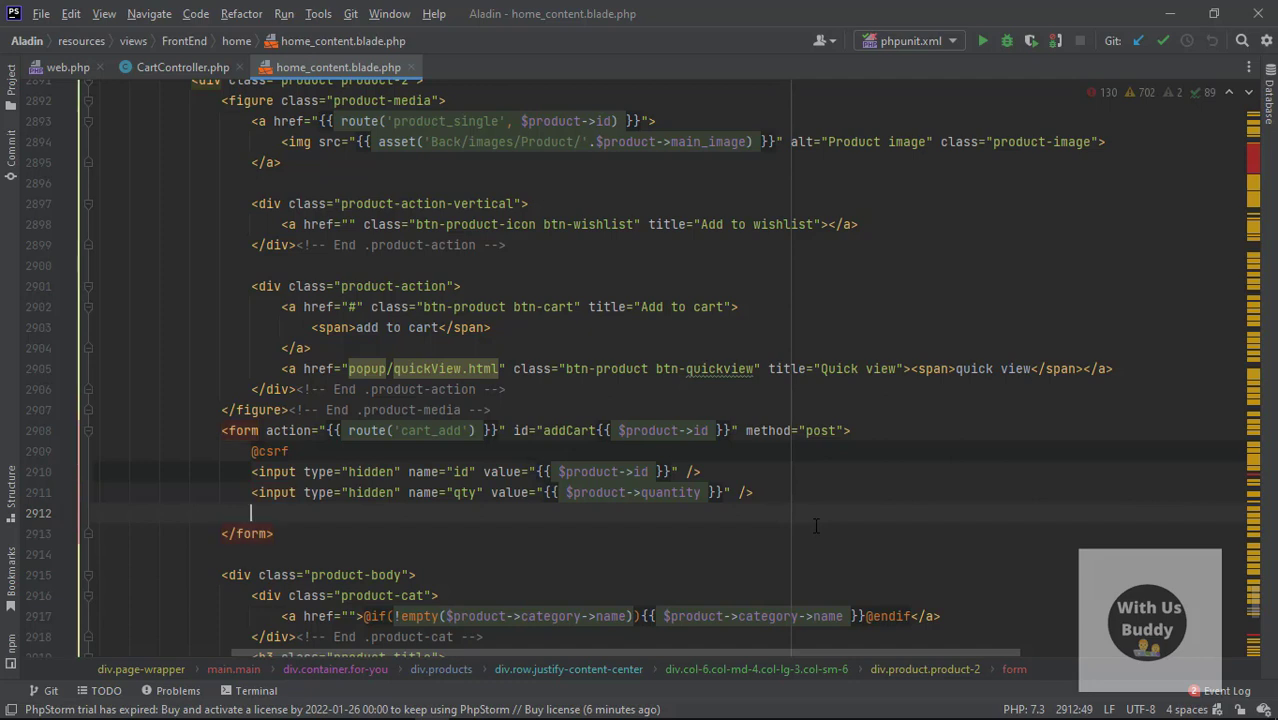
{"action": "type", "text": "@foreach("}
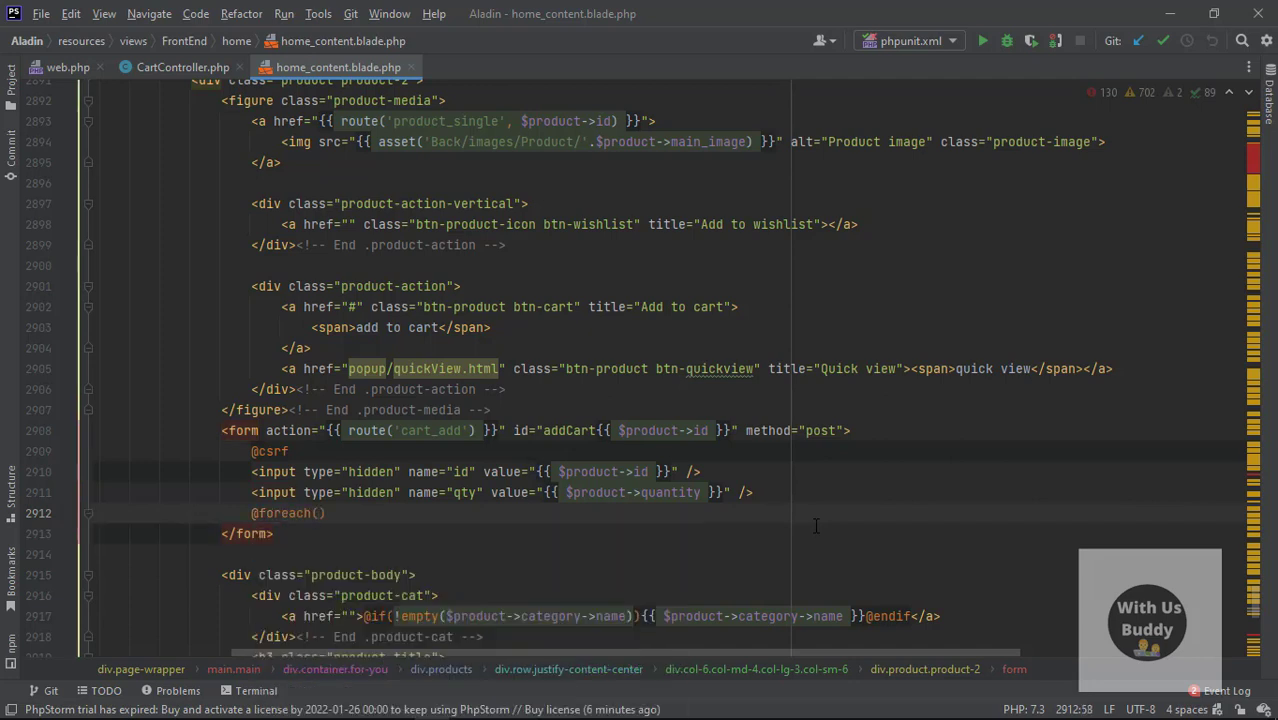
{"action": "type", "text": "App"}
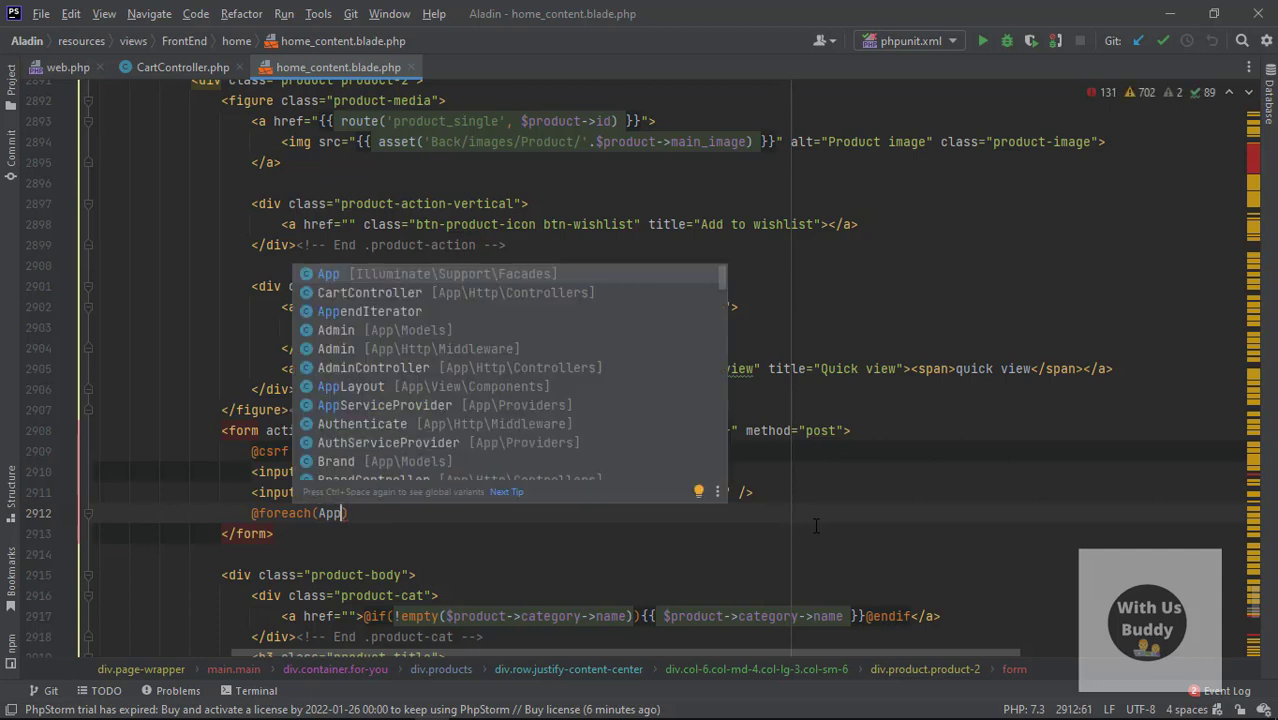
{"action": "type", "text": "\\Mo"}
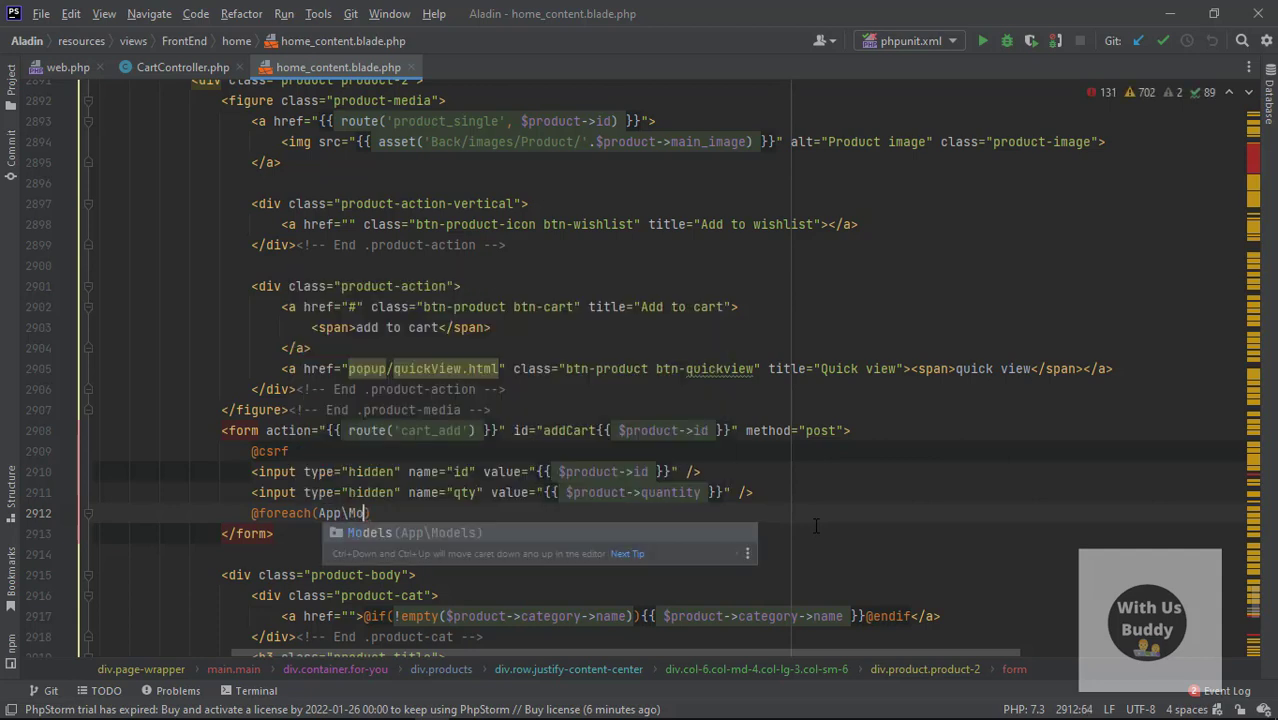
{"action": "type", "text": "dels\\C"}
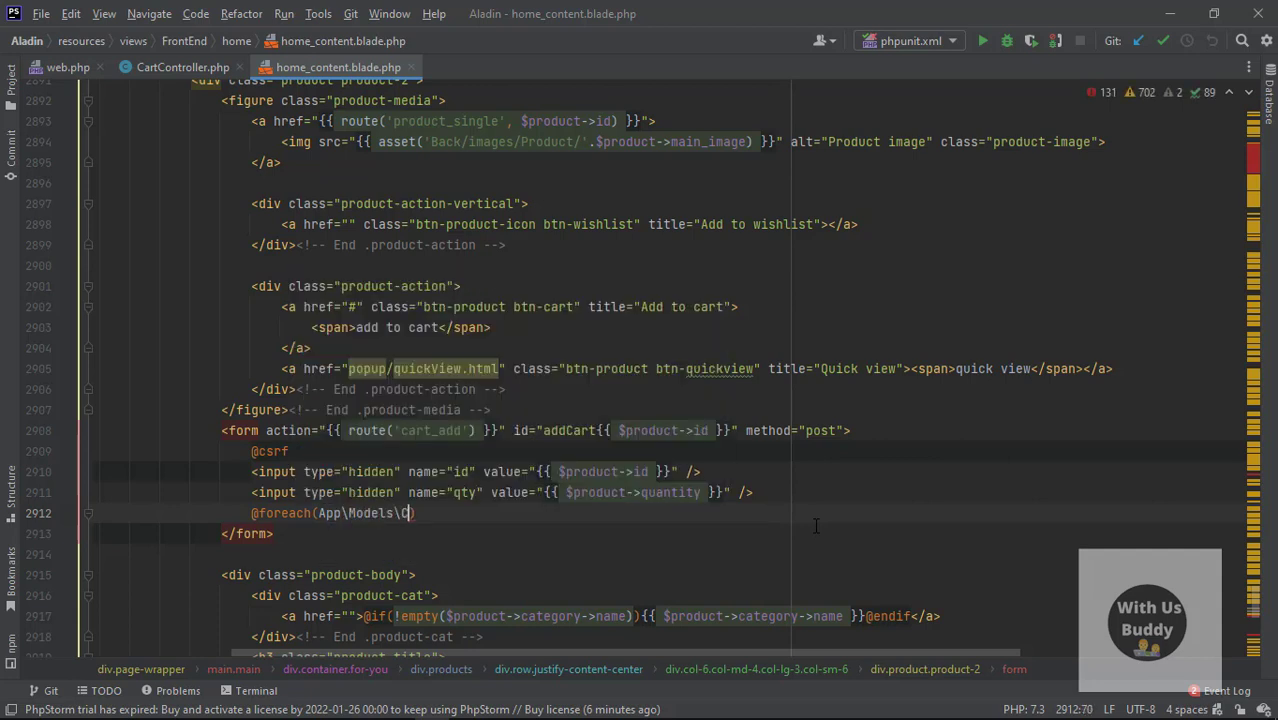
{"action": "type", "text": "C"}
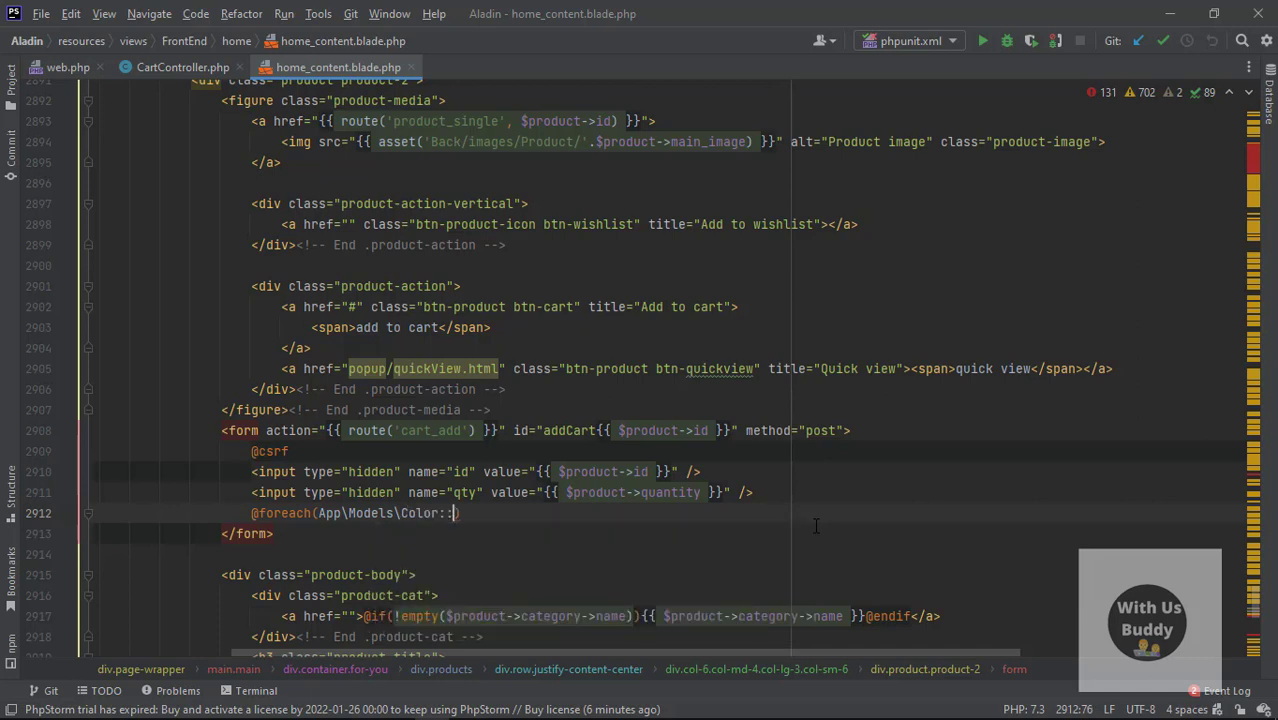
{"action": "type", "text": "where('status"}
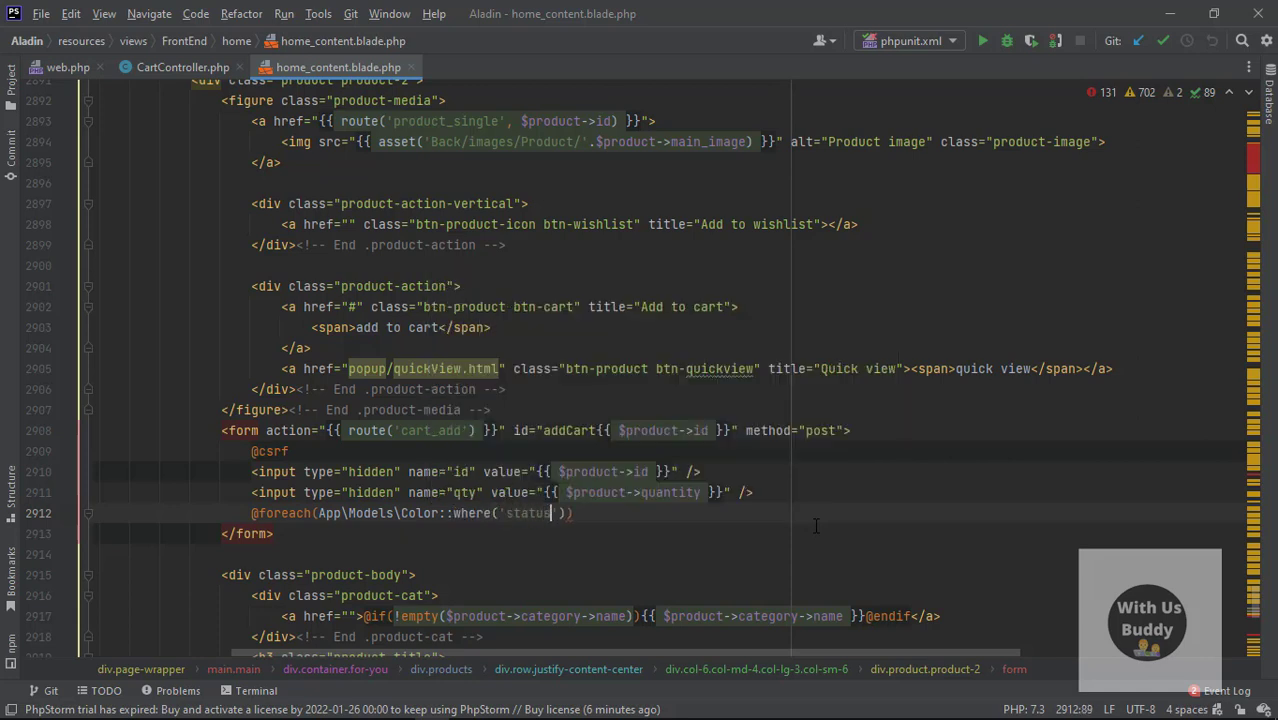
{"action": "type", "text": ","}
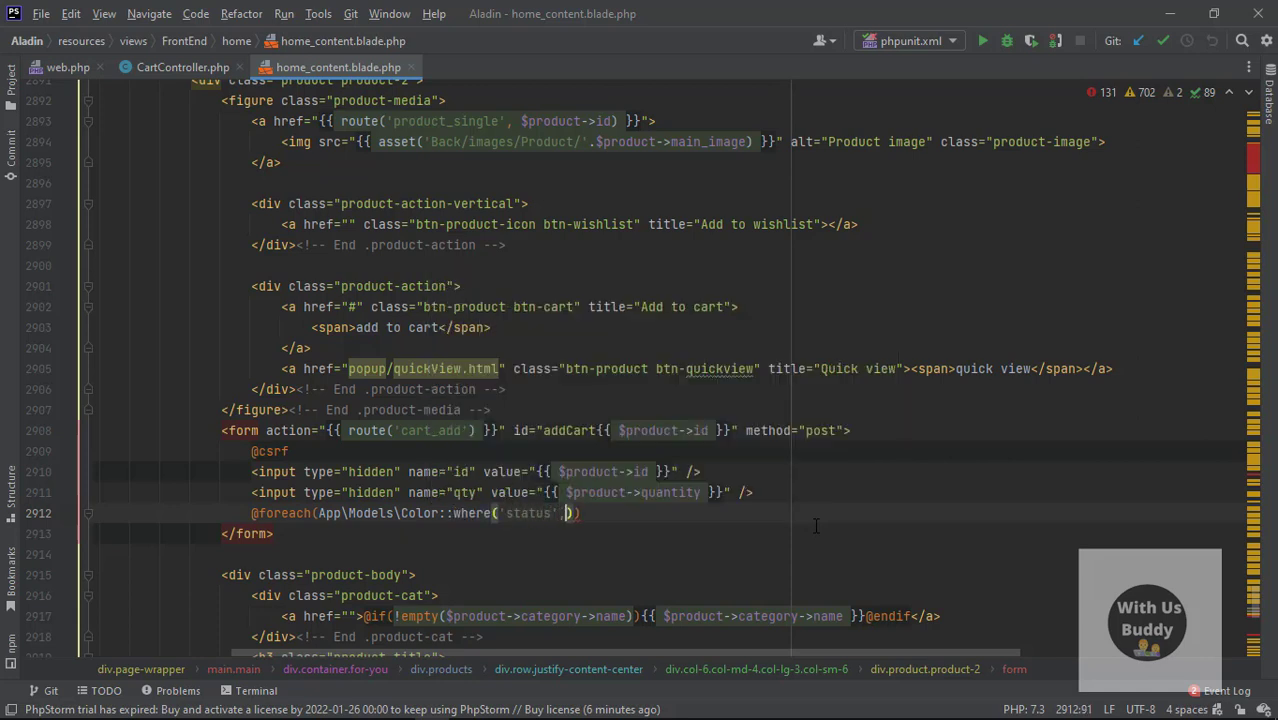
{"action": "type", "text": "1"}
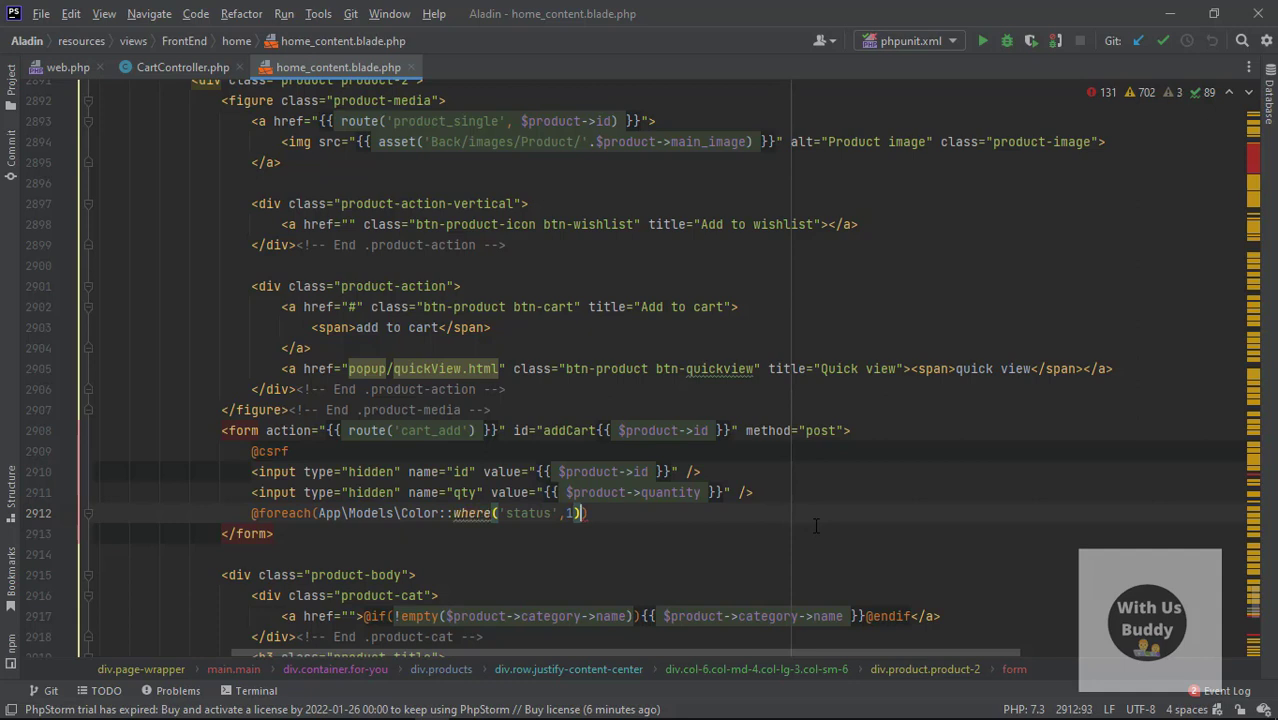
{"action": "type", "text": "->get()"}
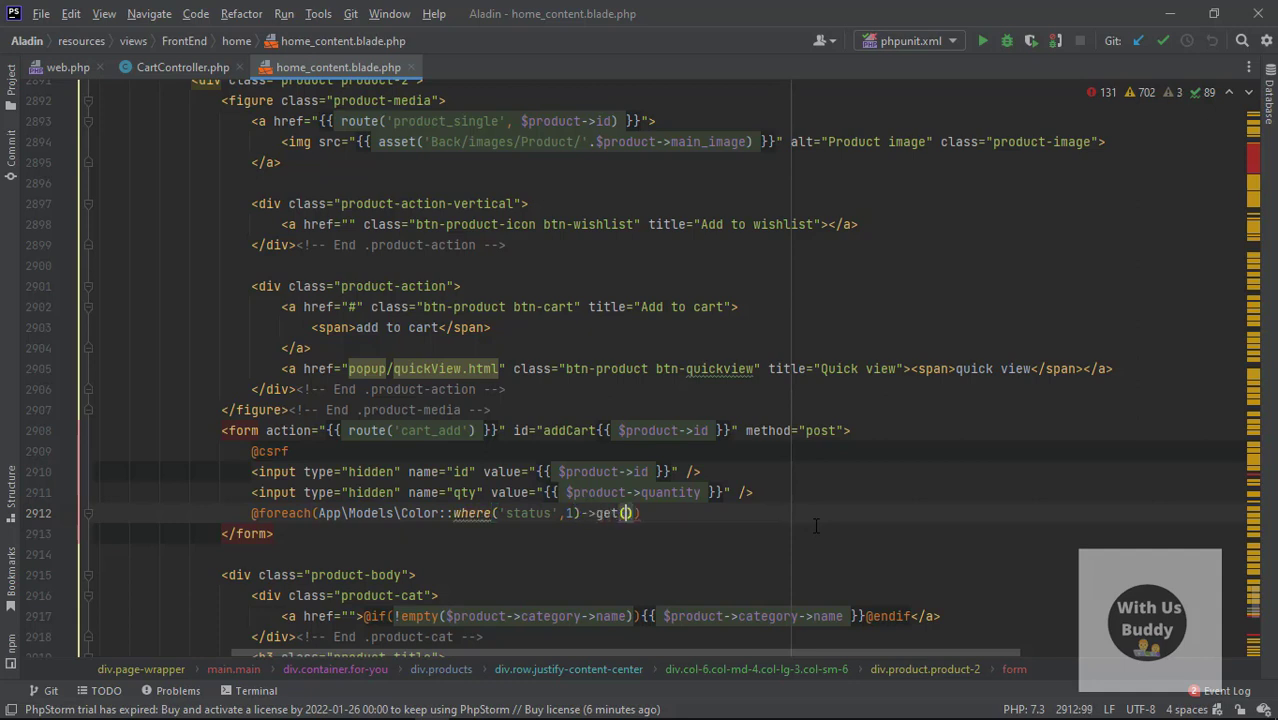
{"action": "type", "text": "as $color"}
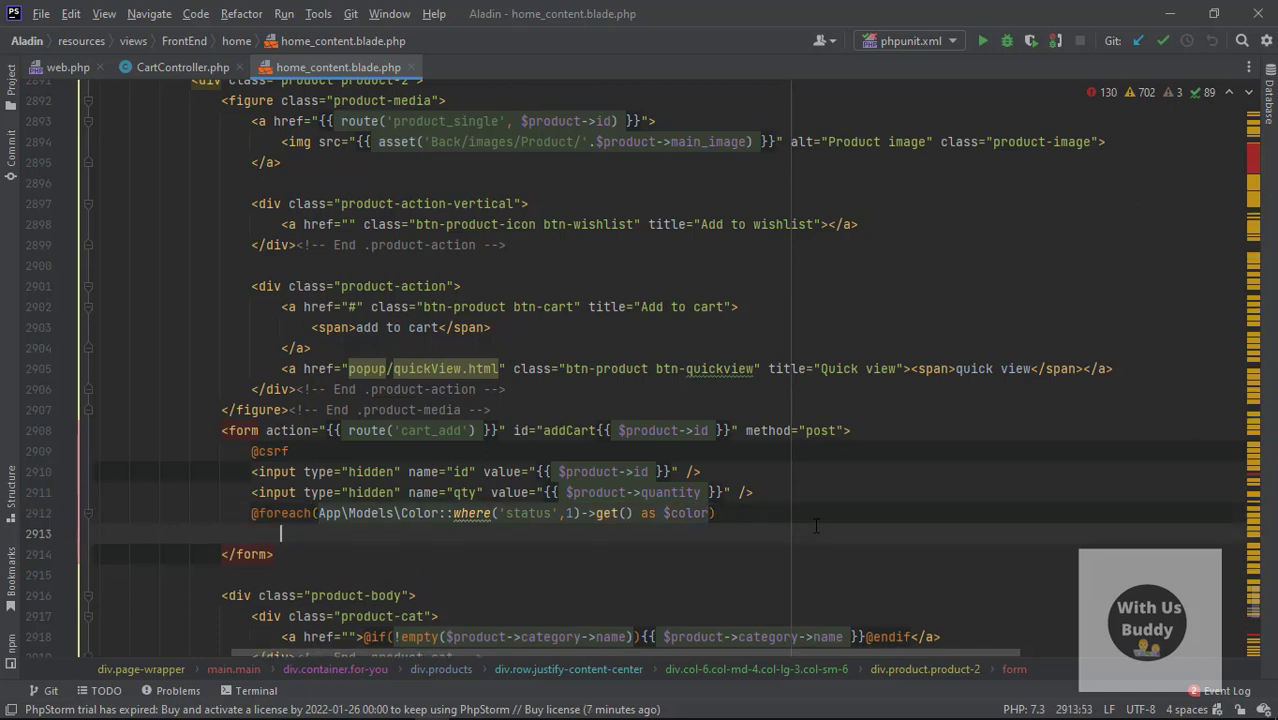
{"action": "type", "text": "@endforeach"}
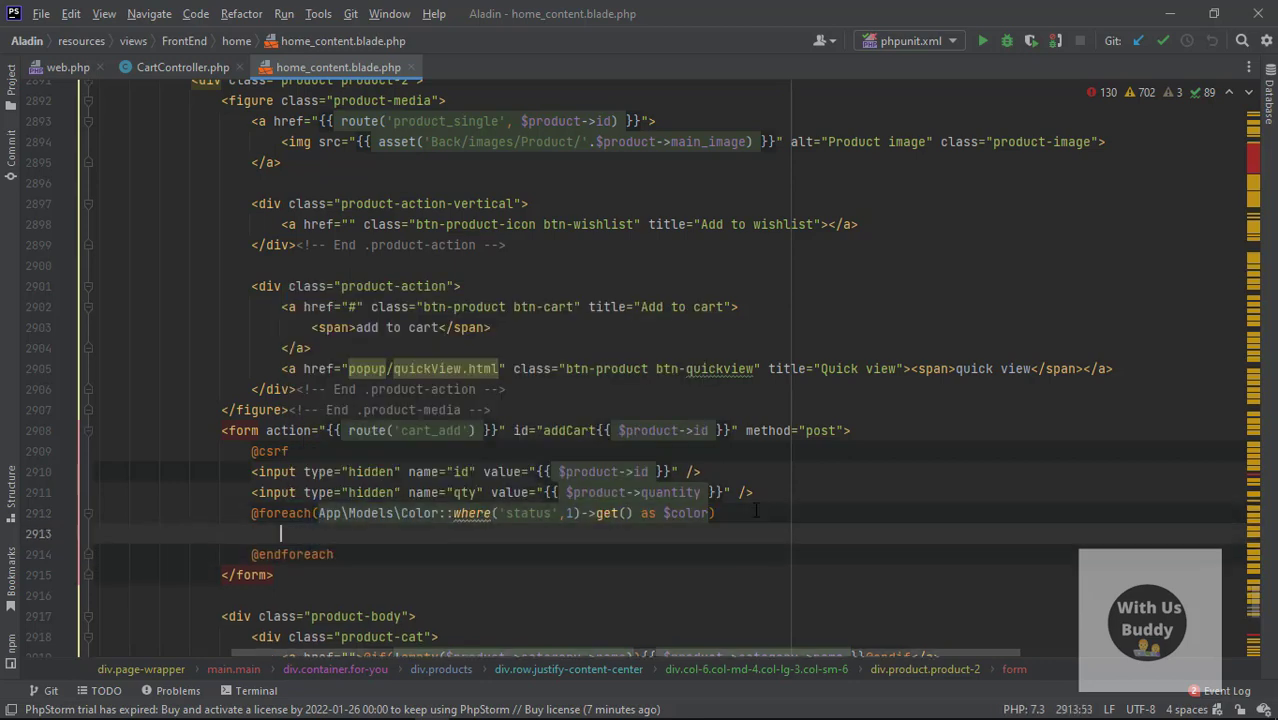
{"action": "type", "text": "@if("}
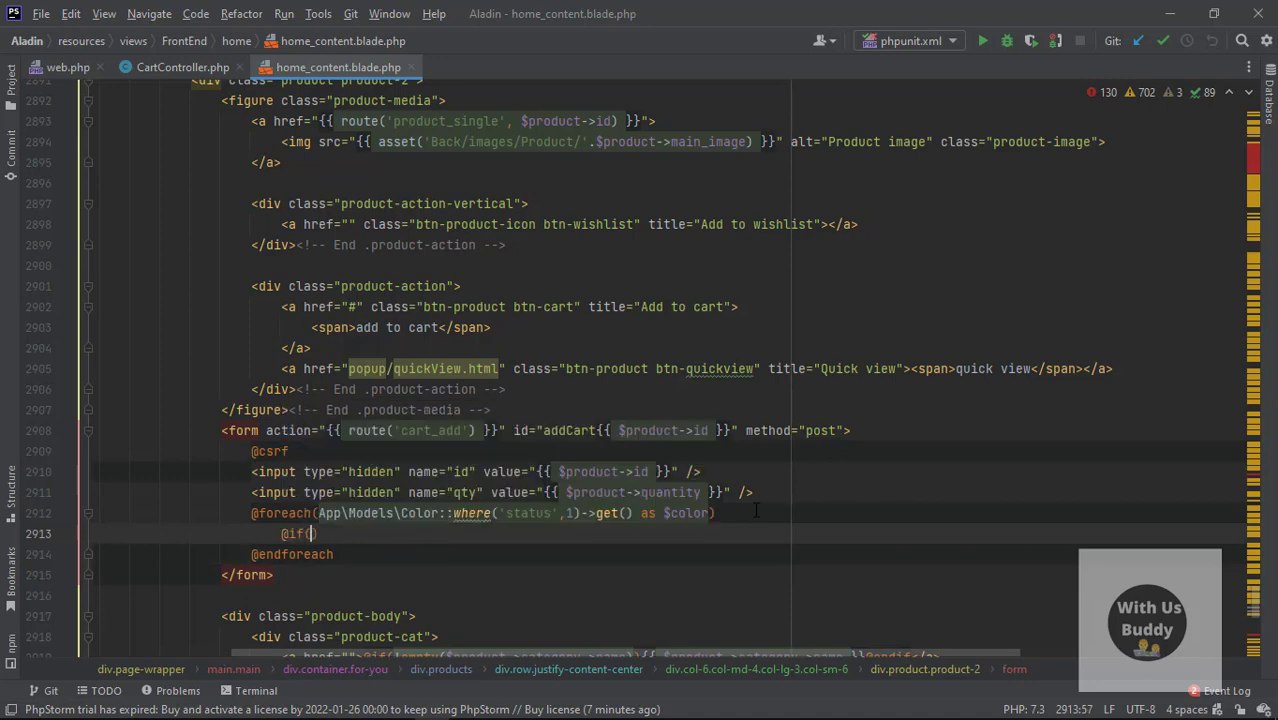
{"action": "type", "text": "!empty($product->color_id"}
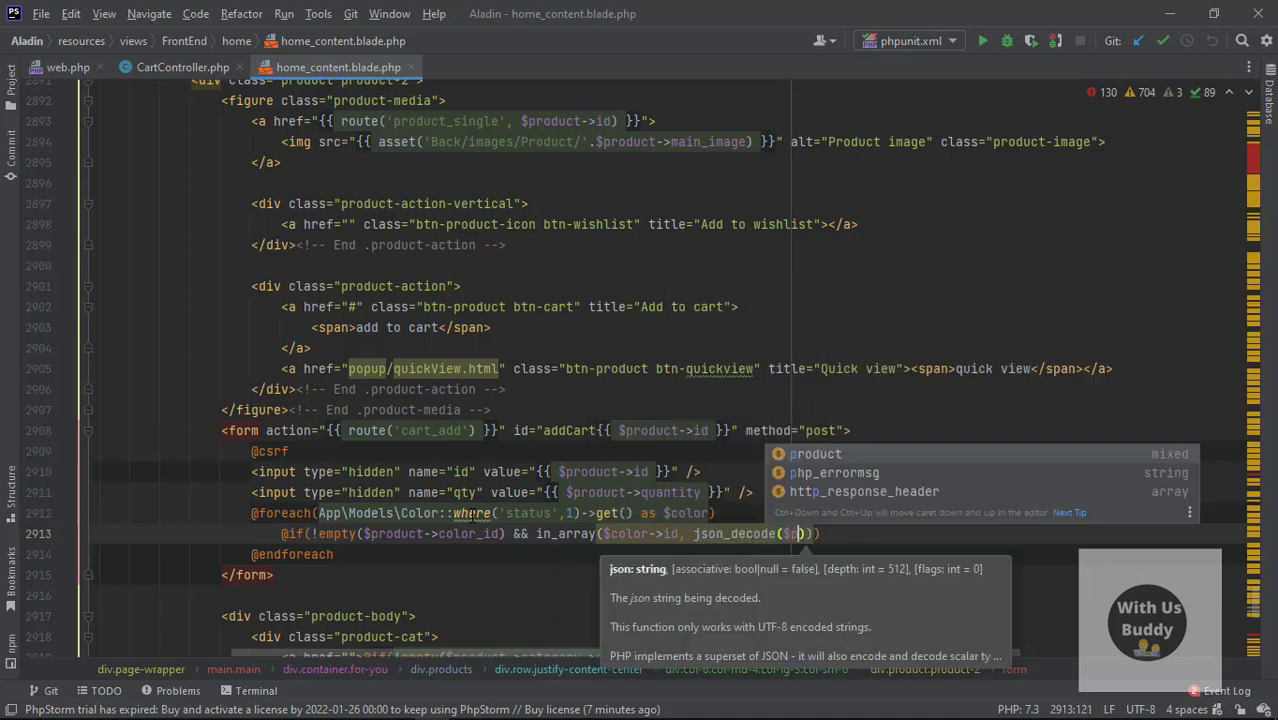
{"action": "type", "text": "roduct->color_id, true"}
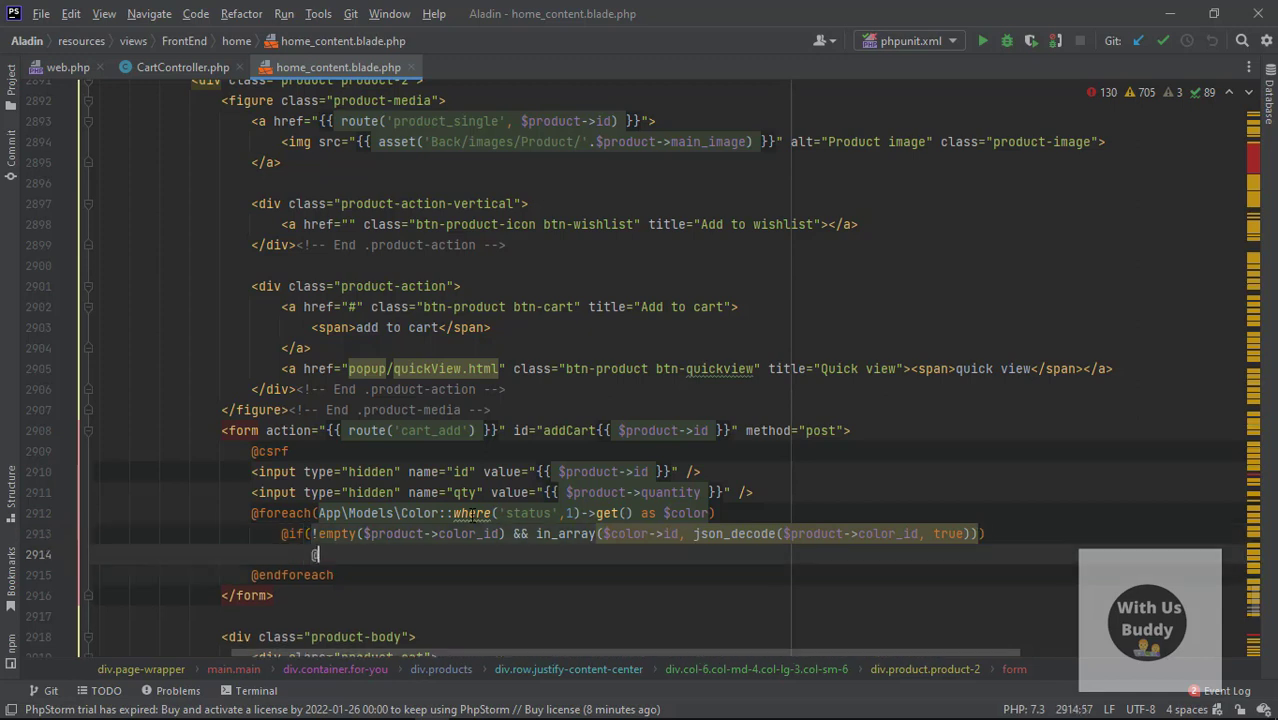
{"action": "type", "text": "@endif"}
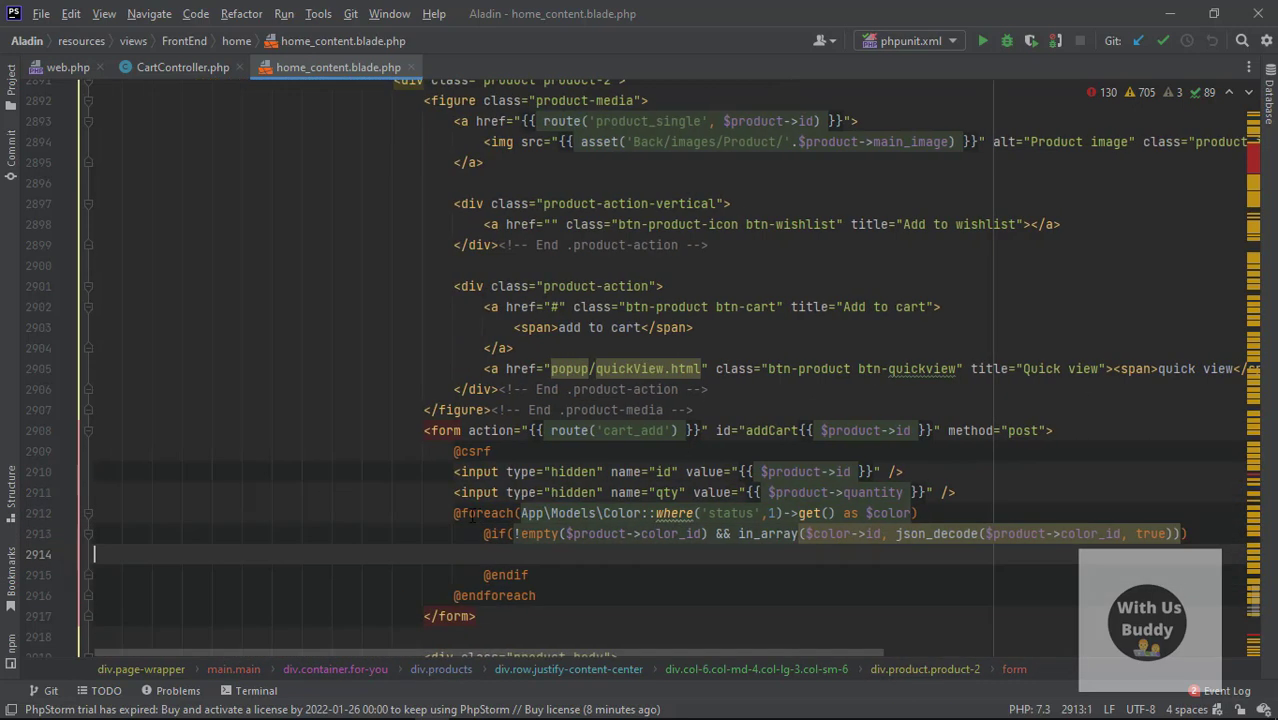
{"action": "type", "text": "<input type=\"hidden\" name=\"qty\" value=\"{{ $product->quantity }}\" />"}
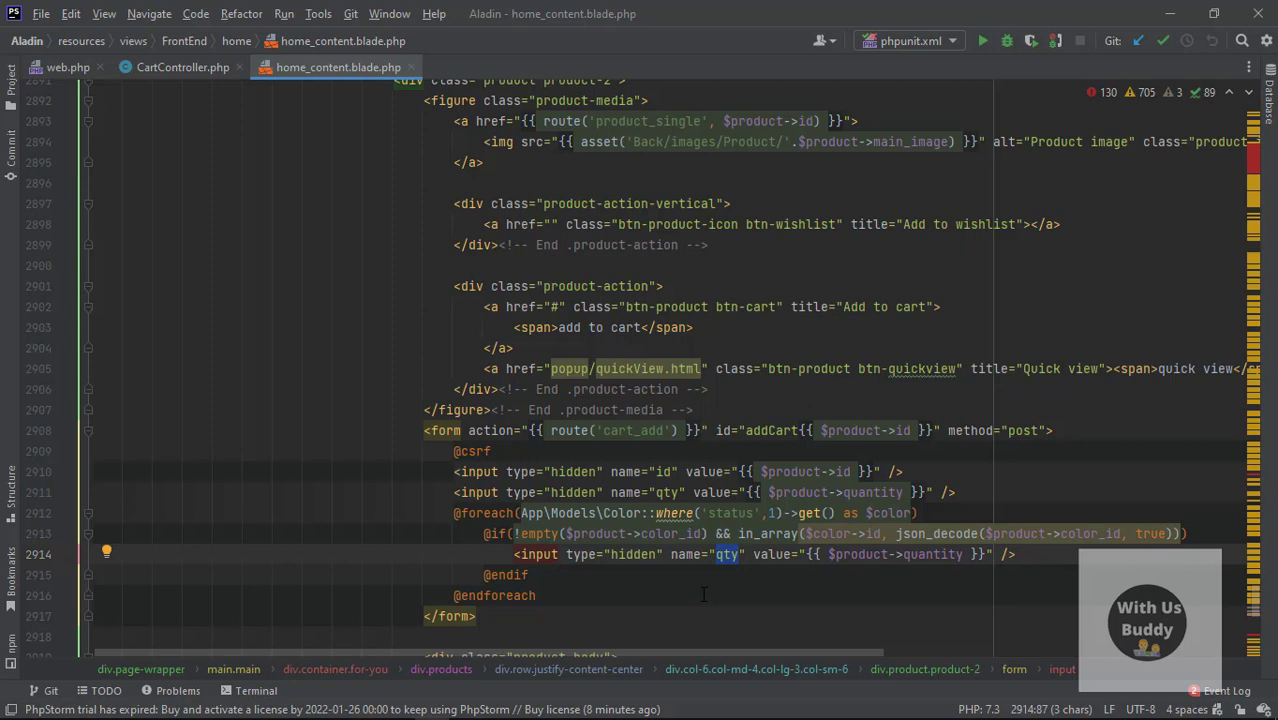
{"action": "type", "text": "coler_name"}
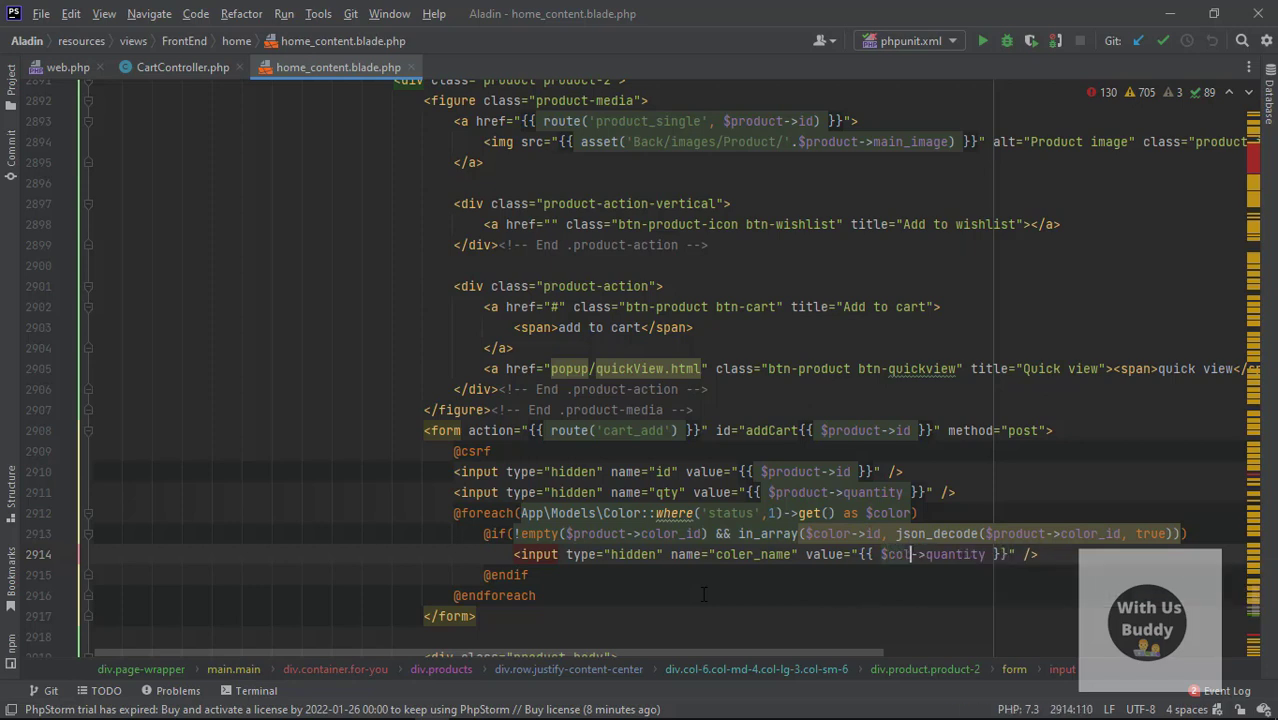
{"action": "type", "text": "$color->name"}
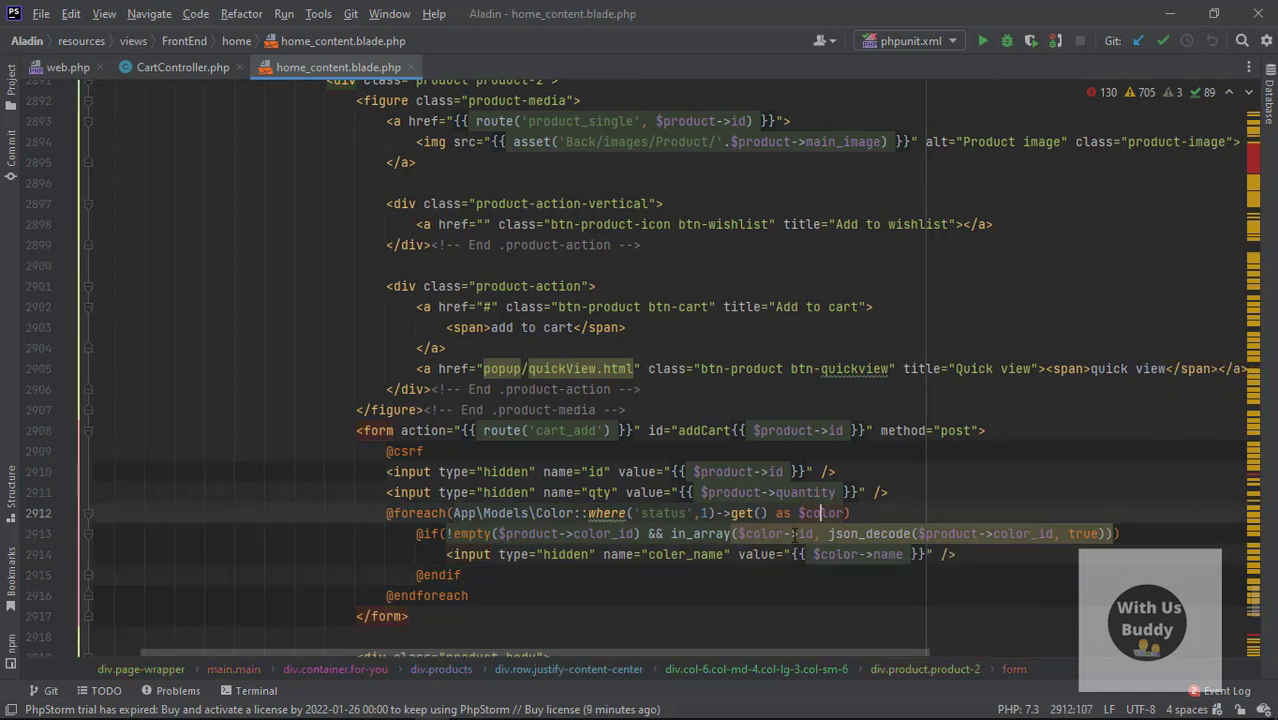
{"action": "left_click", "coordinate": [460, 574]}
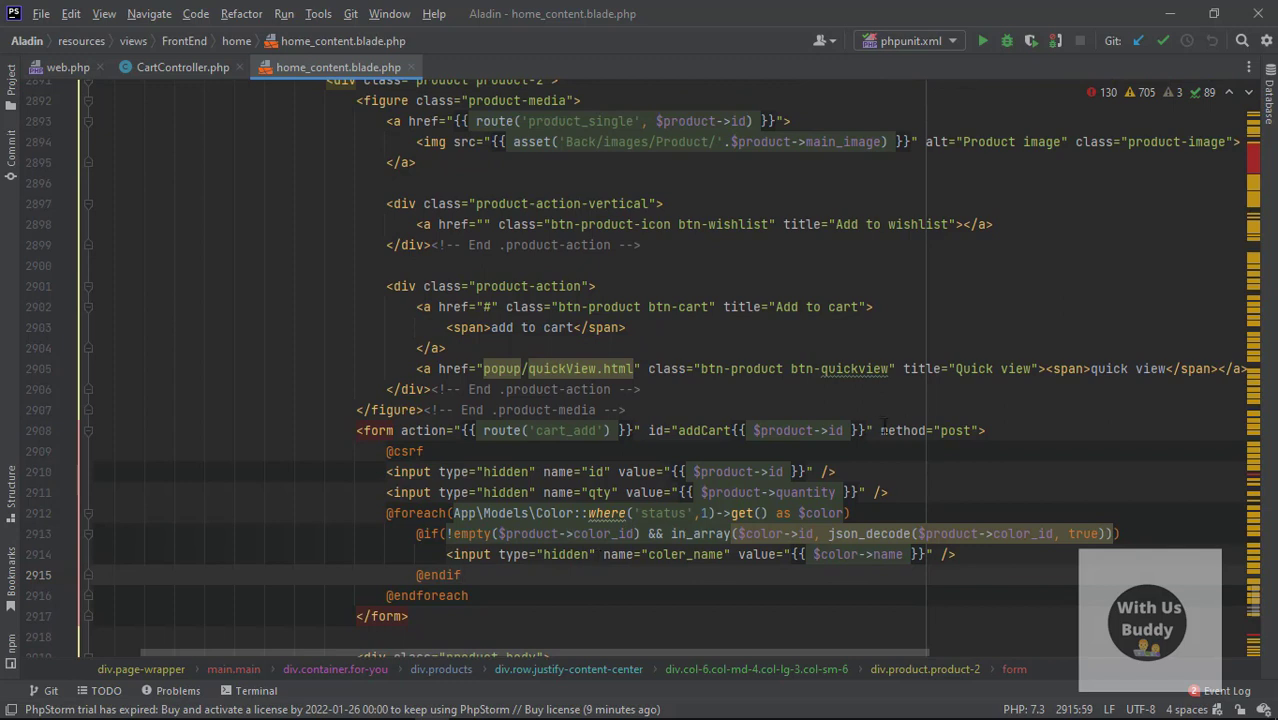
{"action": "double_click", "coordinate": [702, 430]}
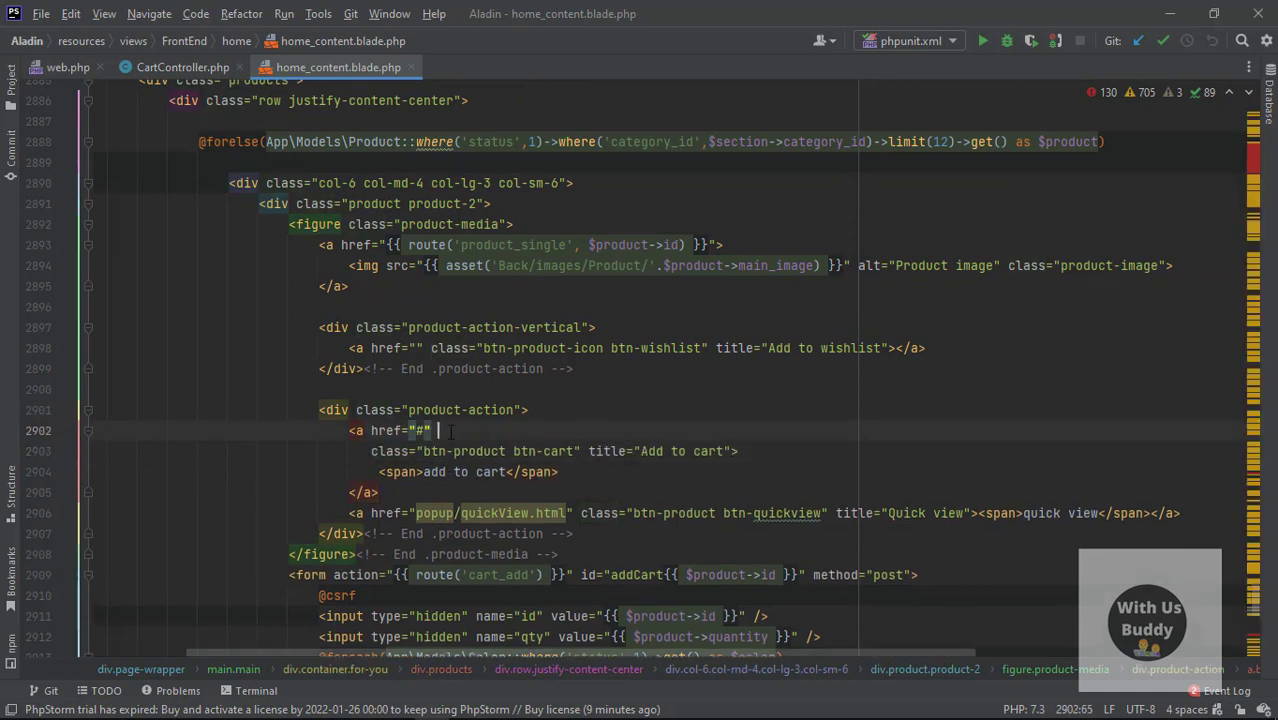
Start the link's onclick with event.preventDefault(); document.getElementById.
{"action": "type", "text": "onli"}
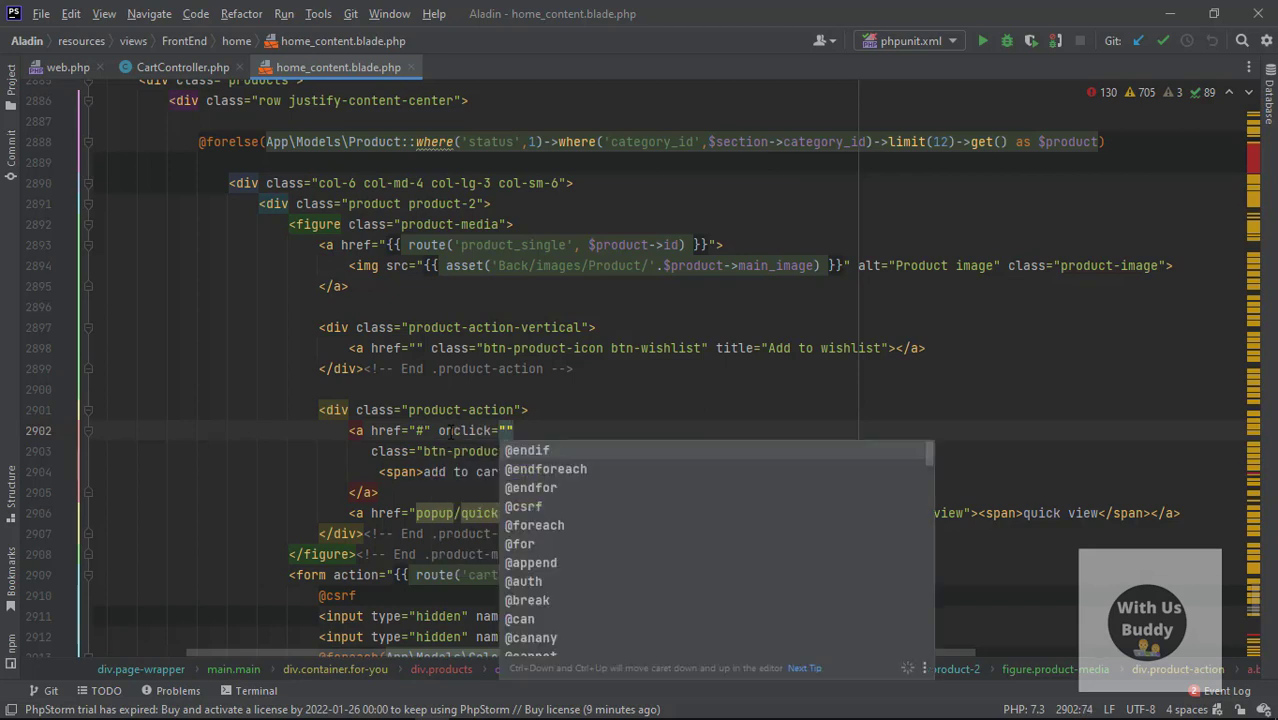
{"action": "type", "text": "event."}
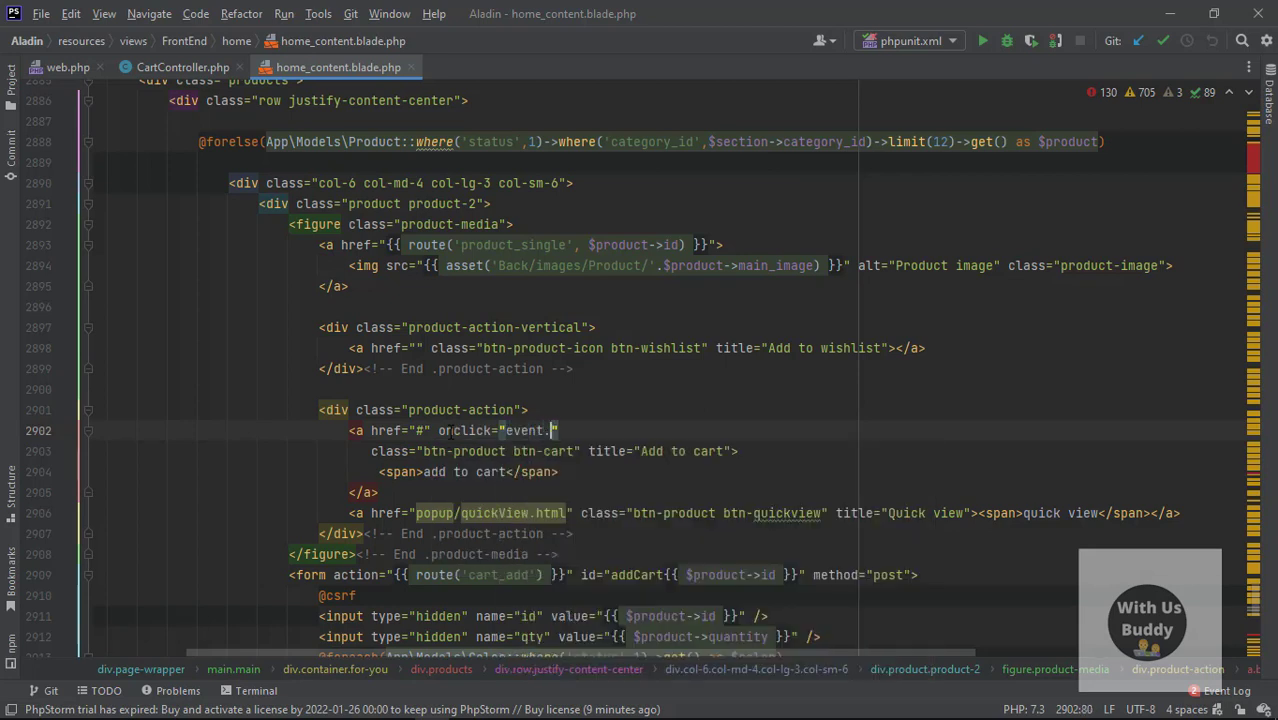
{"action": "type", "text": "pr"}
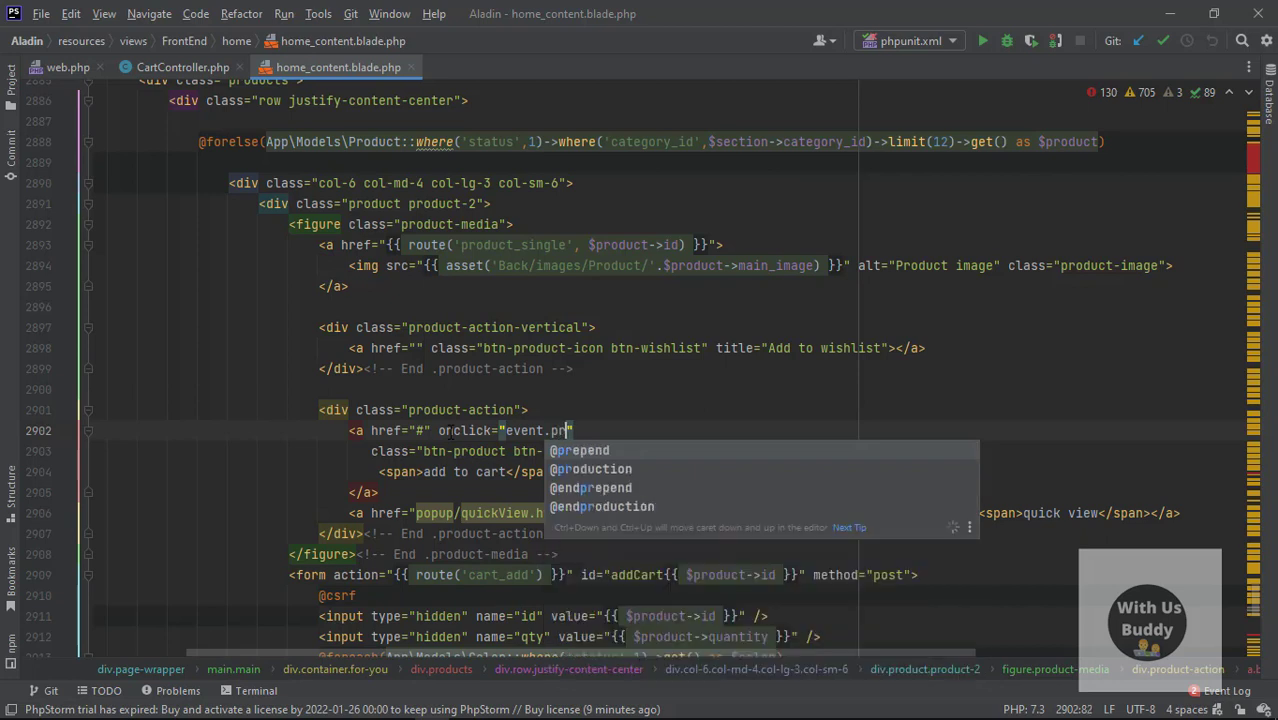
{"action": "type", "text": "eventDefault("}
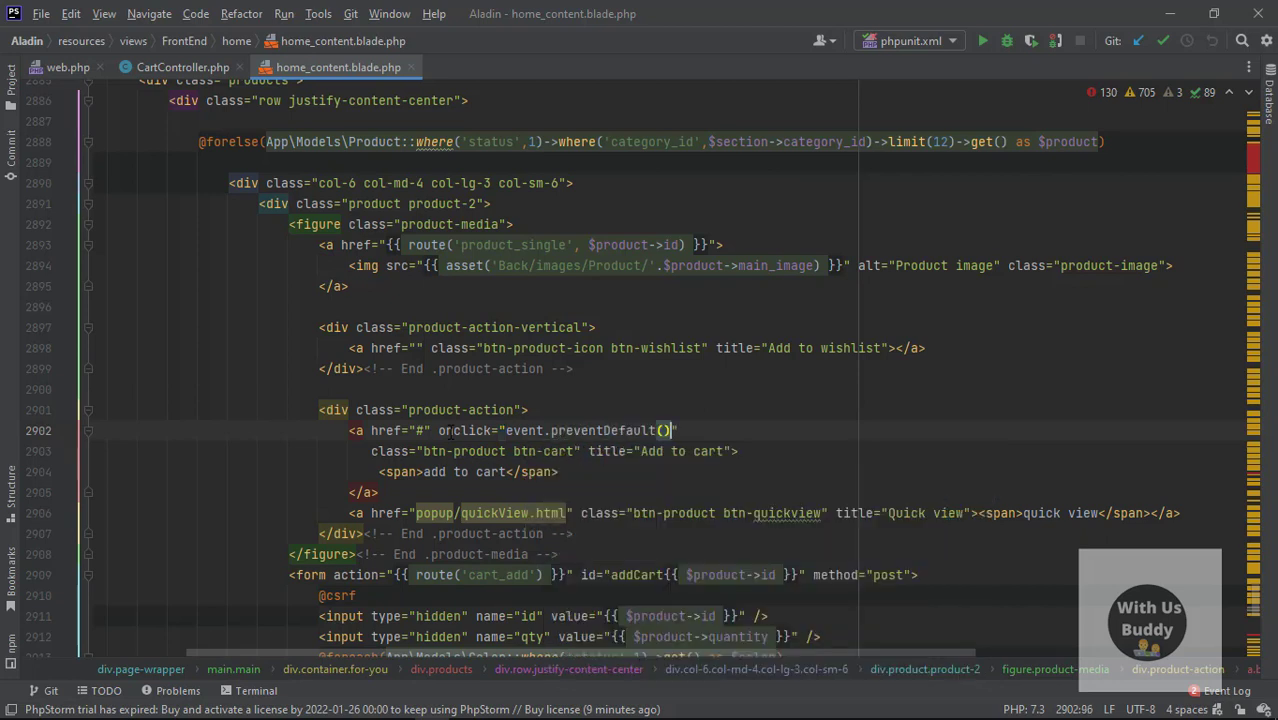
{"action": "type", "text": "; do"}
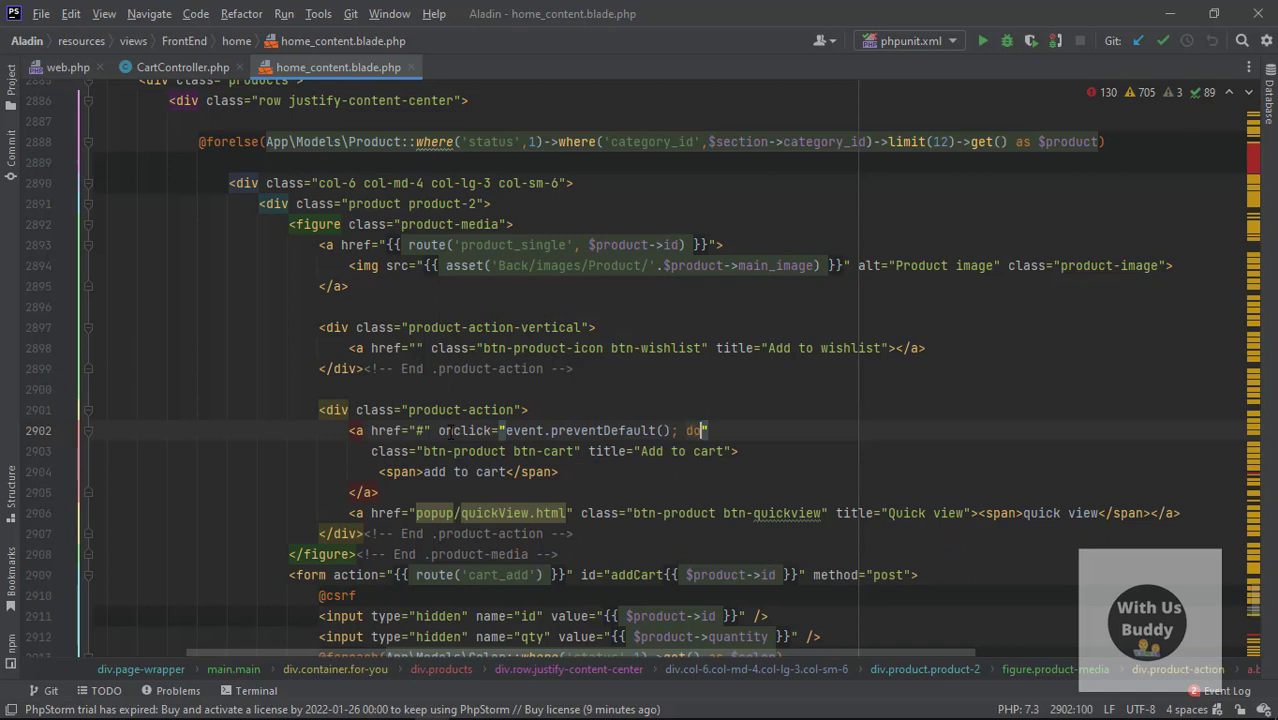
{"action": "type", "text": "cument.getEle"}
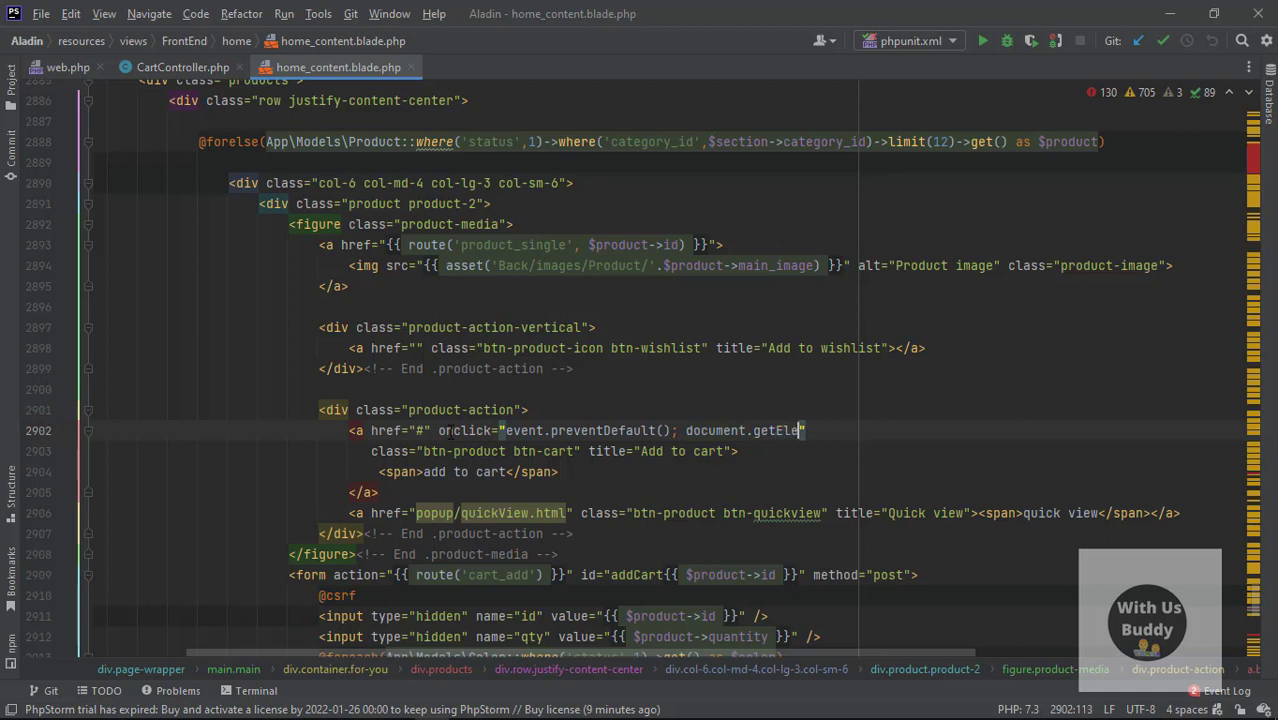
{"action": "type", "text": "mentBy"}
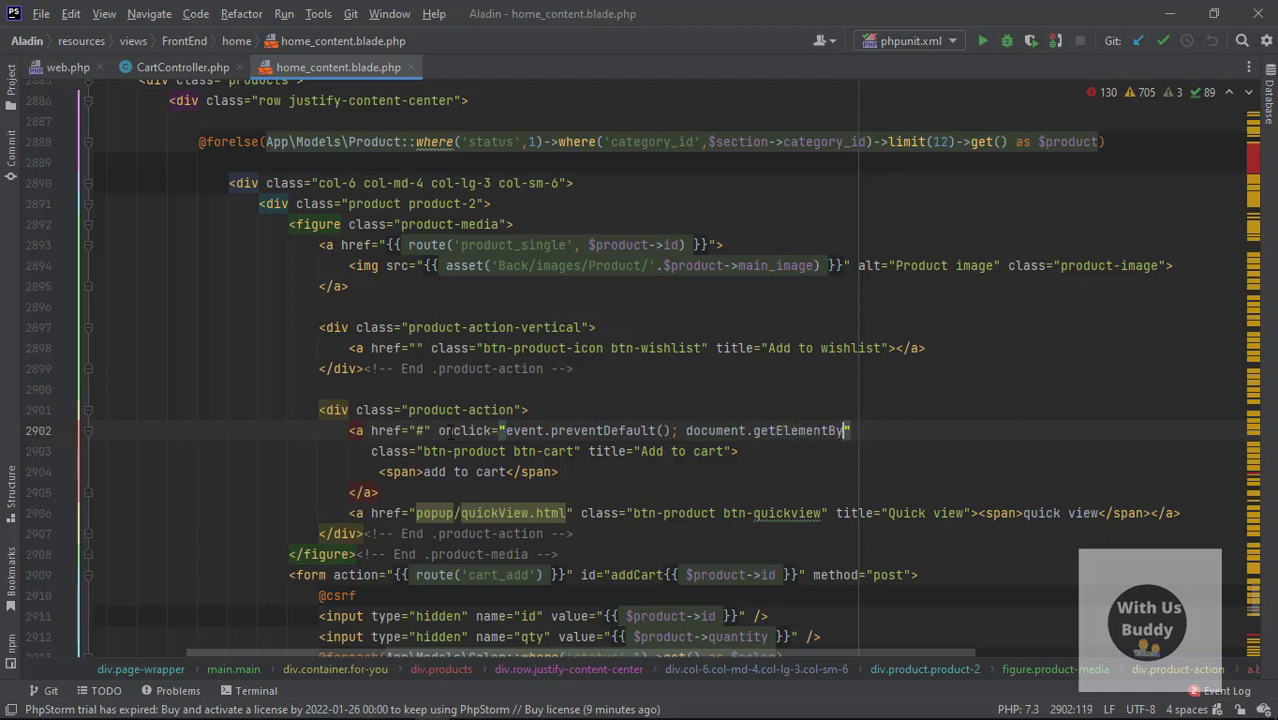
Target 'addCart{{ $product->id }}' and call .submit(); to post the product's form.
{"action": "type", "text": "d('"}
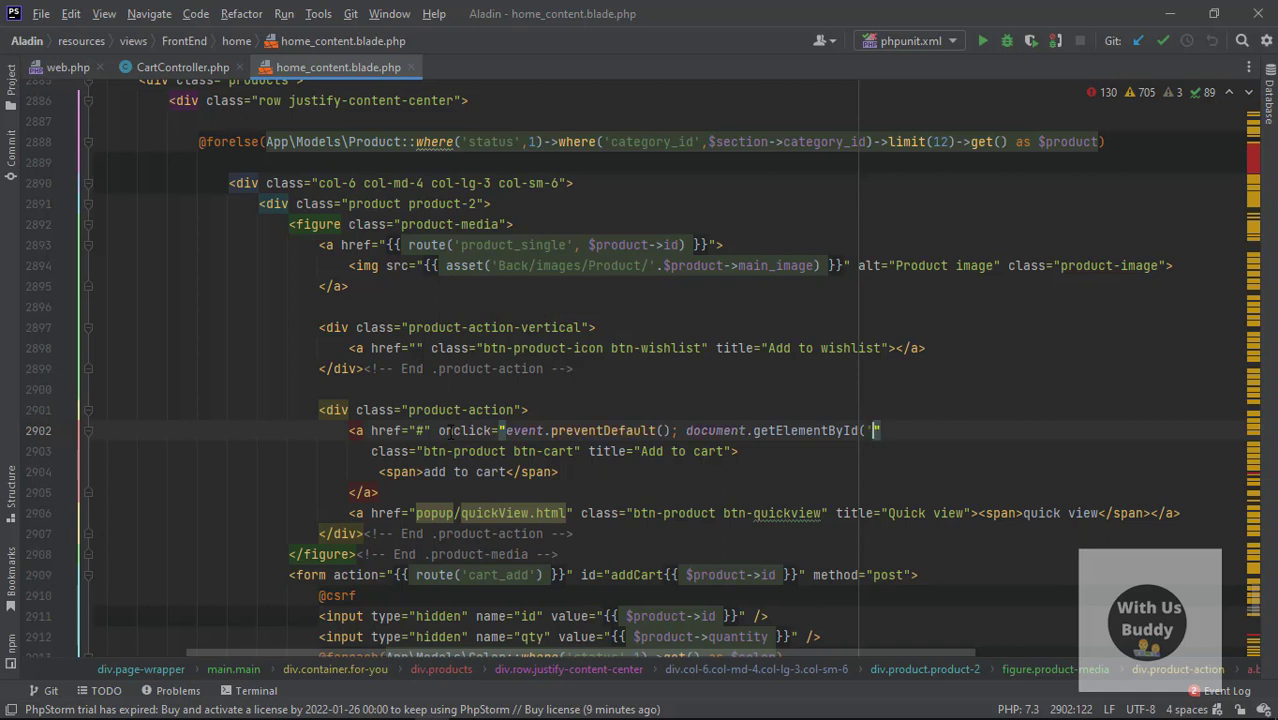
{"action": "type", "text": "addCart"}
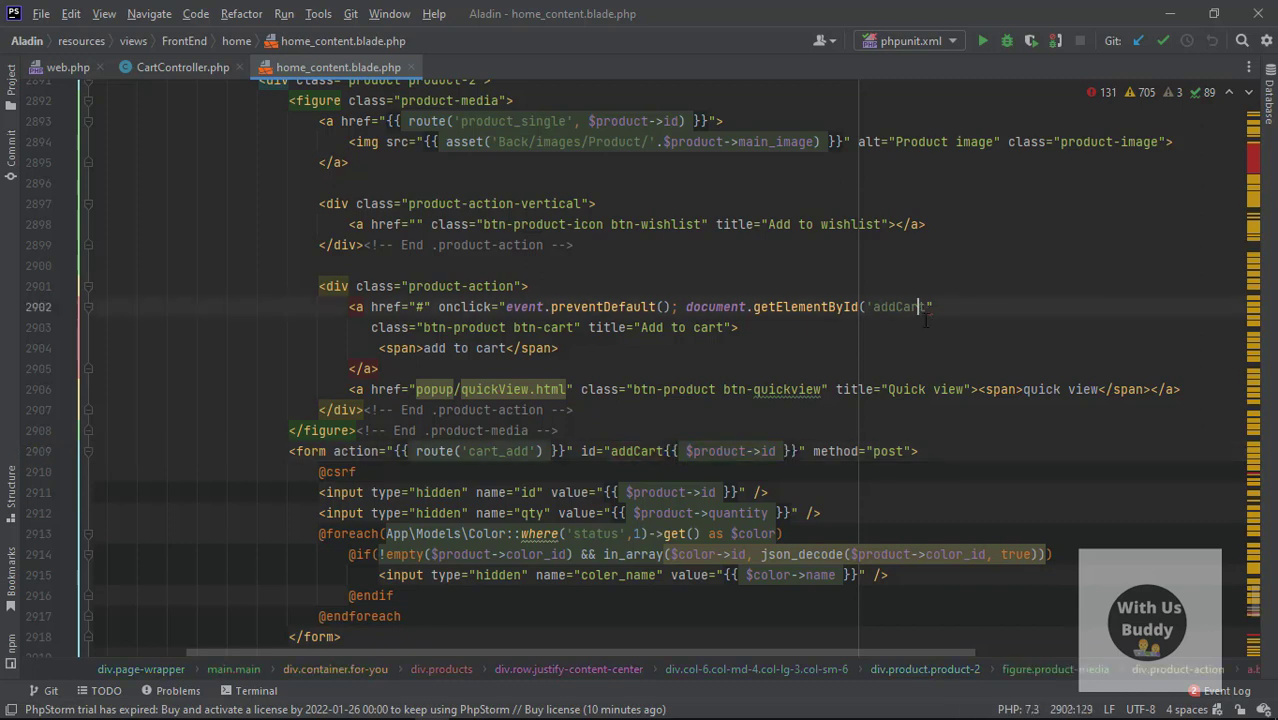
{"action": "type", "text": "{{ $product->id }}\""}
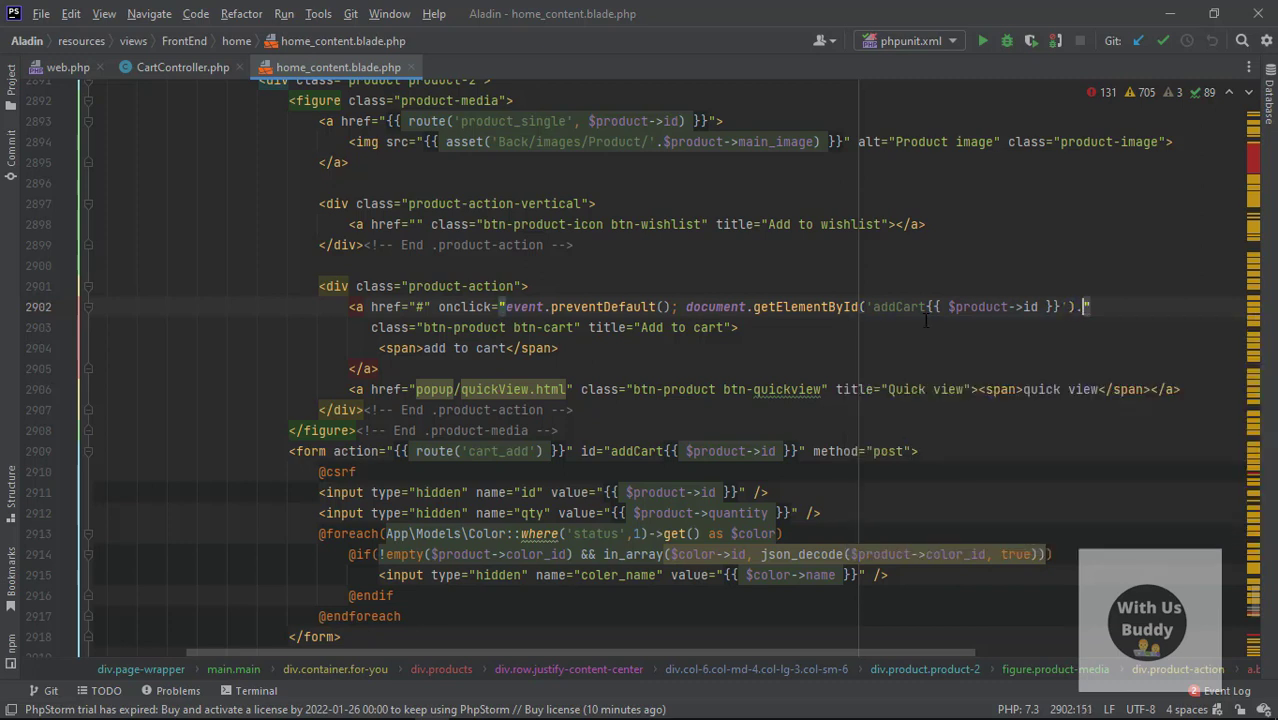
{"action": "type", "text": "submit"}
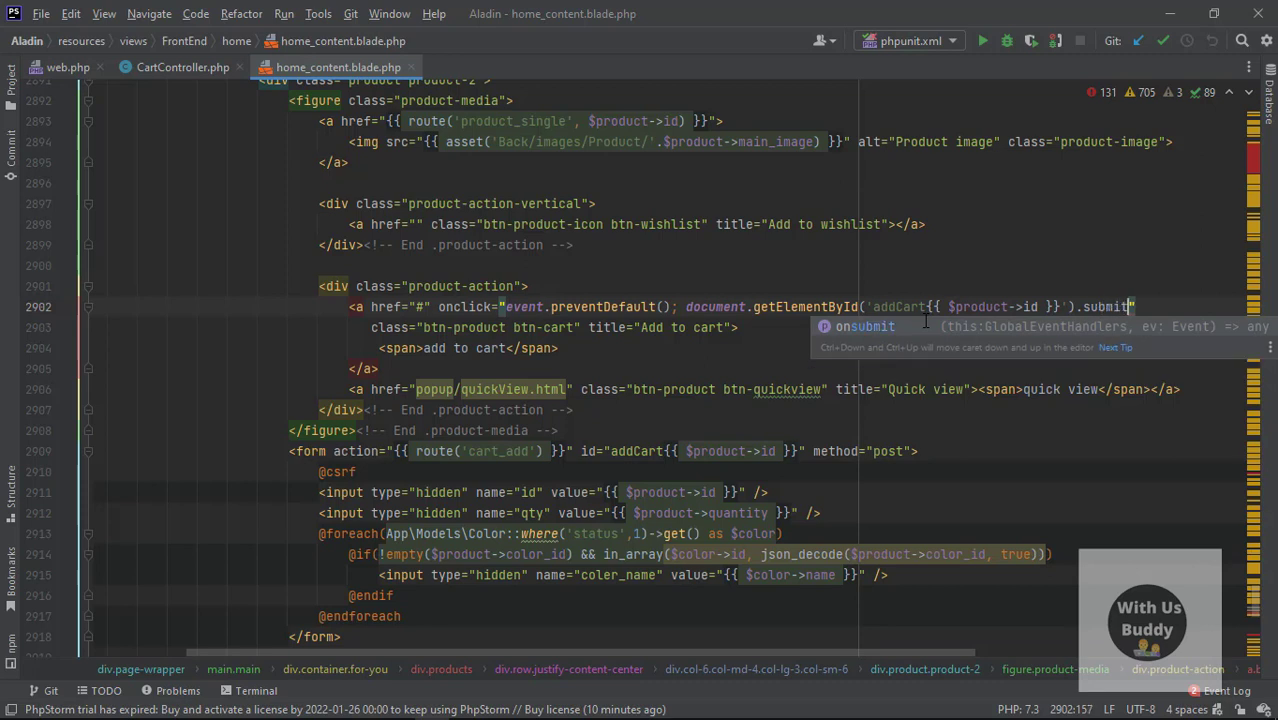
{"action": "type", "text": "("}
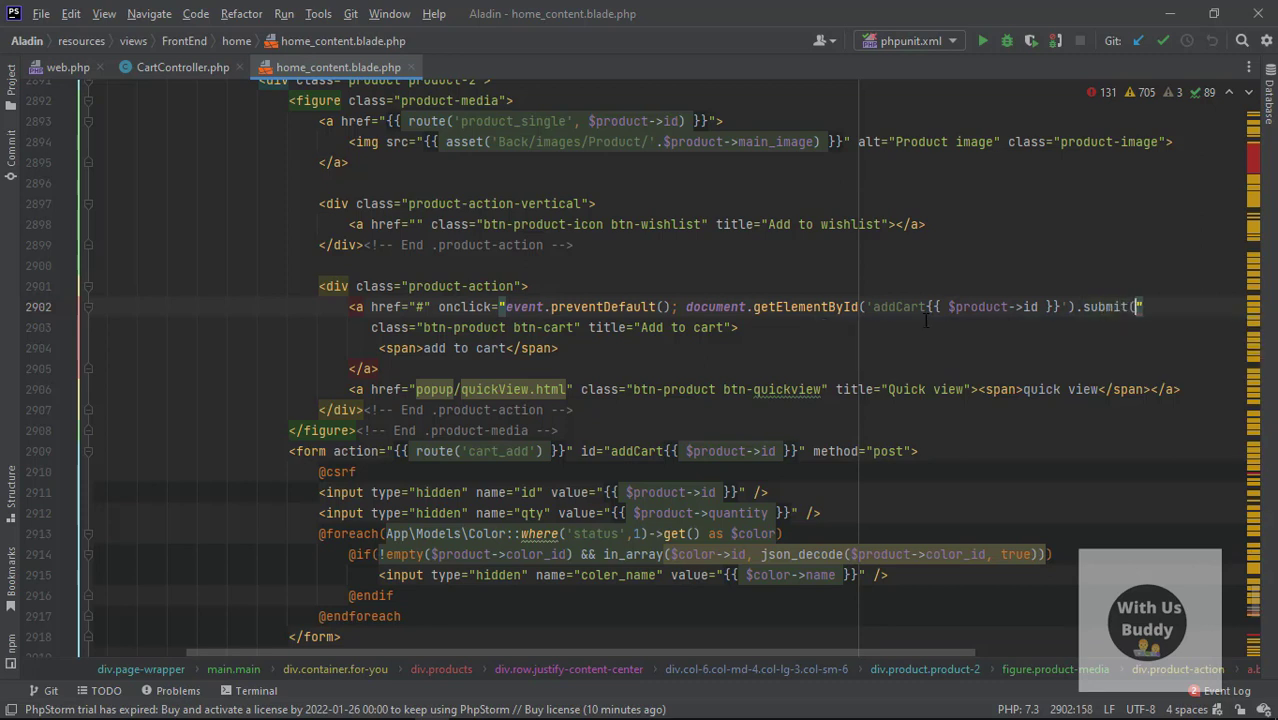
{"action": "type", "text": ");"}
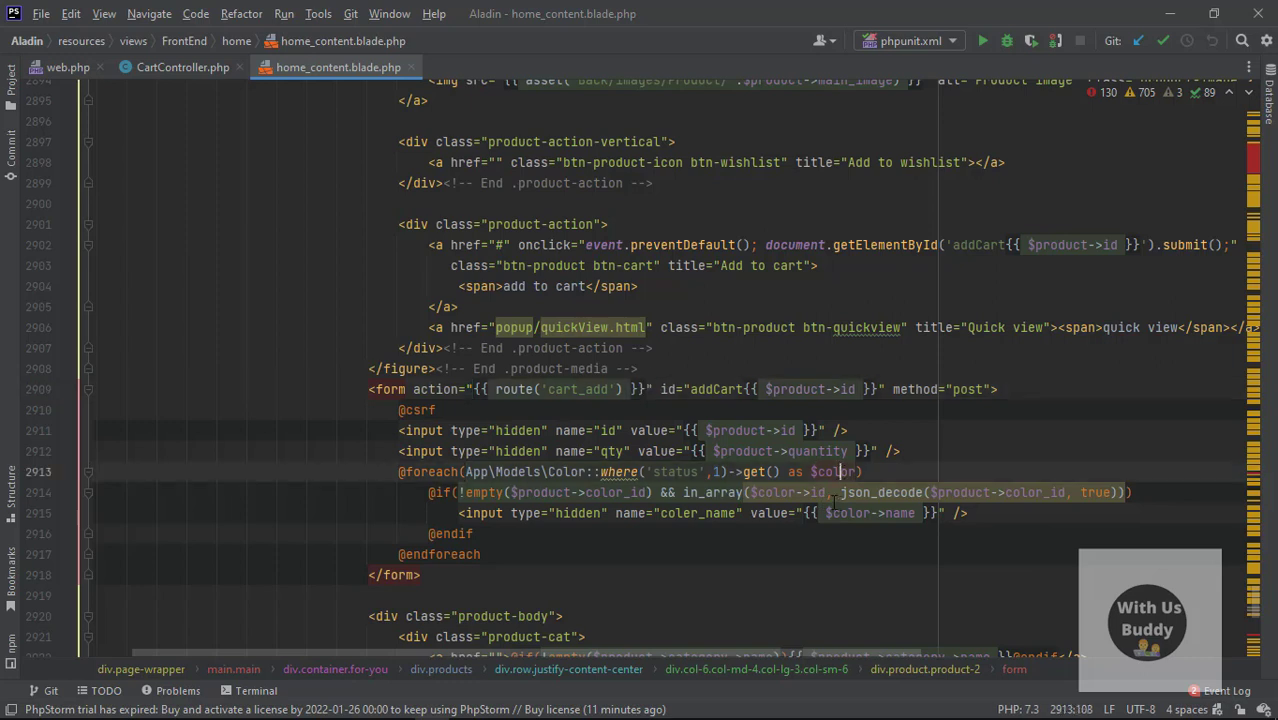
{"action": "mouse_move", "coordinate": [834, 504]}
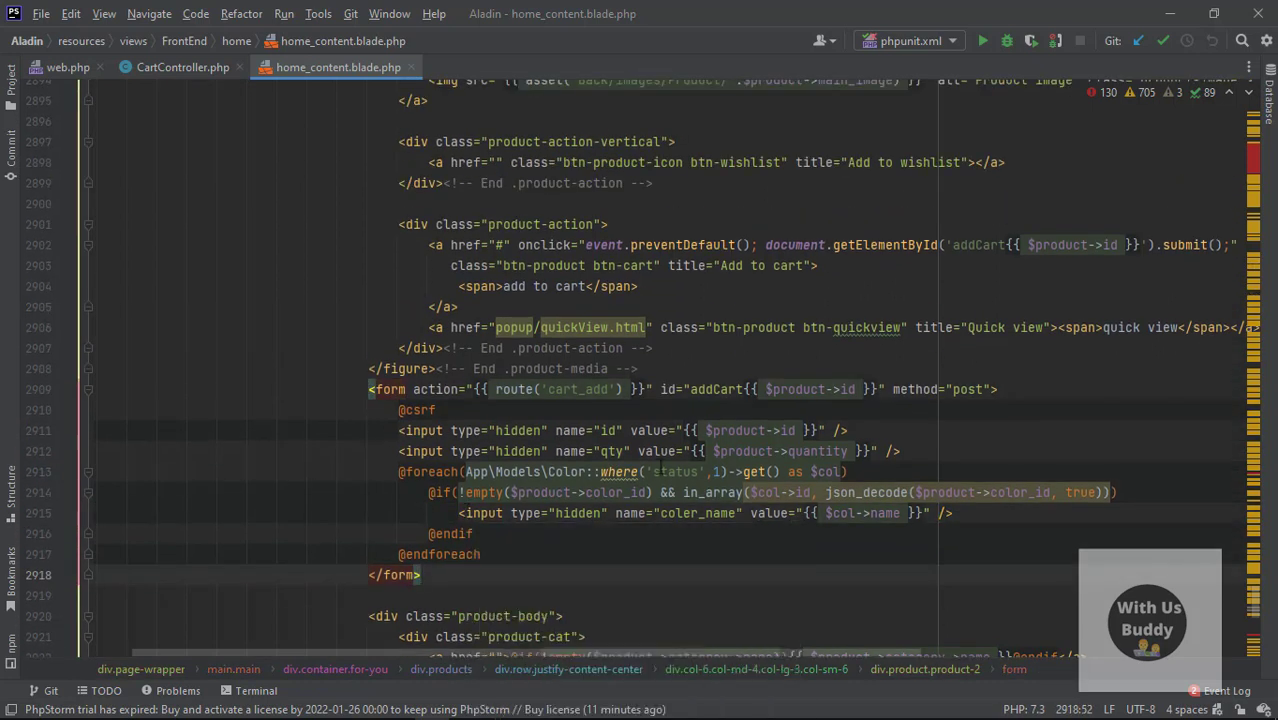
Reload the Aladin shop in Chrome, dismiss the newsletter popup and add a product to the cart to see the dd() output.
{"action": "key", "text": "alt+tab"}
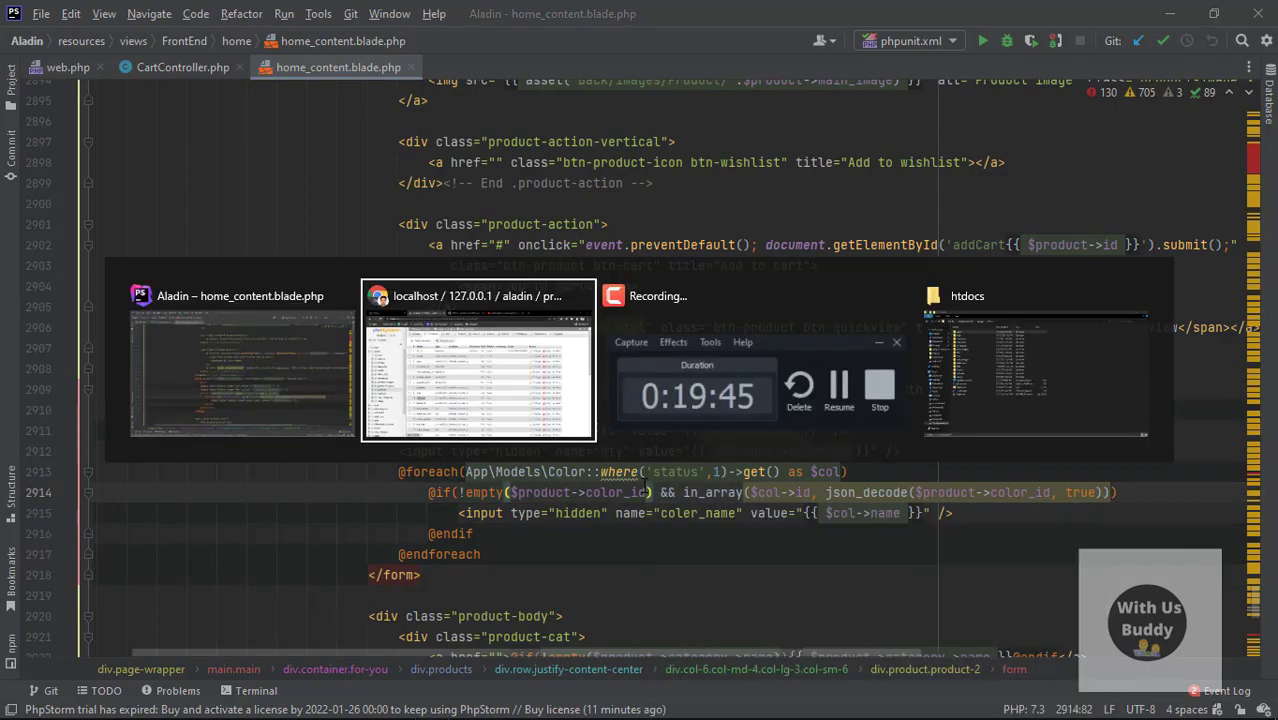
{"action": "left_click", "coordinate": [476, 296]}
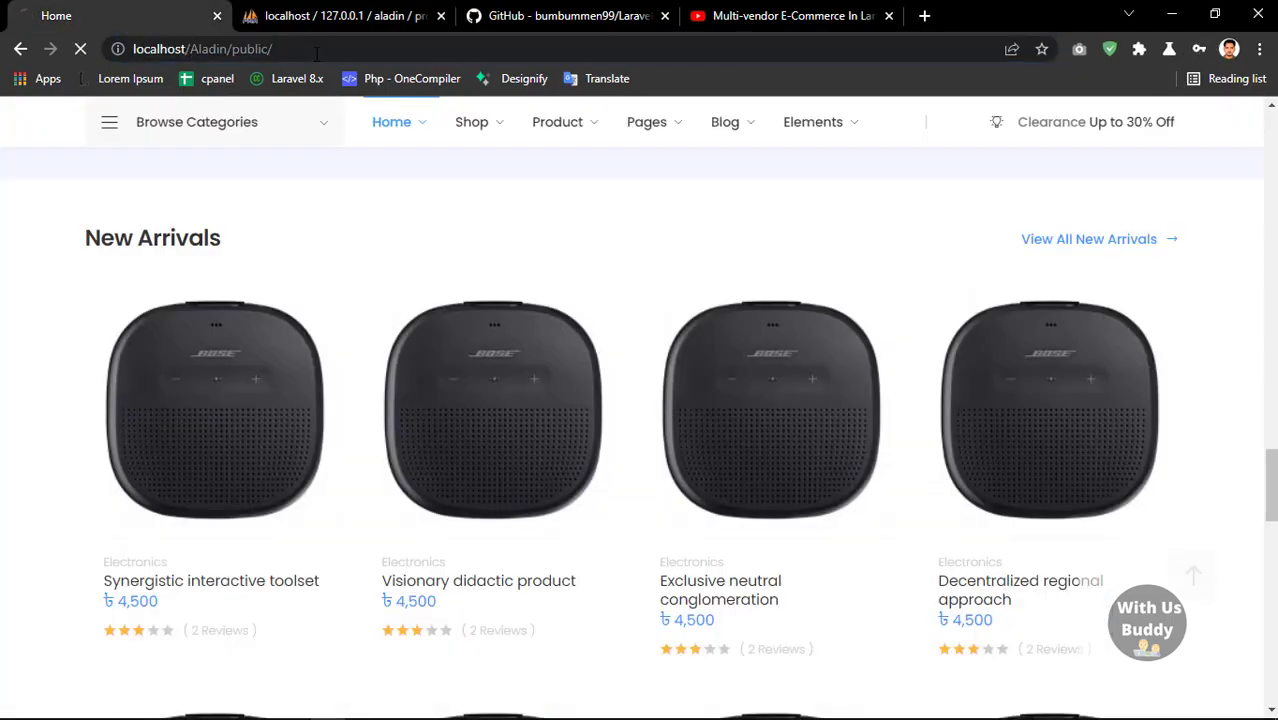
{"action": "mouse_move", "coordinate": [490, 428]}
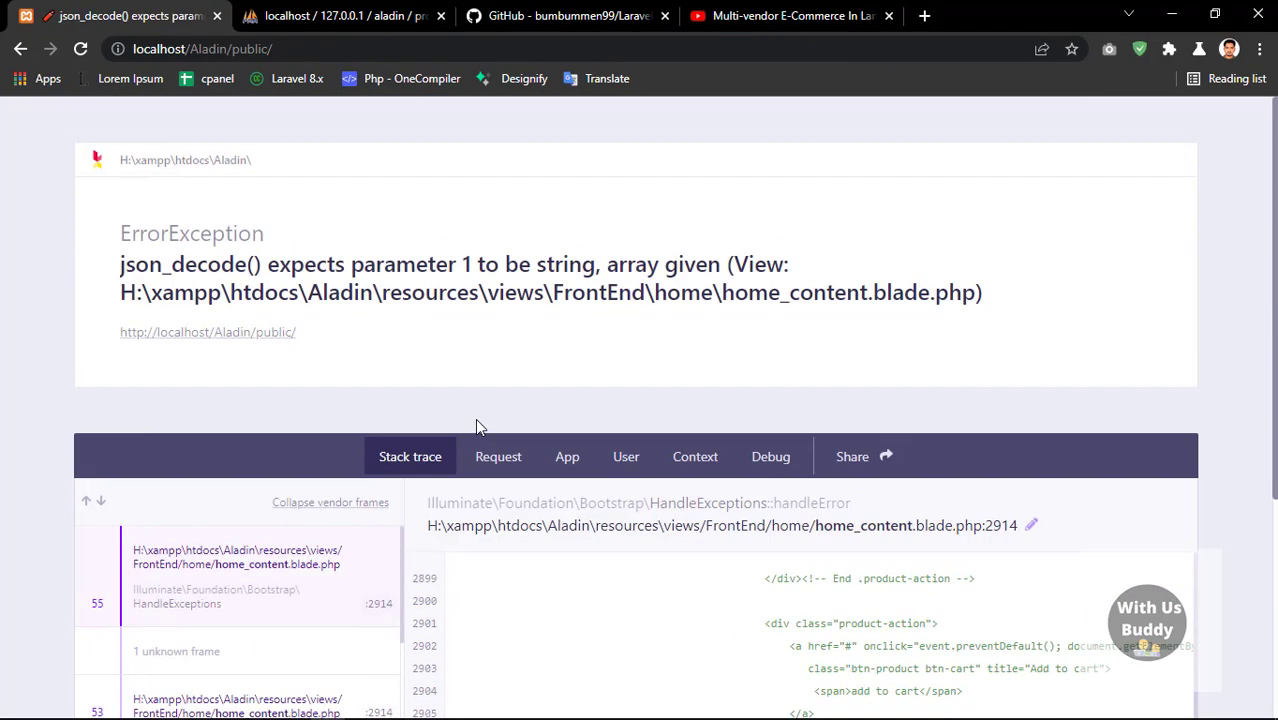
{"action": "mouse_move", "coordinate": [616, 270]}
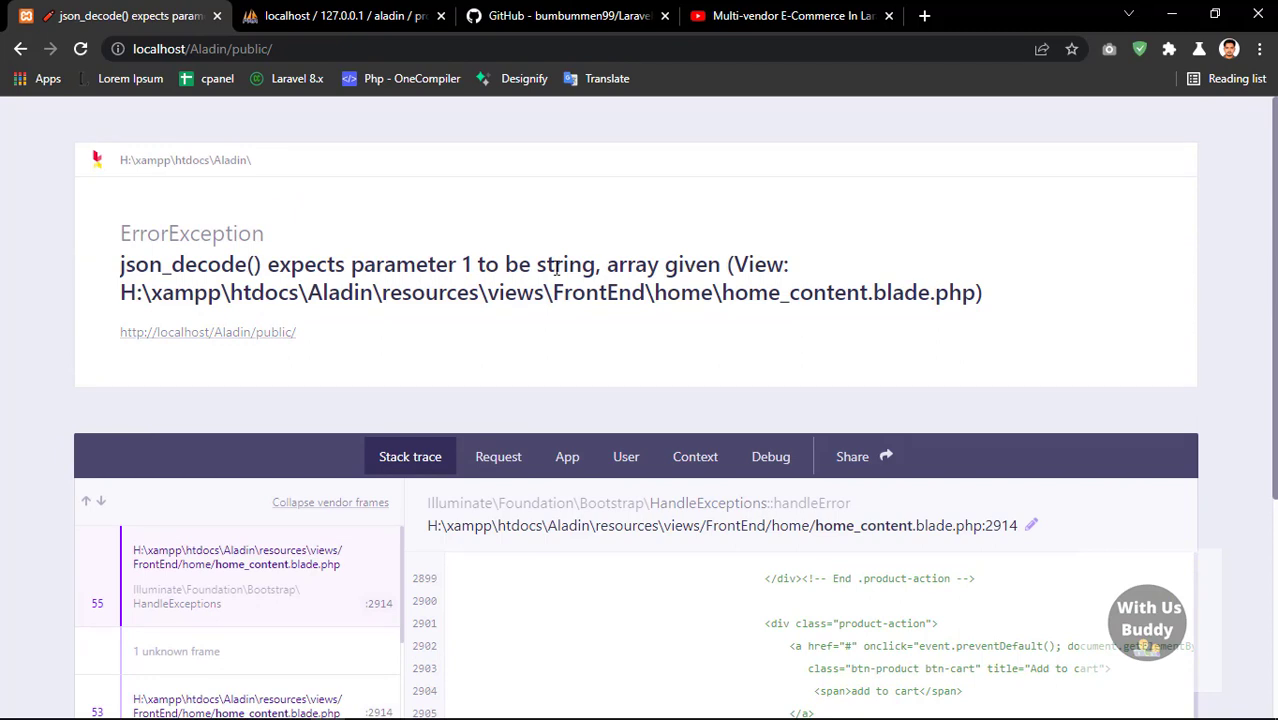
{"action": "mouse_move", "coordinate": [734, 284]}
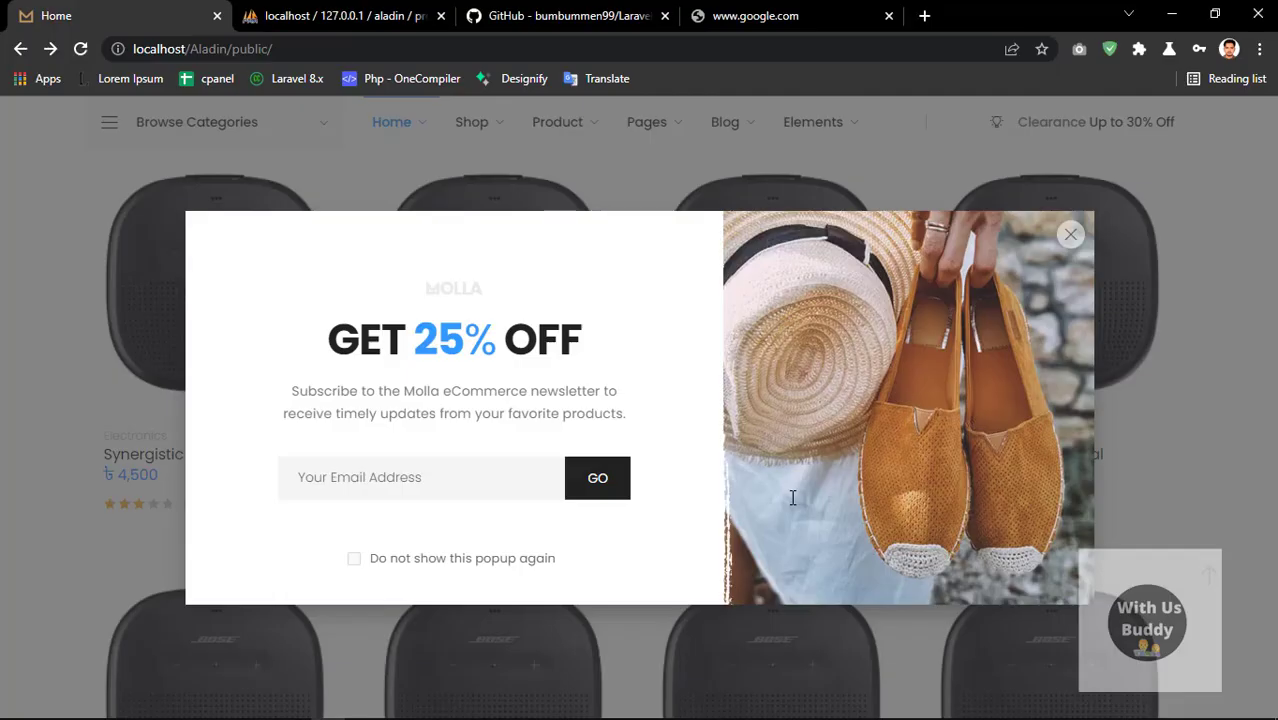
{"action": "left_click", "coordinate": [1072, 234]}
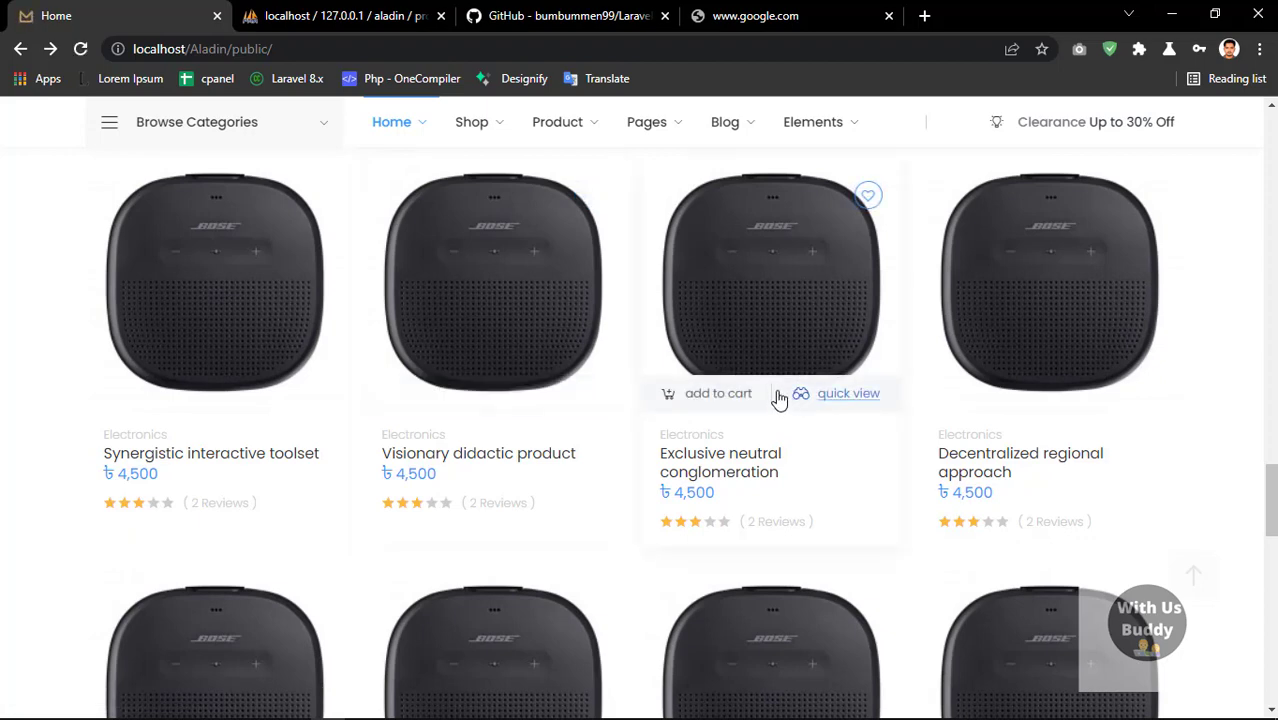
{"action": "left_click", "coordinate": [716, 392]}
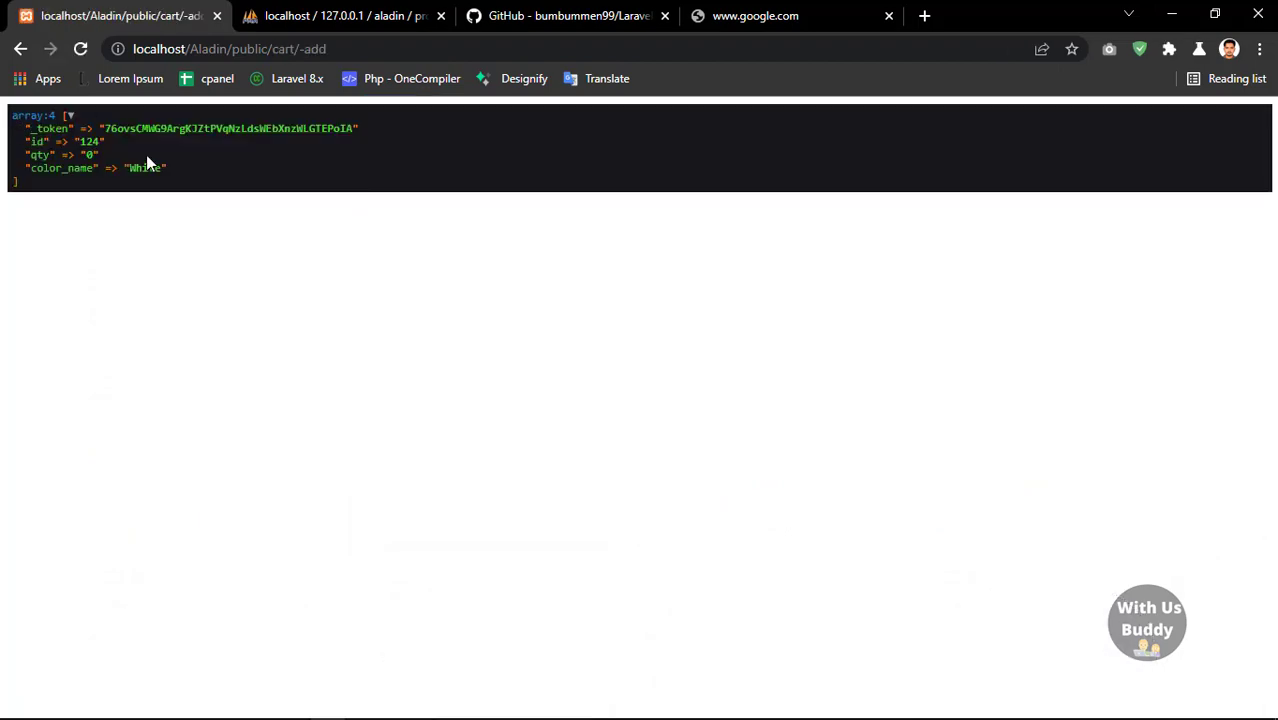
{"action": "mouse_move", "coordinate": [296, 280]}
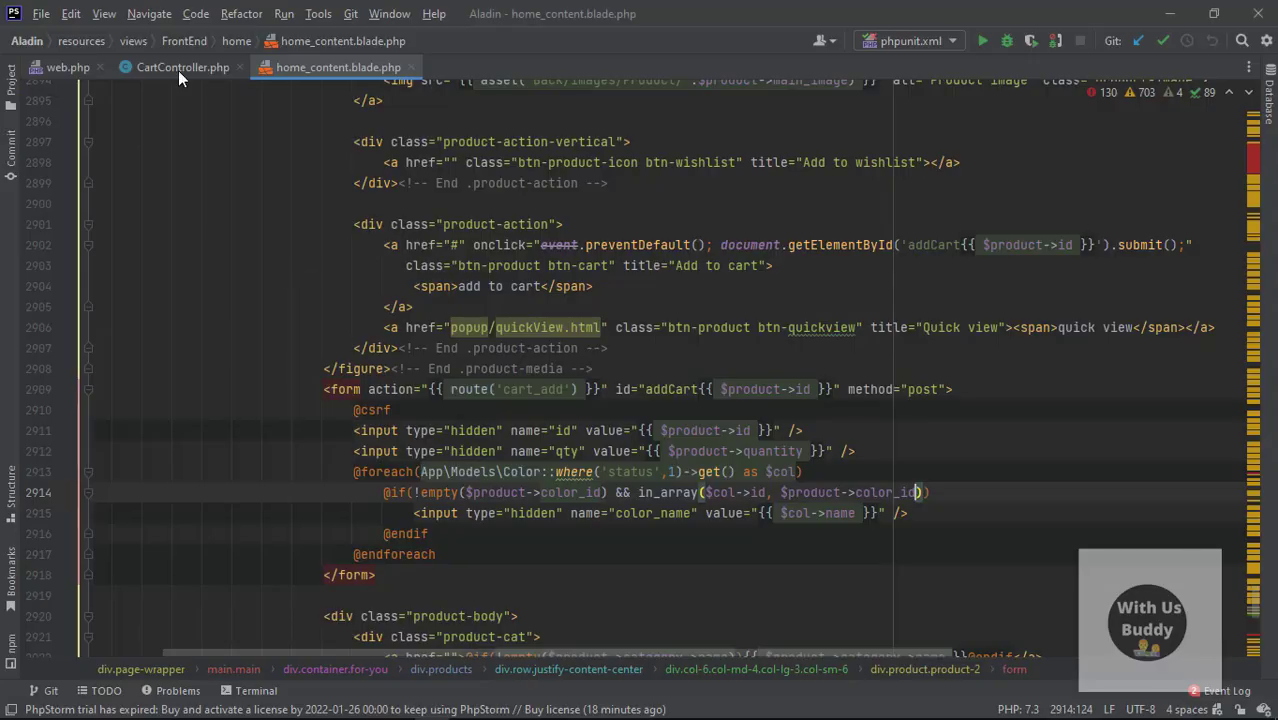
In CartController add(), add $pro = Product::findOrFail($request->input('pro_id')).
{"action": "left_click", "coordinate": [184, 68]}
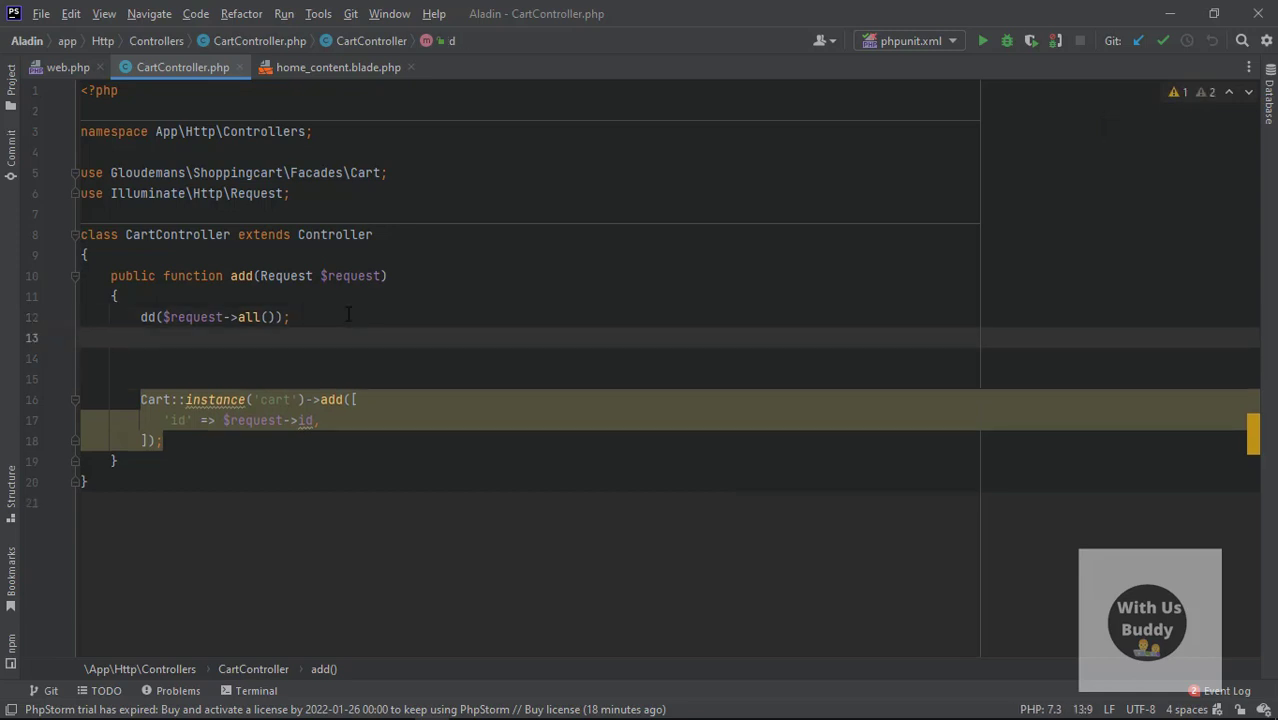
{"action": "type", "text": "$pro ="}
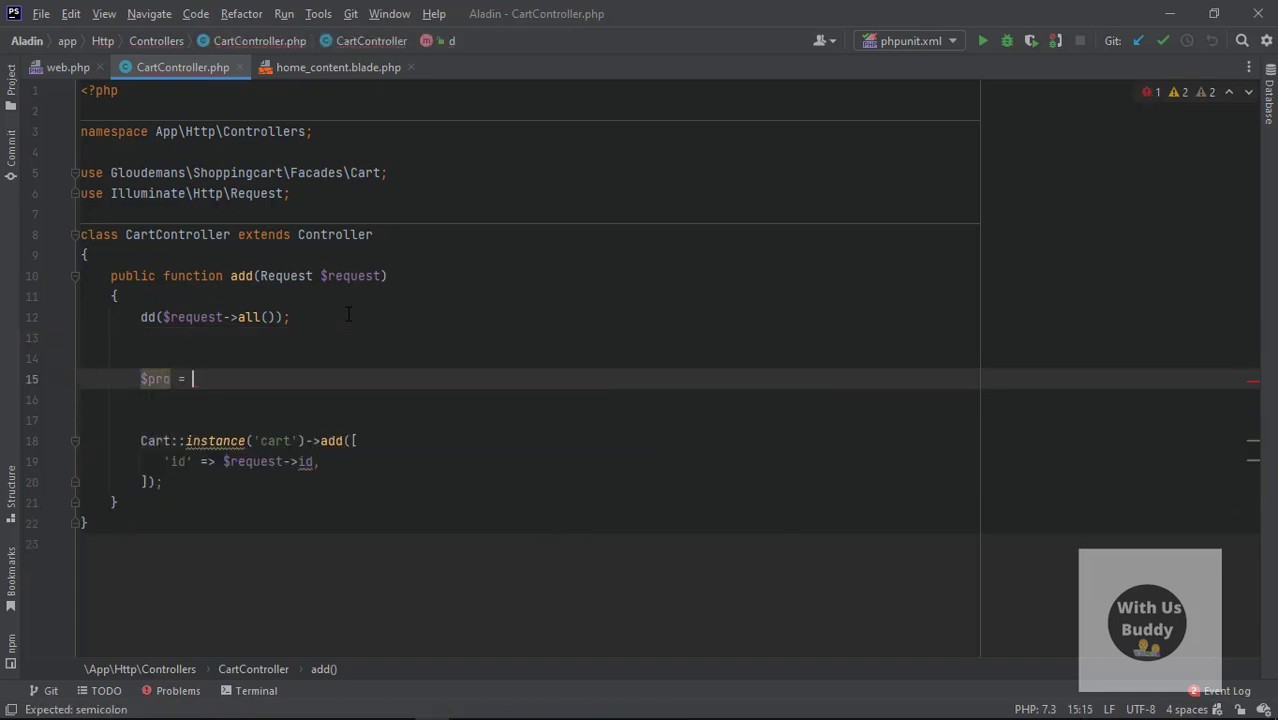
{"action": "type", "text": "Product::find"}
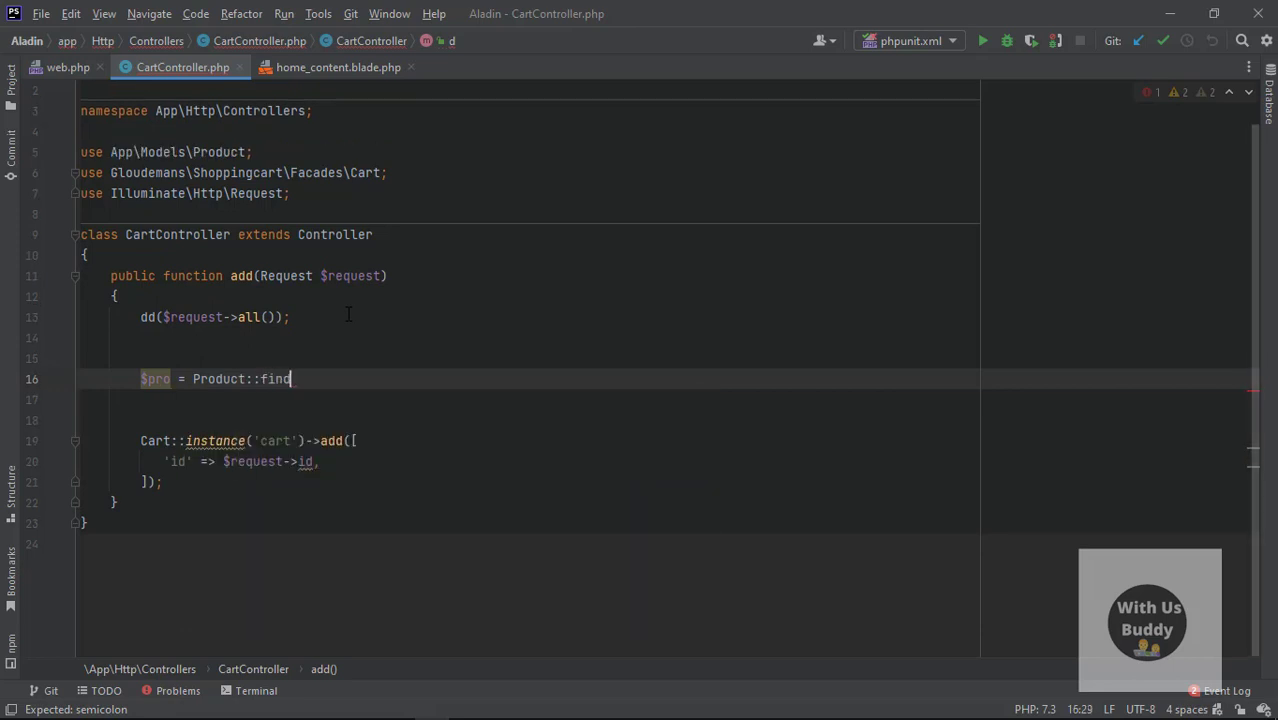
{"action": "type", "text": "Or"}
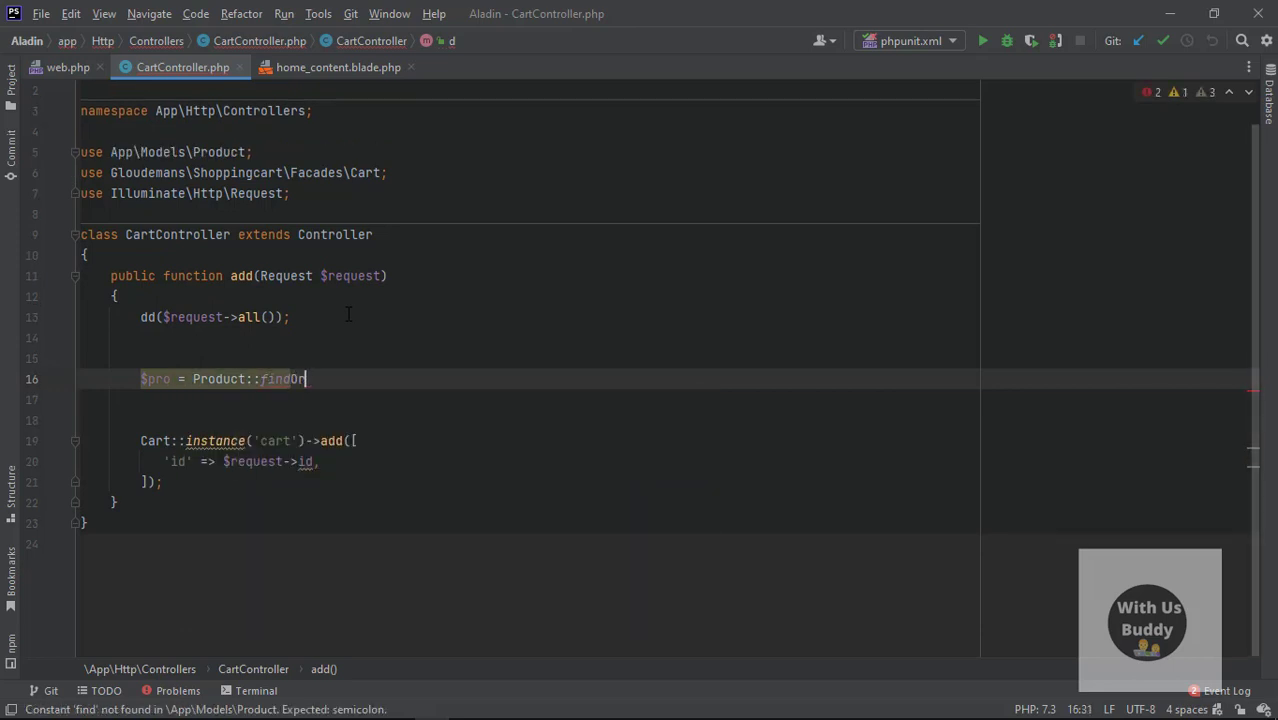
{"action": "type", "text": "Fai"}
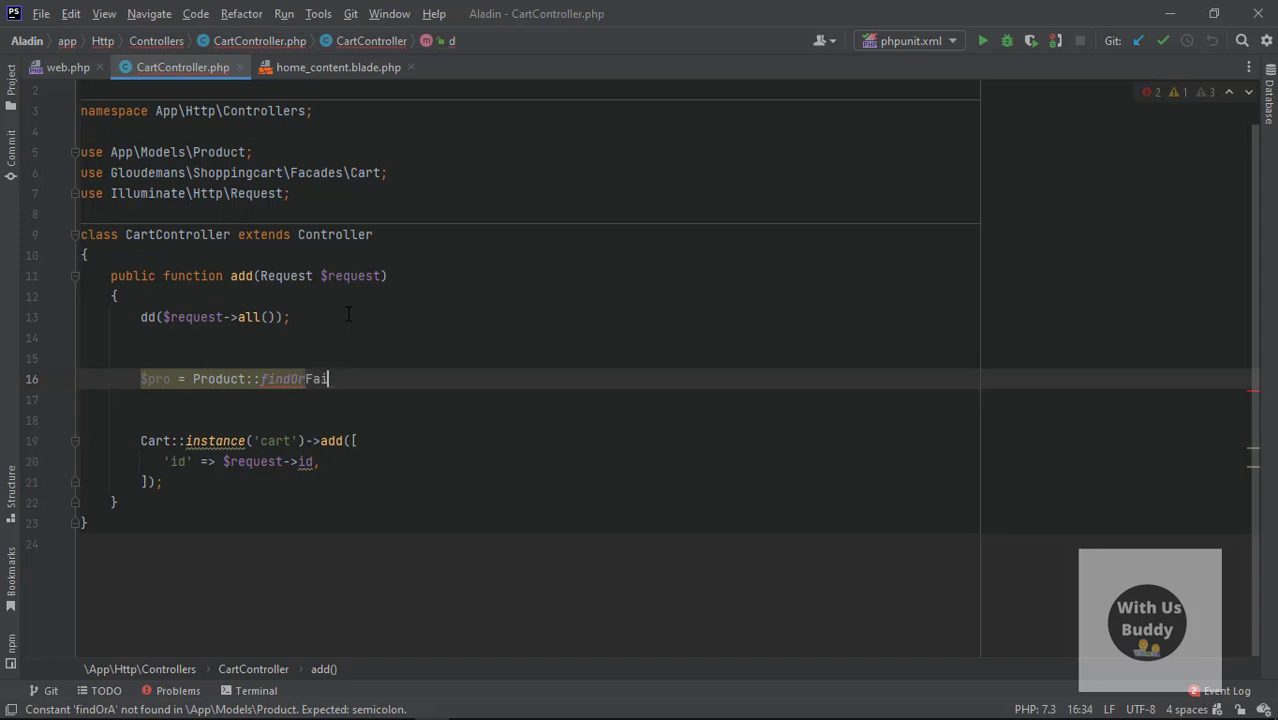
{"action": "type", "text": "l($"}
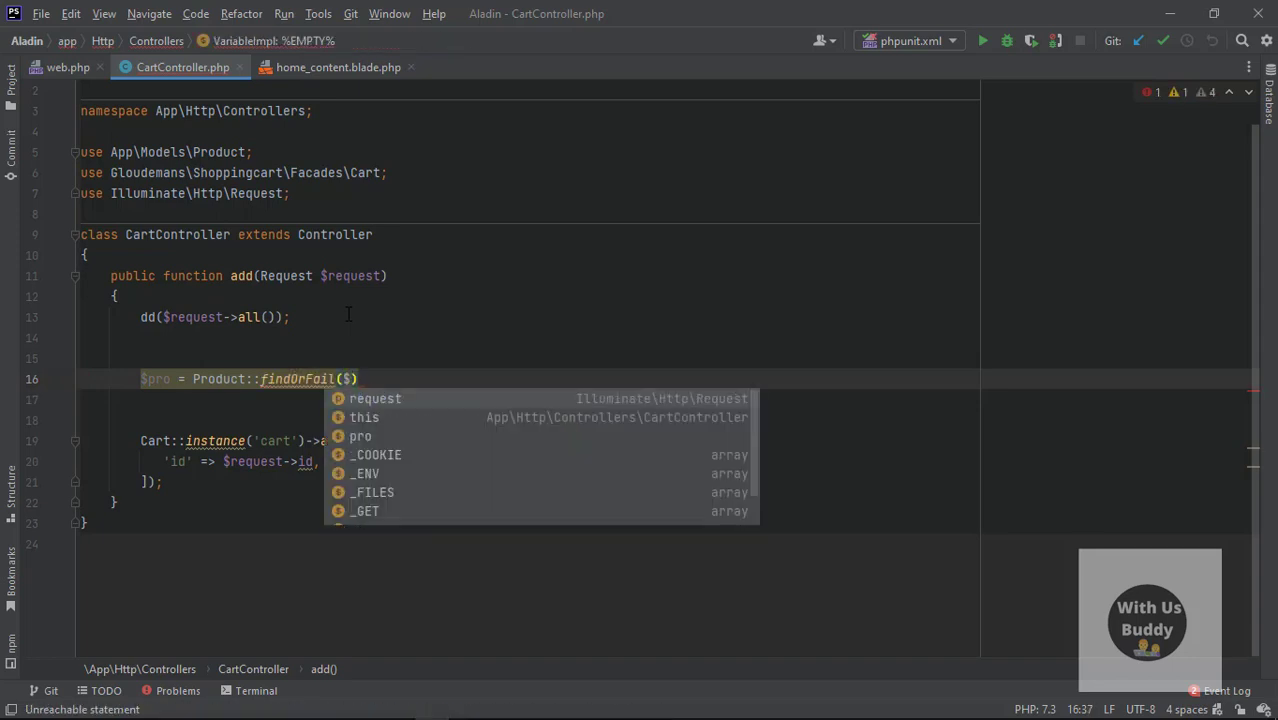
{"action": "type", "text": "request->id"}
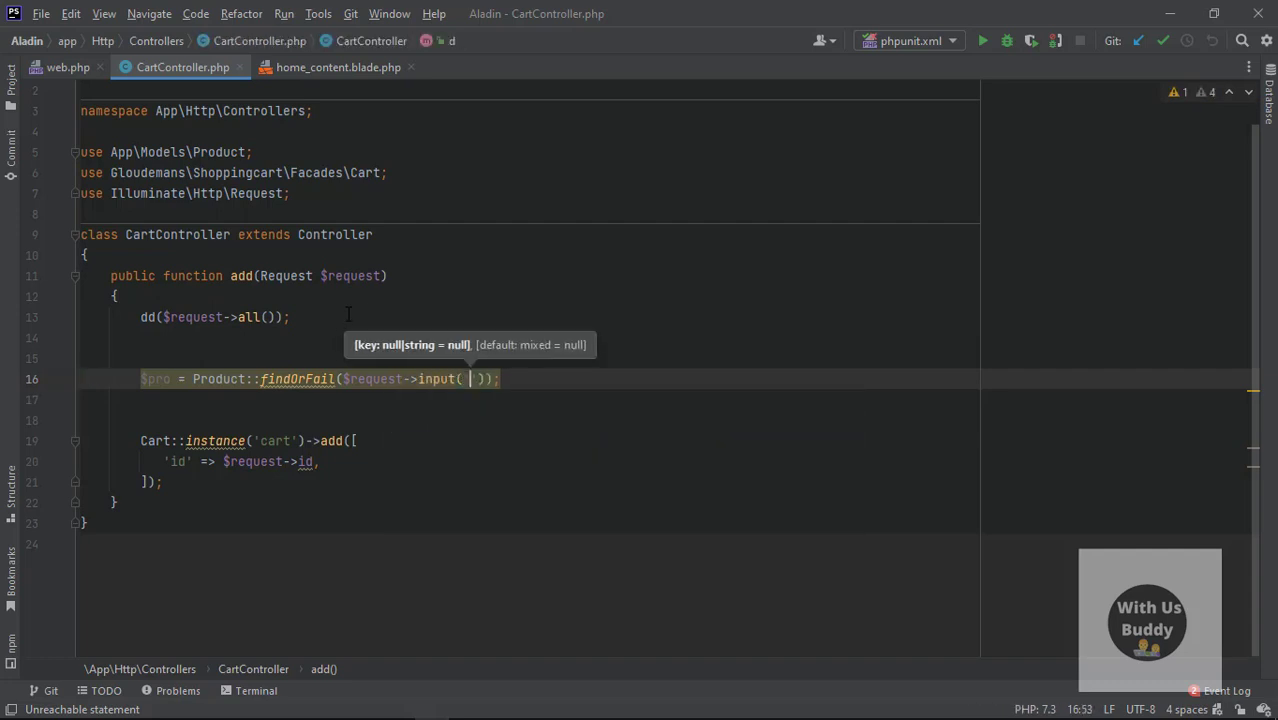
{"action": "left_click", "coordinate": [338, 68]}
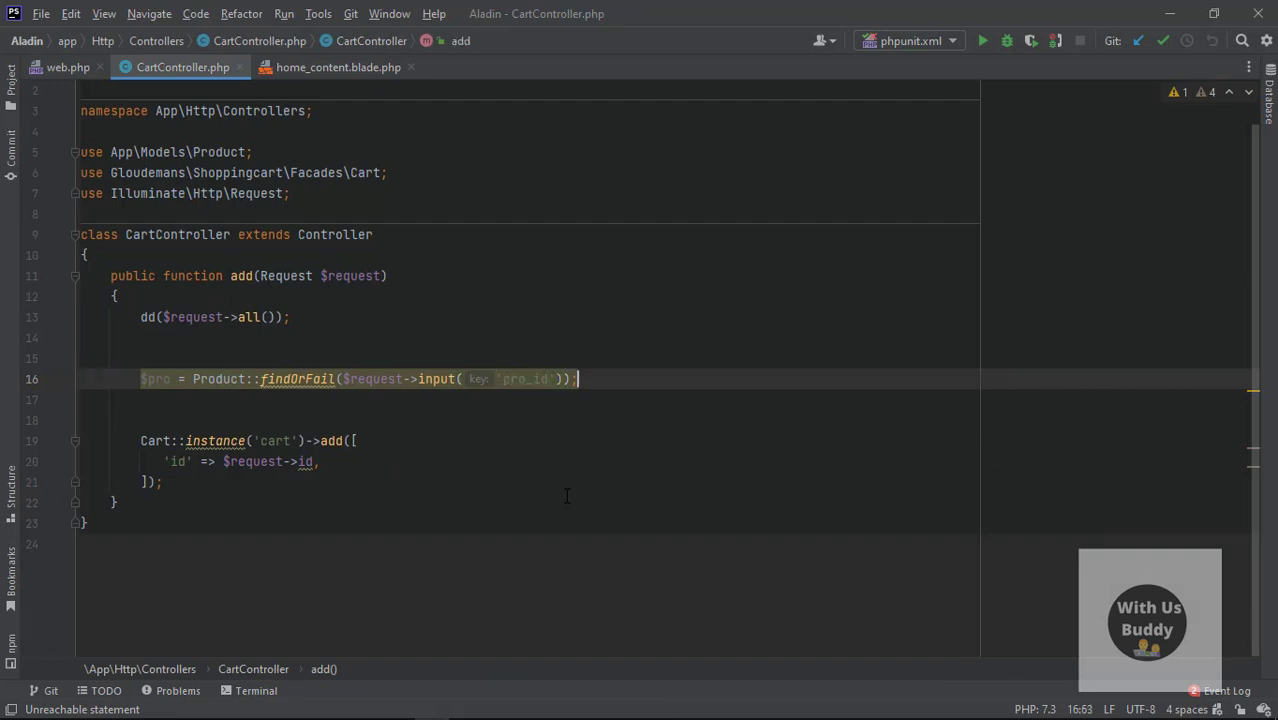
Comment out the dd($request->all()) line and select the $pro variable.
{"action": "key", "text": "enter"}
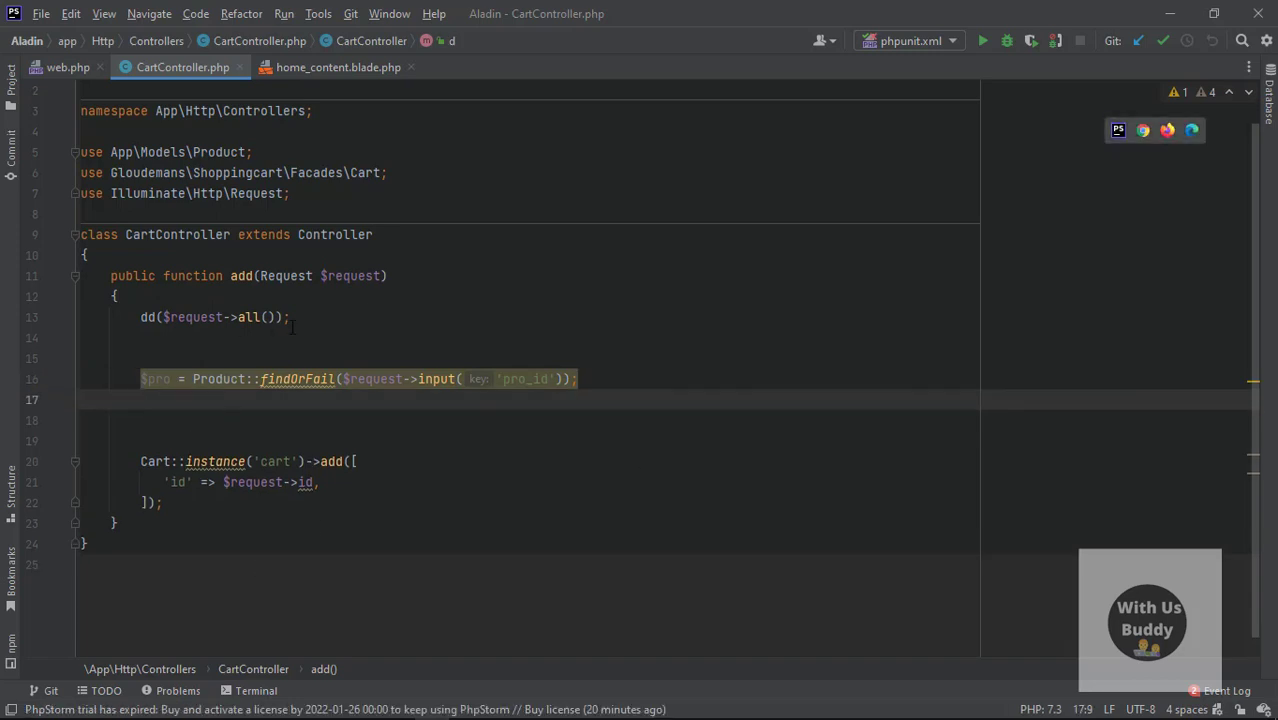
{"action": "key", "text": "ctrl+/"}
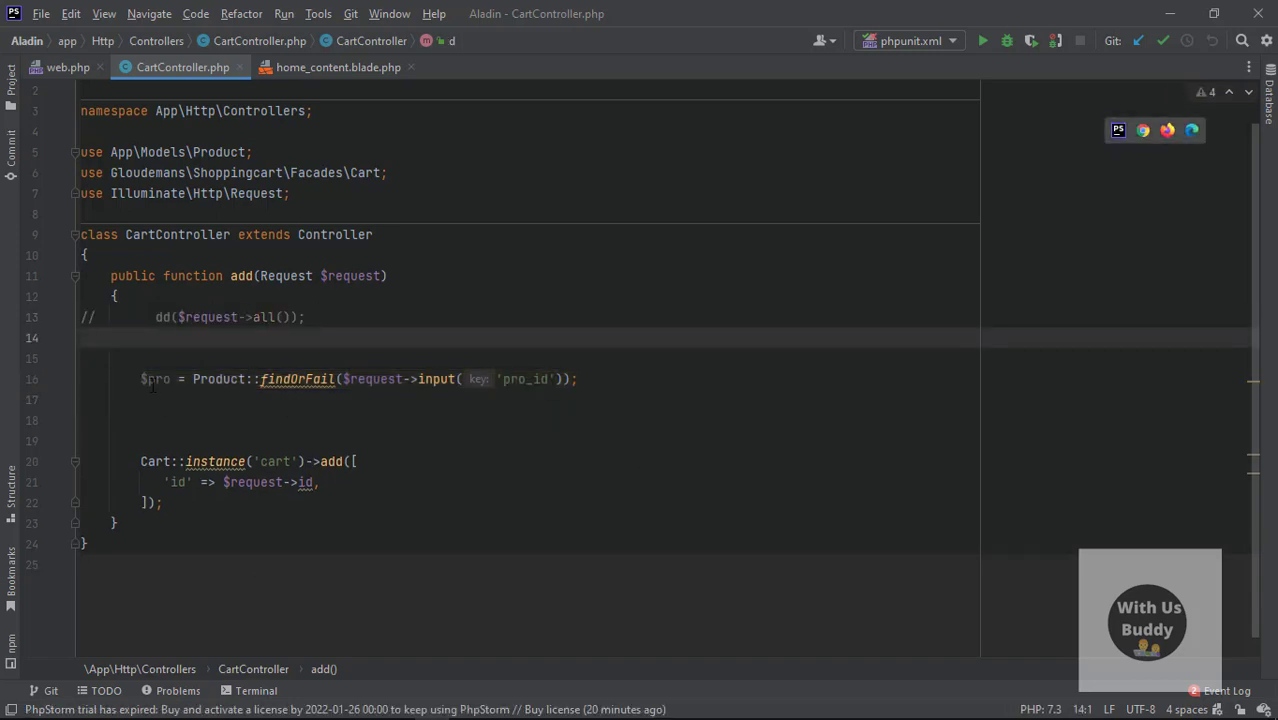
{"action": "left_click", "coordinate": [144, 380]}
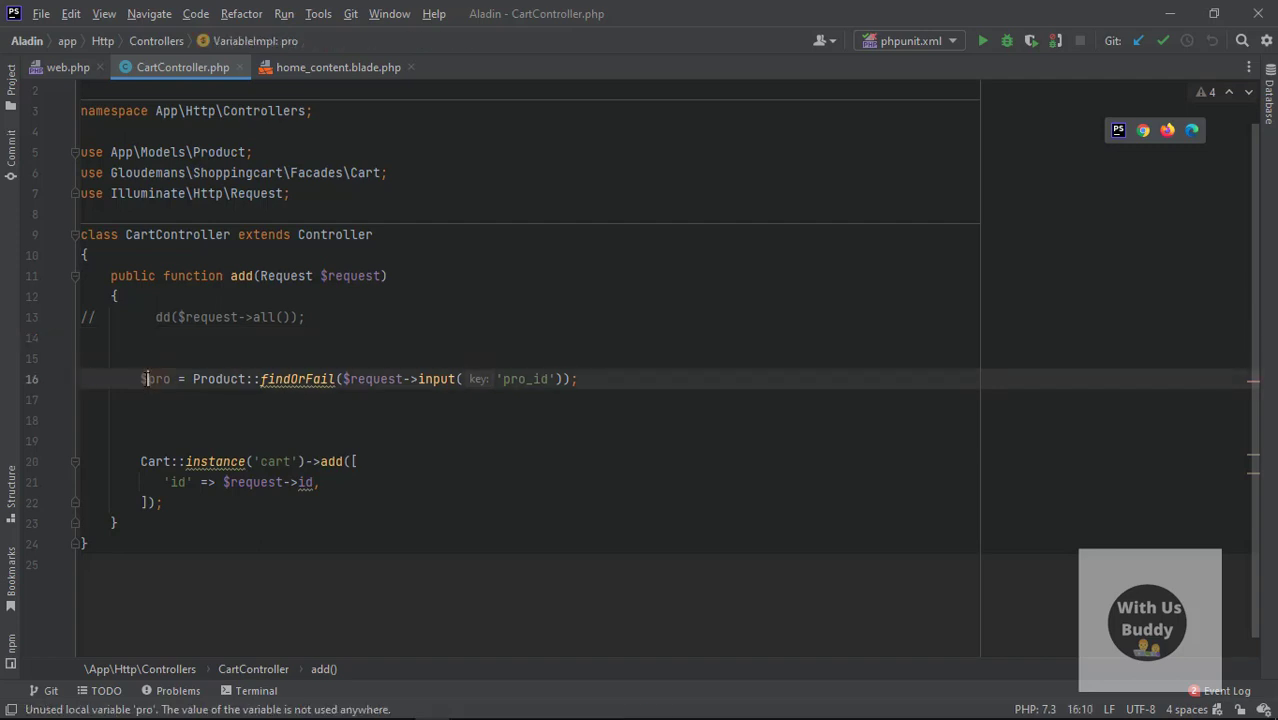
{"action": "double_click", "coordinate": [156, 378]}
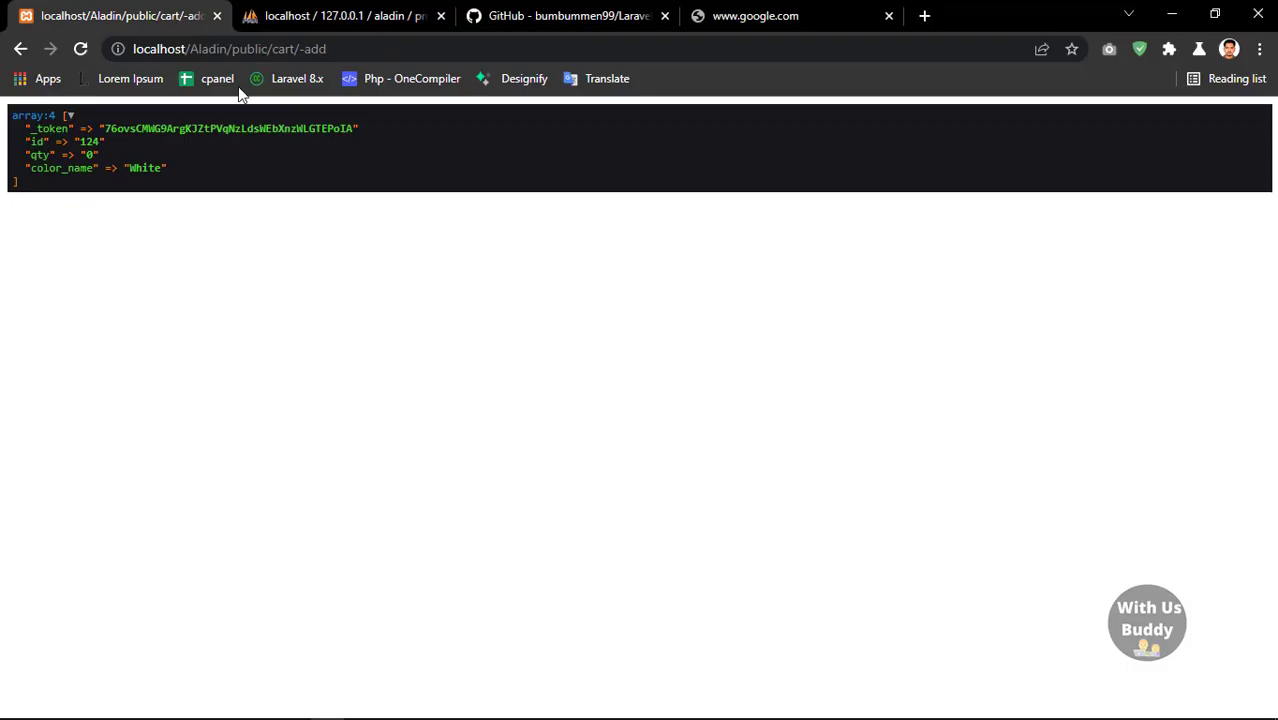
Show the LaravelShoppingcart README's Cart::add array example on GitHub.
{"action": "left_click", "coordinate": [568, 16]}
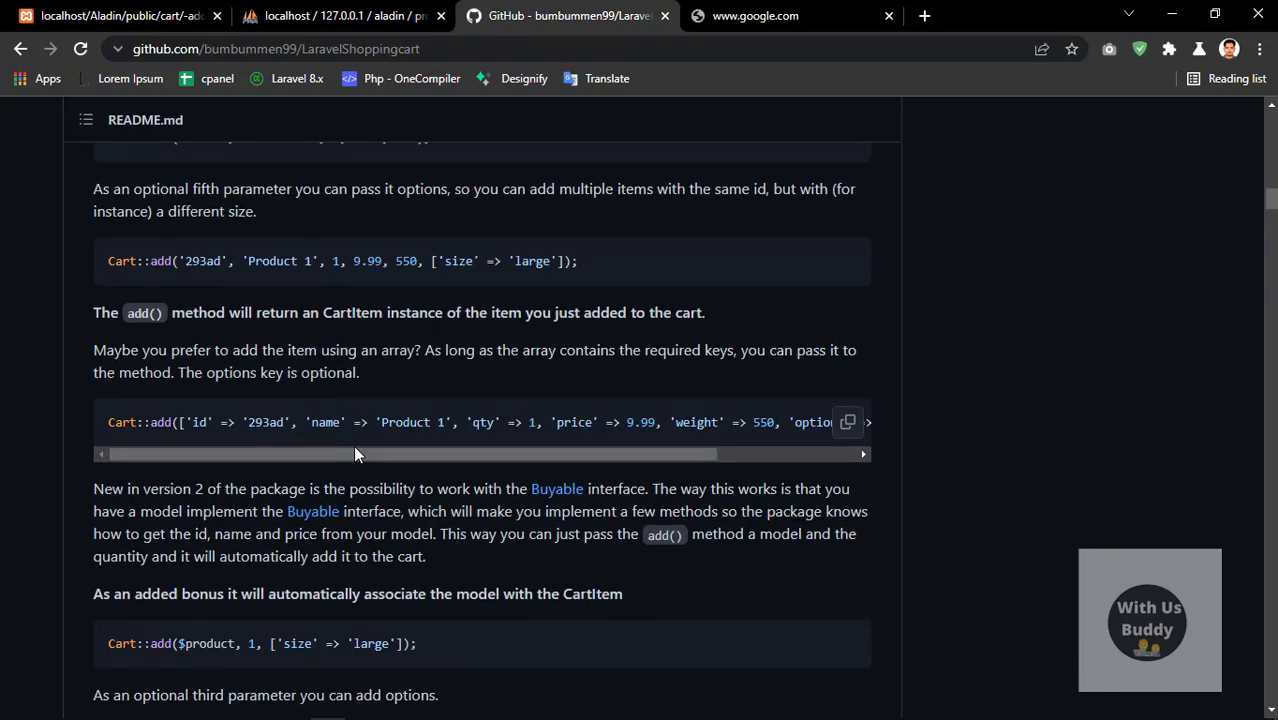
{"action": "double_click", "coordinate": [324, 422]}
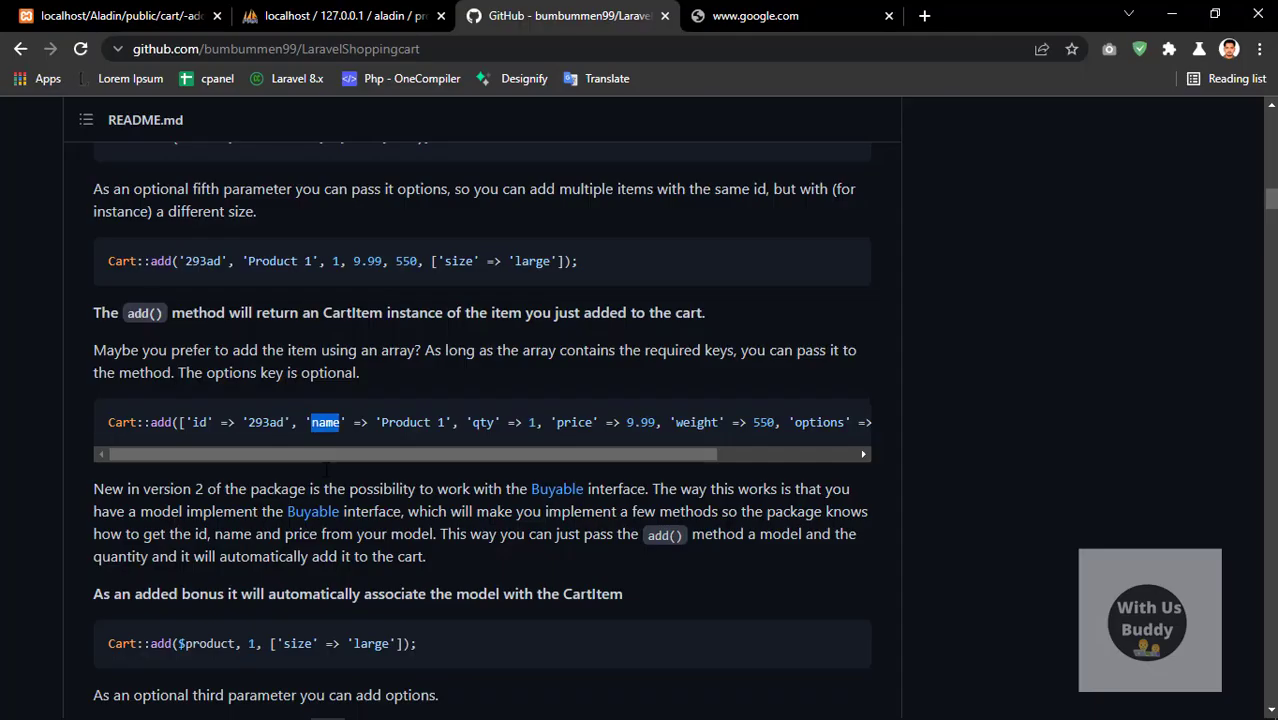
View the products table's column structure in phpMyAdmin, then return to the editor.
{"action": "left_click", "coordinate": [340, 16]}
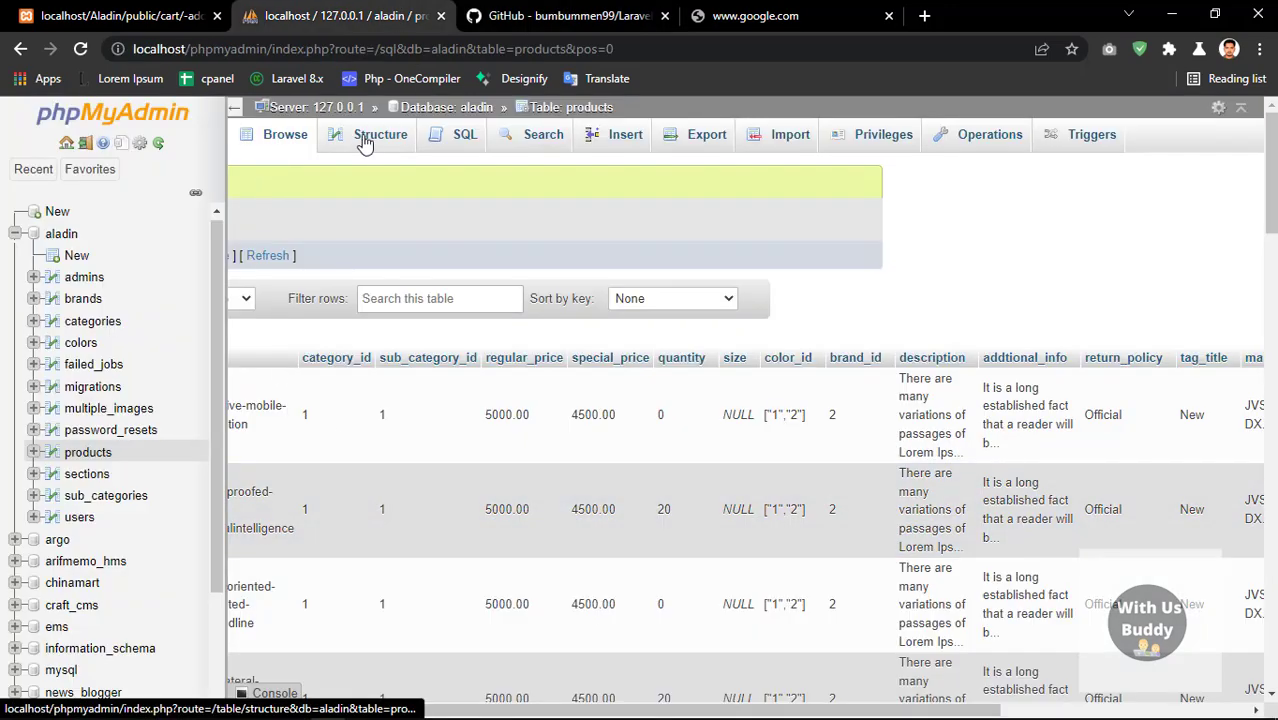
{"action": "left_click", "coordinate": [380, 134]}
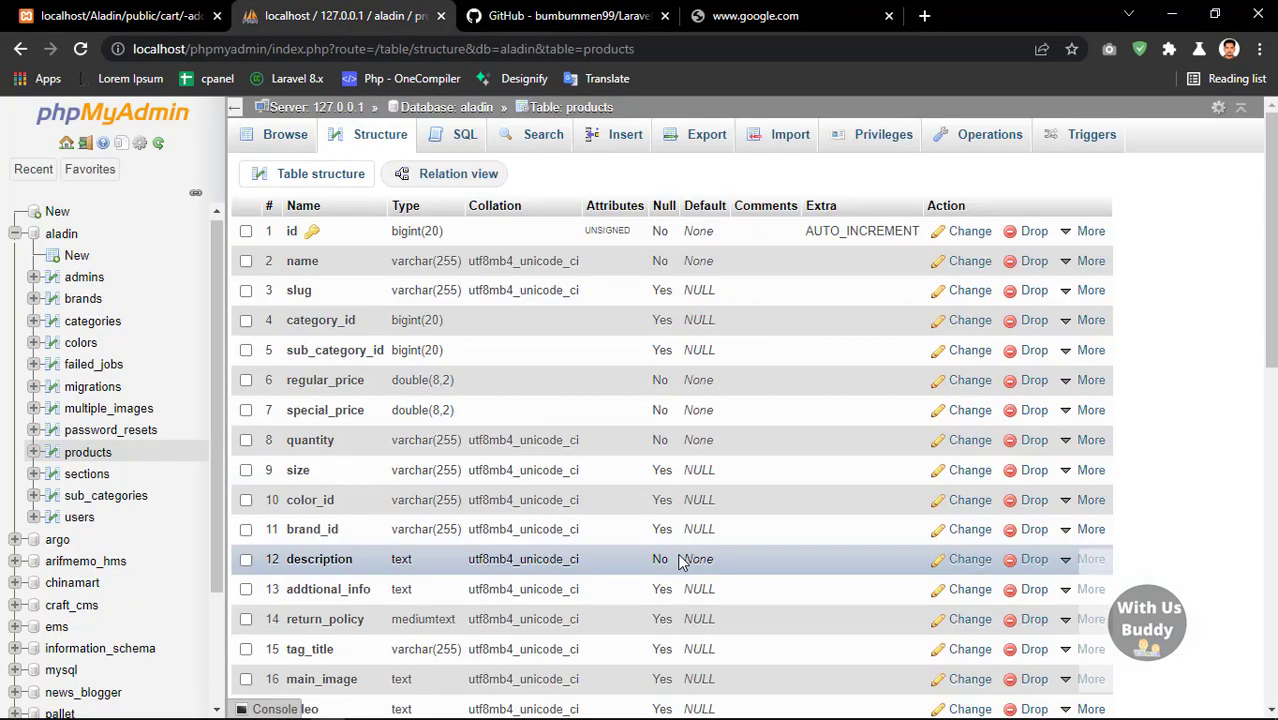
{"action": "key", "text": "alt+tab"}
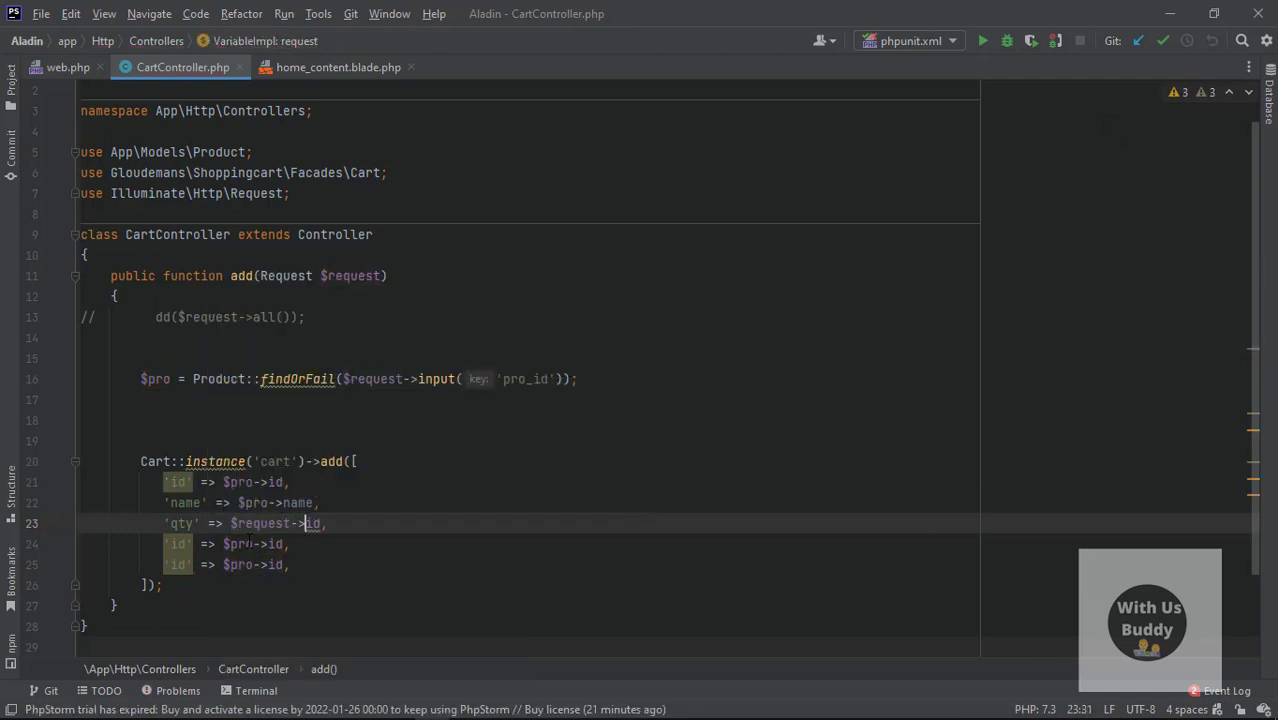
Set the cart qty to $request->input('qty') after checking the form field name, and rename the next key to 'price'.
{"action": "type", "text": "input("}
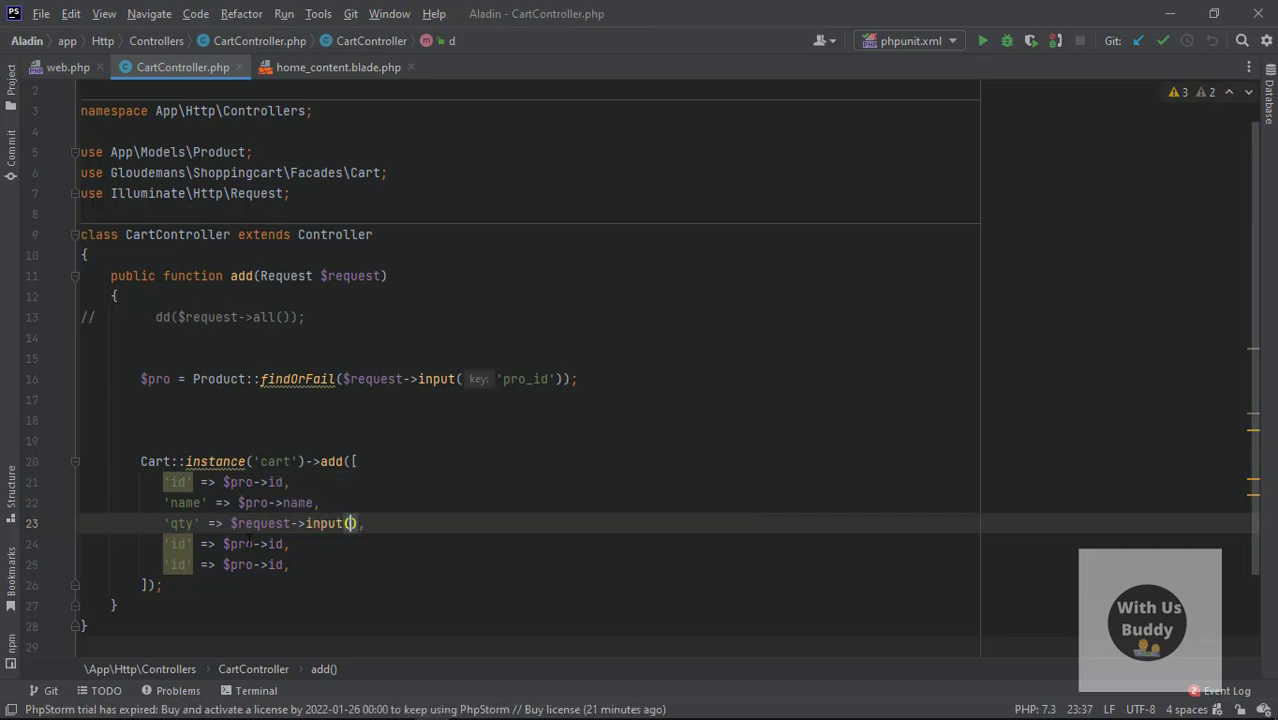
{"action": "left_click", "coordinate": [338, 68]}
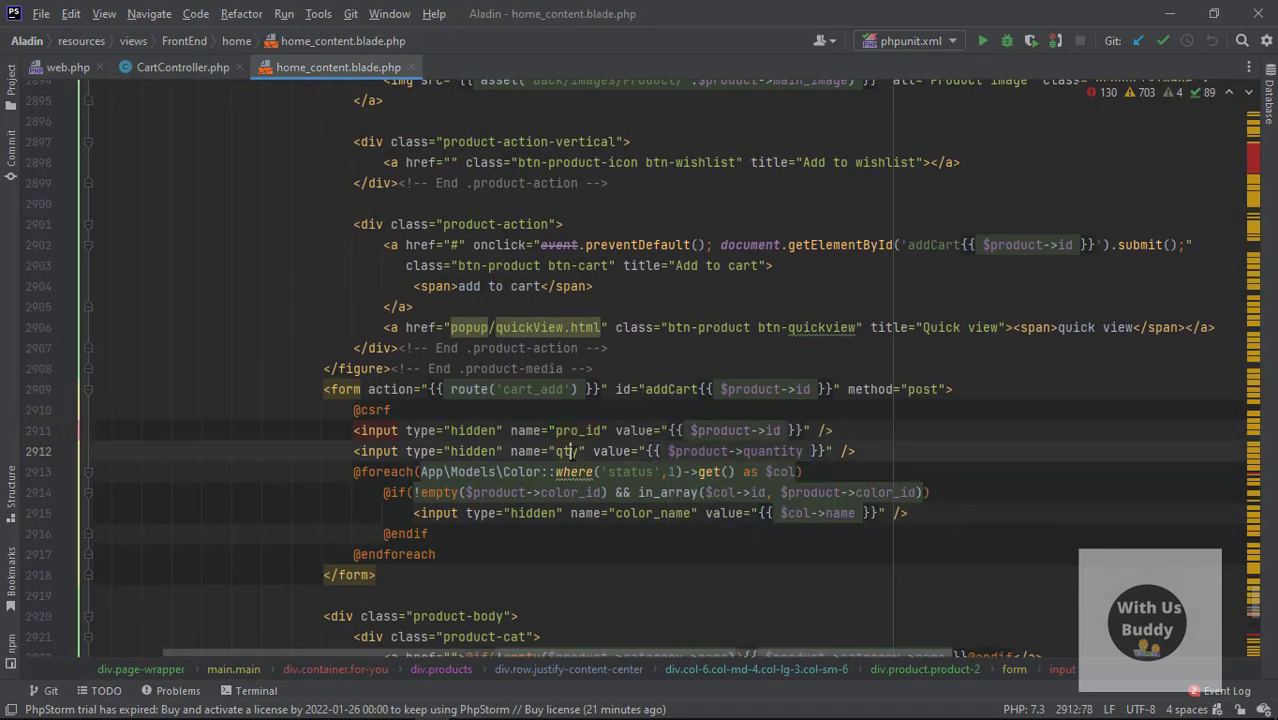
{"action": "double_click", "coordinate": [566, 452]}
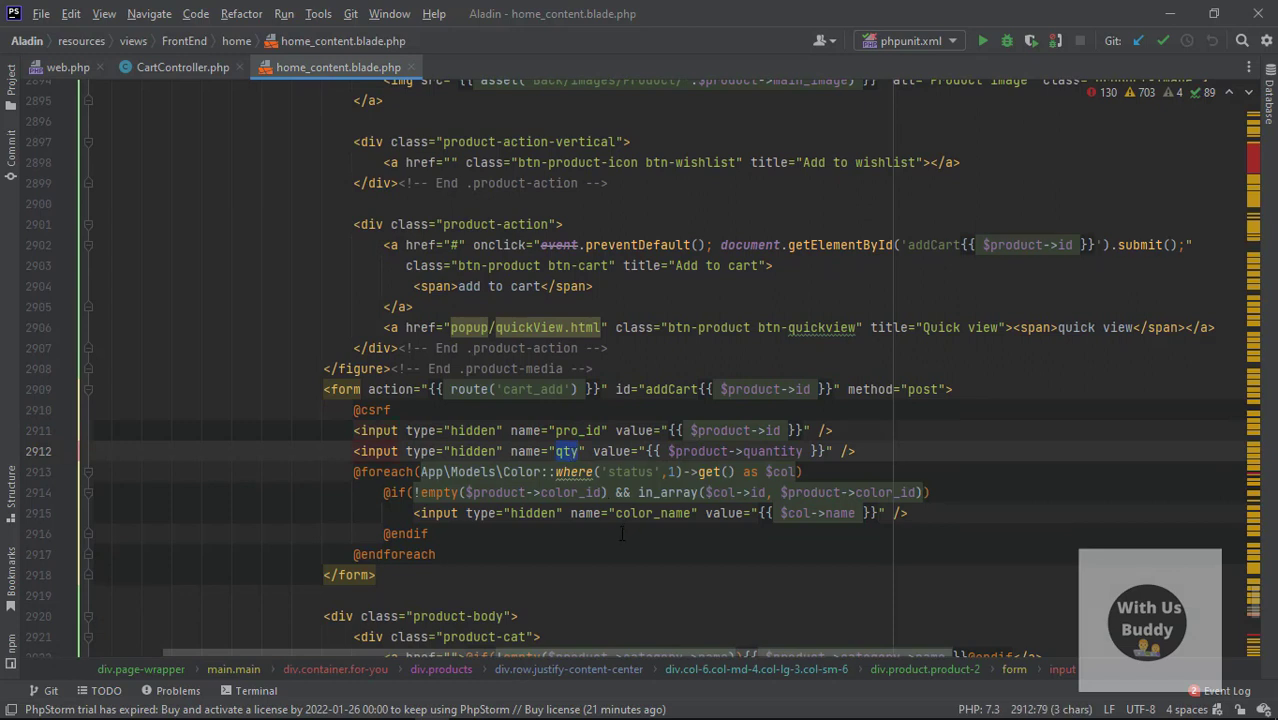
{"action": "left_click", "coordinate": [184, 68]}
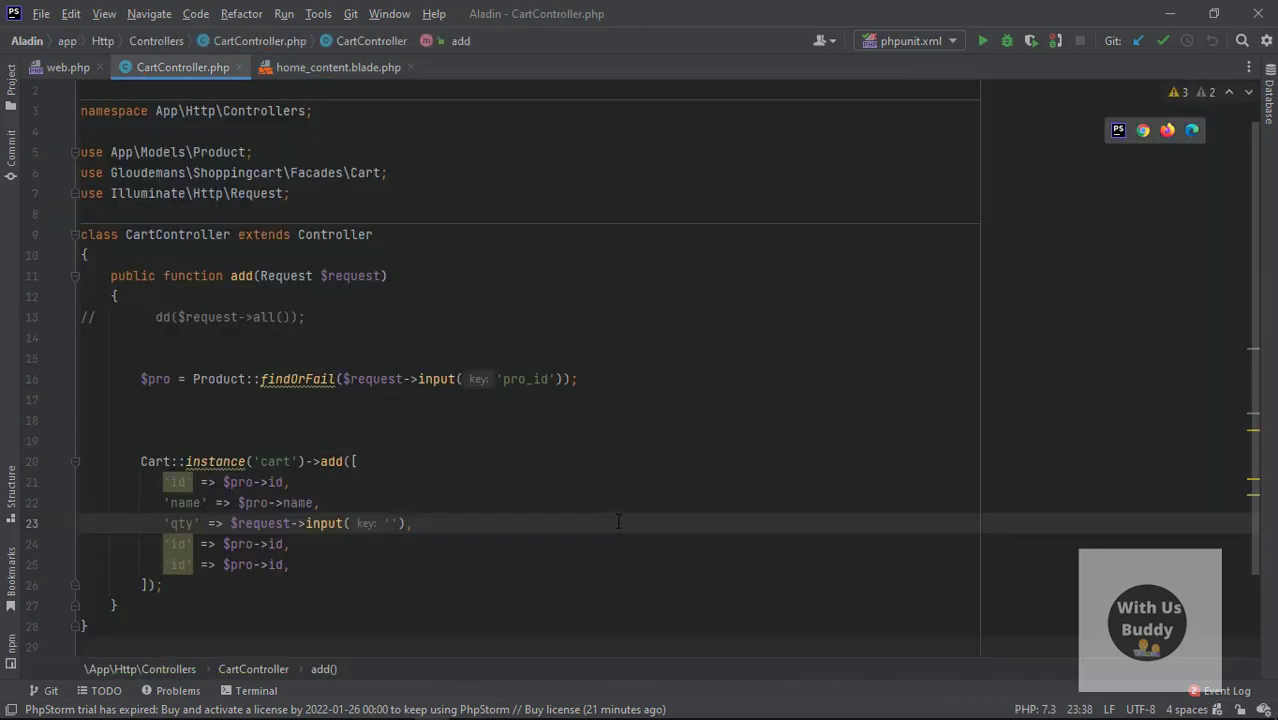
{"action": "type", "text": "qty"}
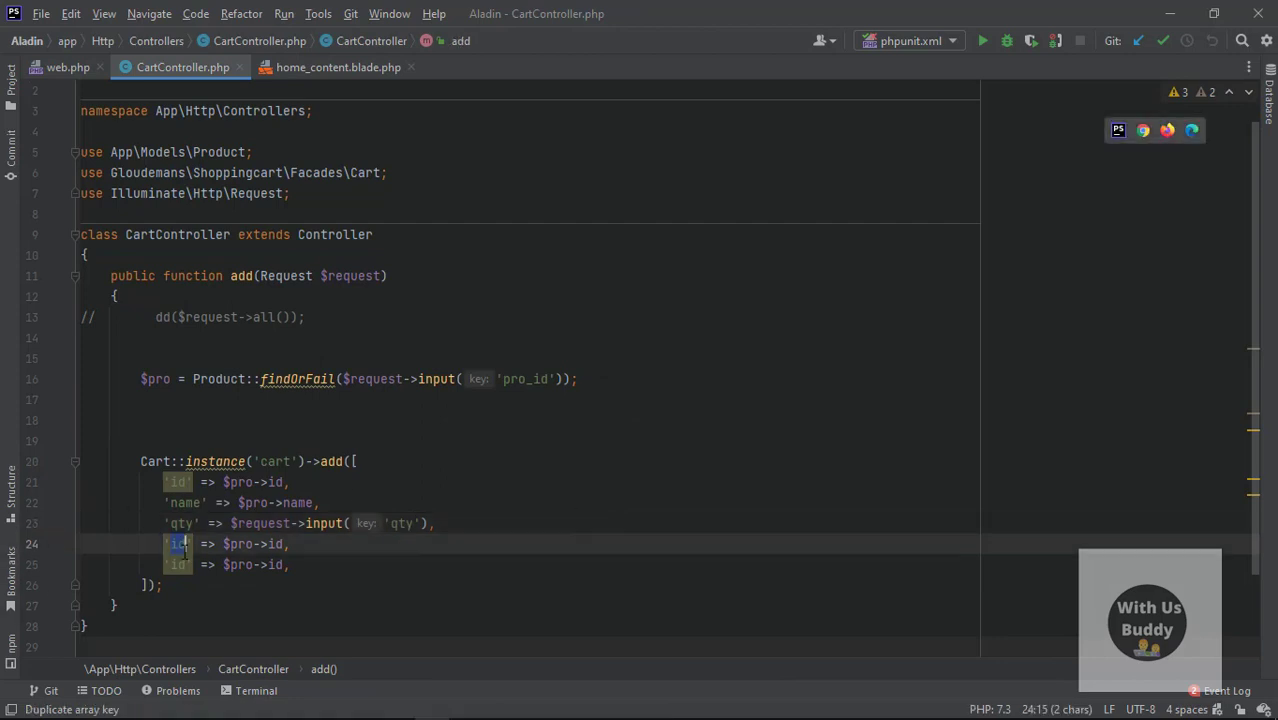
{"action": "type", "text": "price"}
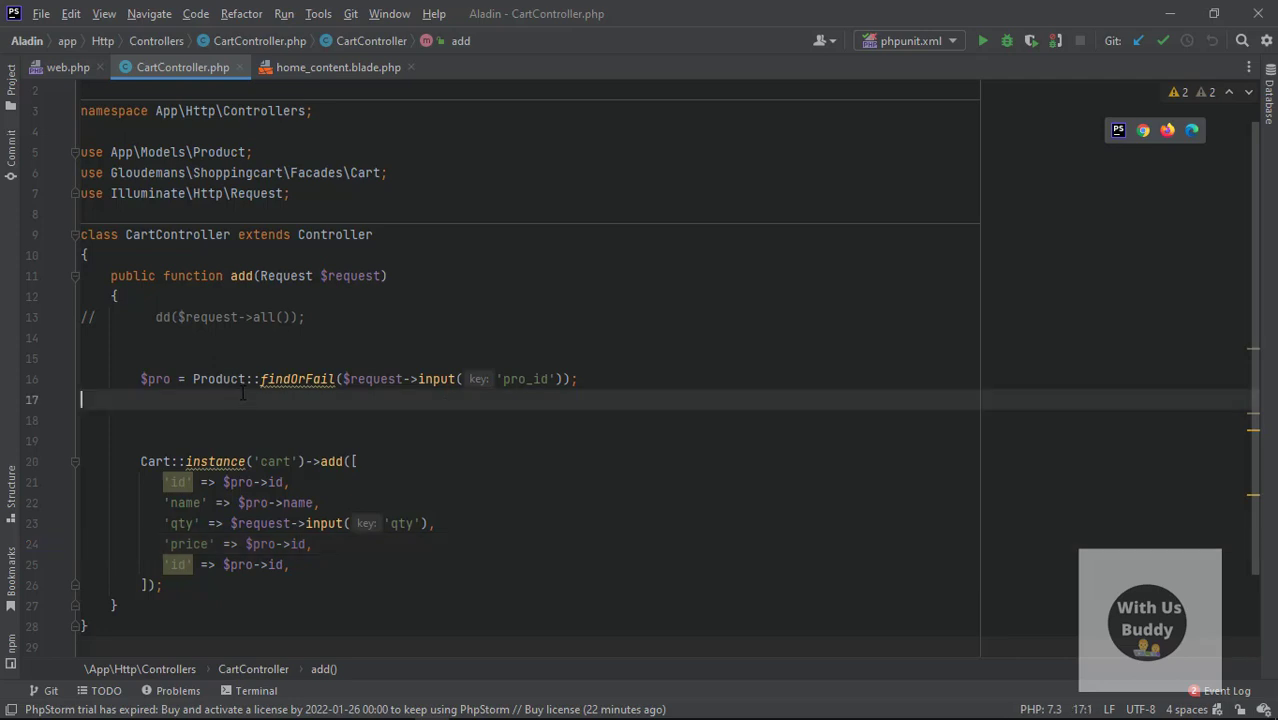
Declare $price = 0 and start an if(!empty()) check, rechecking the products columns in phpMyAdmin.
{"action": "key", "text": "enter"}
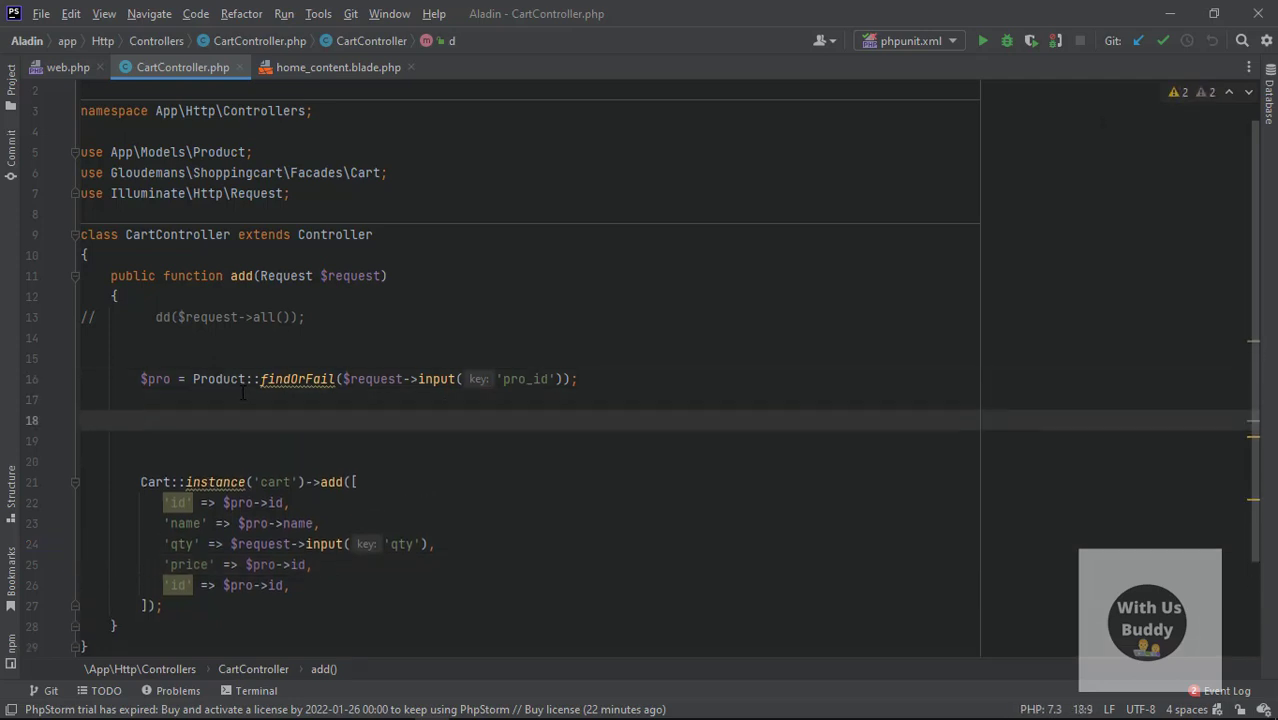
{"action": "left_click", "coordinate": [140, 420]}
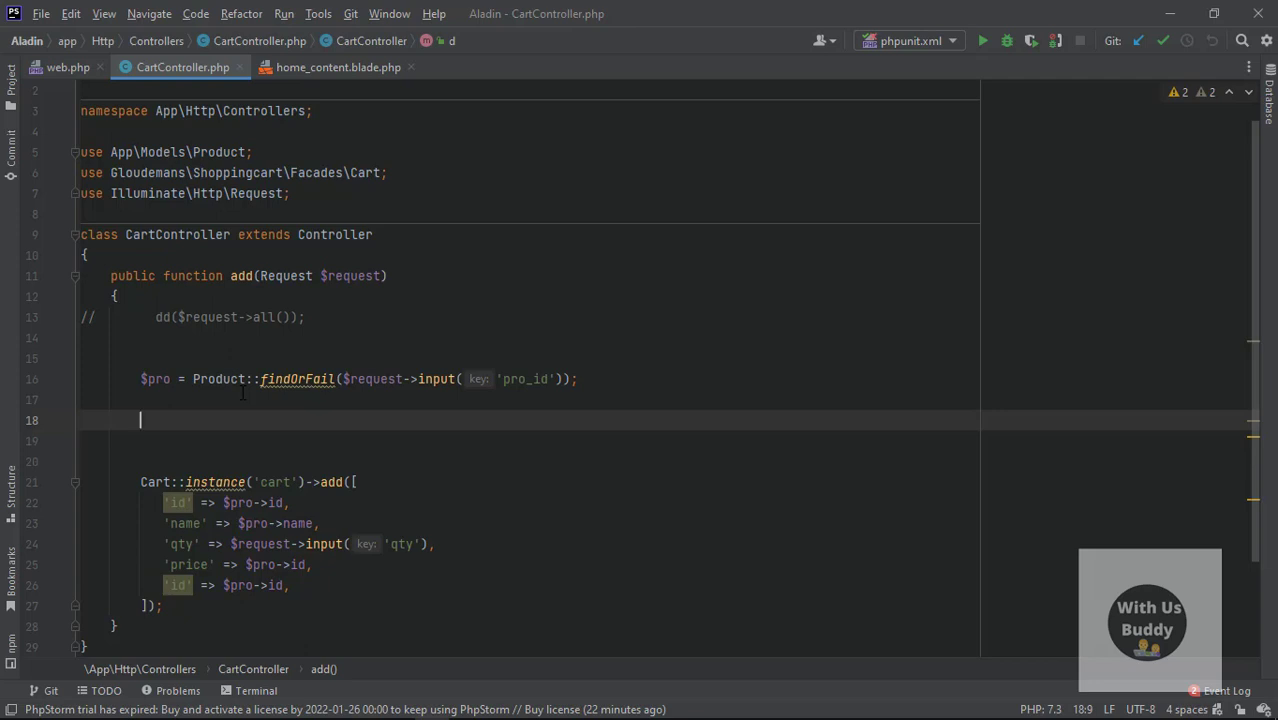
{"action": "type", "text": "$price"}
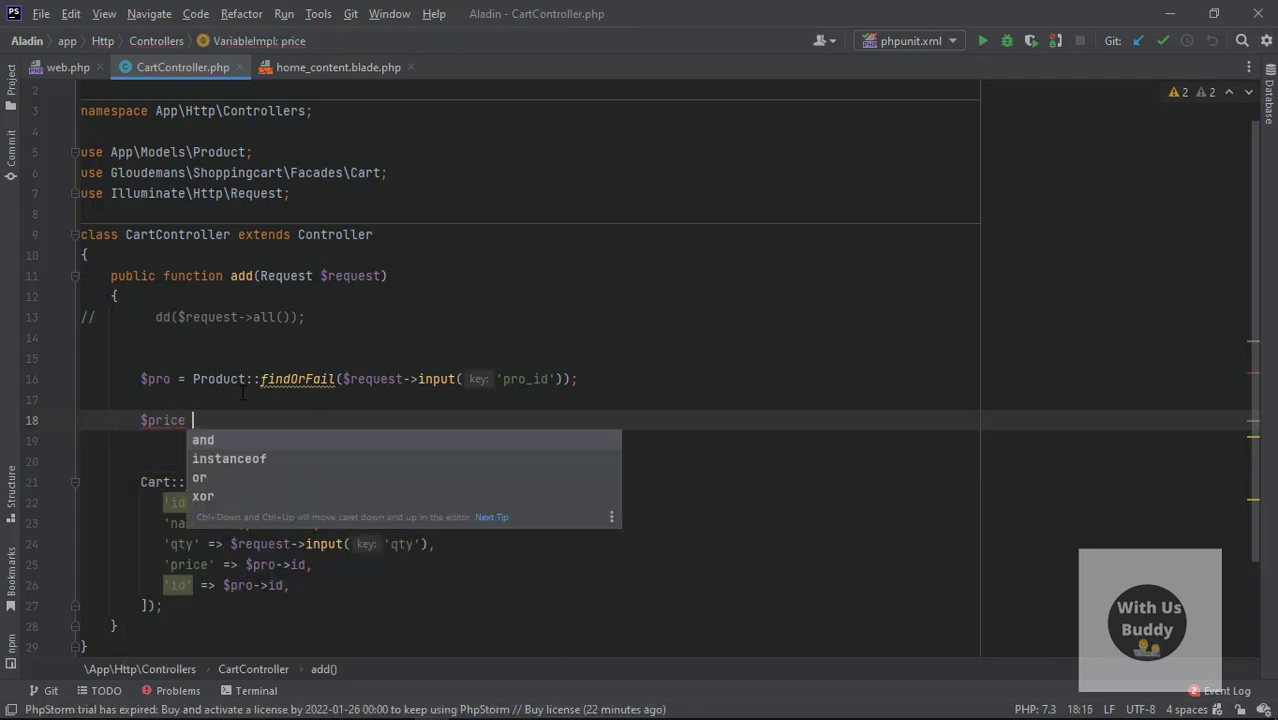
{"action": "type", "text": "= 0;"}
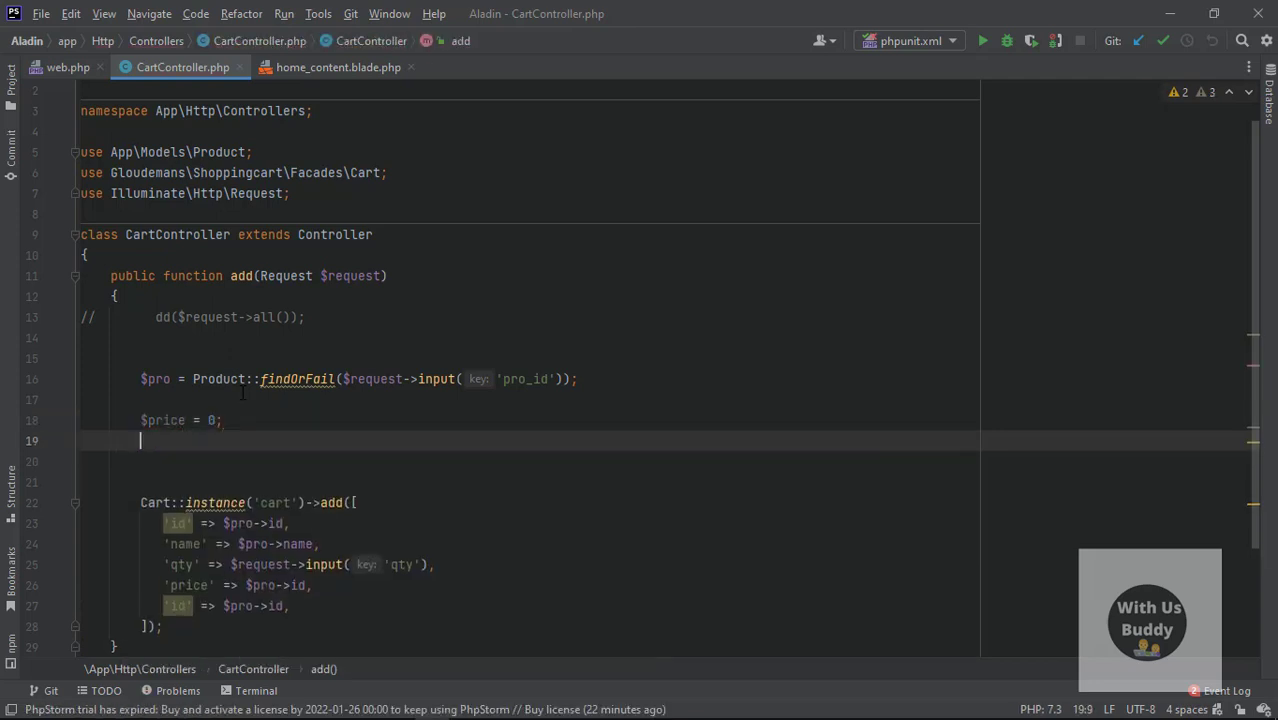
{"action": "type", "text": "if("}
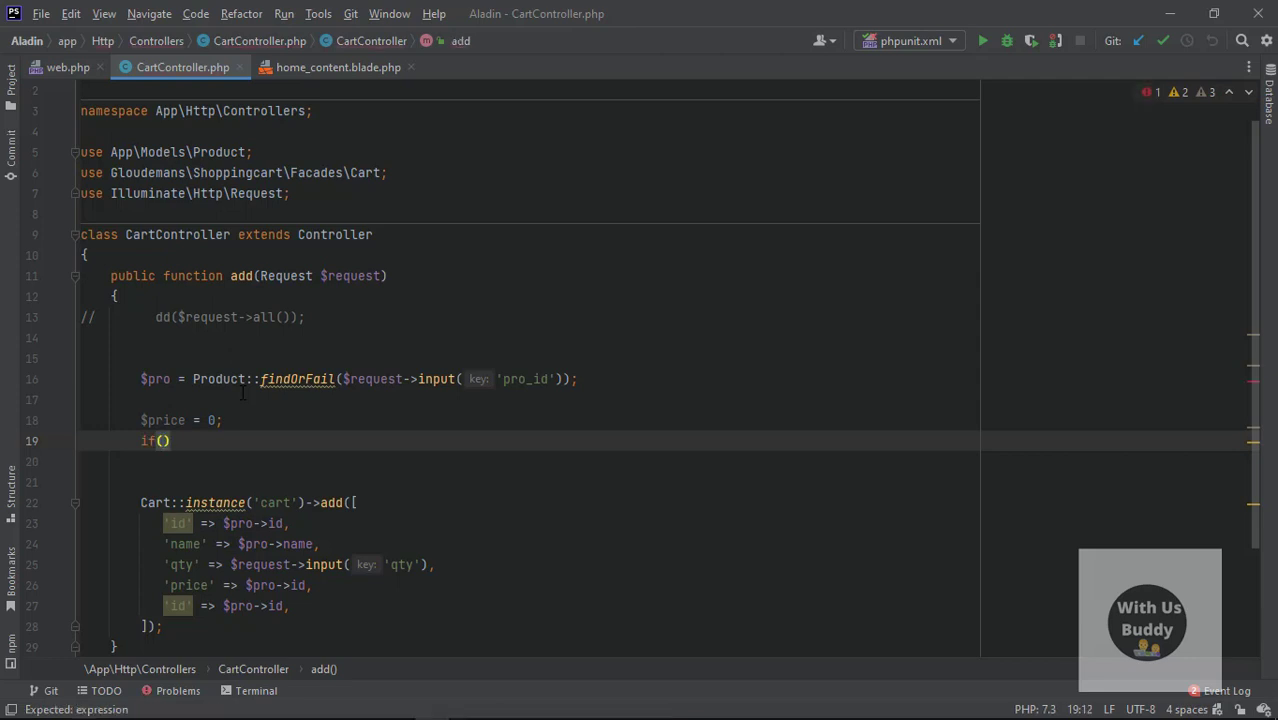
{"action": "type", "text": "!"}
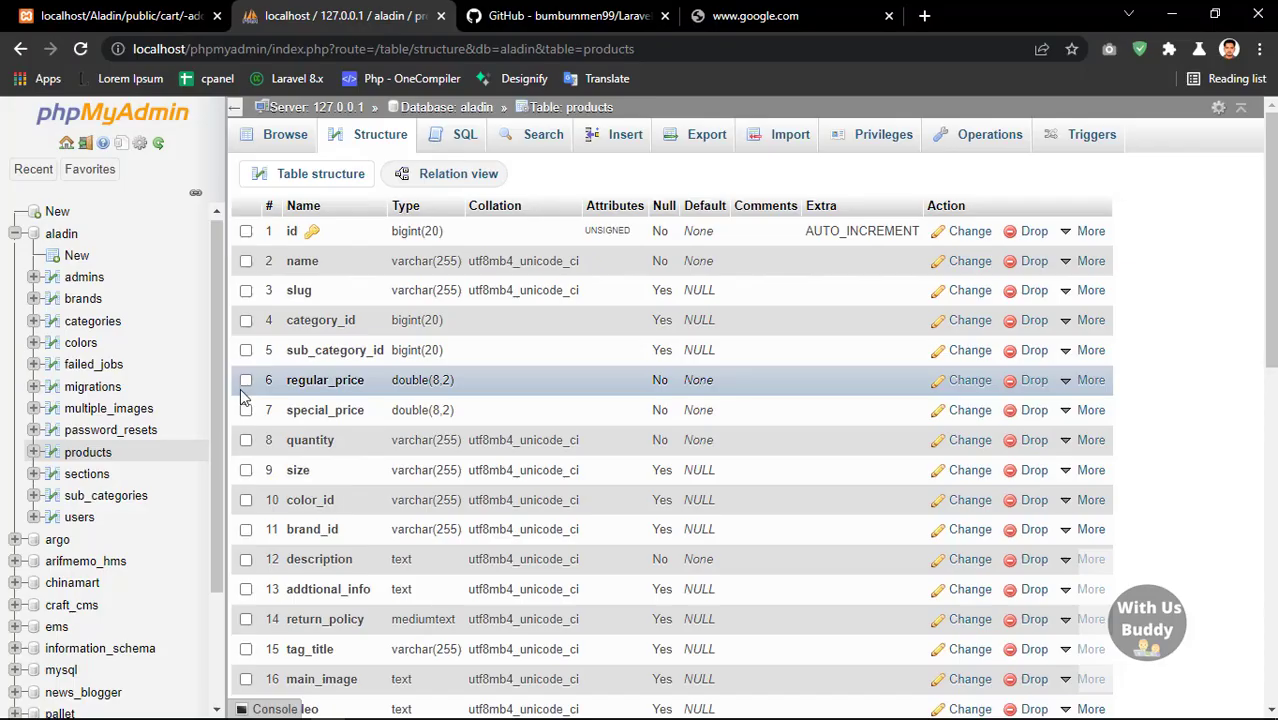
{"action": "scroll", "scroll_direction": "down", "scroll_amount": 3}
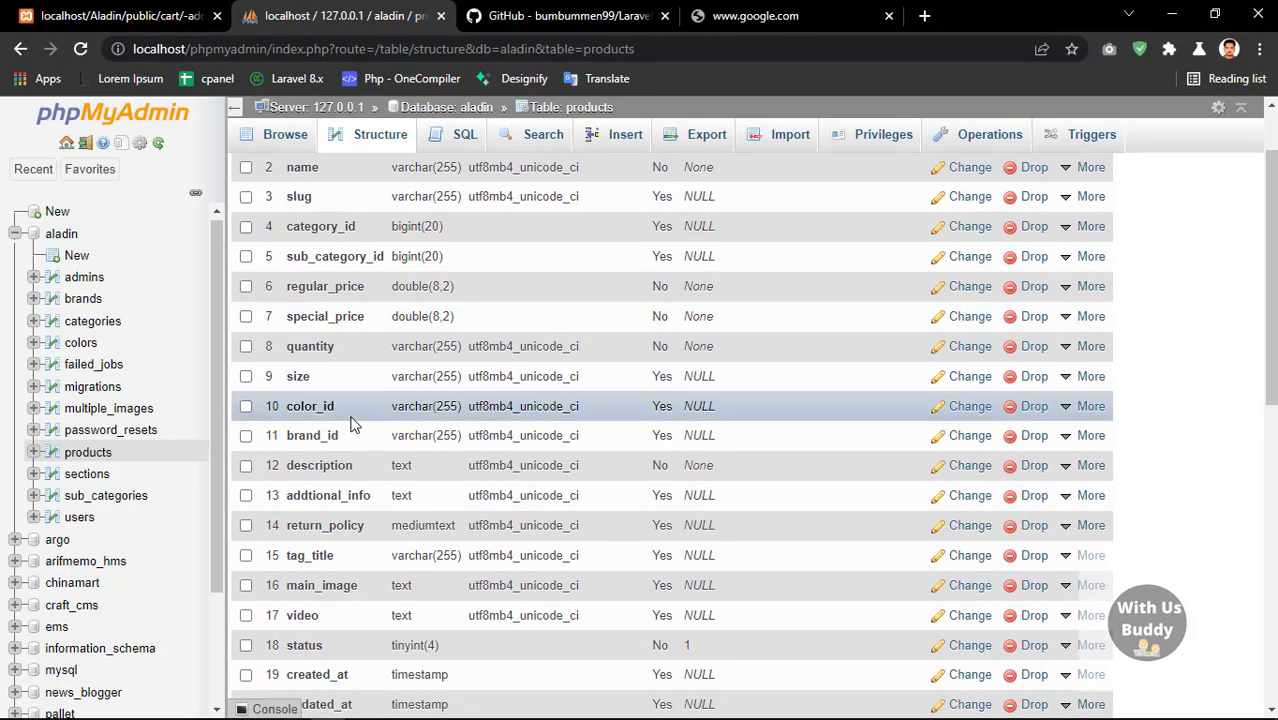
{"action": "double_click", "coordinate": [324, 316]}
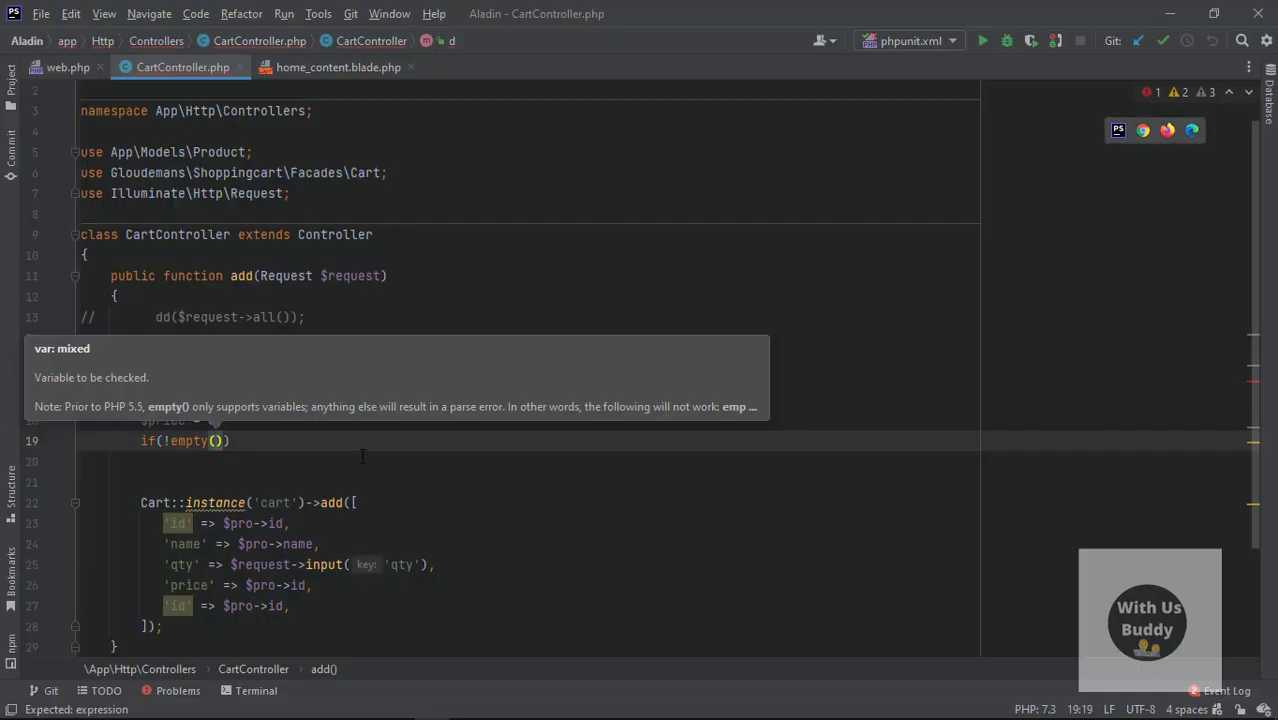
Complete if(!empty($pro->special_price)) { $price = $pro->special_price; } and begin the else assignment, checking column names in phpMyAdmin.
{"action": "type", "text": "$pro-"}
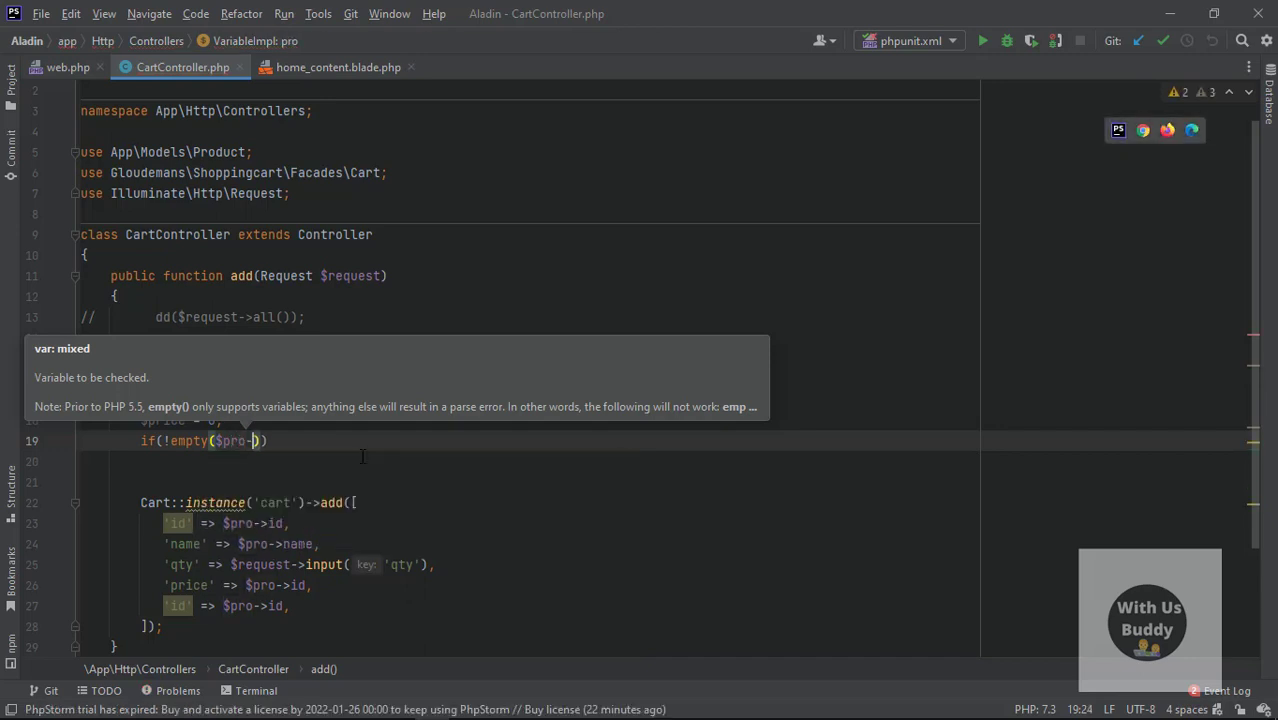
{"action": "type", "text": "special_price"}
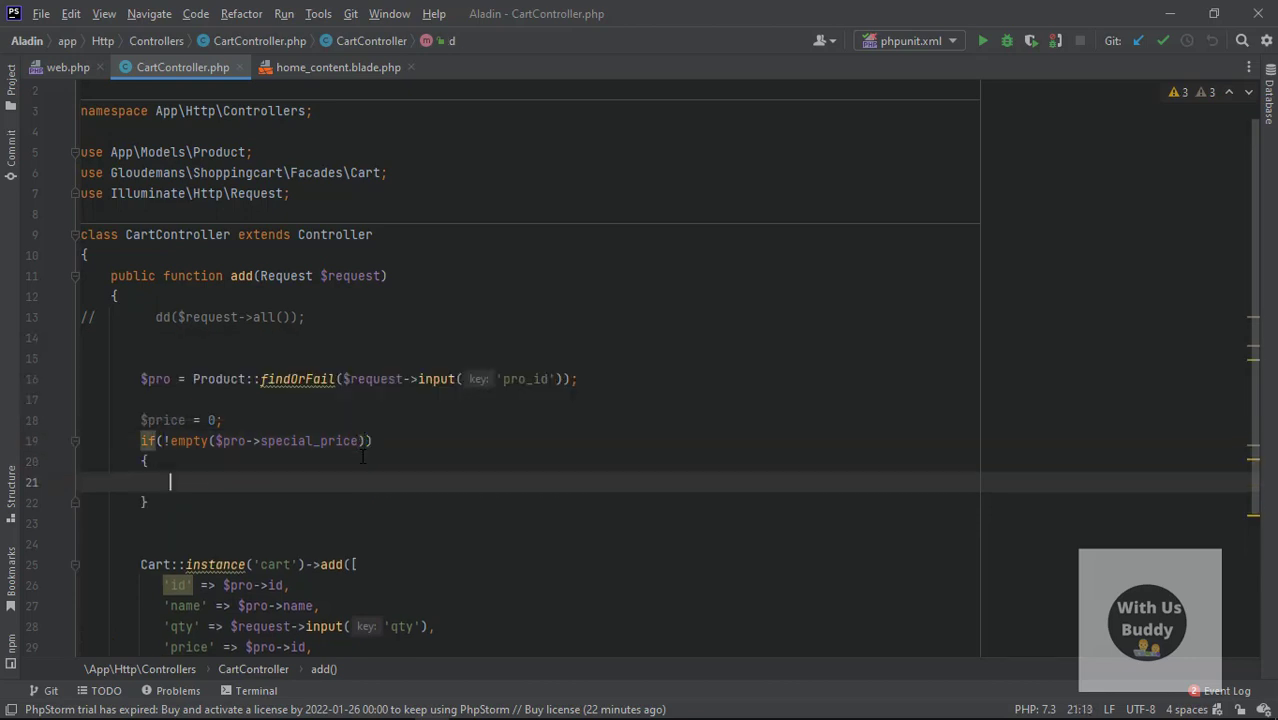
{"action": "type", "text": "$price"}
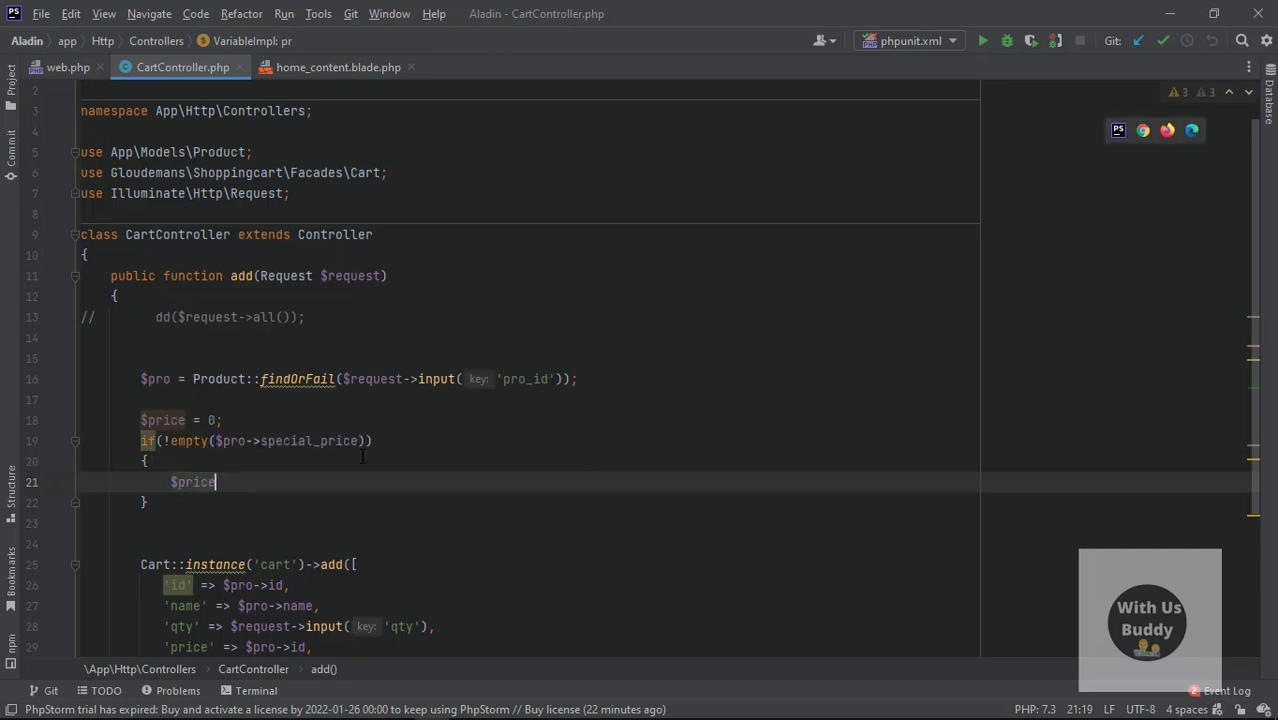
{"action": "type", "text": "= $pro"}
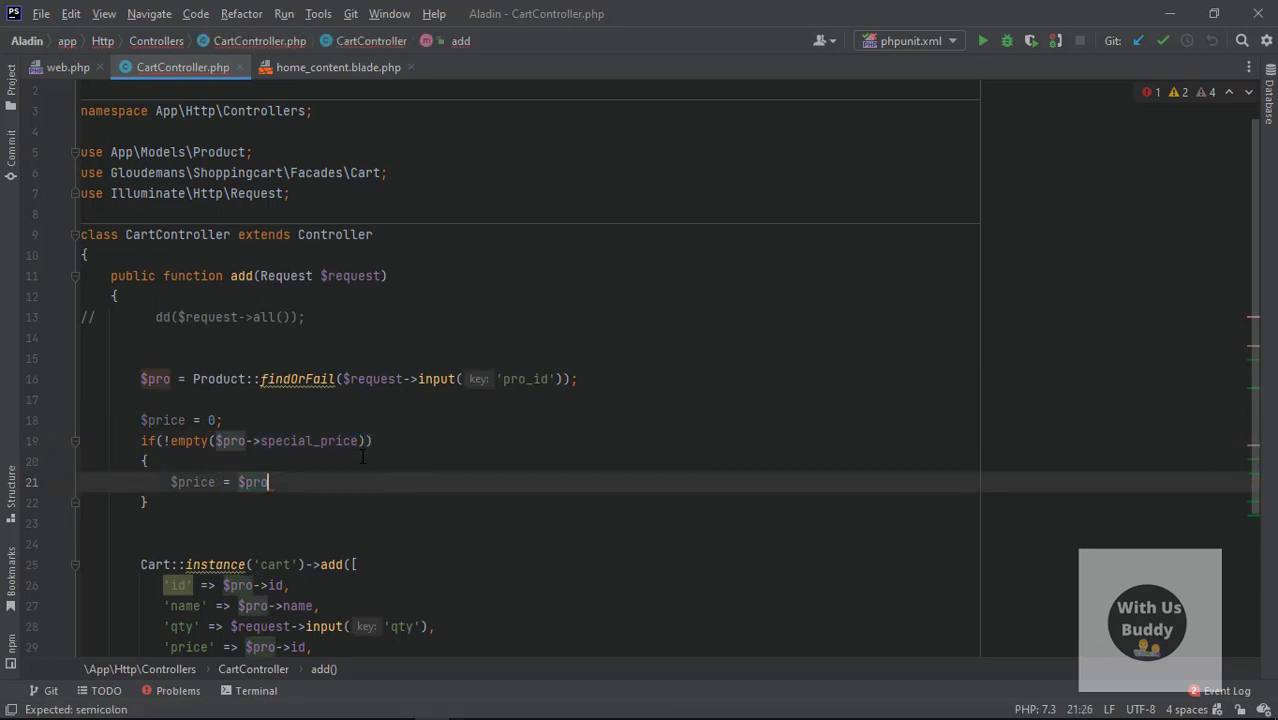
{"action": "type", "text": "->special_price;"}
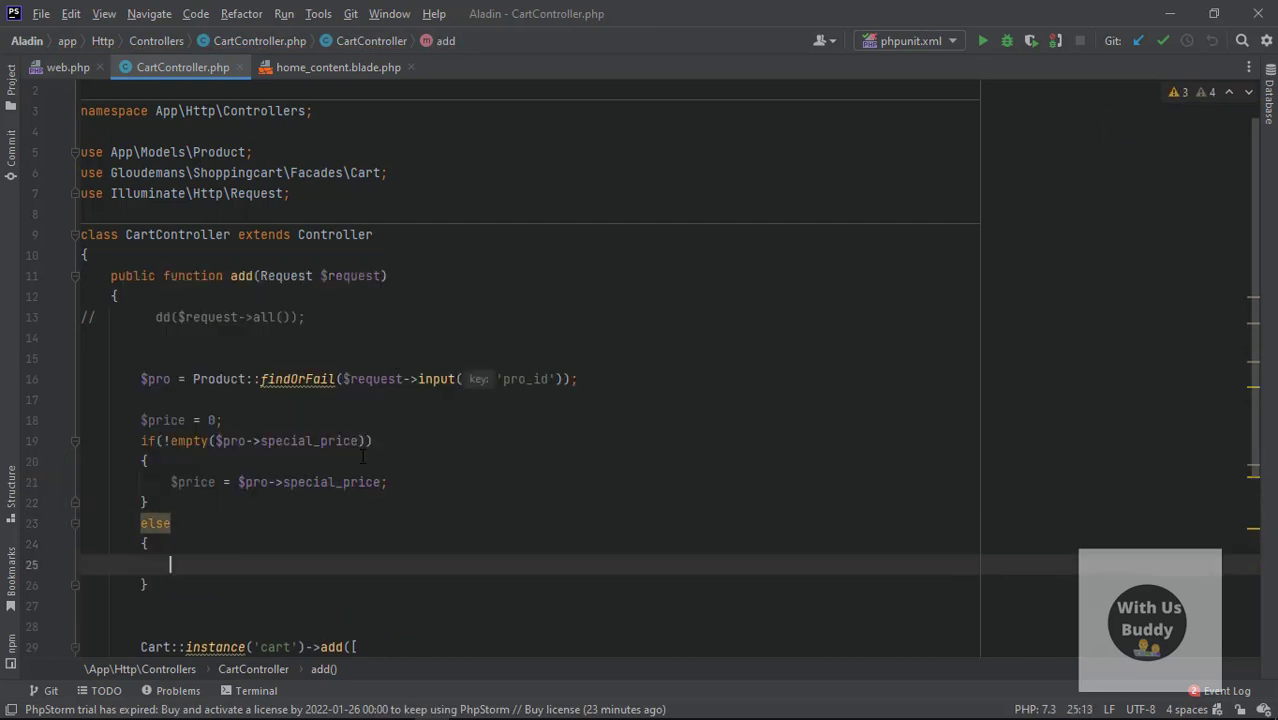
{"action": "type", "text": "$price ="}
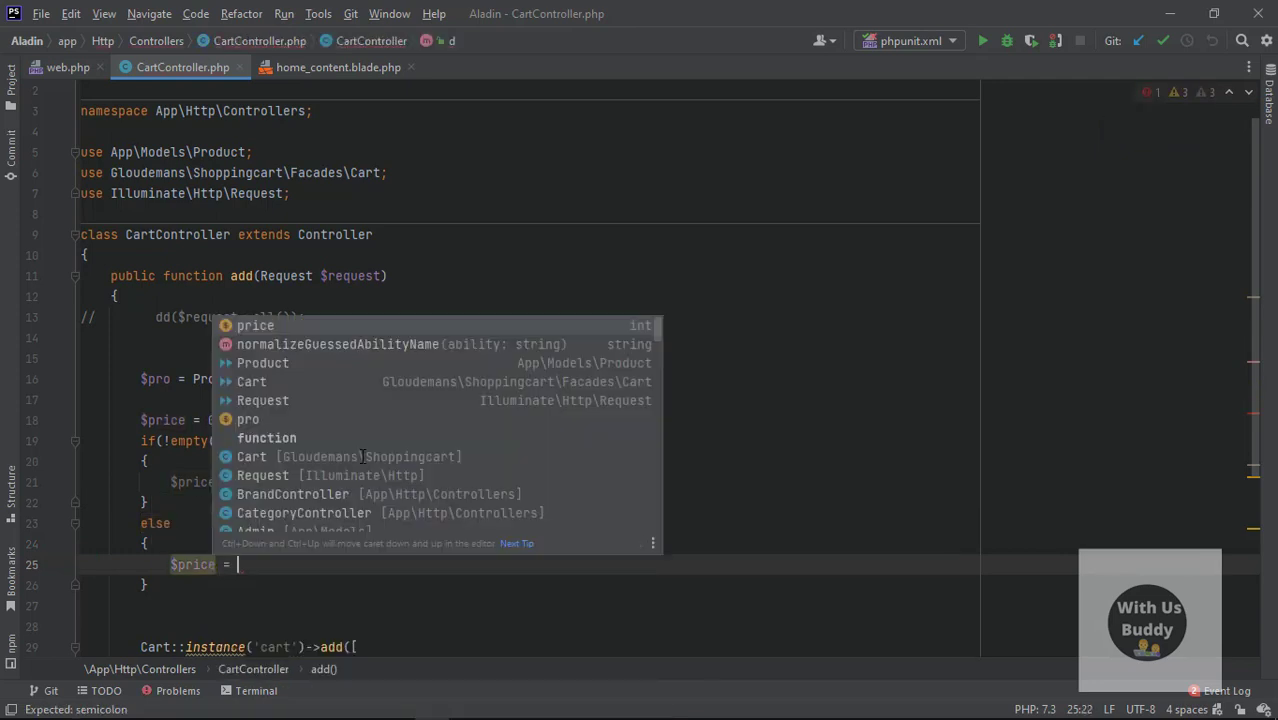
{"action": "left_click", "coordinate": [338, 68]}
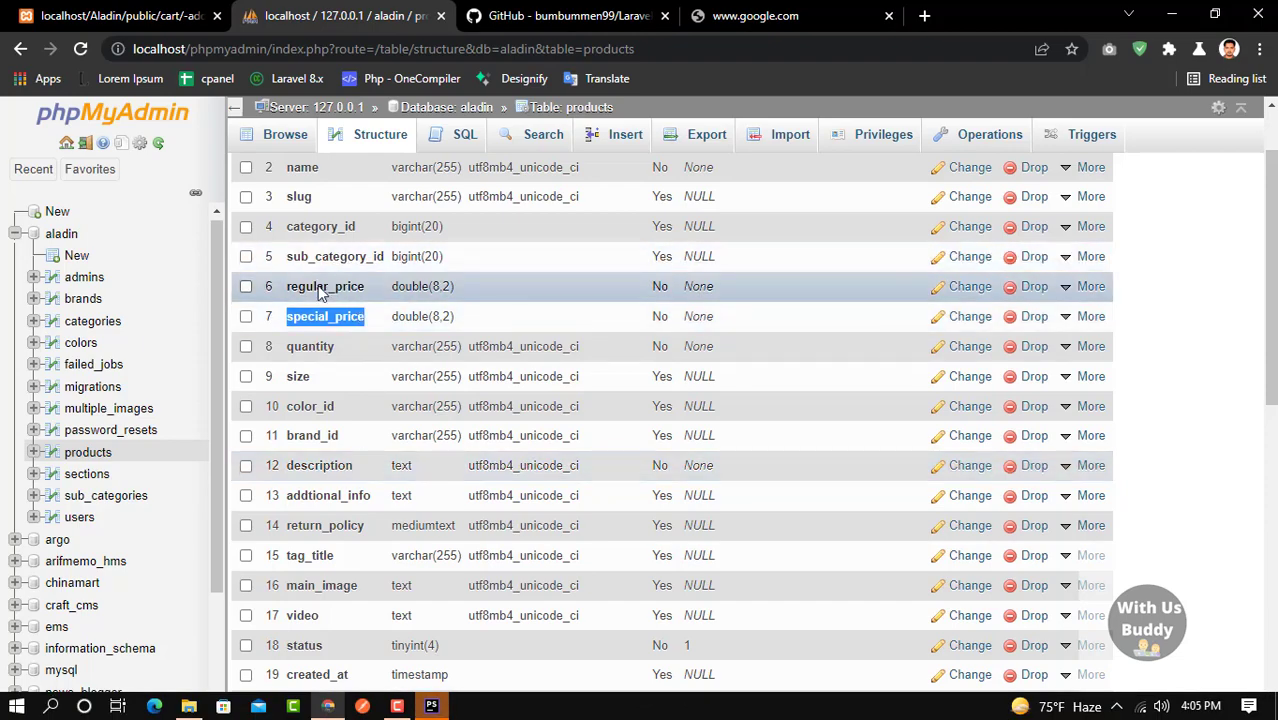
{"action": "key", "text": "alt+tab"}
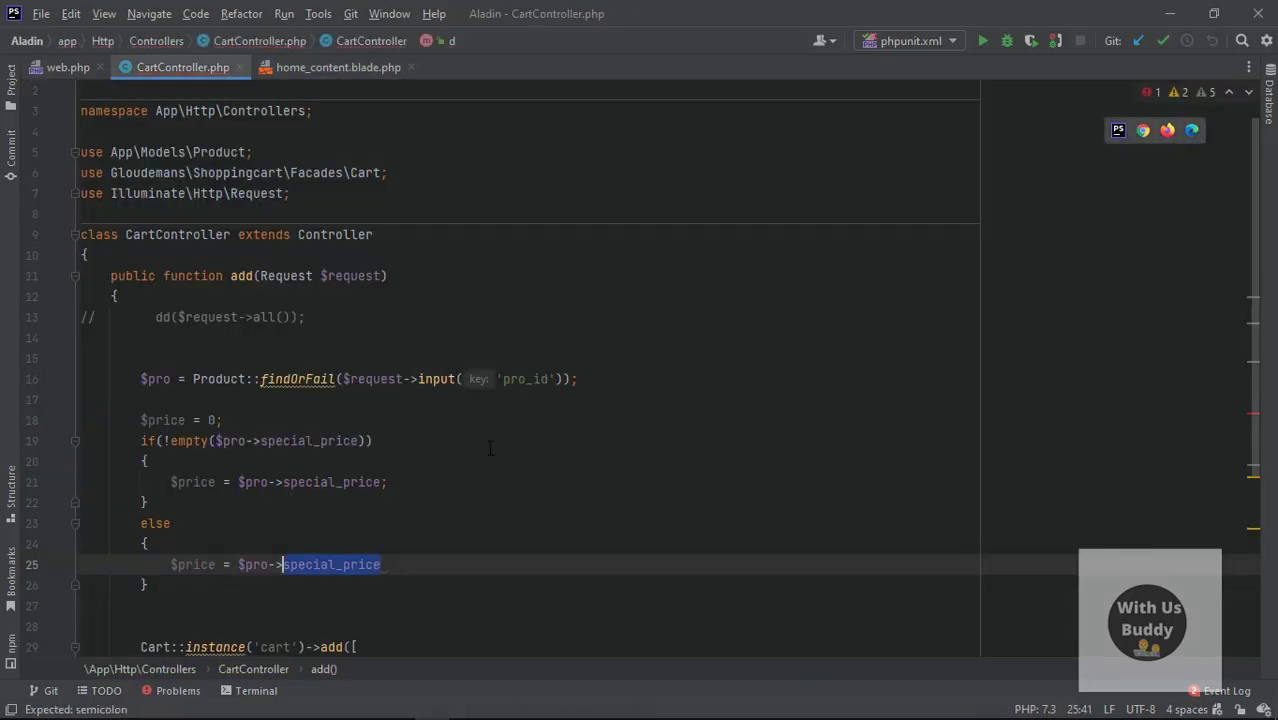
Set $price = $pro->regular_price in the else branch and pass $price as the cart 'price' value.
{"action": "type", "text": "regular_price;"}
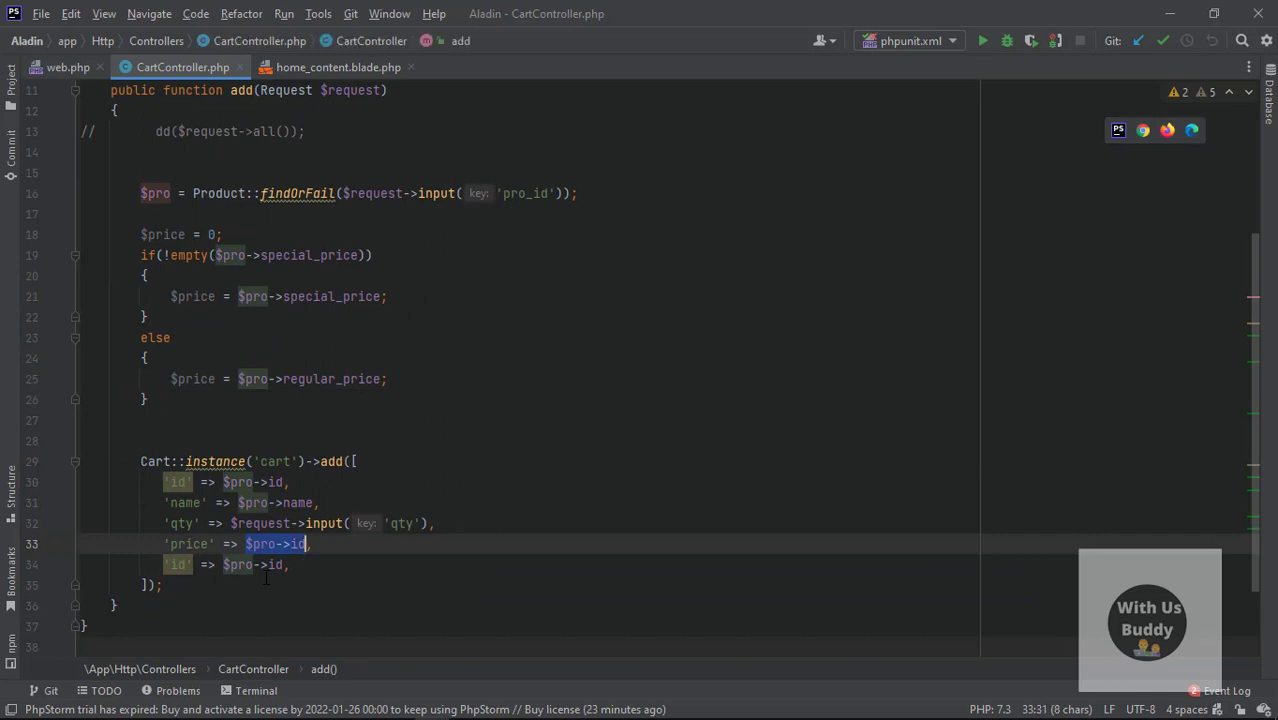
{"action": "type", "text": "$price"}
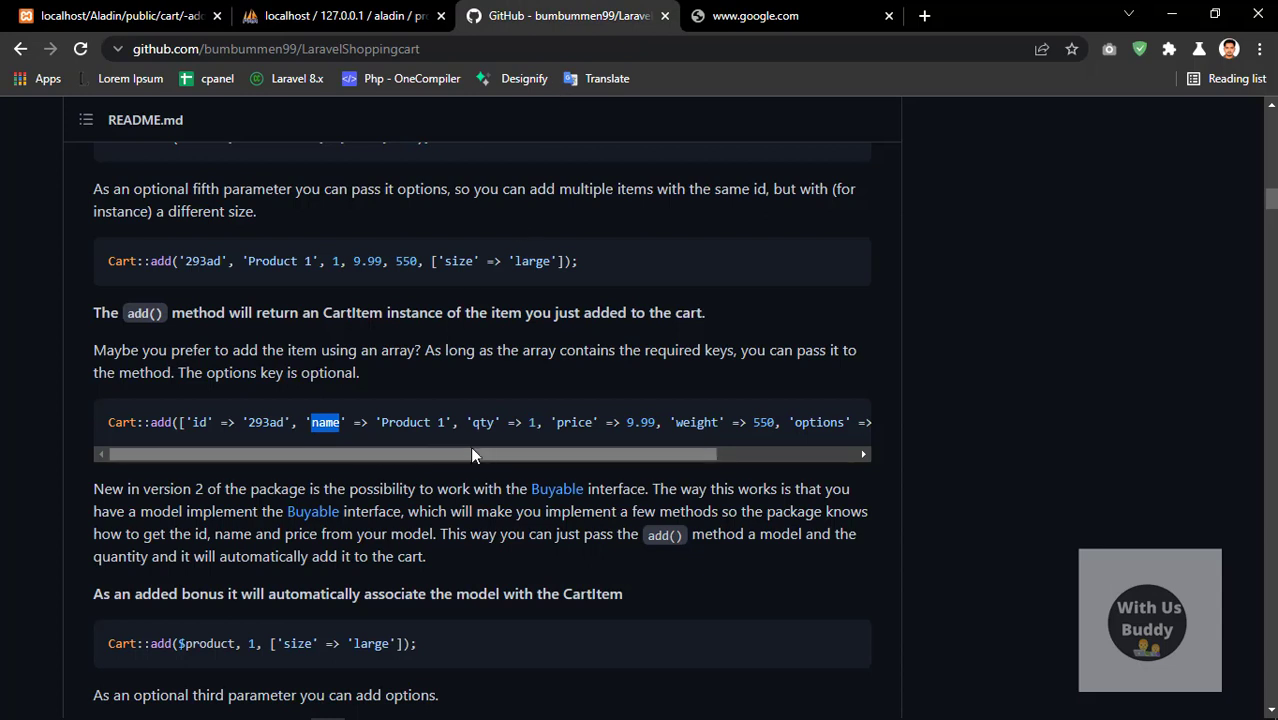
Scroll the README code block to read the price, weight and options entries of the Cart::add example.
{"action": "left_click_drag", "start_coordinate": [470, 454], "coordinate": [664, 454]}
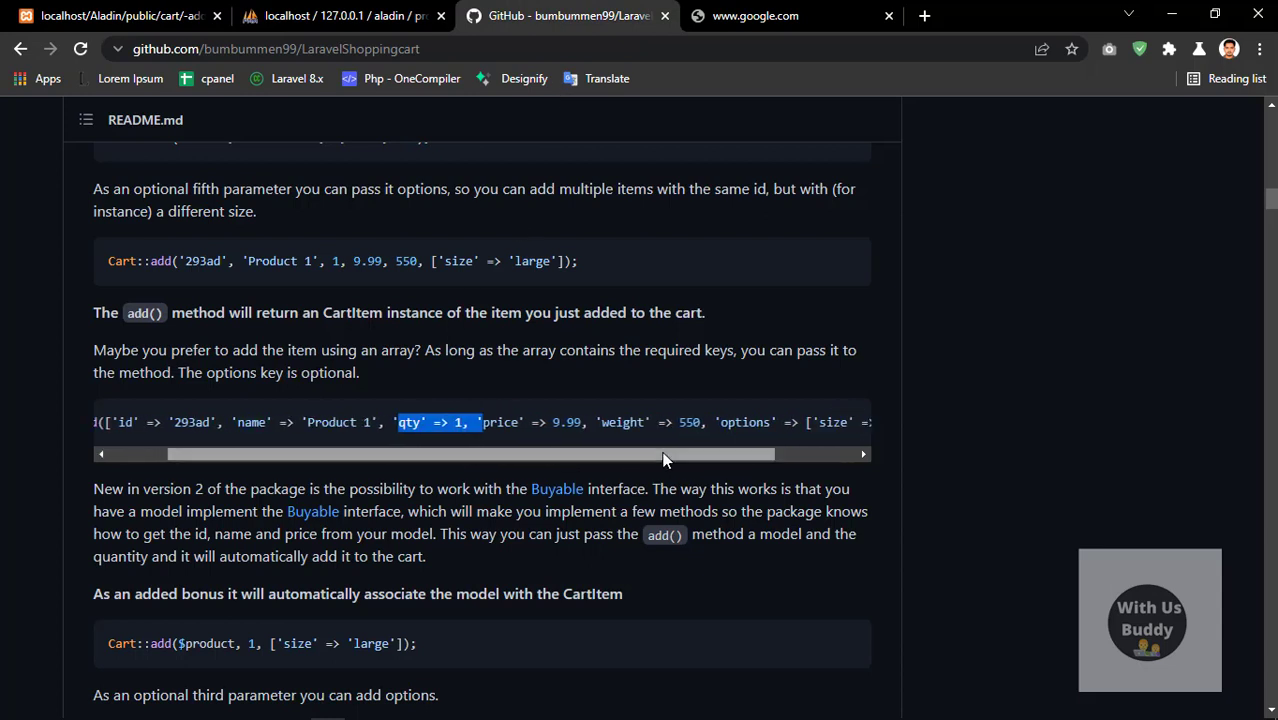
{"action": "double_click", "coordinate": [620, 422]}
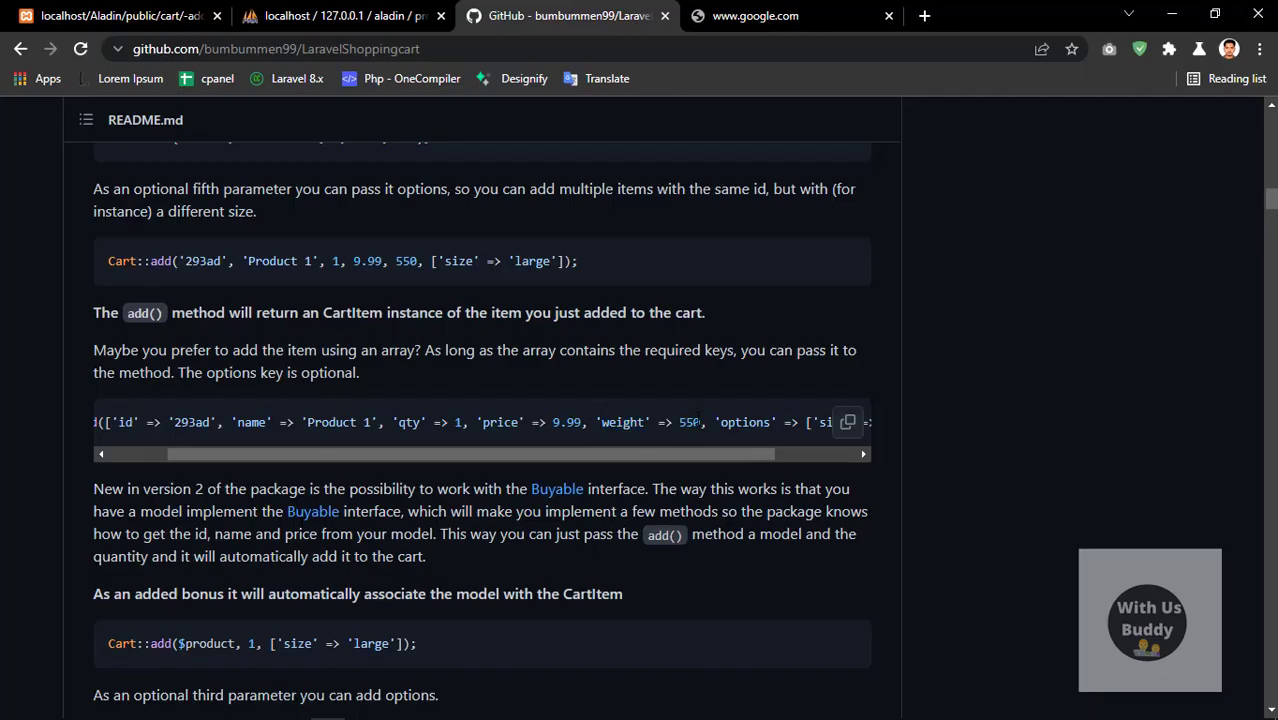
{"action": "double_click", "coordinate": [688, 422]}
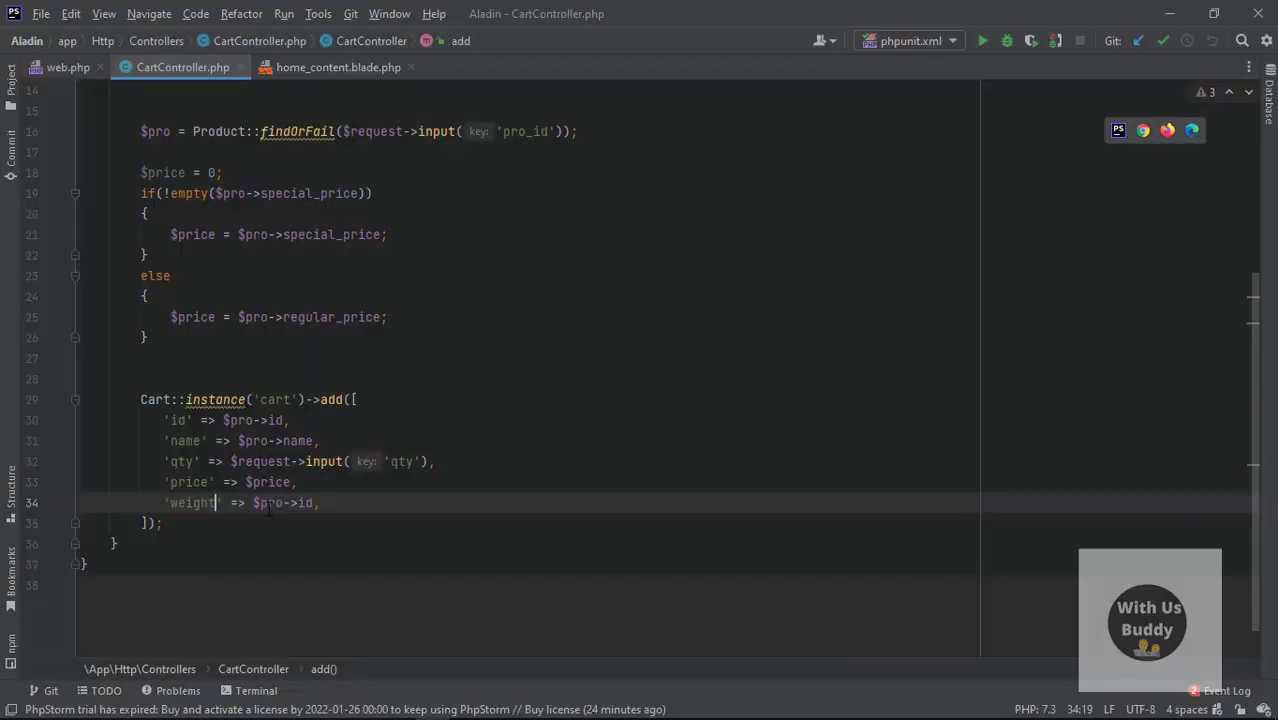
Set 'weight' => 550 and an 'options' array with an image entry in the cart add, then return to home_content.blade.php.
{"action": "double_click", "coordinate": [282, 502]}
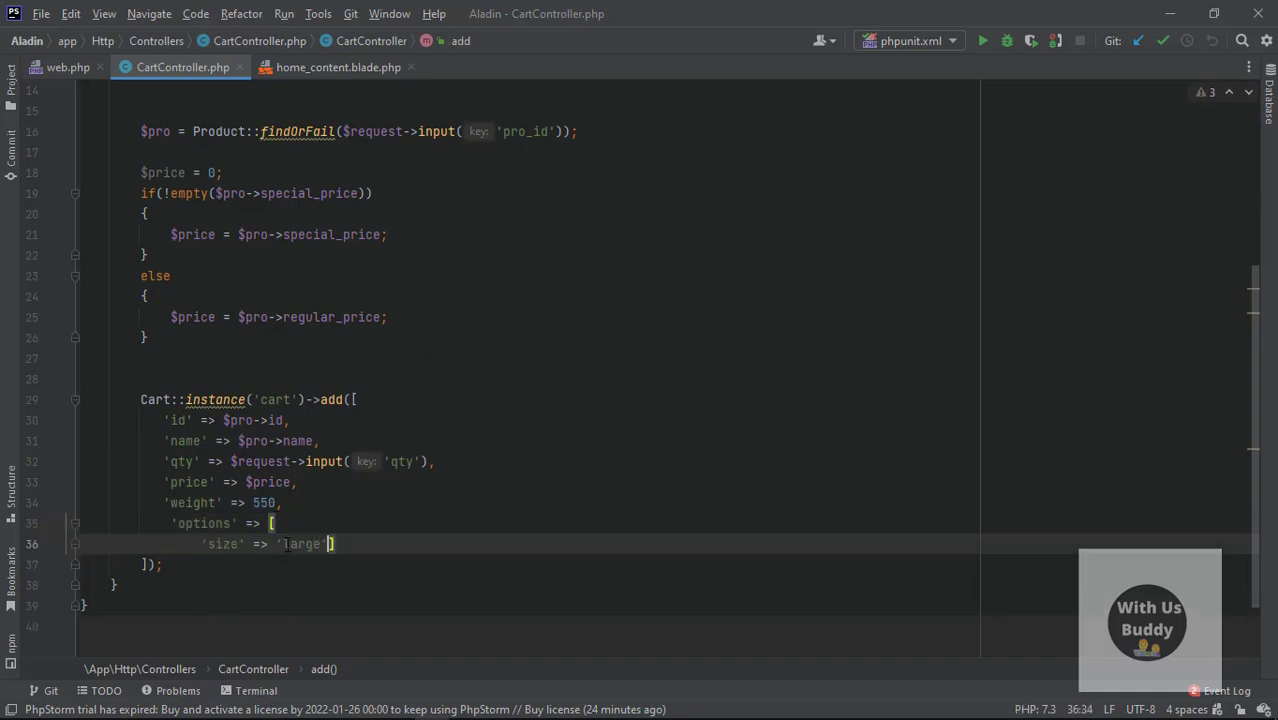
{"action": "key", "text": "Enter"}
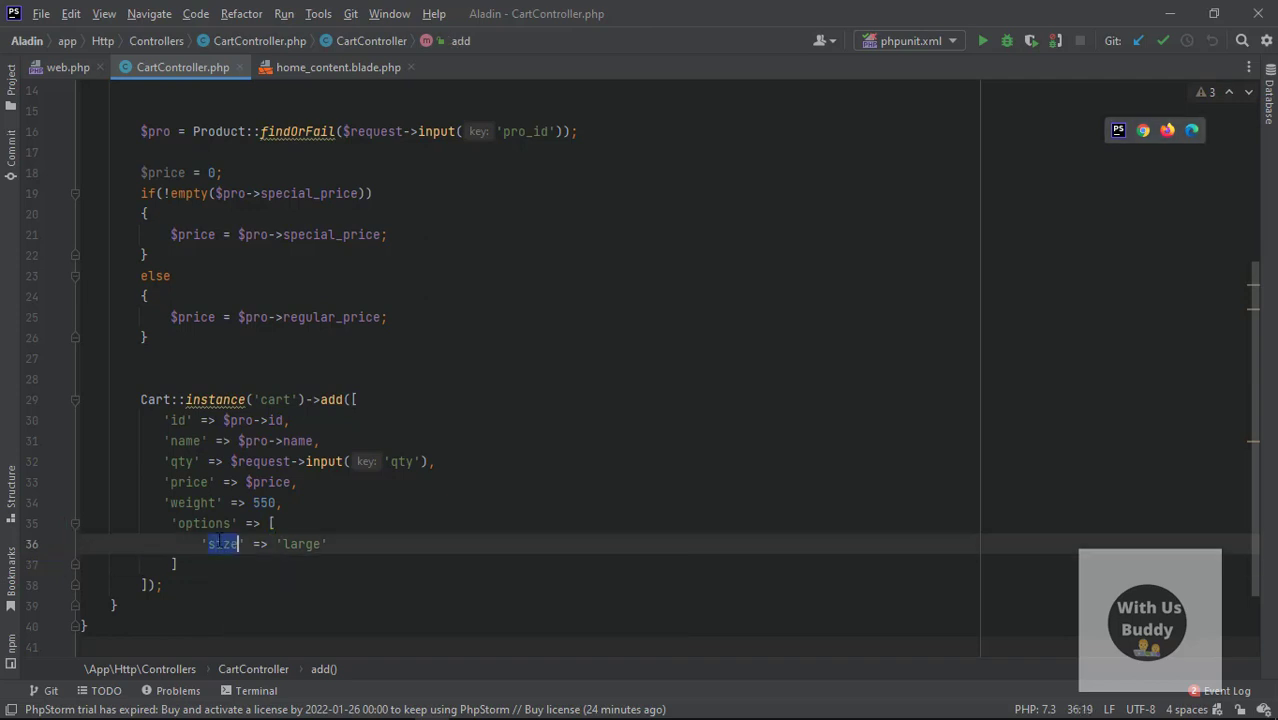
{"action": "type", "text": "image"}
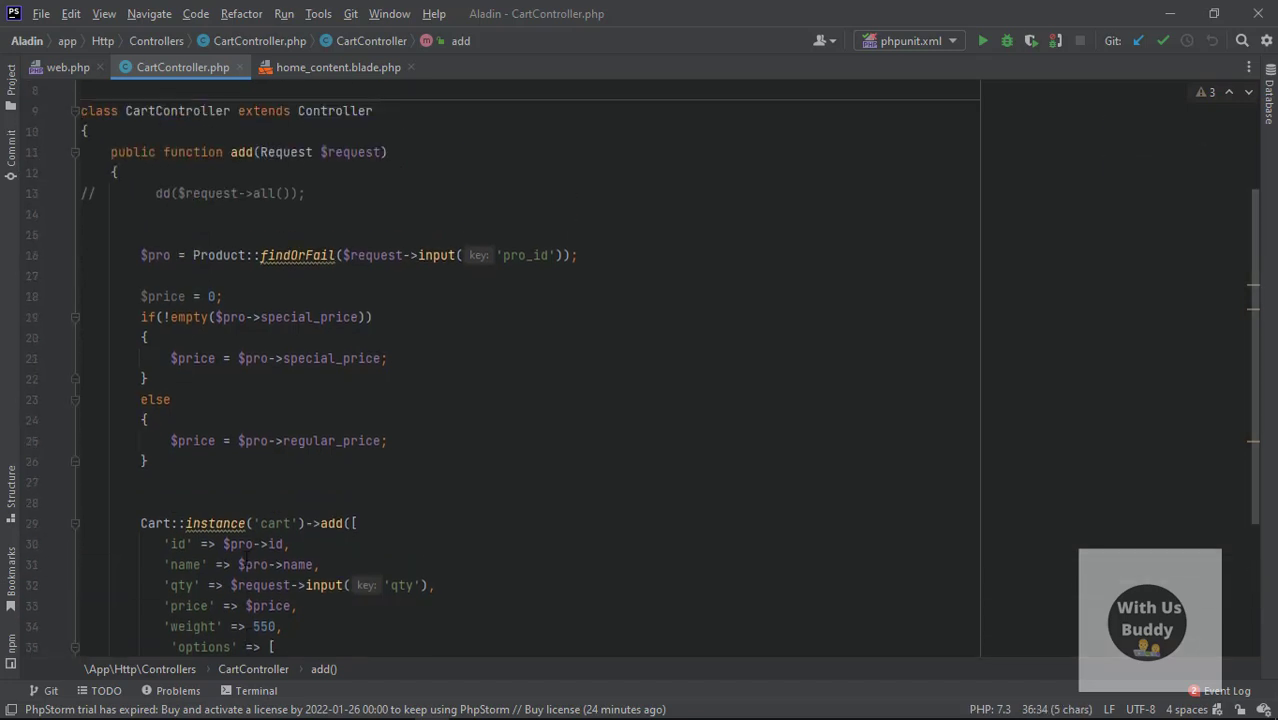
{"action": "scroll", "scroll_direction": "down", "scroll_amount": 3}
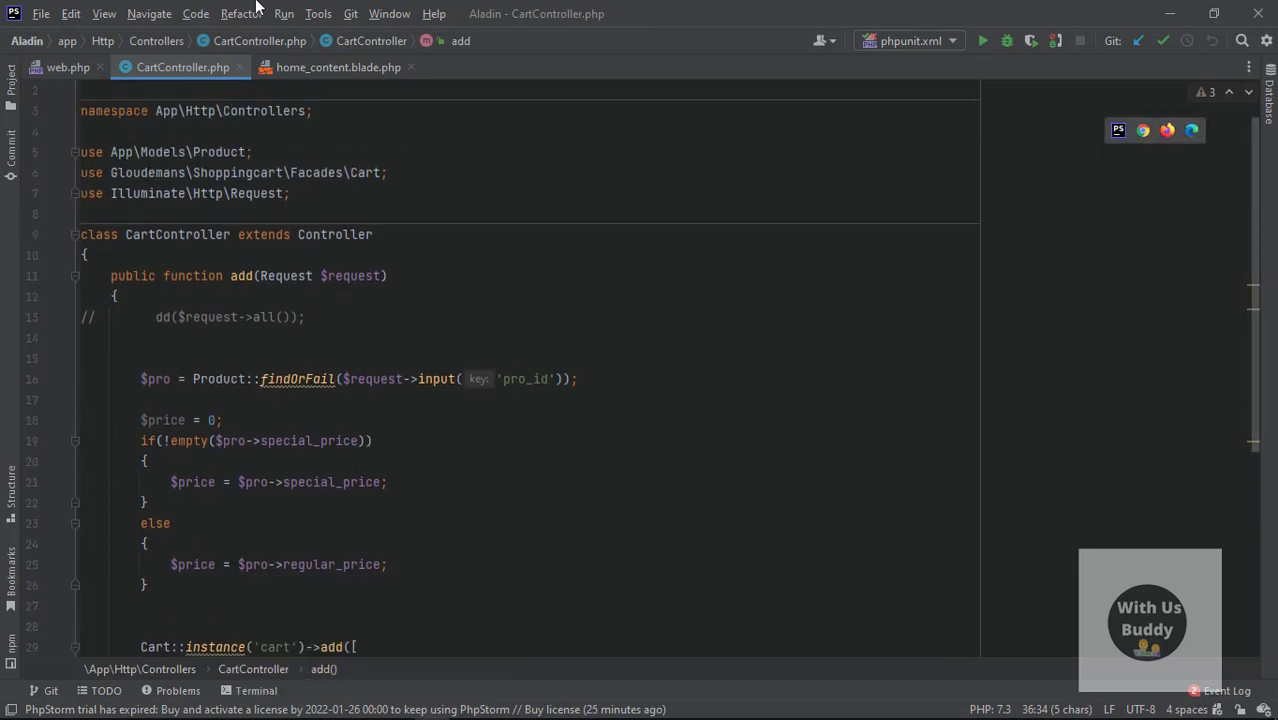
{"action": "left_click", "coordinate": [338, 68]}
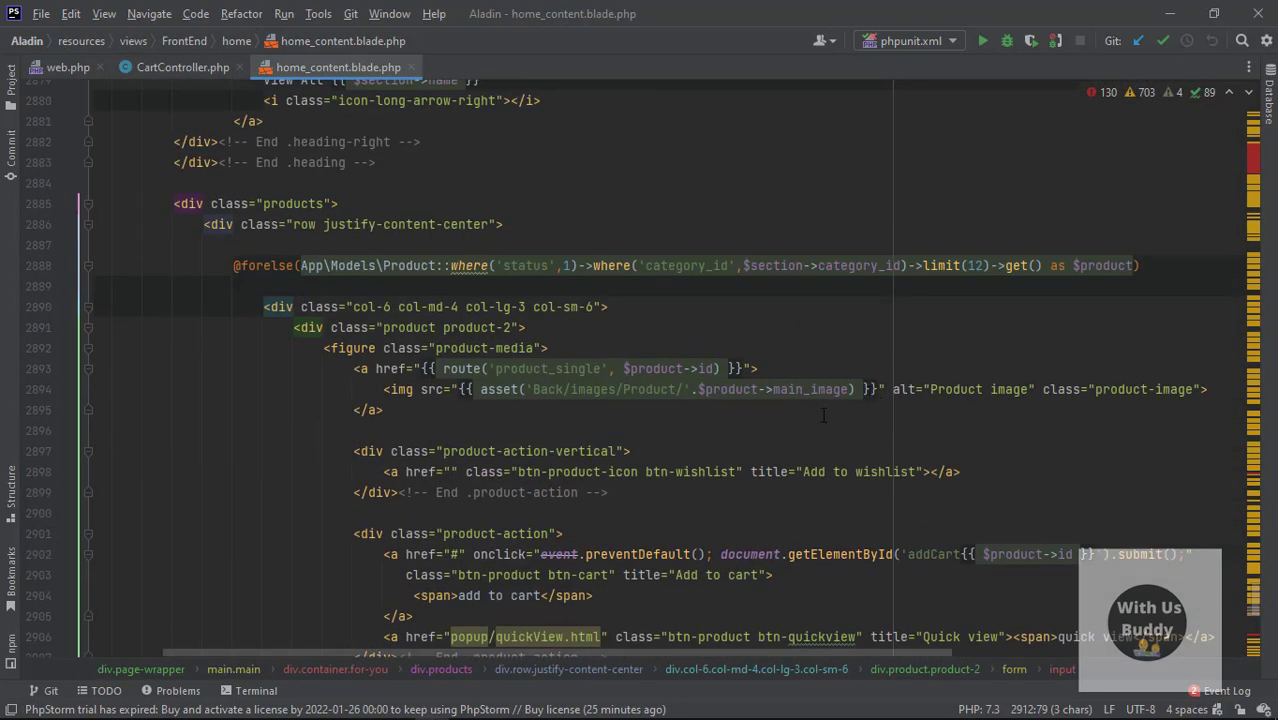
{"action": "mouse_move", "coordinate": [836, 404]}
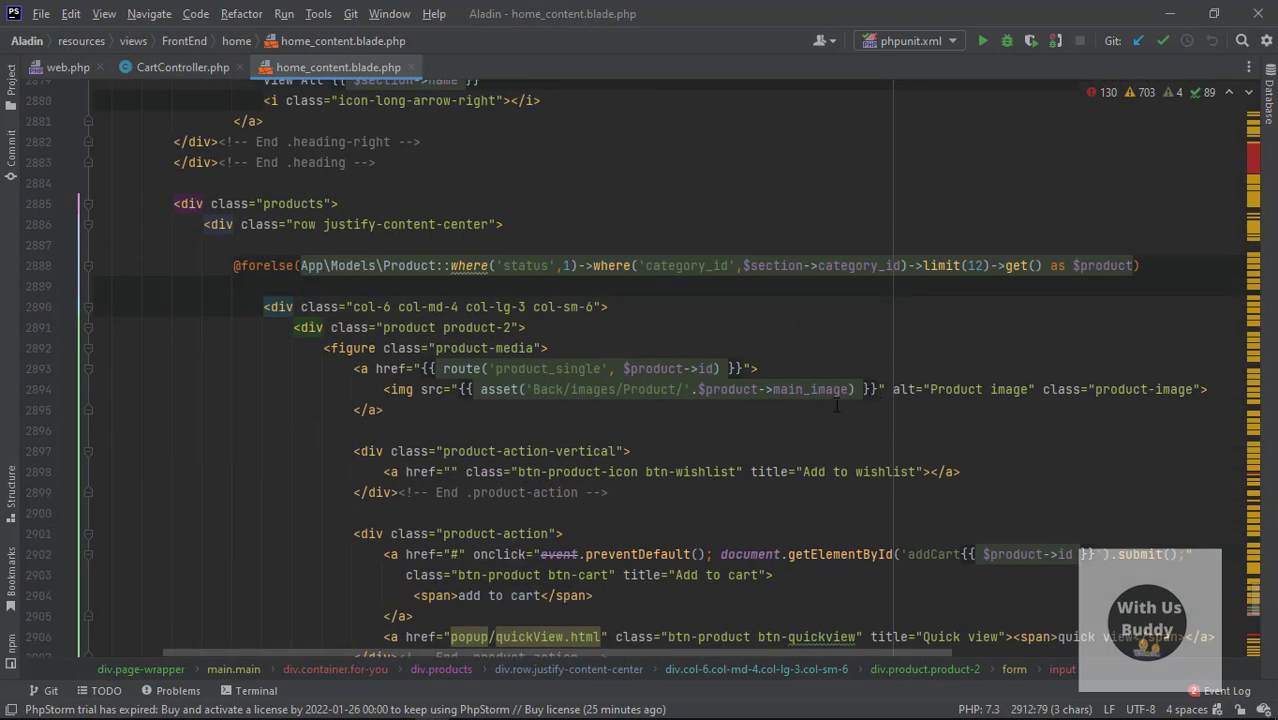
{"action": "mouse_move", "coordinate": [700, 430]}
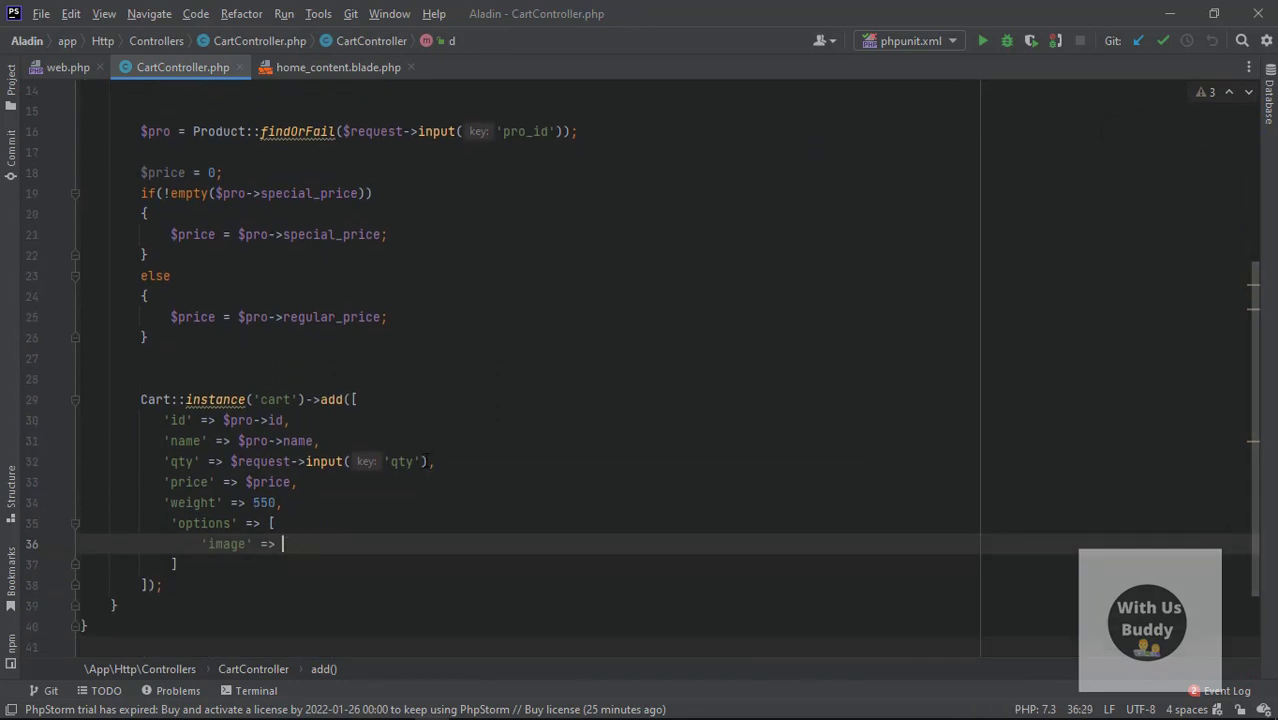
Map 'image' to $pro->main_image and start a 'color_name' option, checking the README options example.
{"action": "type", "text": "$pro"}
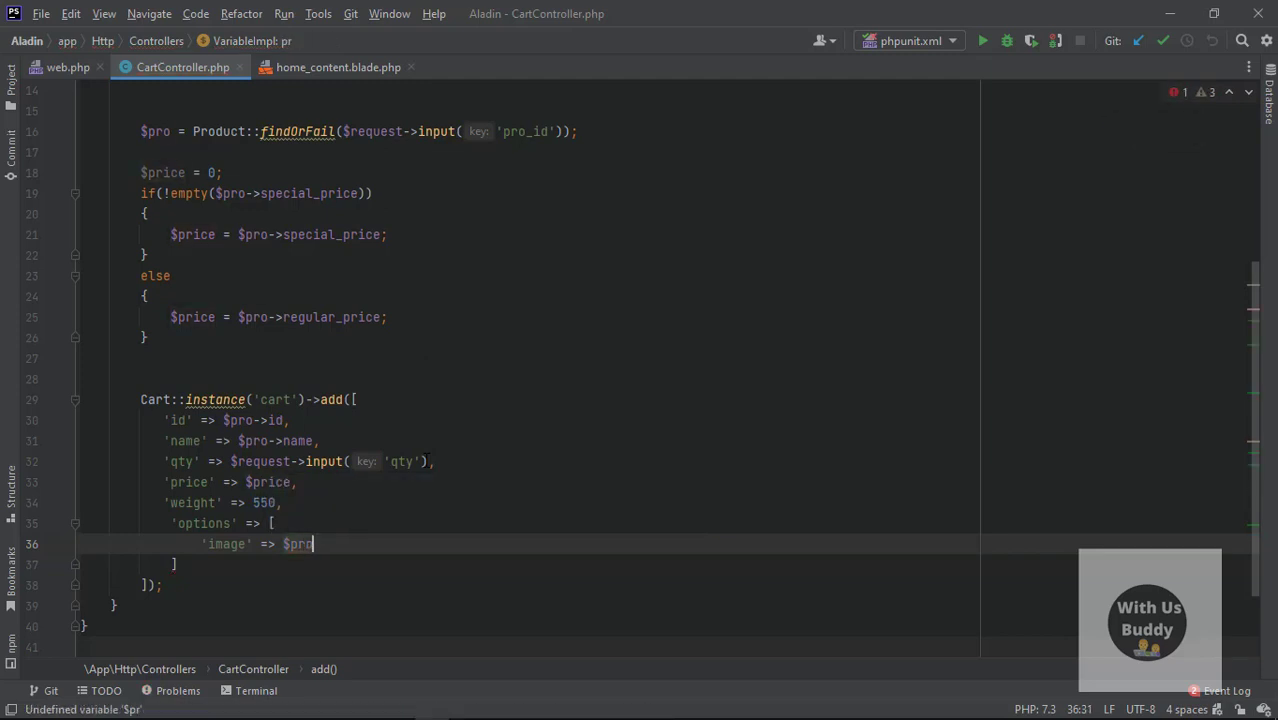
{"action": "type", "text": "->"}
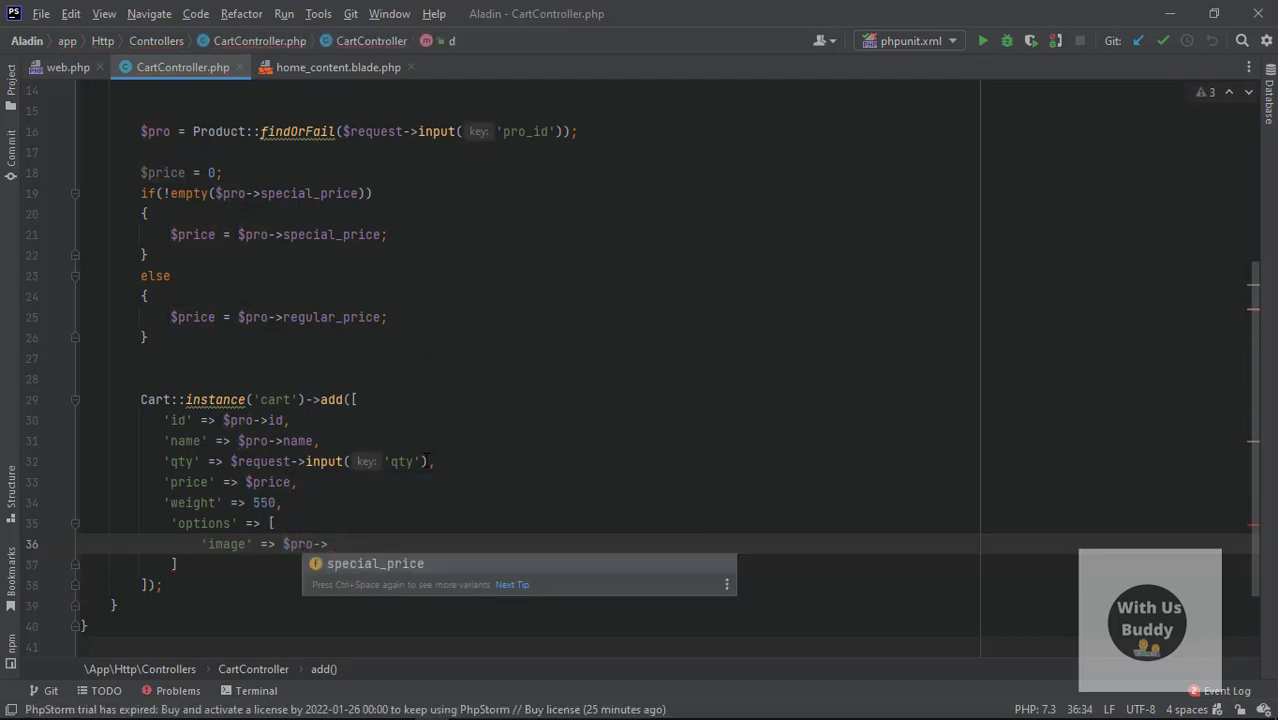
{"action": "type", "text": "main_image;"}
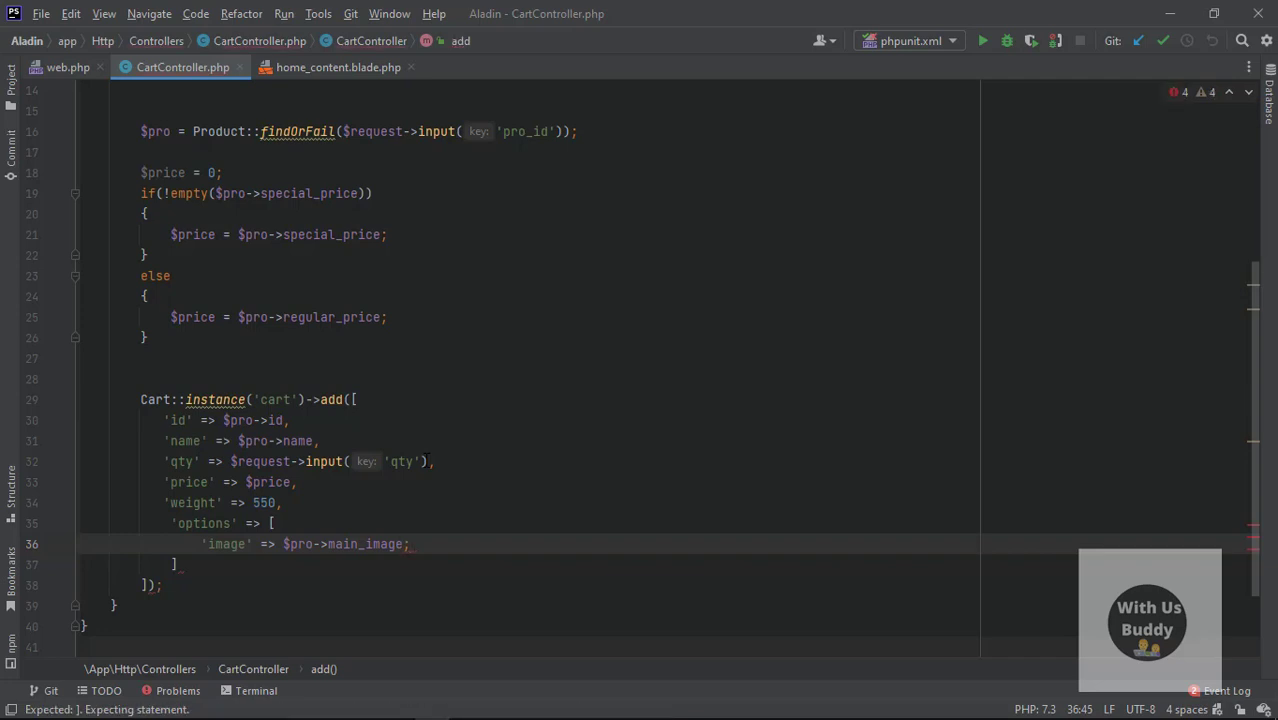
{"action": "type", "text": ","}
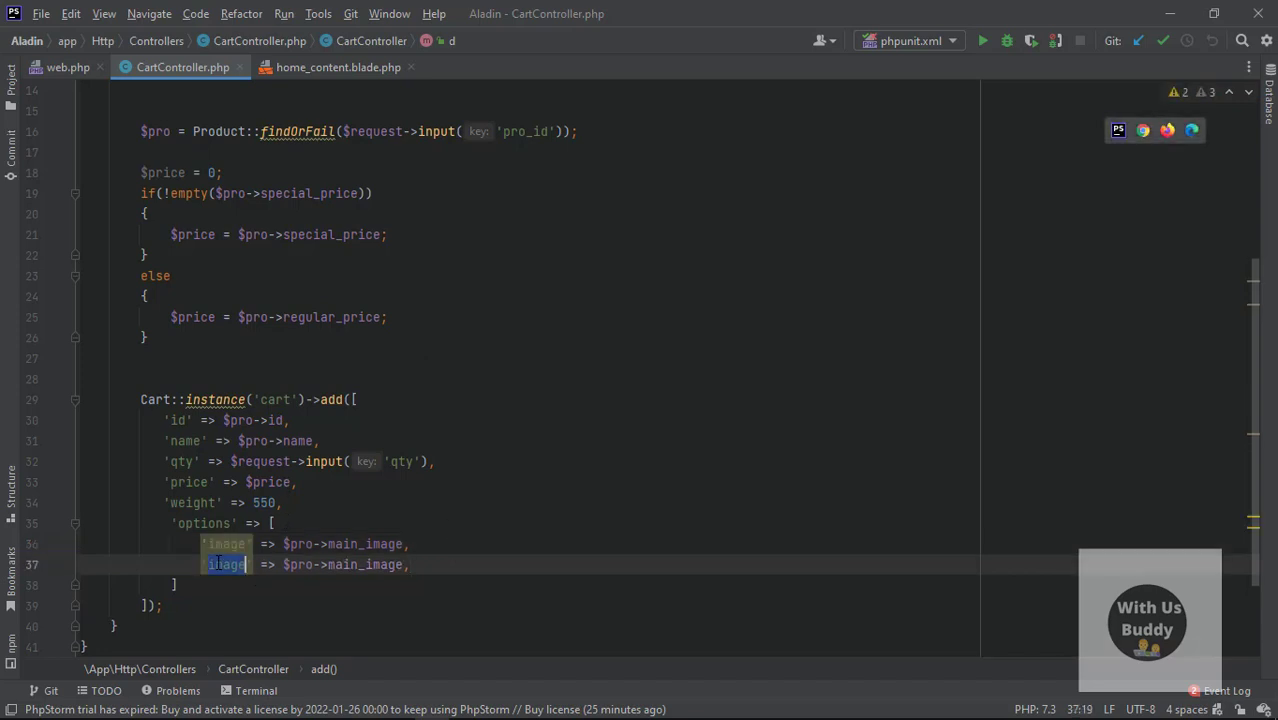
{"action": "type", "text": "color_na"}
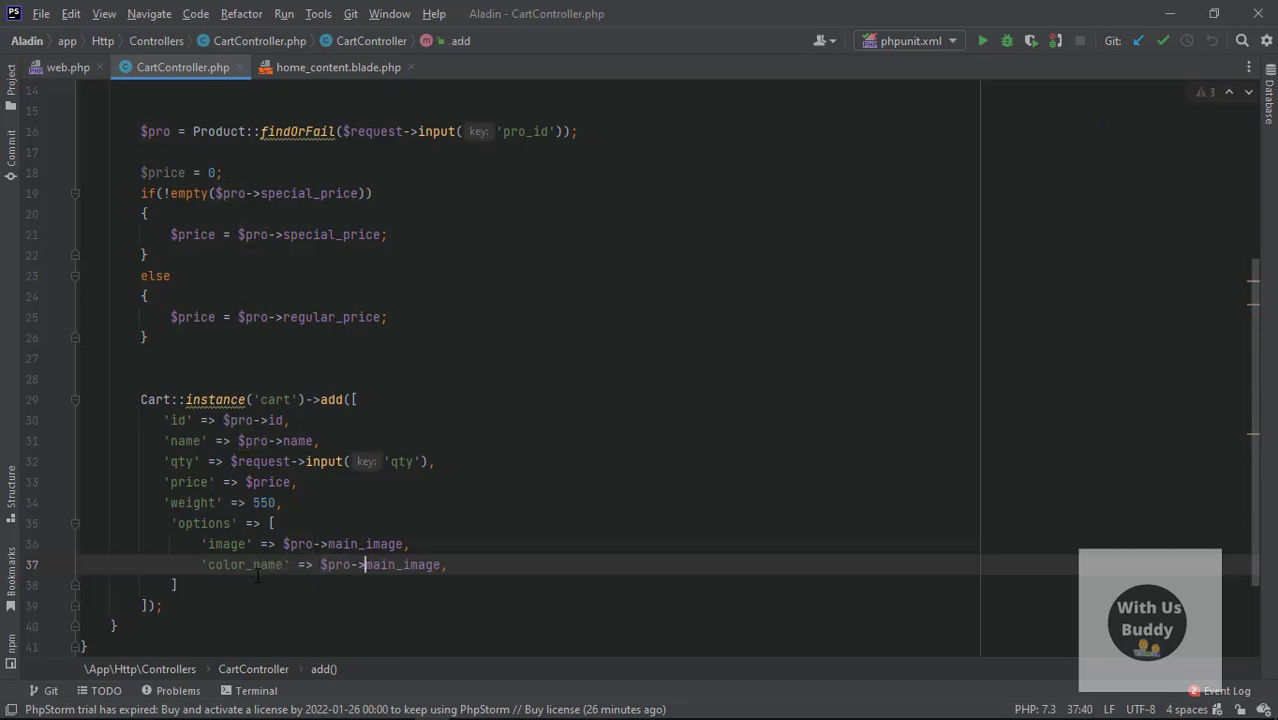
{"action": "left_click", "coordinate": [338, 68]}
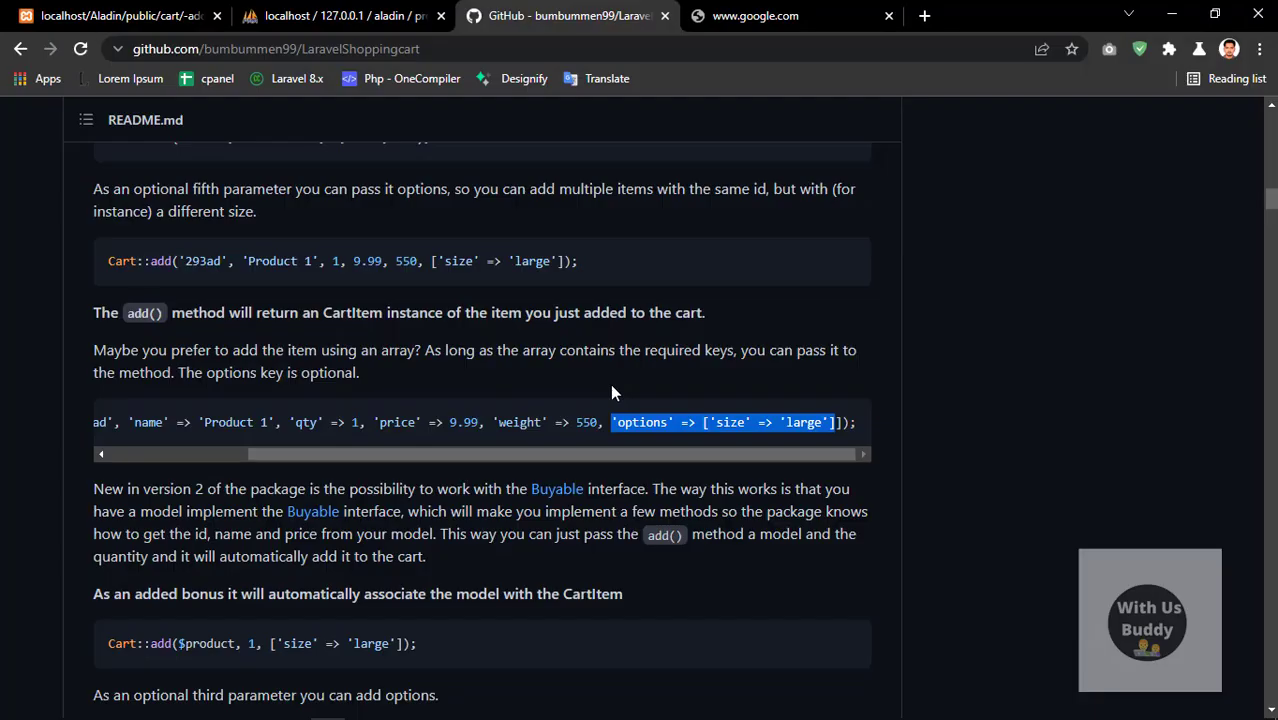
{"action": "left_click", "coordinate": [120, 16]}
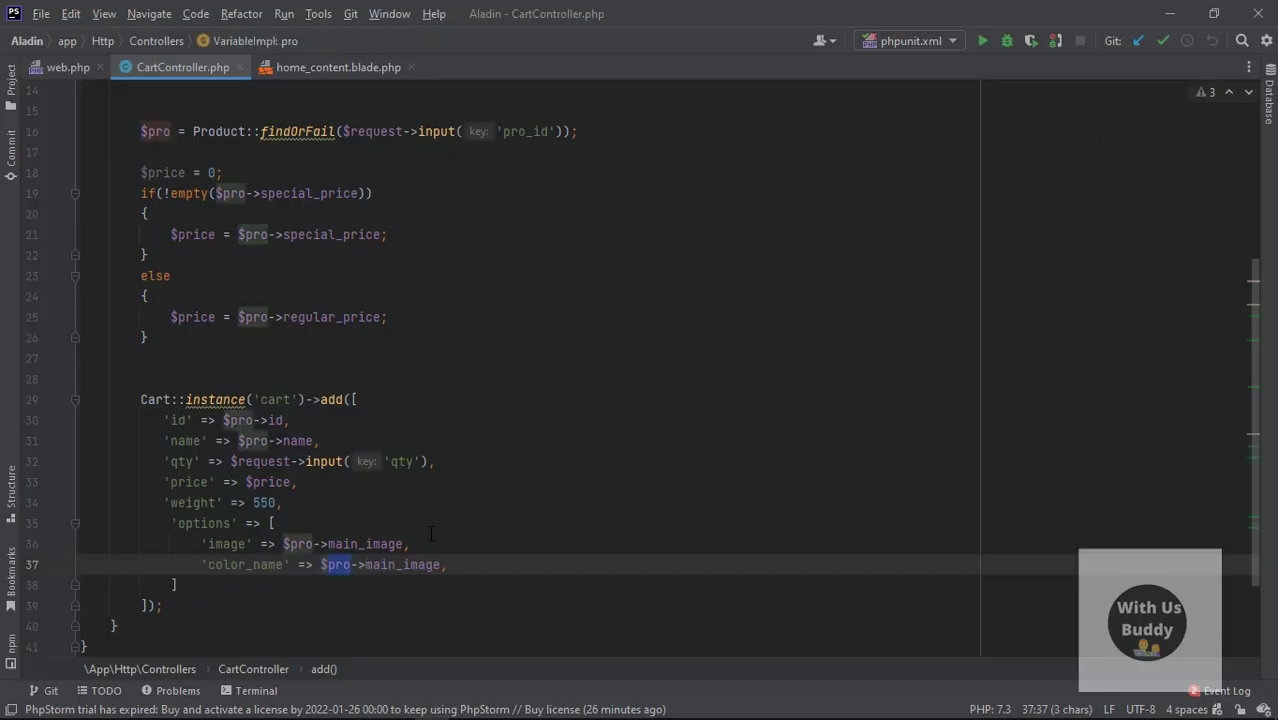
Map 'color_name' to $request->input('color_name') and begin the return line after Cart::add.
{"action": "type", "text": "$request->main_image"}
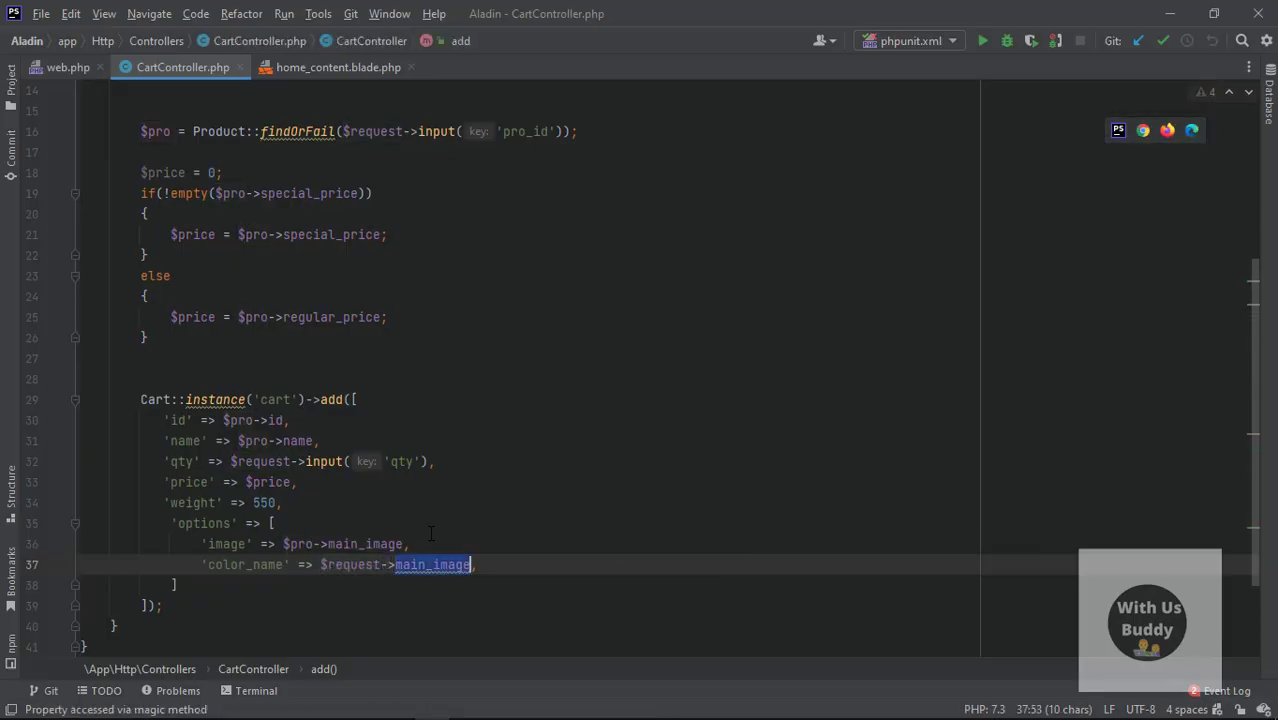
{"action": "type", "text": "color_name"}
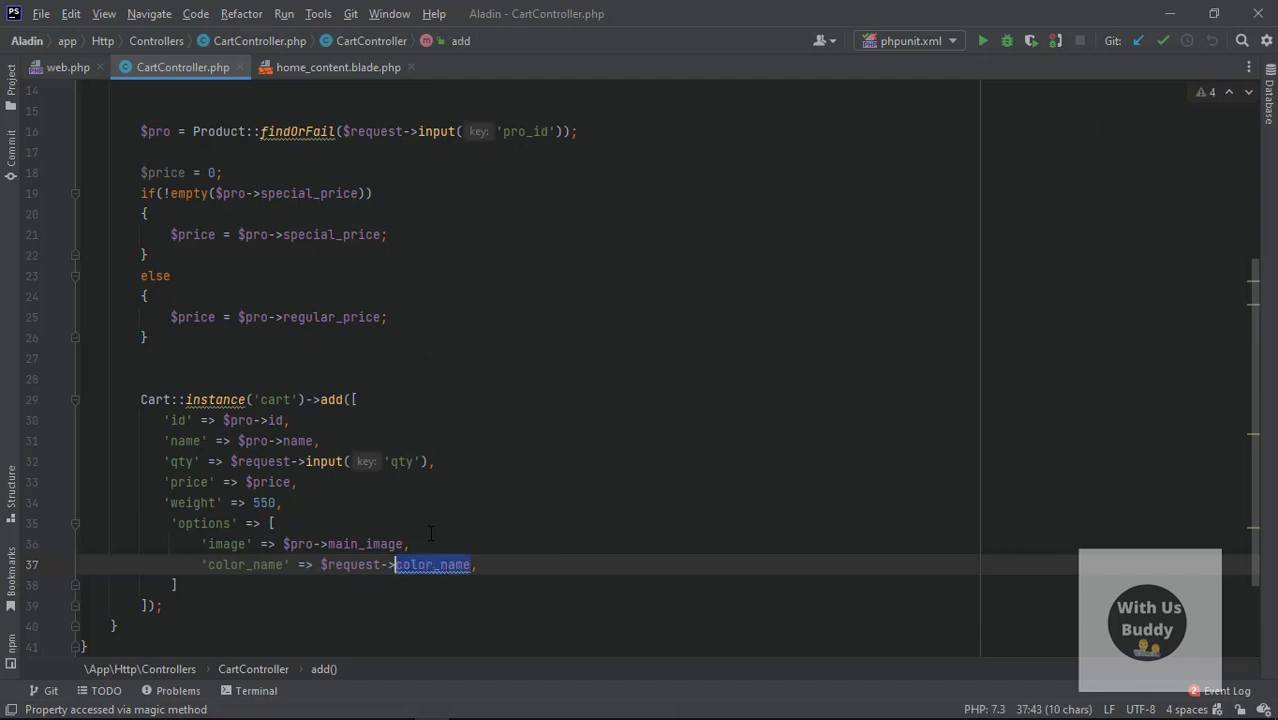
{"action": "key", "text": "Delete"}
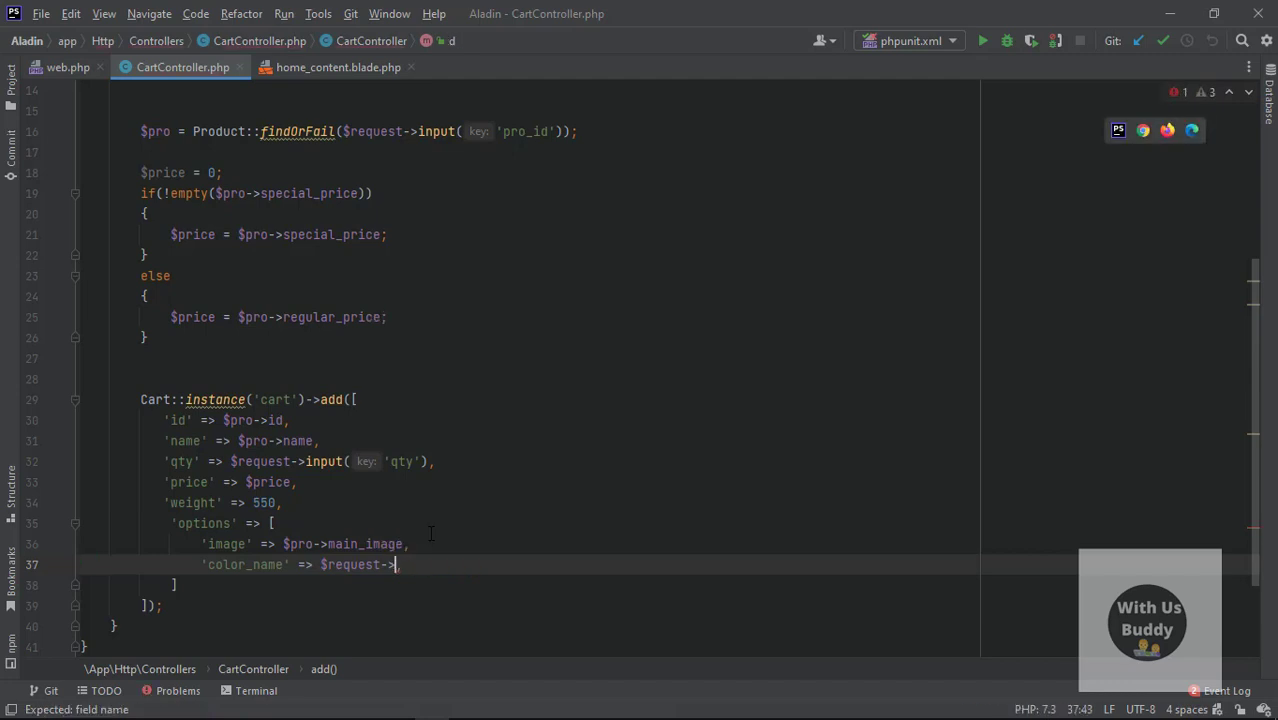
{"action": "type", "text": "input()"}
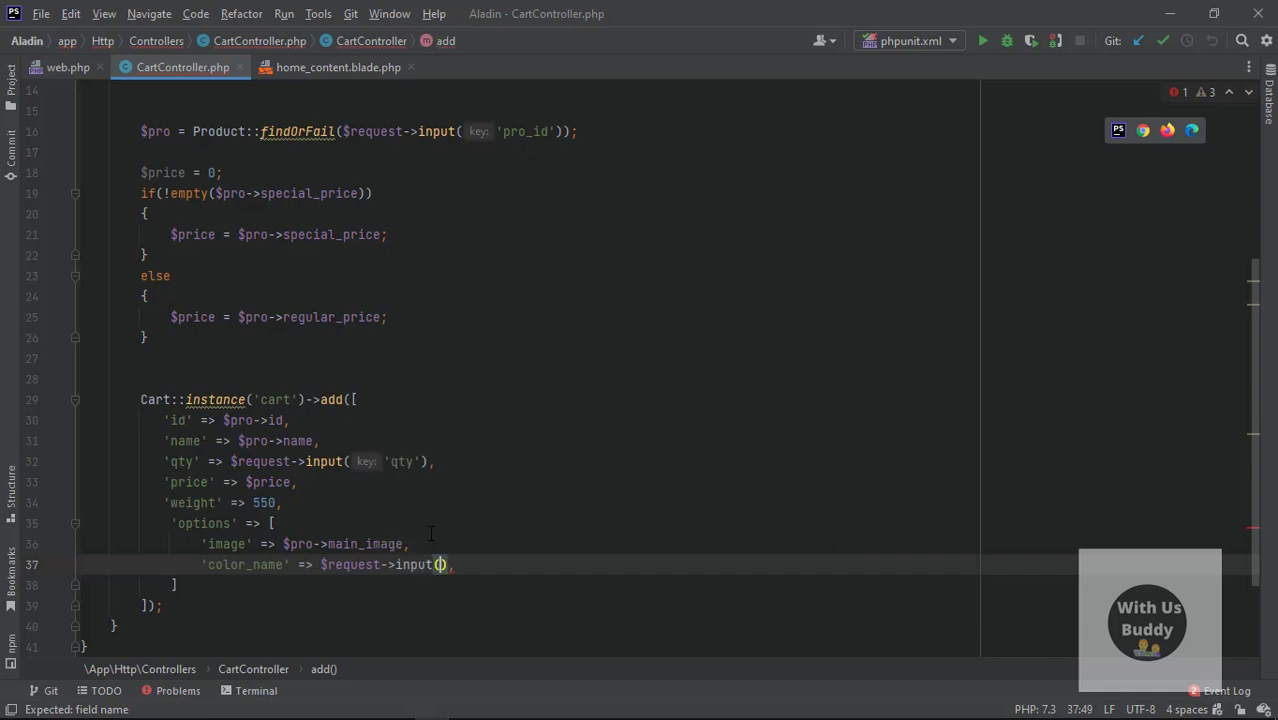
{"action": "type", "text": "'color_name'"}
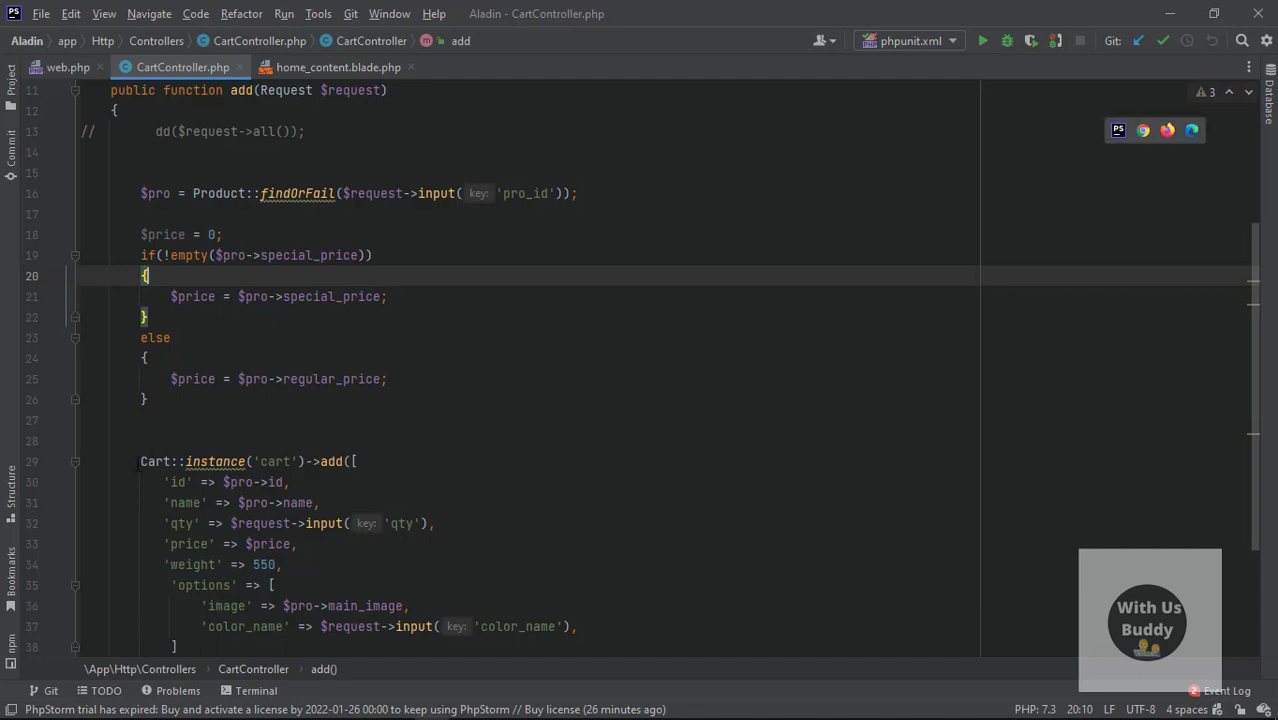
{"action": "scroll", "scroll_direction": "down", "scroll_amount": 3}
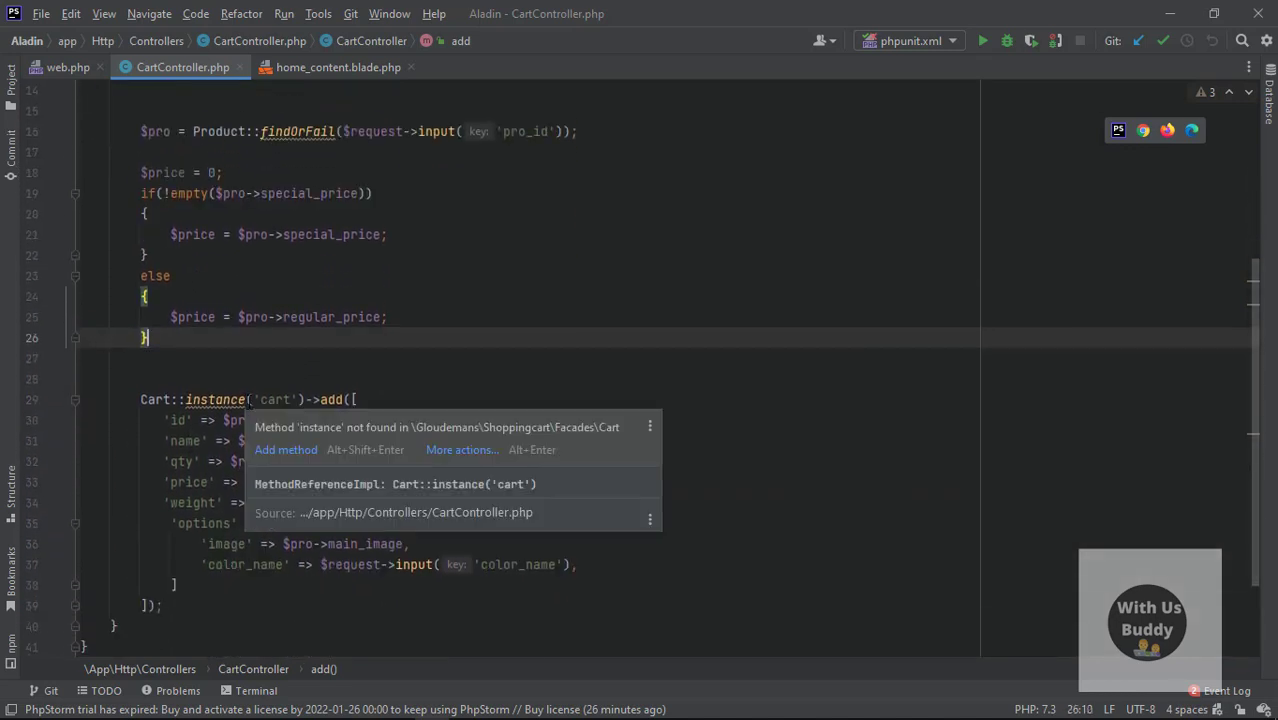
{"action": "mouse_move", "coordinate": [250, 400]}
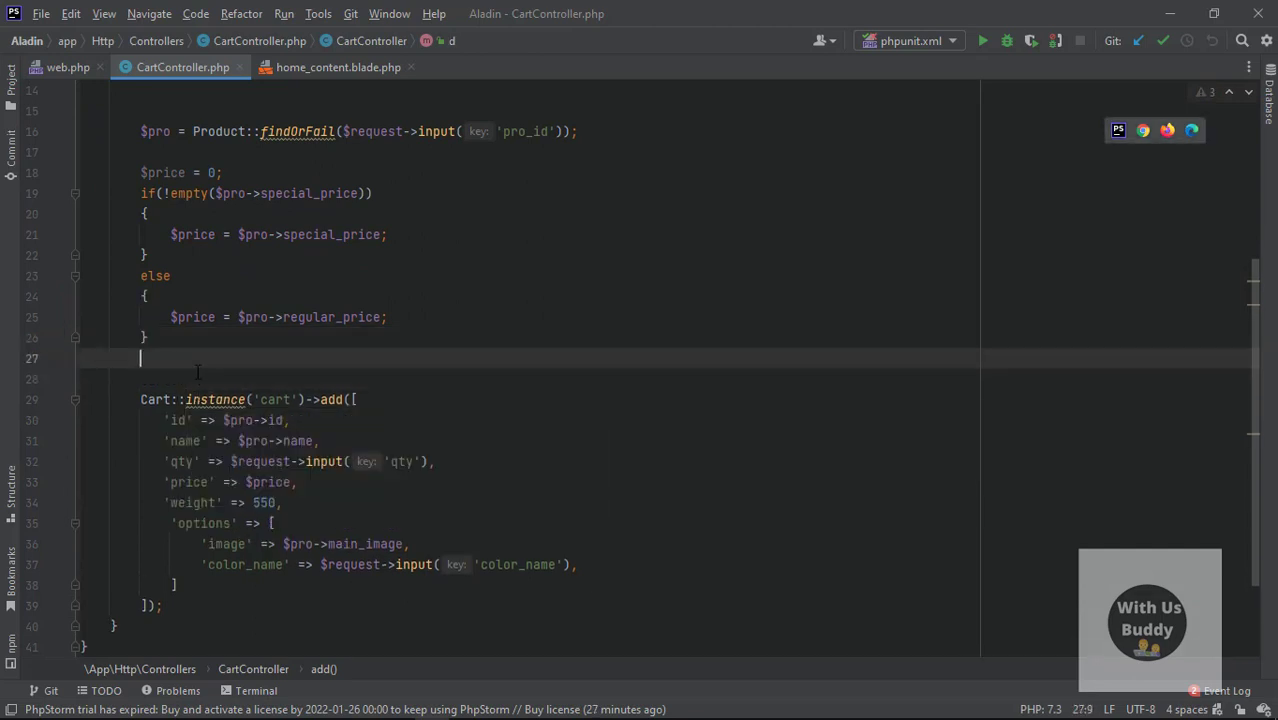
{"action": "key", "text": "alt+tab"}
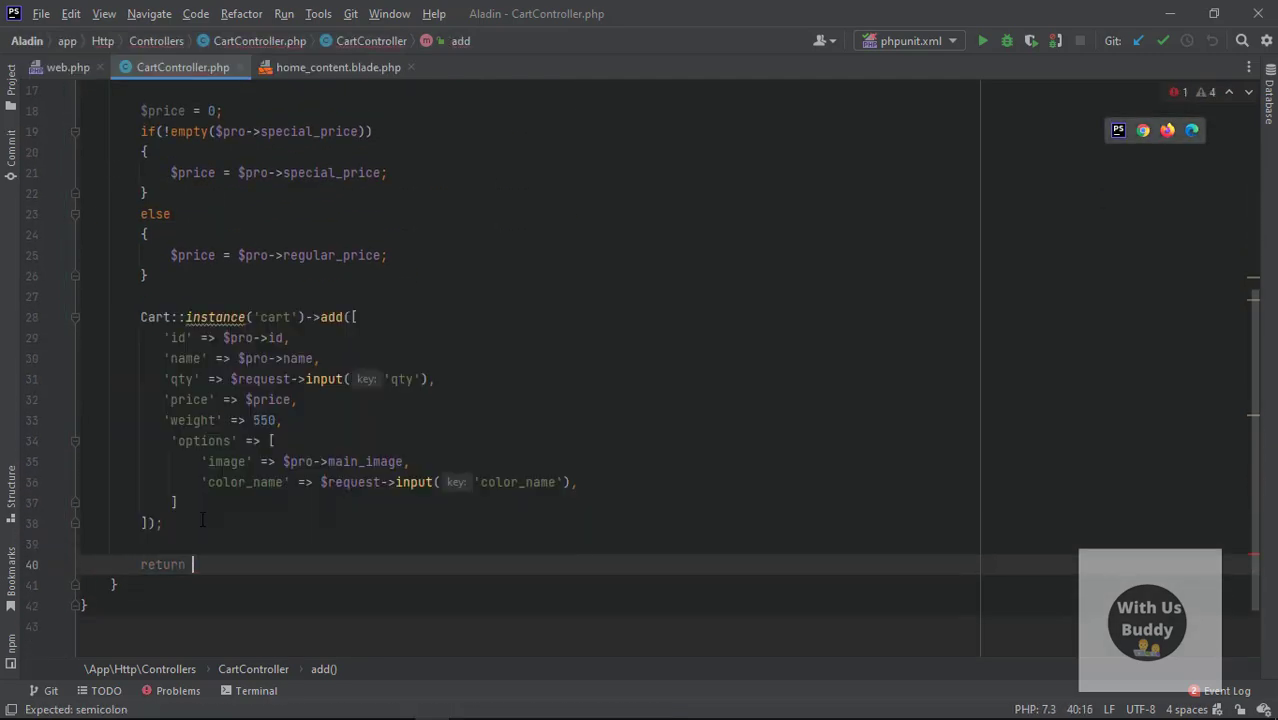
Return redirect()->back()->with('sms', 'Product Added Into The Cart') from add().
{"action": "type", "text": "redirect()->back()->with("}
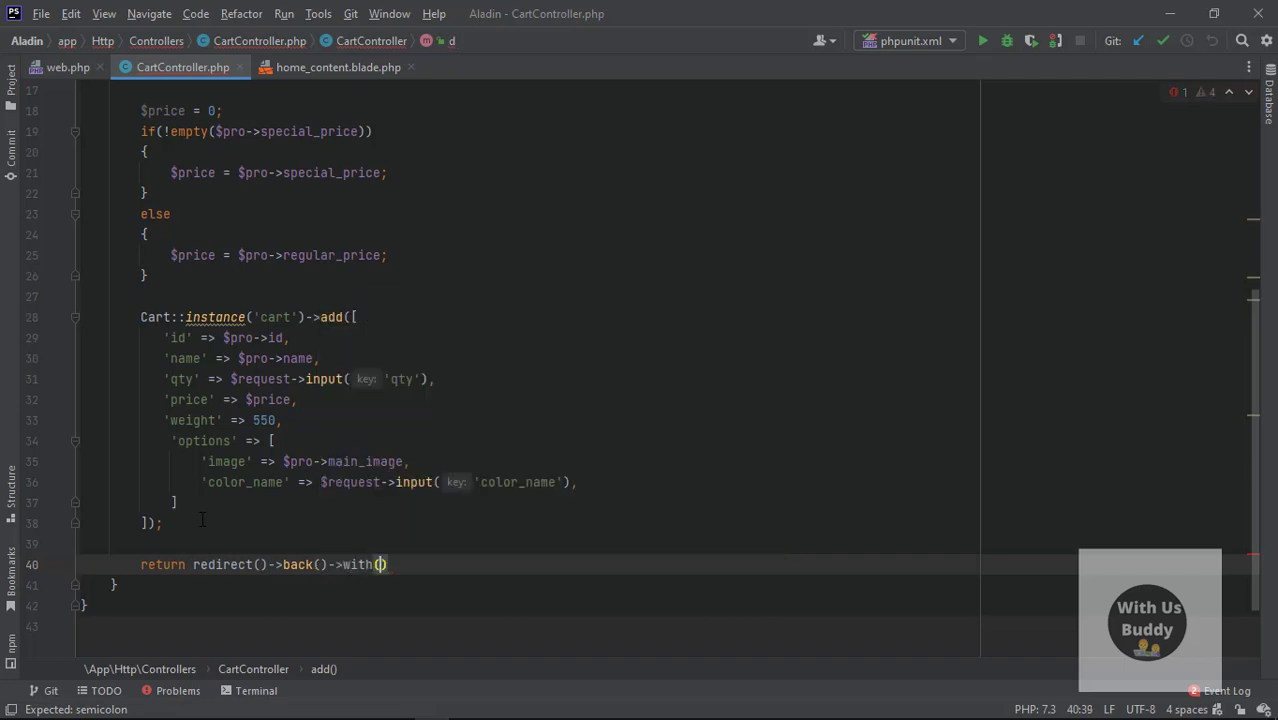
{"action": "type", "text": "'sms', 'P"}
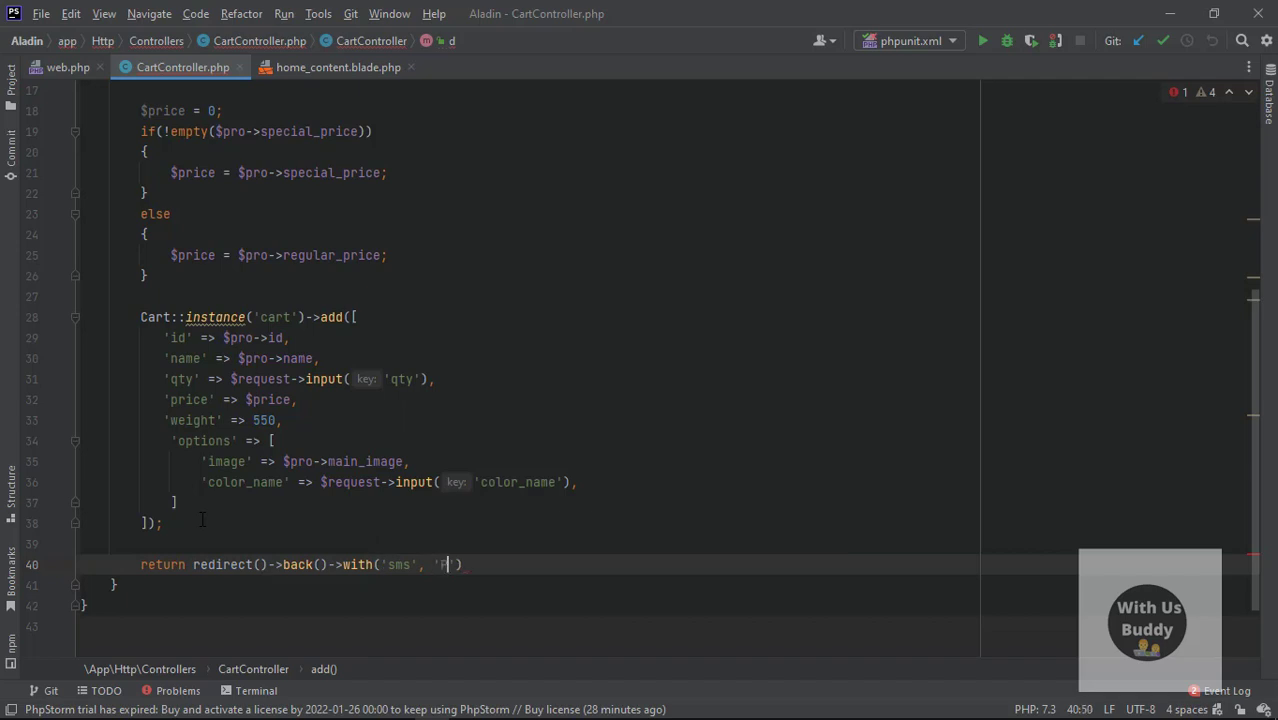
{"action": "type", "text": "roduct"}
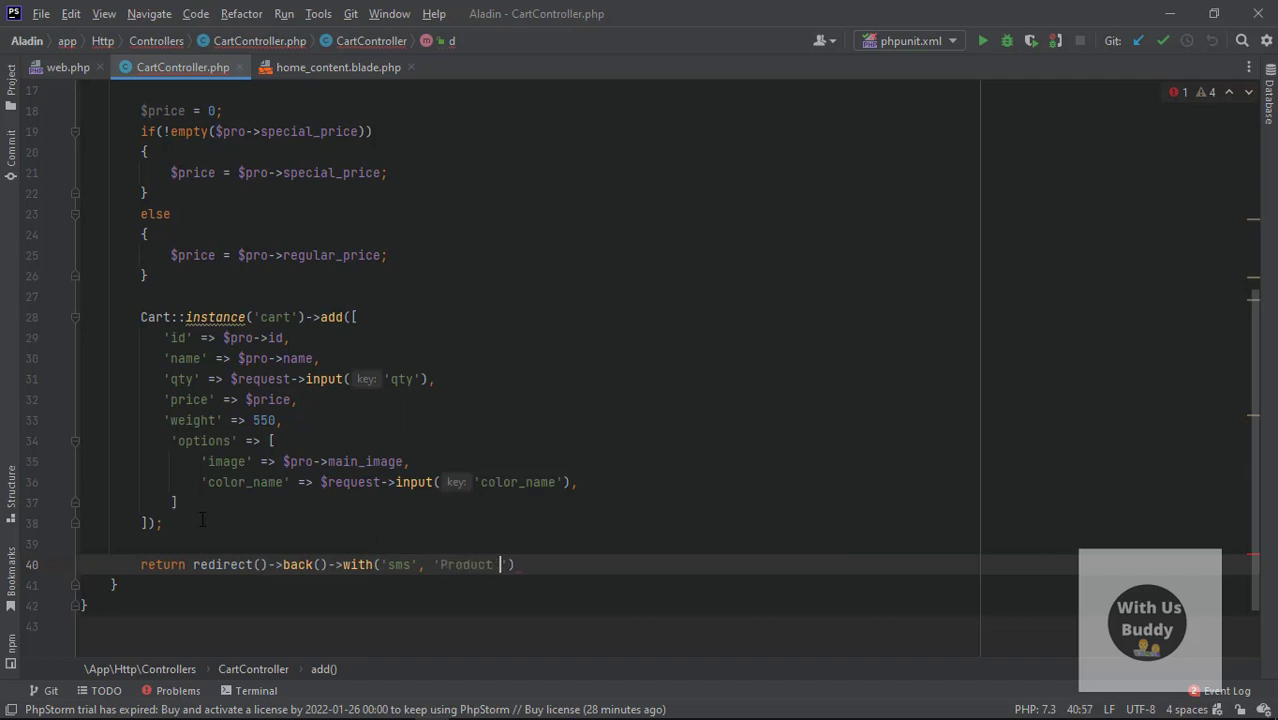
{"action": "type", "text": "Added Into The Cart"}
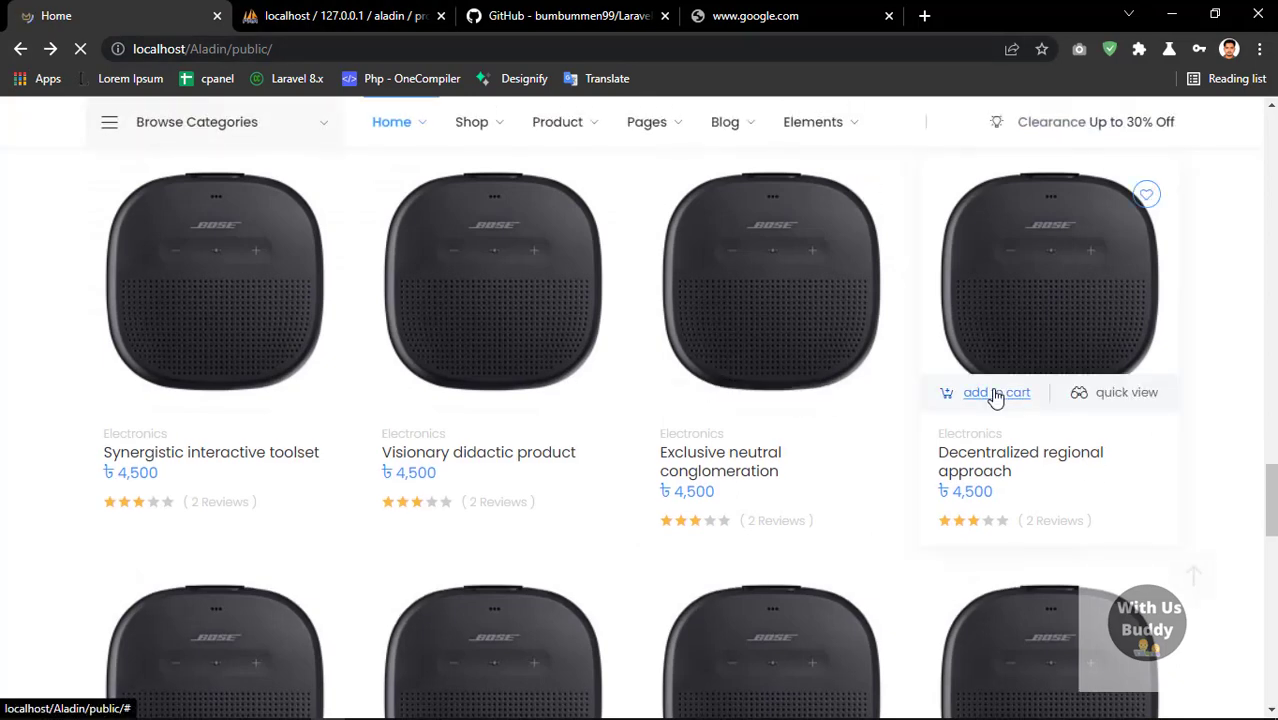
Add the Decentralized regional approach product to the cart from the Aladin home page.
{"action": "left_click", "coordinate": [996, 392]}
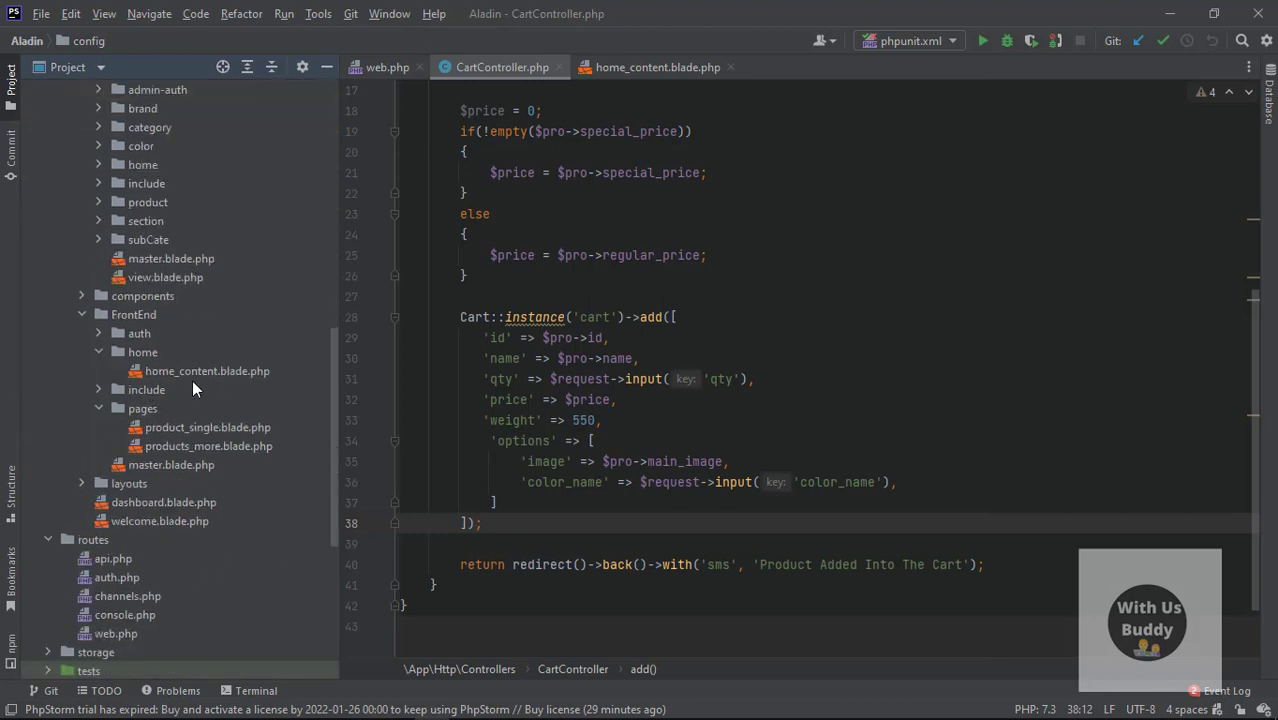
Open FrontEnd/home/home_content.blade.php and bring the header-right markup into view.
{"action": "left_click", "coordinate": [146, 388]}
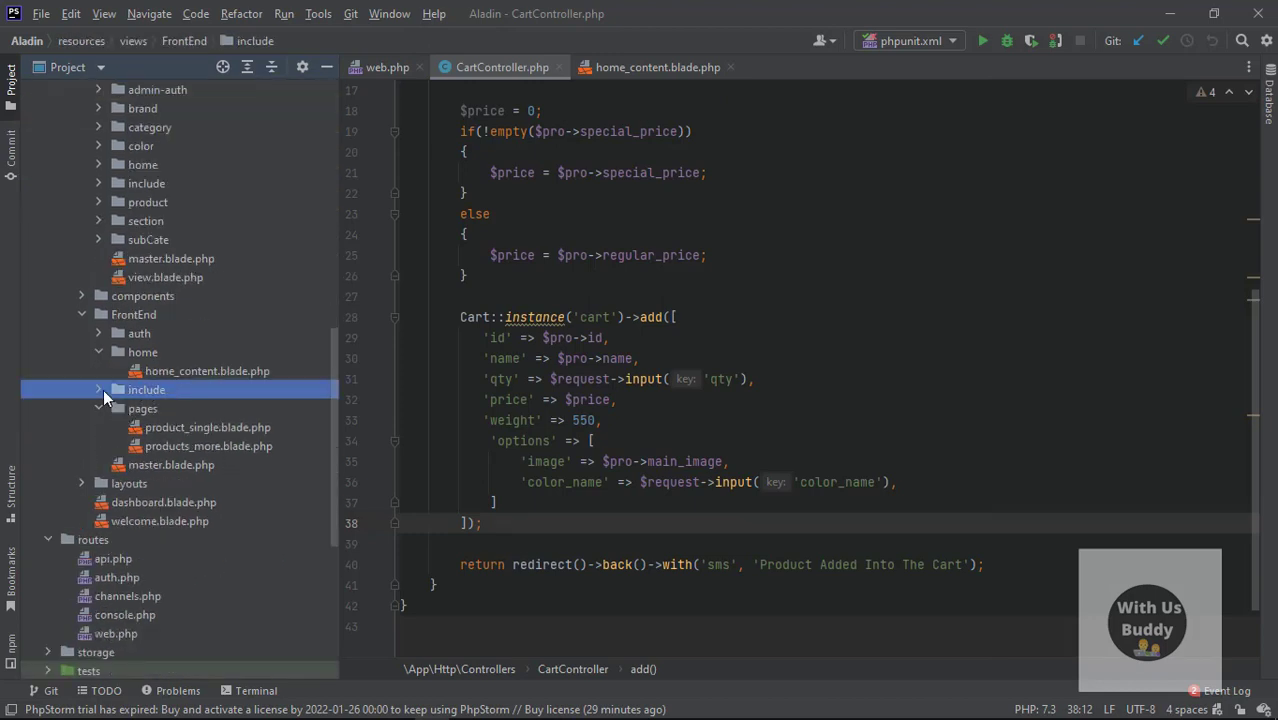
{"action": "mouse_move", "coordinate": [200, 376]}
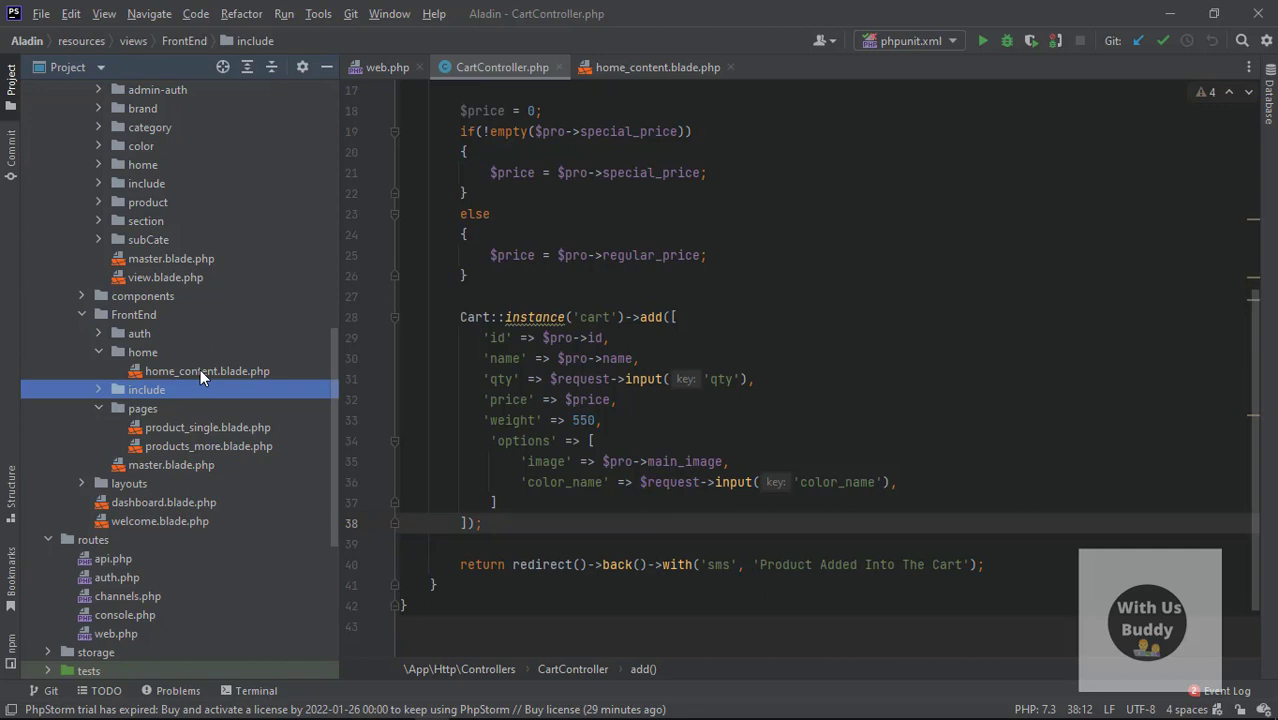
{"action": "double_click", "coordinate": [208, 370]}
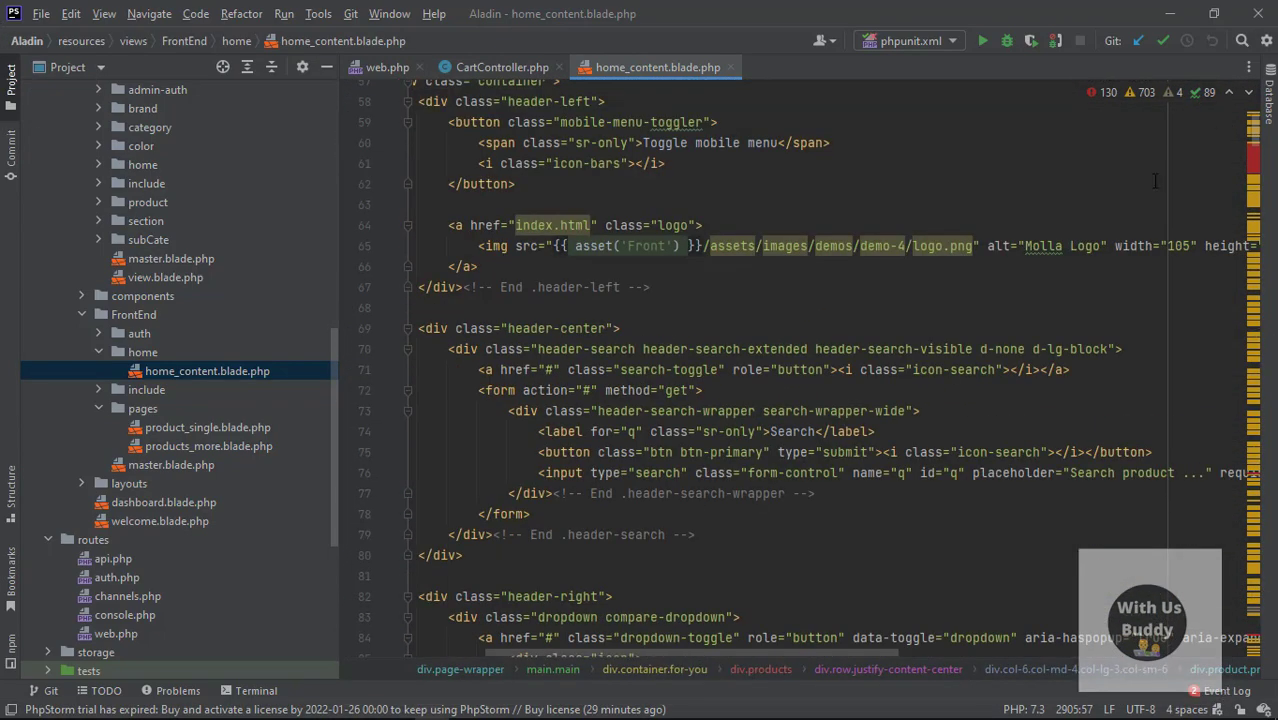
{"action": "scroll", "scroll_direction": "down", "scroll_amount": 3}
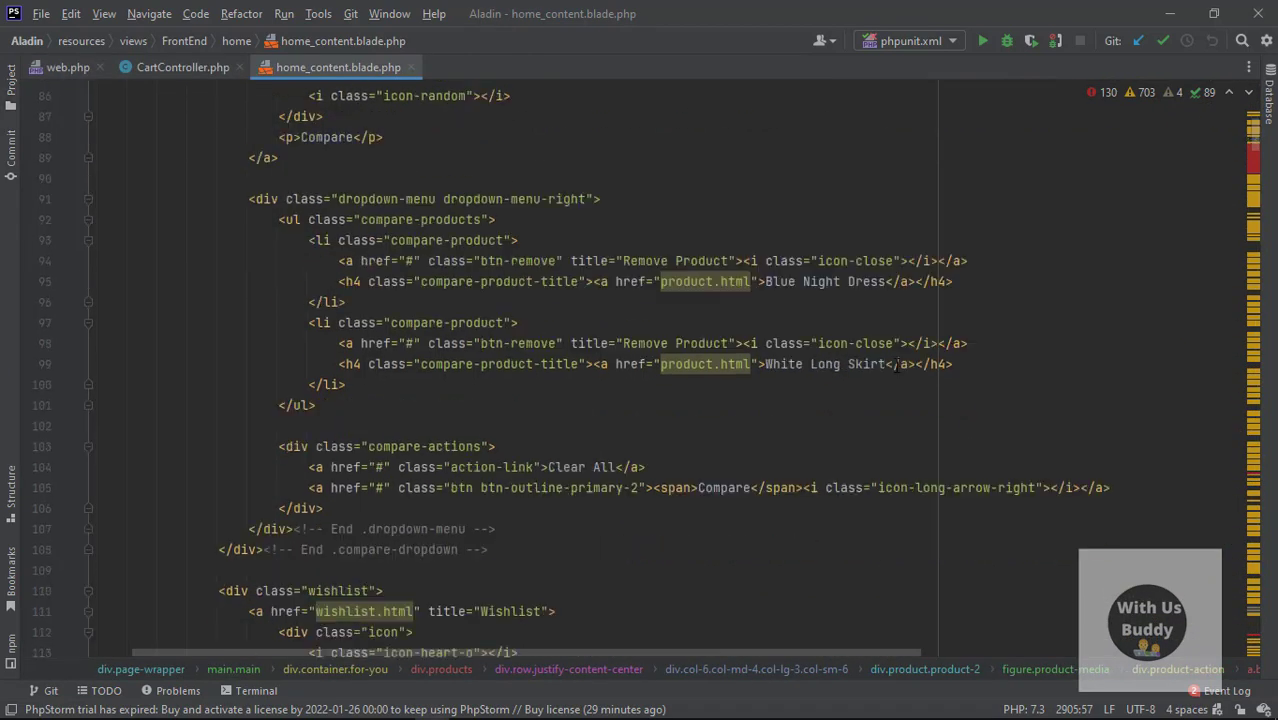
{"action": "scroll", "scroll_direction": "up", "scroll_amount": 3}
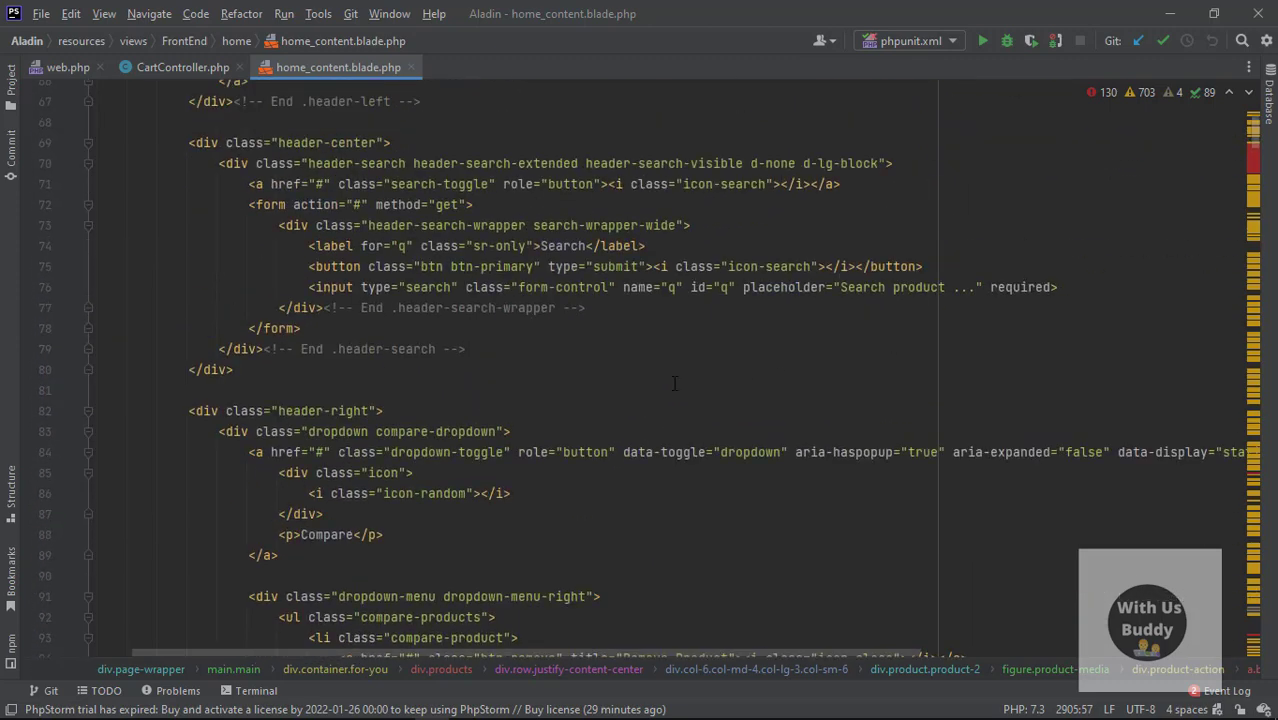
{"action": "scroll", "scroll_direction": "down", "scroll_amount": 3}
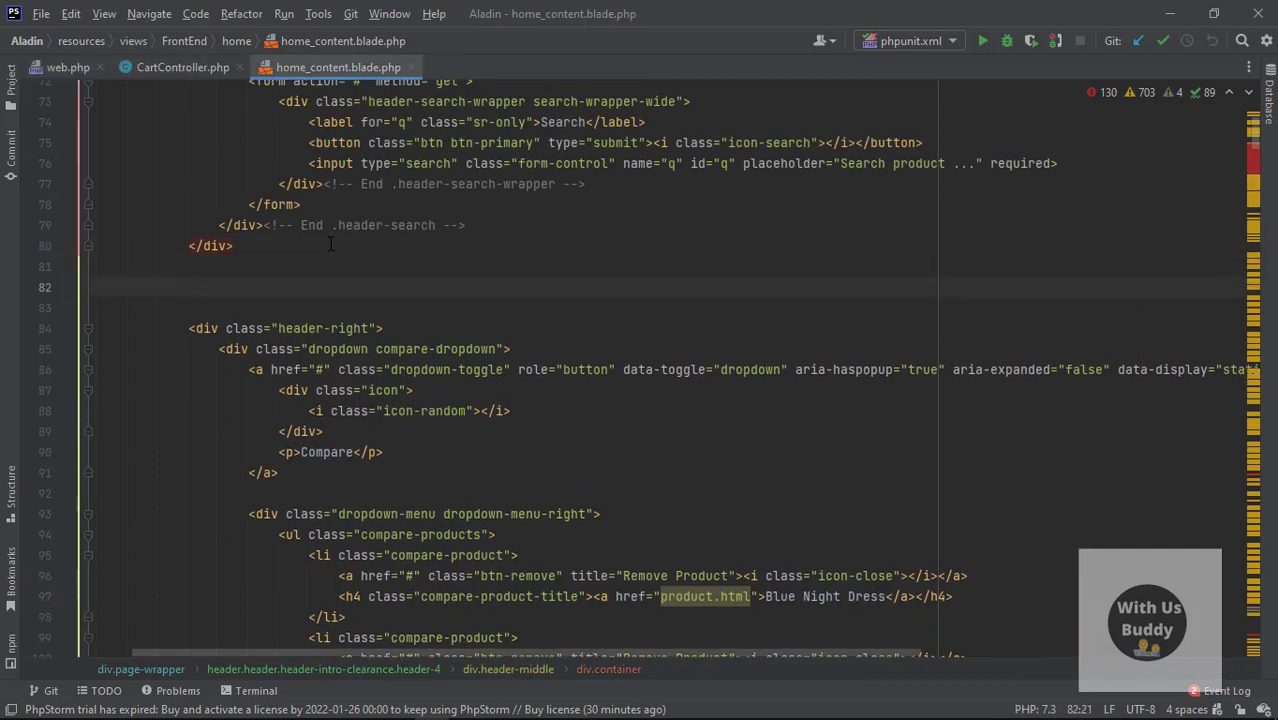
{"action": "type", "text": "@php"}
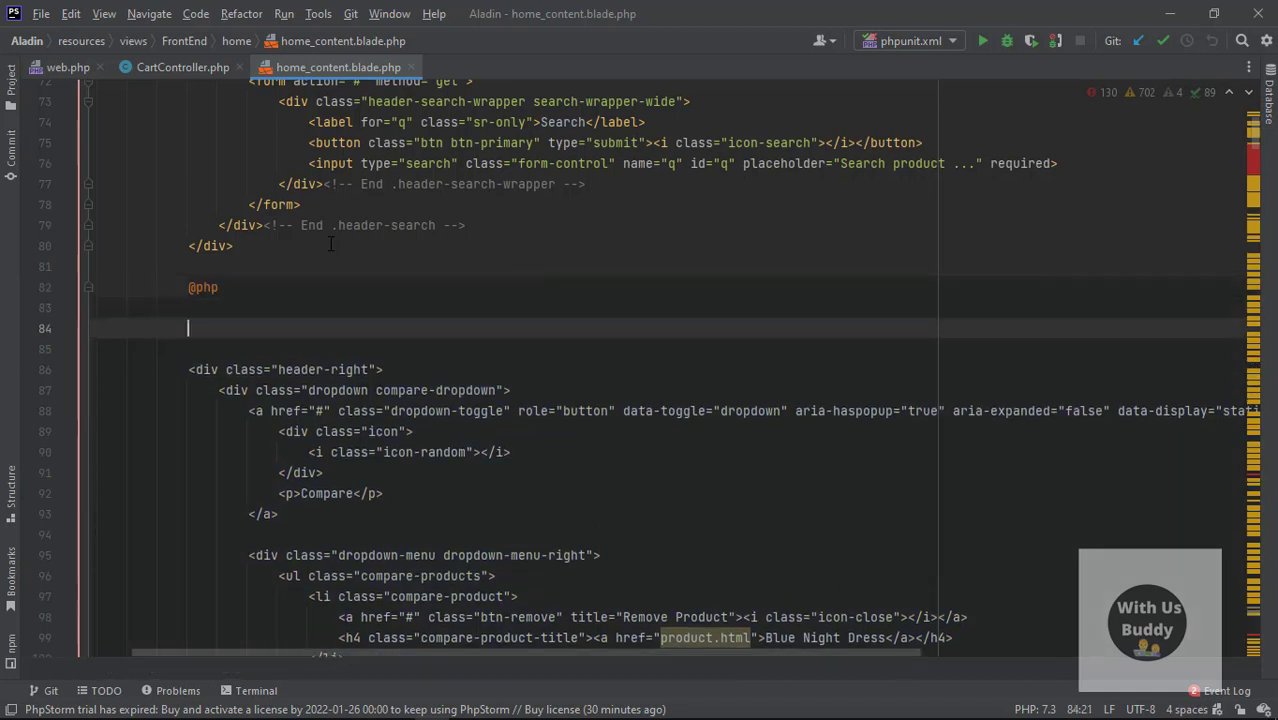
{"action": "type", "text": "@endphp"}
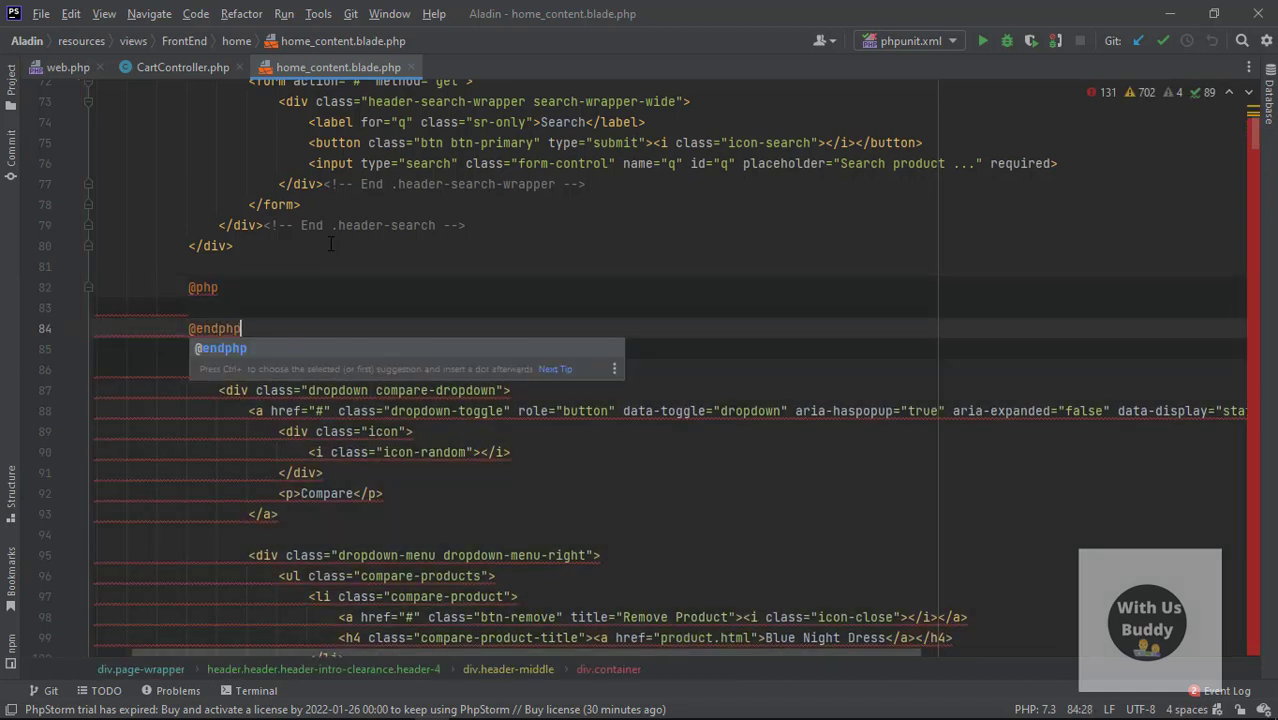
{"action": "type", "text": "return"}
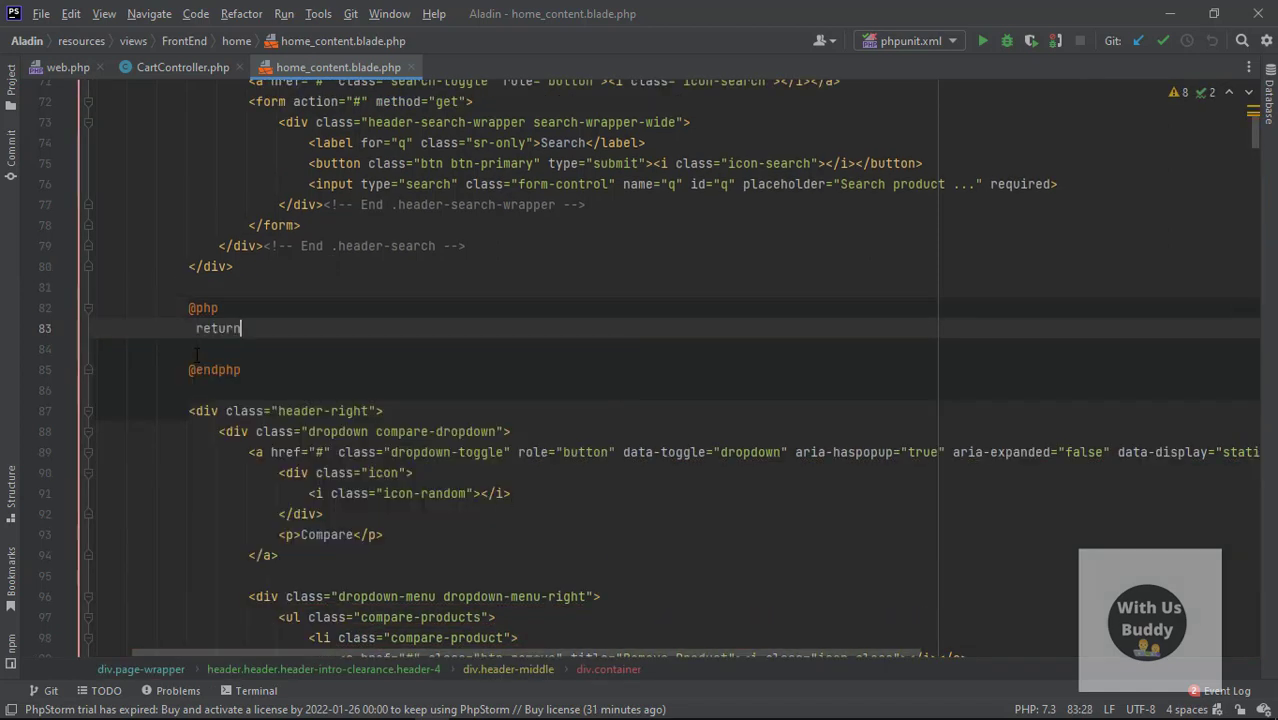
{"action": "key", "text": "BackSpace"}
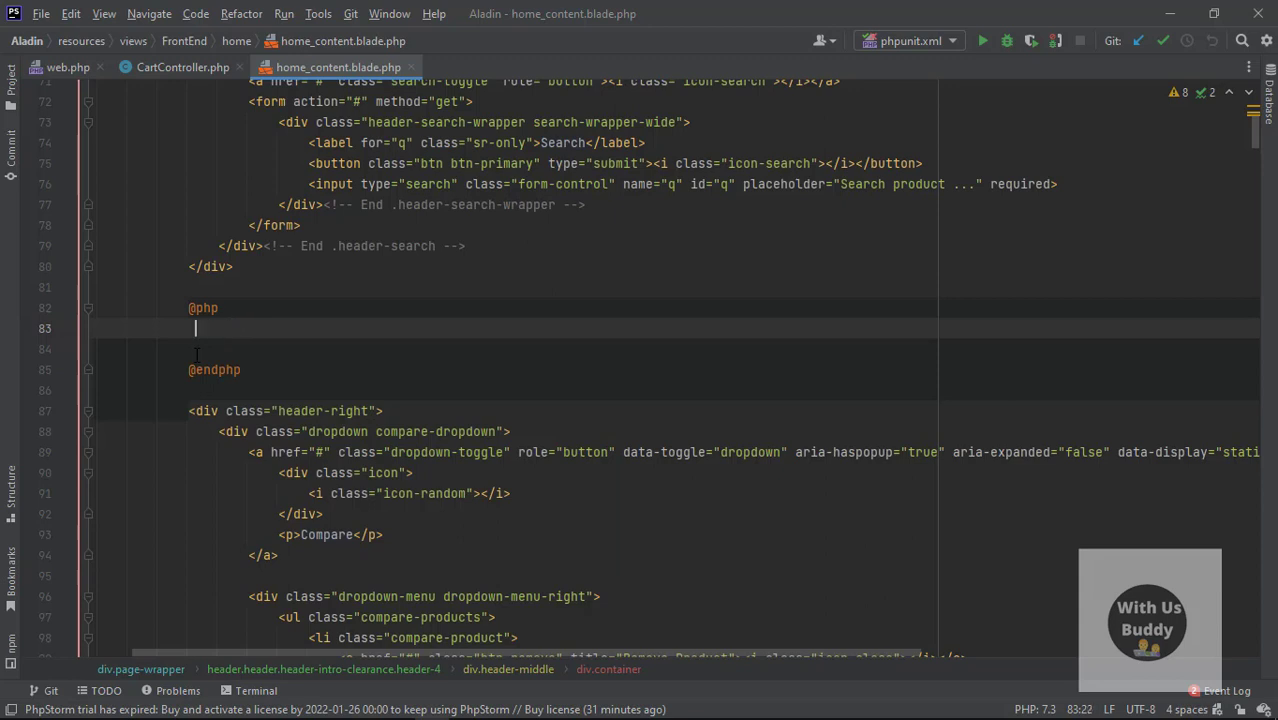
{"action": "type", "text": "use"}
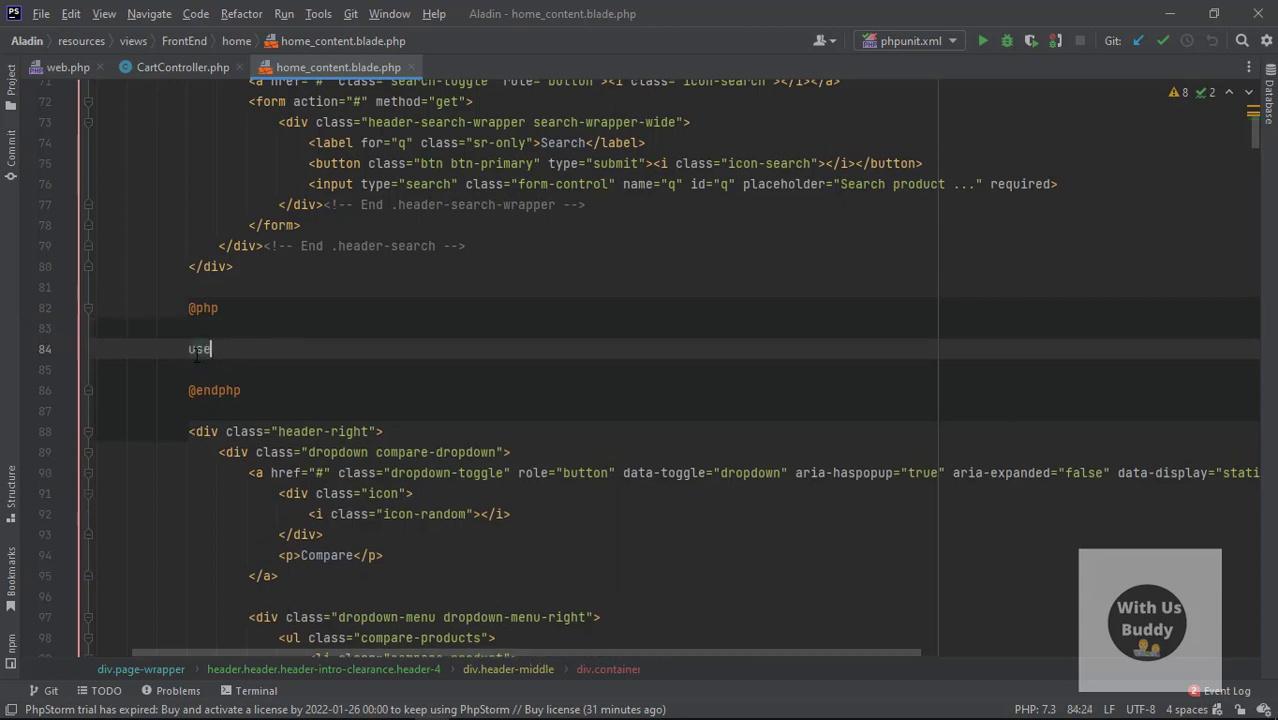
{"action": "type", "text": "Gloudemans\\Shoppingcart\\Facades\\Cart"}
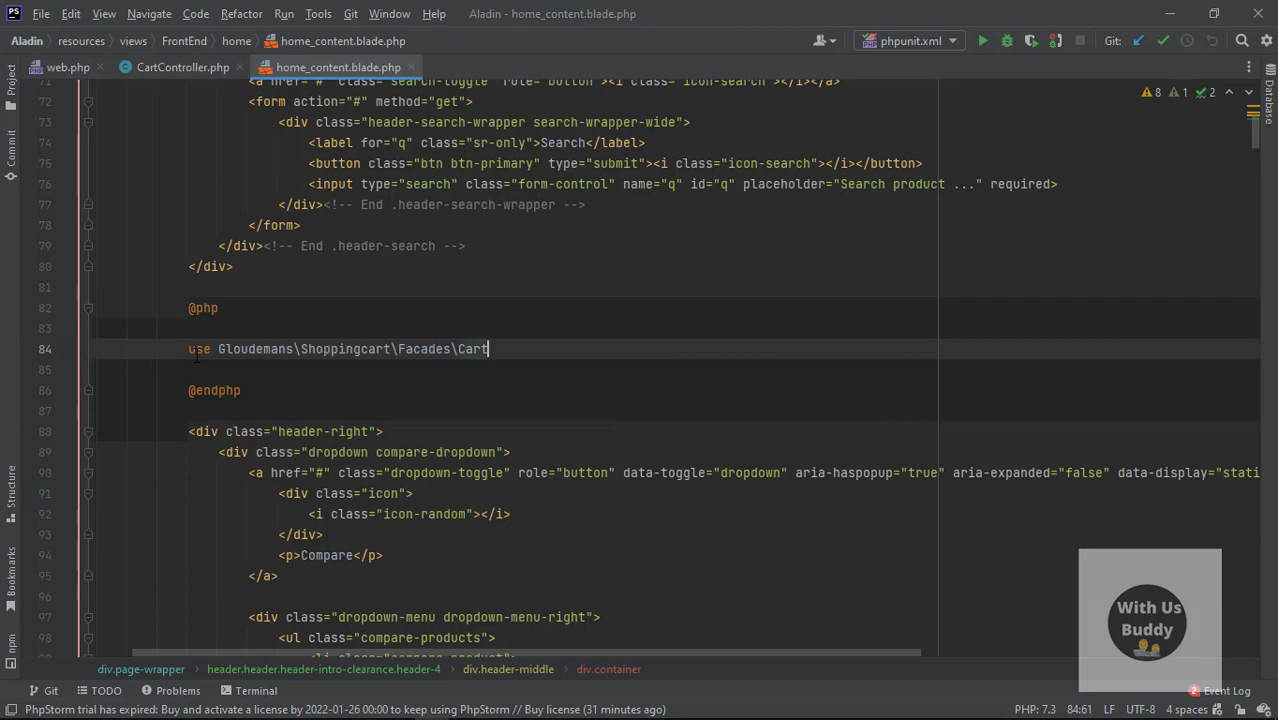
{"action": "type", "text": ";"}
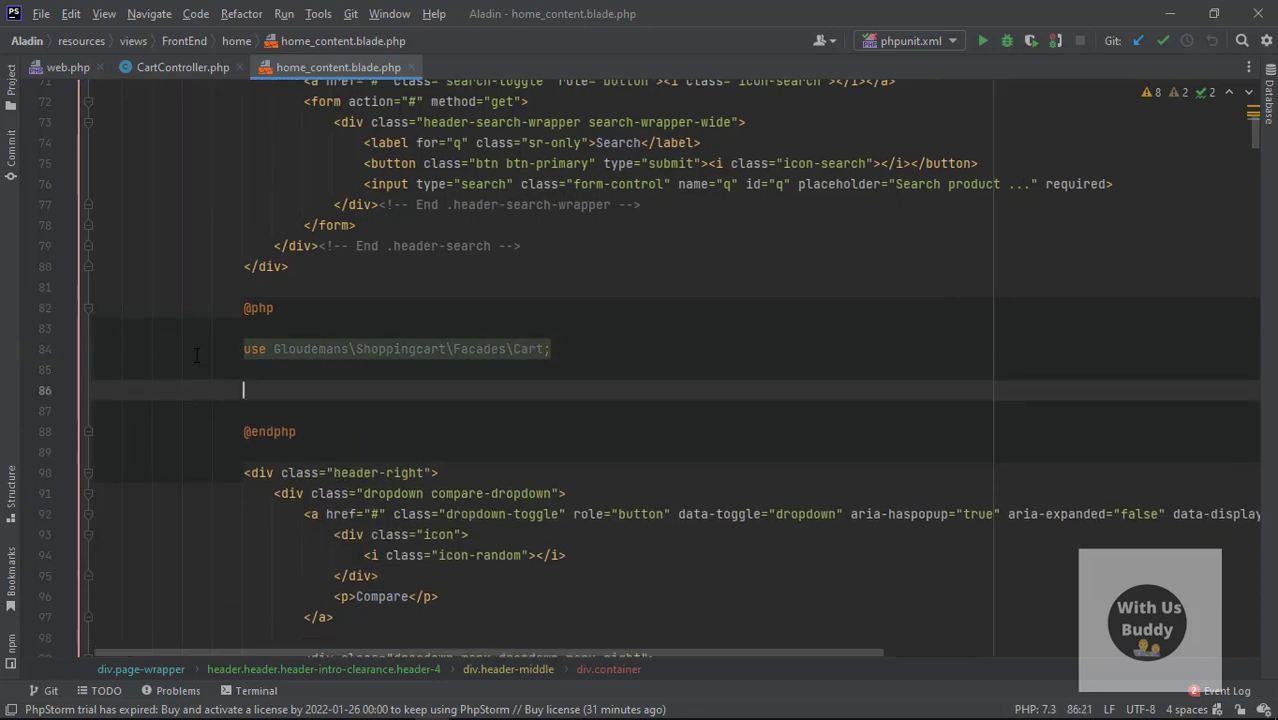
Store Cart::instance('cart')->content() in $cartItem inside the block.
{"action": "type", "text": "$cartIte"}
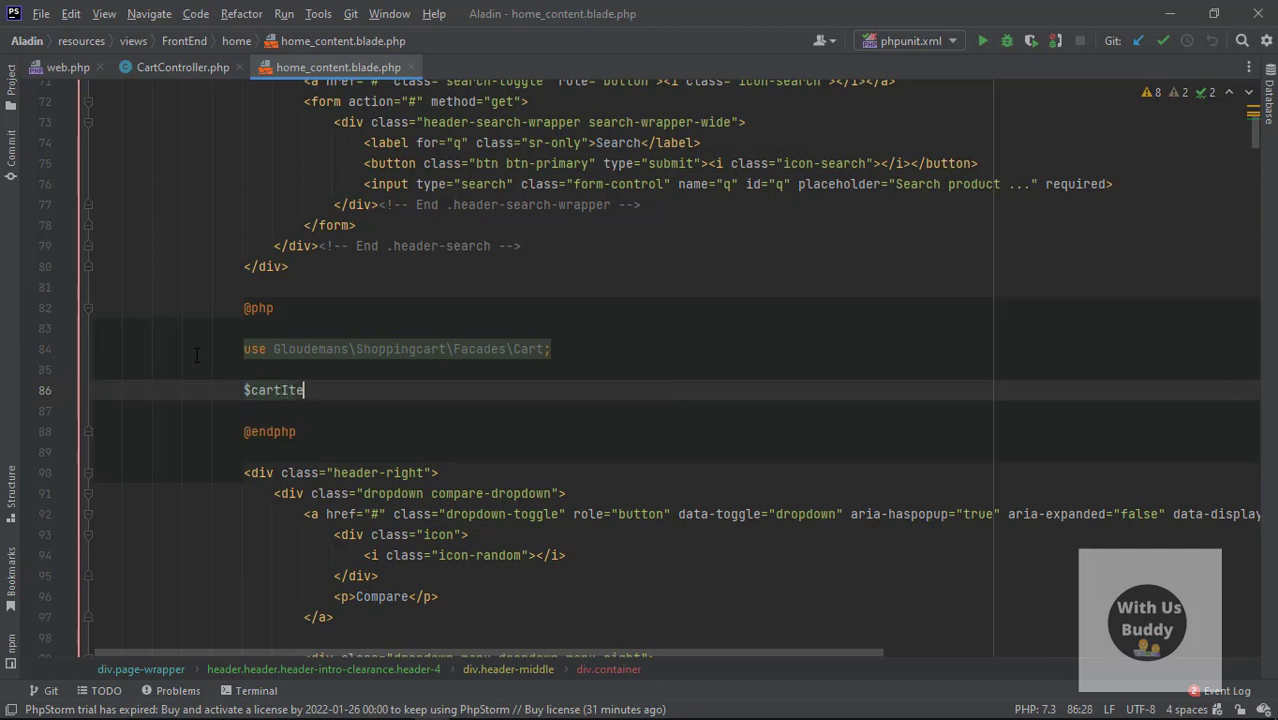
{"action": "type", "text": "m ="}
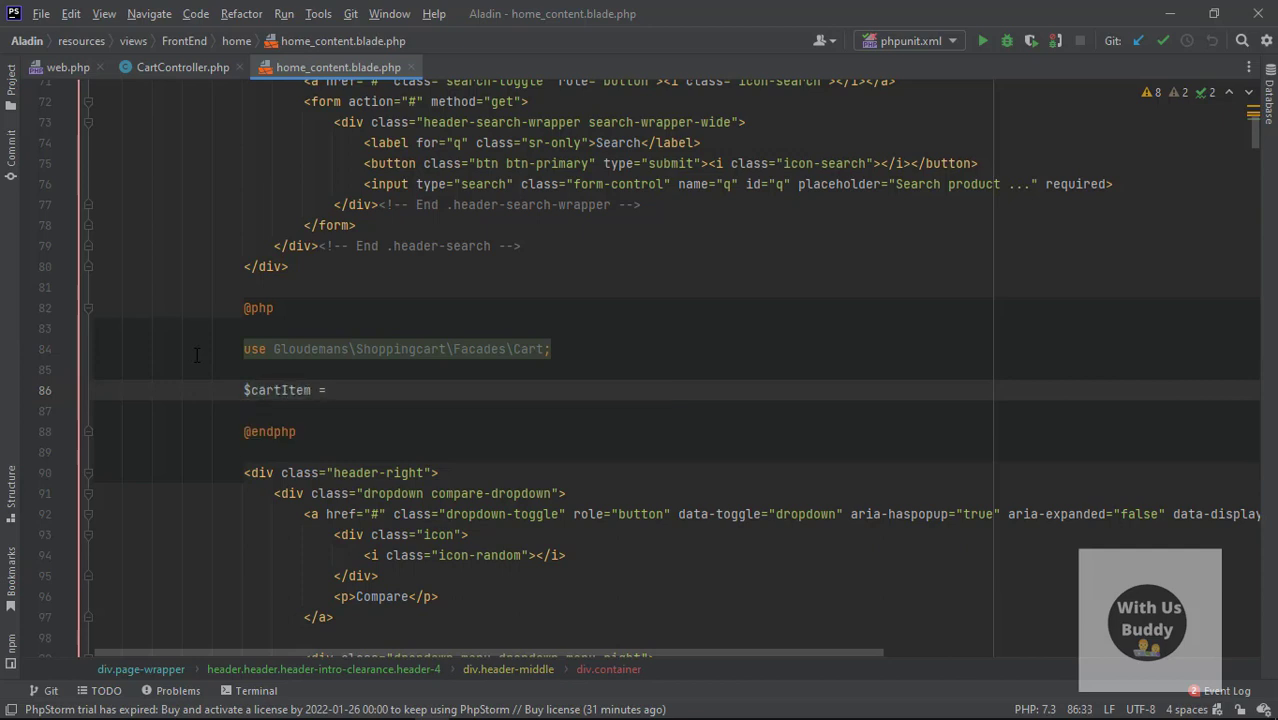
{"action": "type", "text": "Cart"}
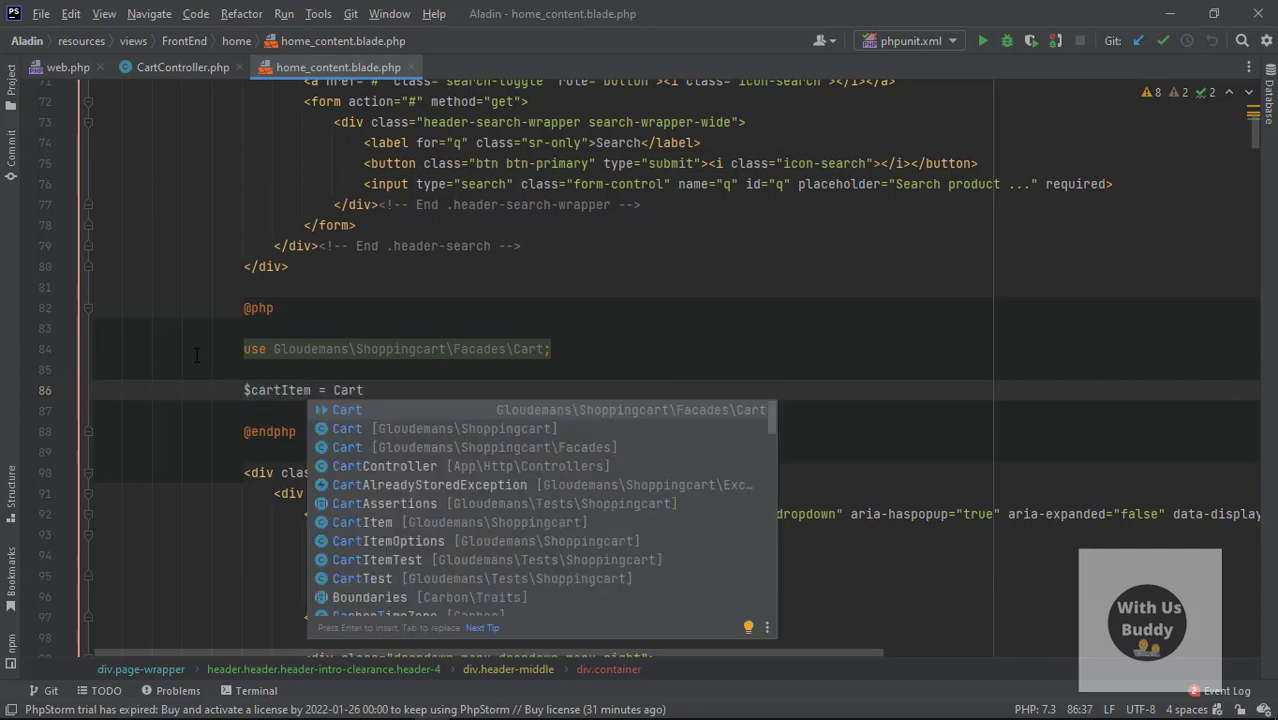
{"action": "type", "text": "::ins"}
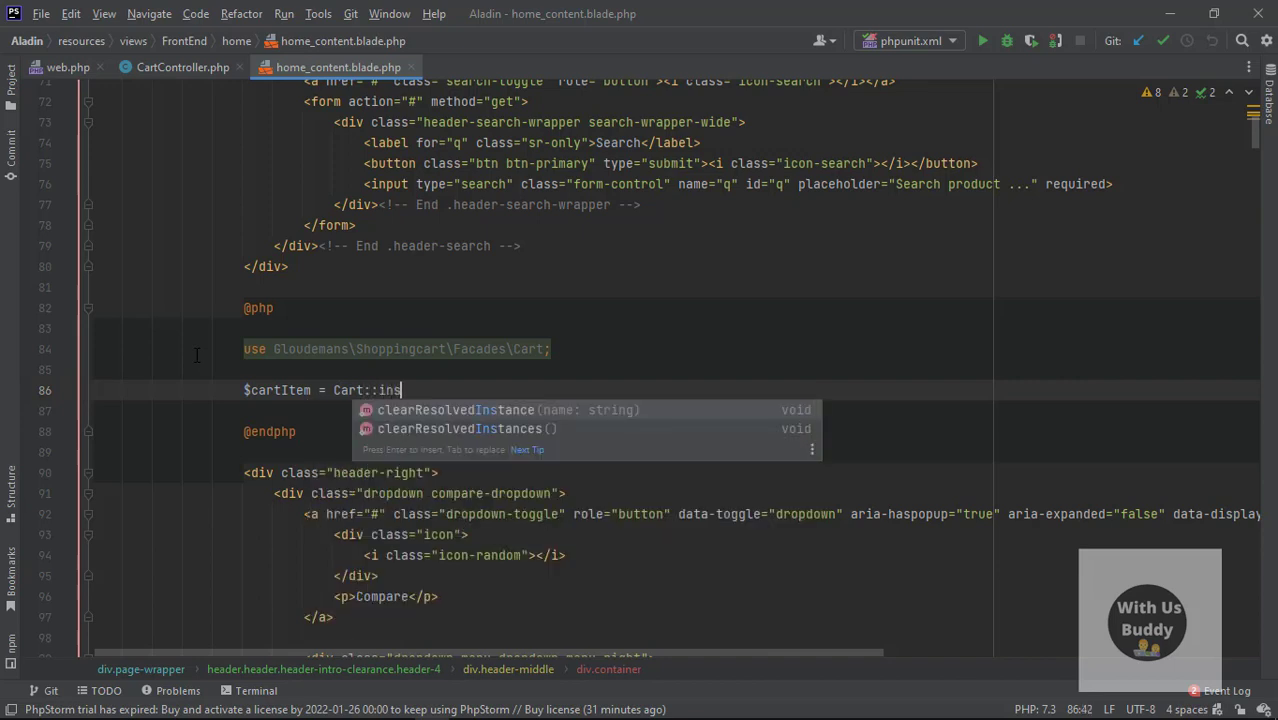
{"action": "type", "text": "tance('c"}
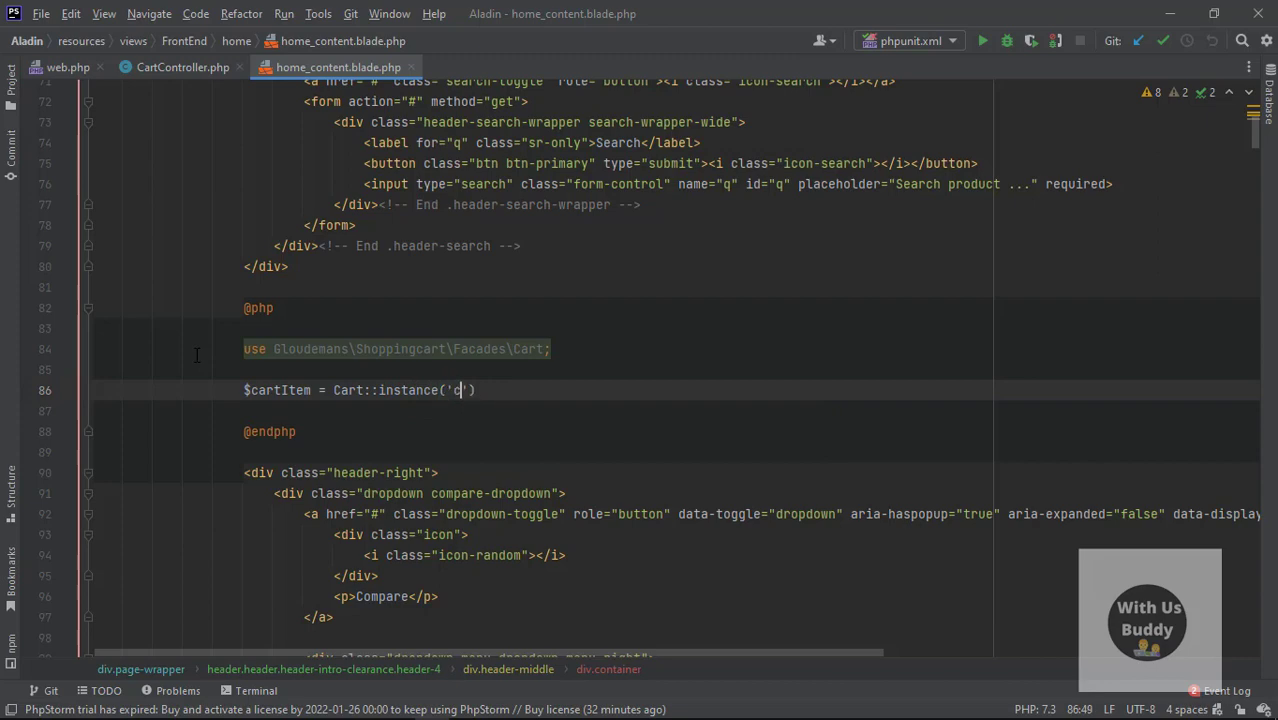
{"action": "type", "text": "art"}
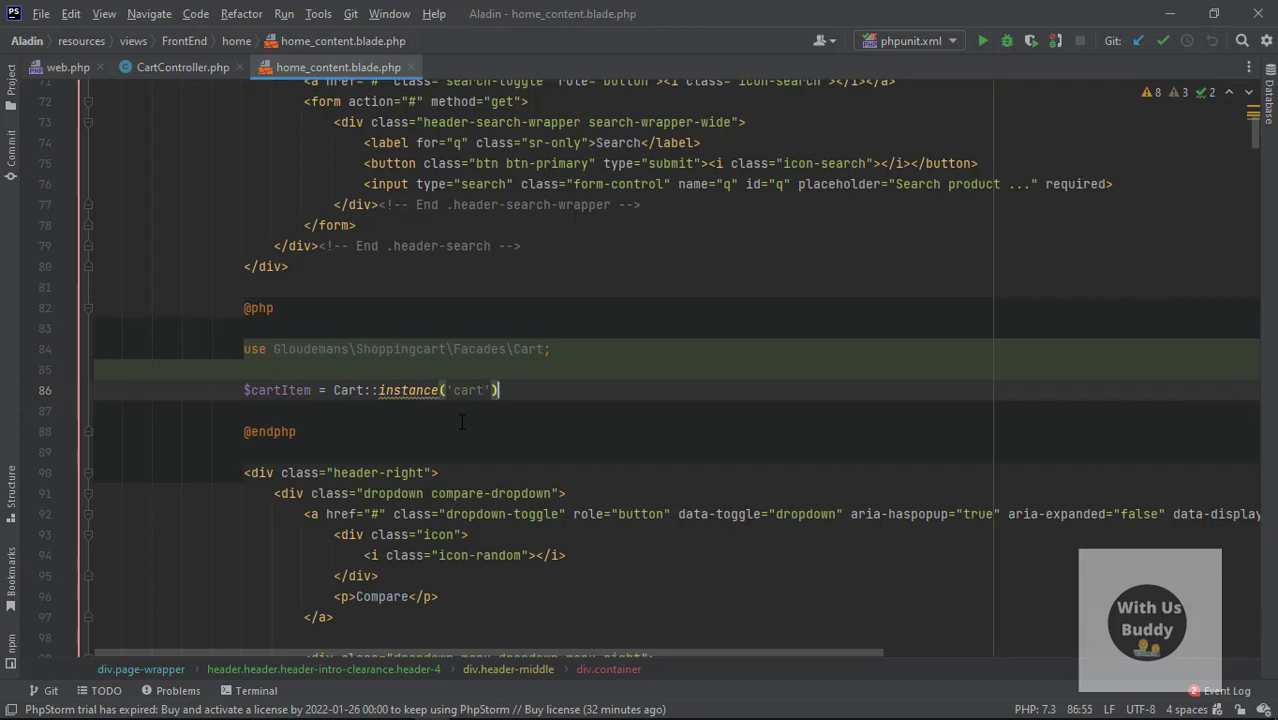
{"action": "type", "text": "->"}
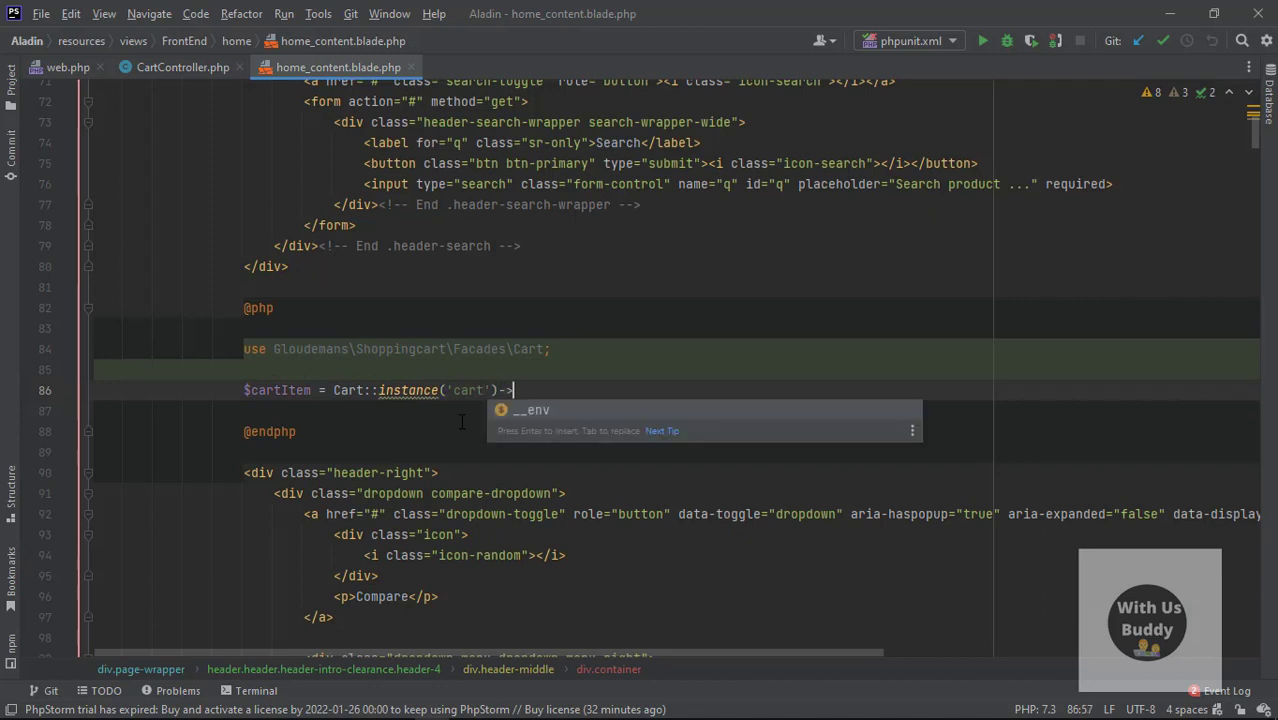
{"action": "type", "text": "content()"}
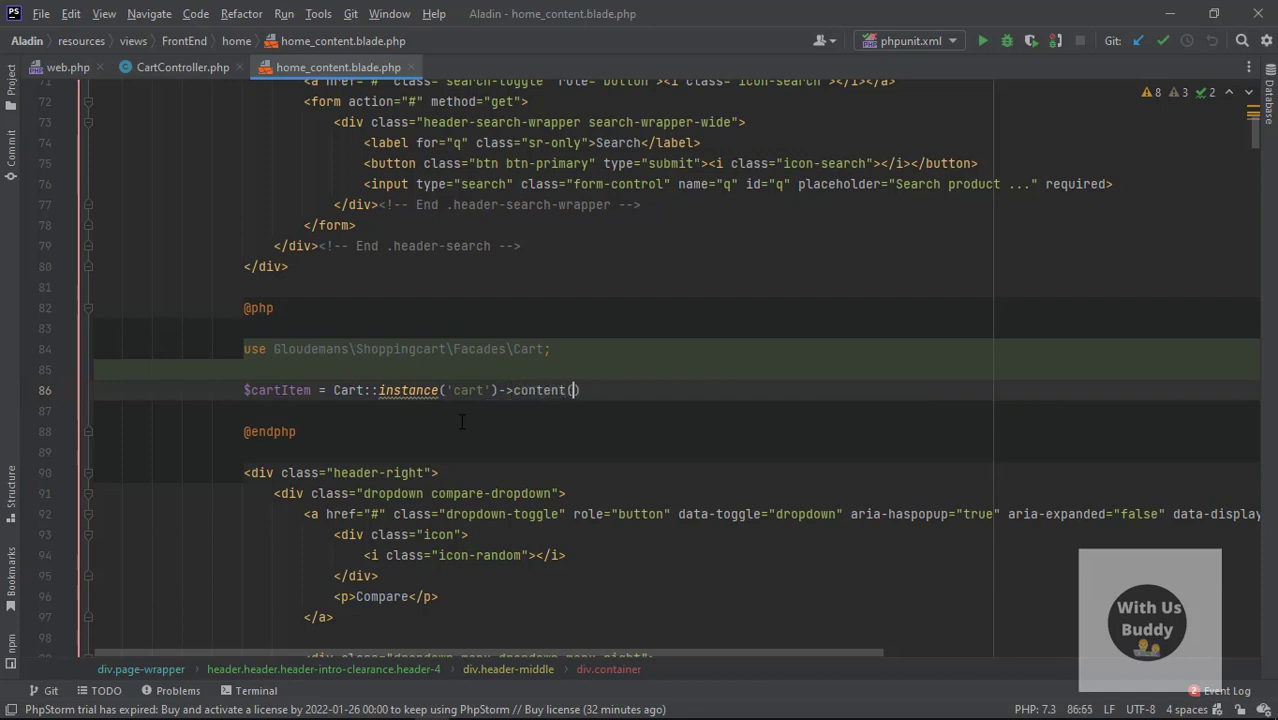
{"action": "type", "text": ";"}
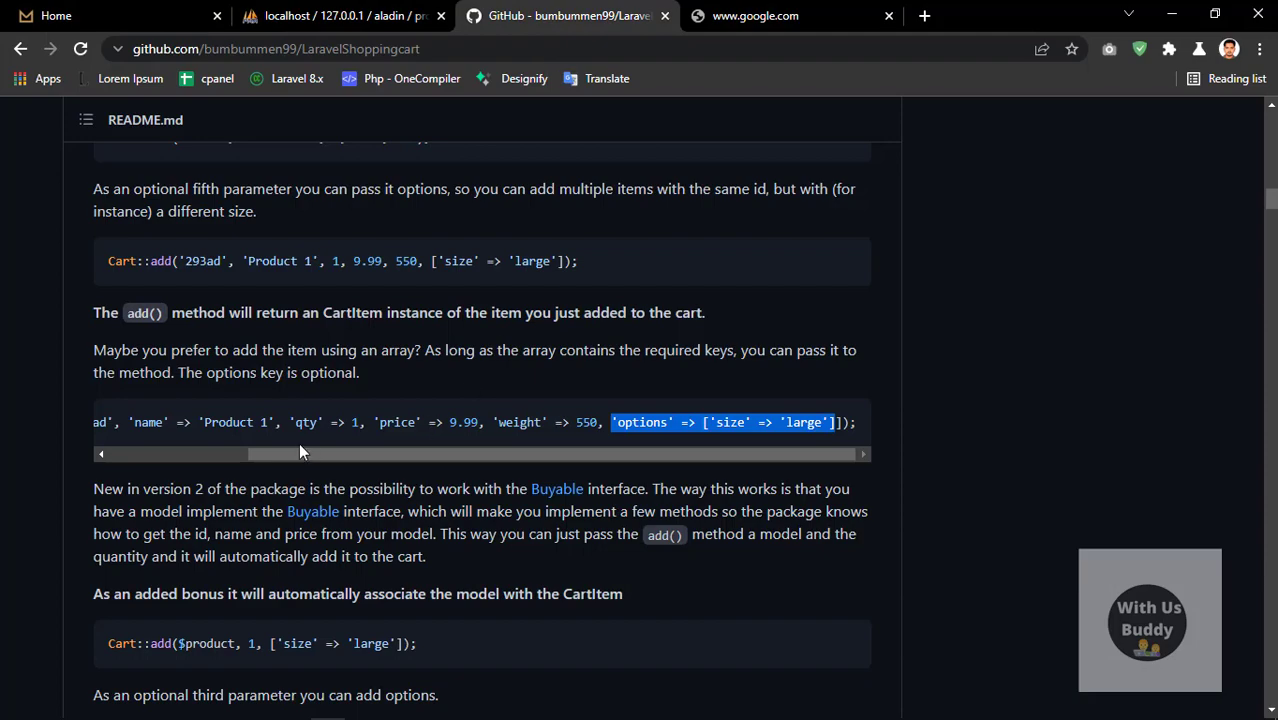
{"action": "scroll", "scroll_direction": "down", "scroll_amount": 3}
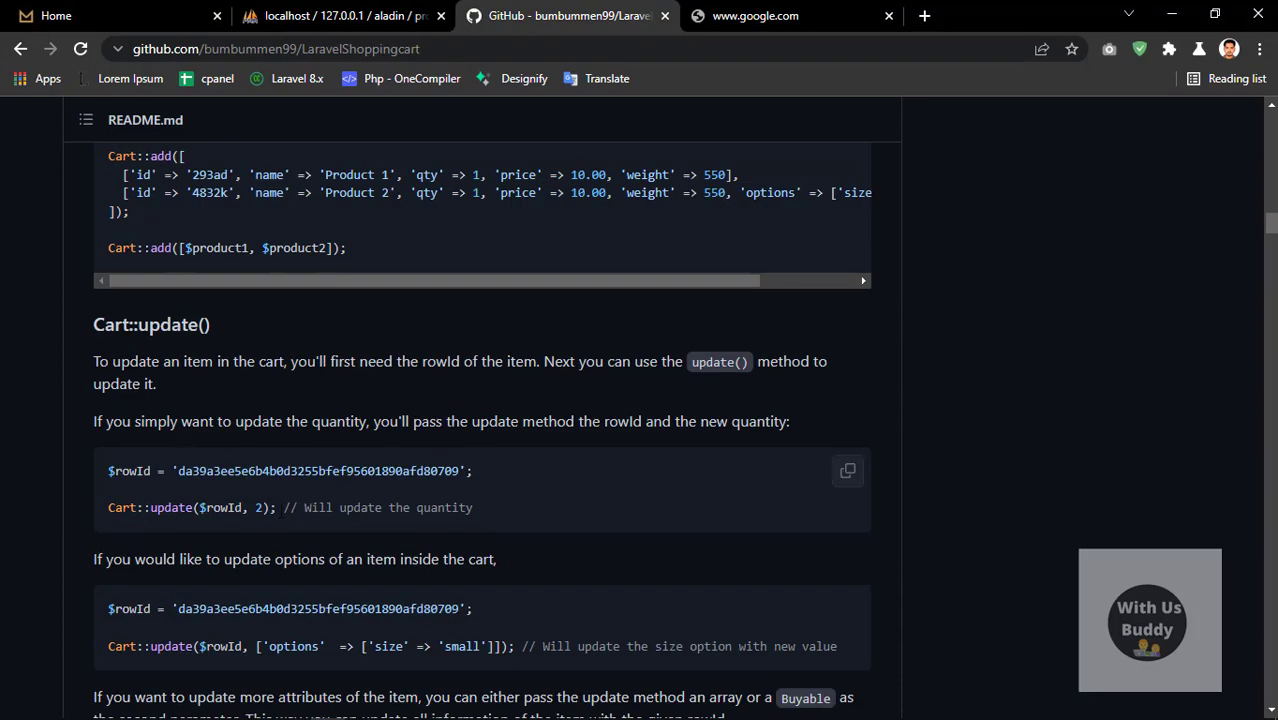
{"action": "scroll", "scroll_direction": "down", "scroll_amount": 3}
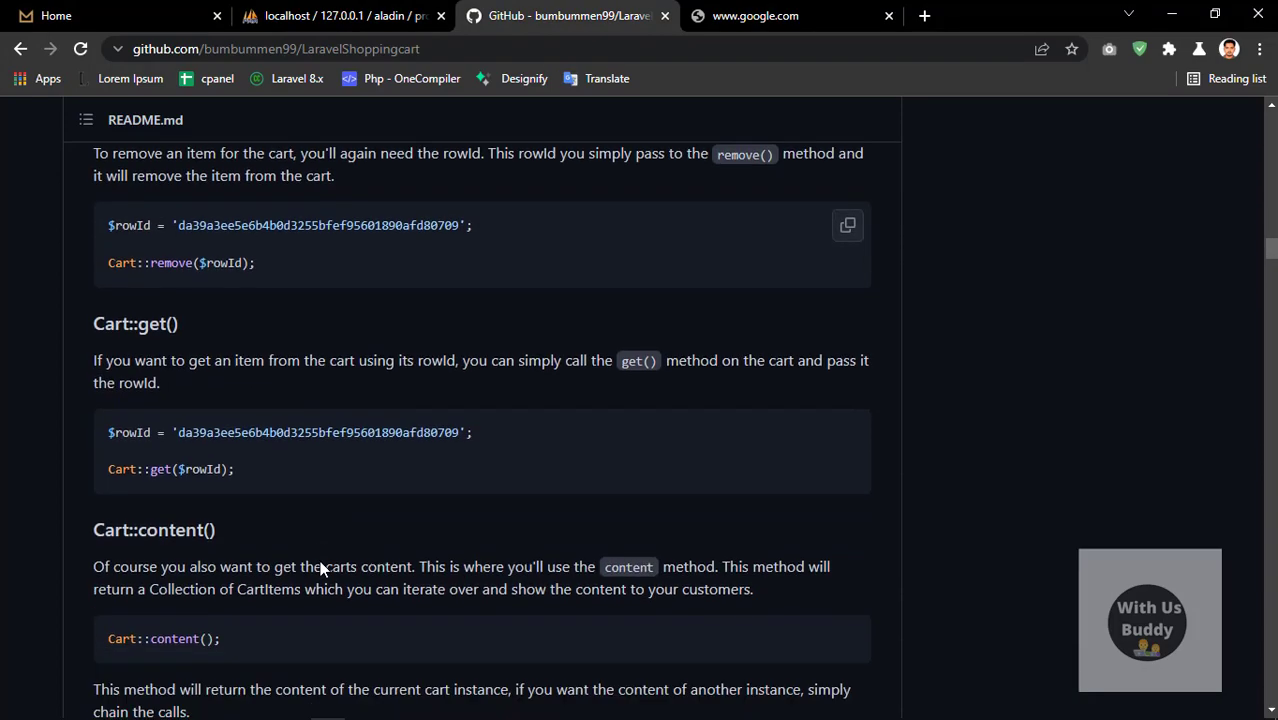
{"action": "scroll", "scroll_direction": "down", "scroll_amount": 3}
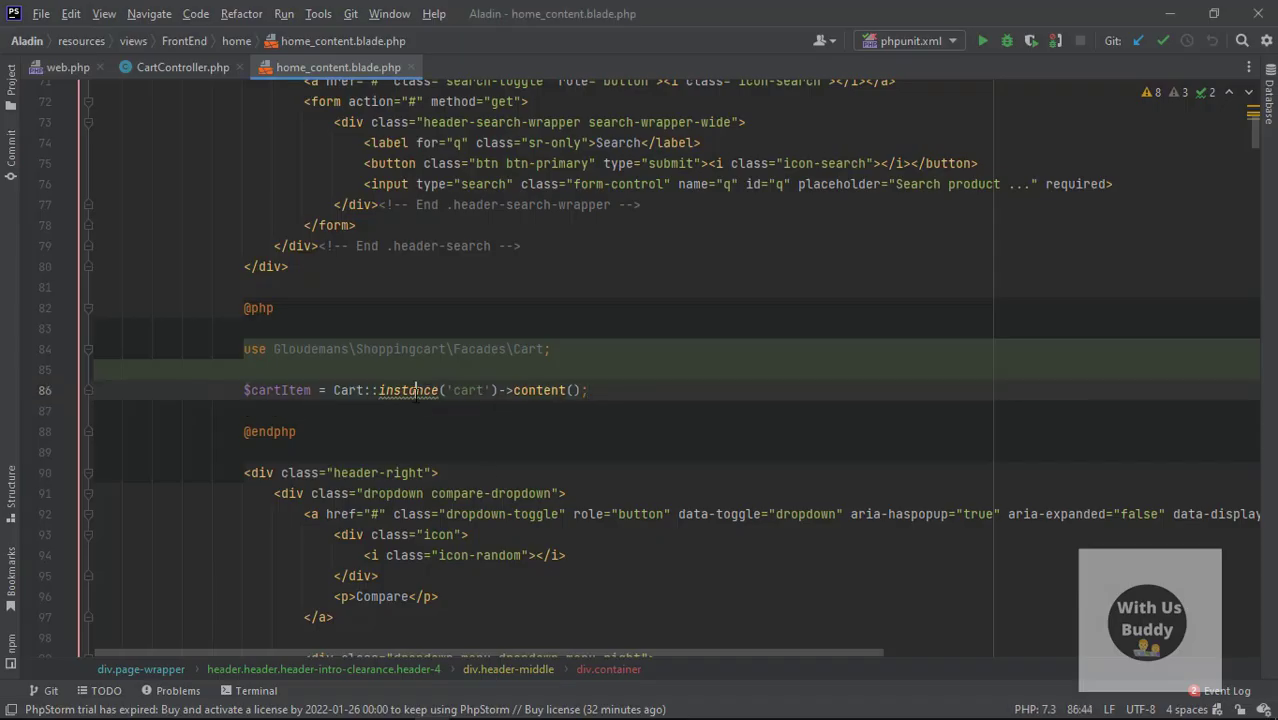
Replace the hard-coded cart-count 2 with a {{ $cartItem-> }} Blade echo, after checking the controller's instance use.
{"action": "left_click", "coordinate": [184, 68]}
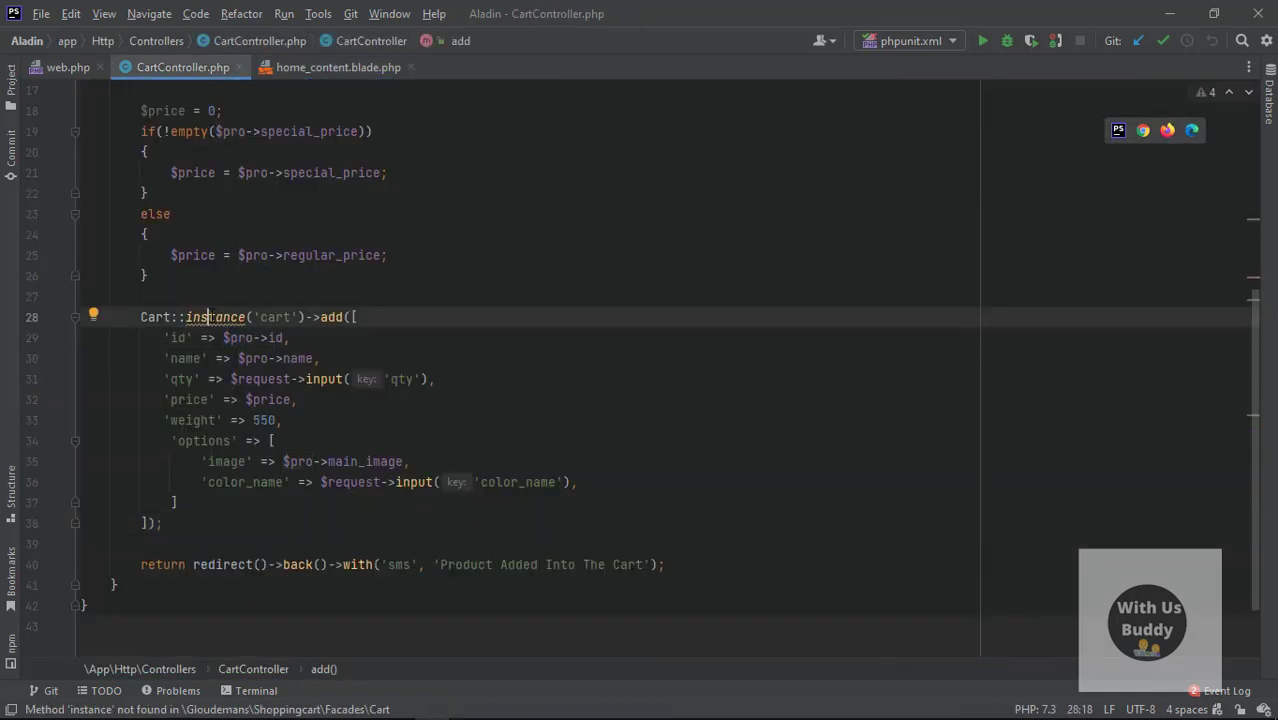
{"action": "left_click", "coordinate": [338, 68]}
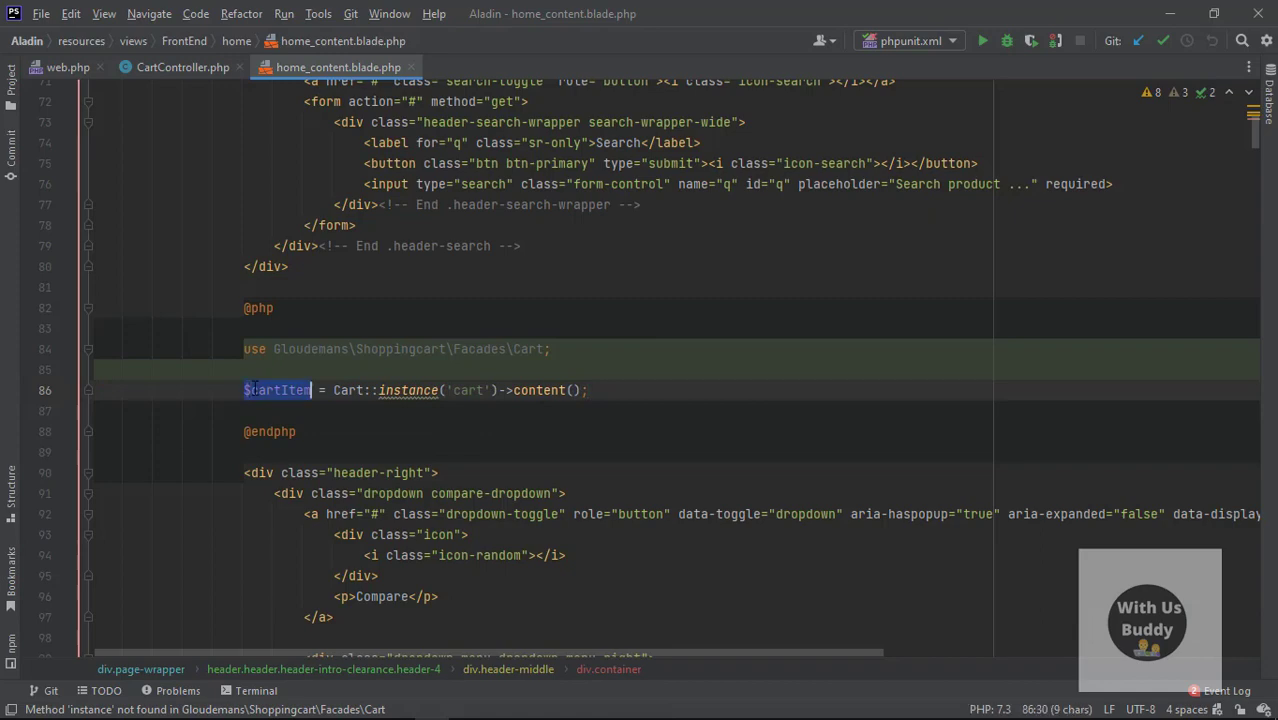
{"action": "scroll", "scroll_direction": "down", "scroll_amount": 3}
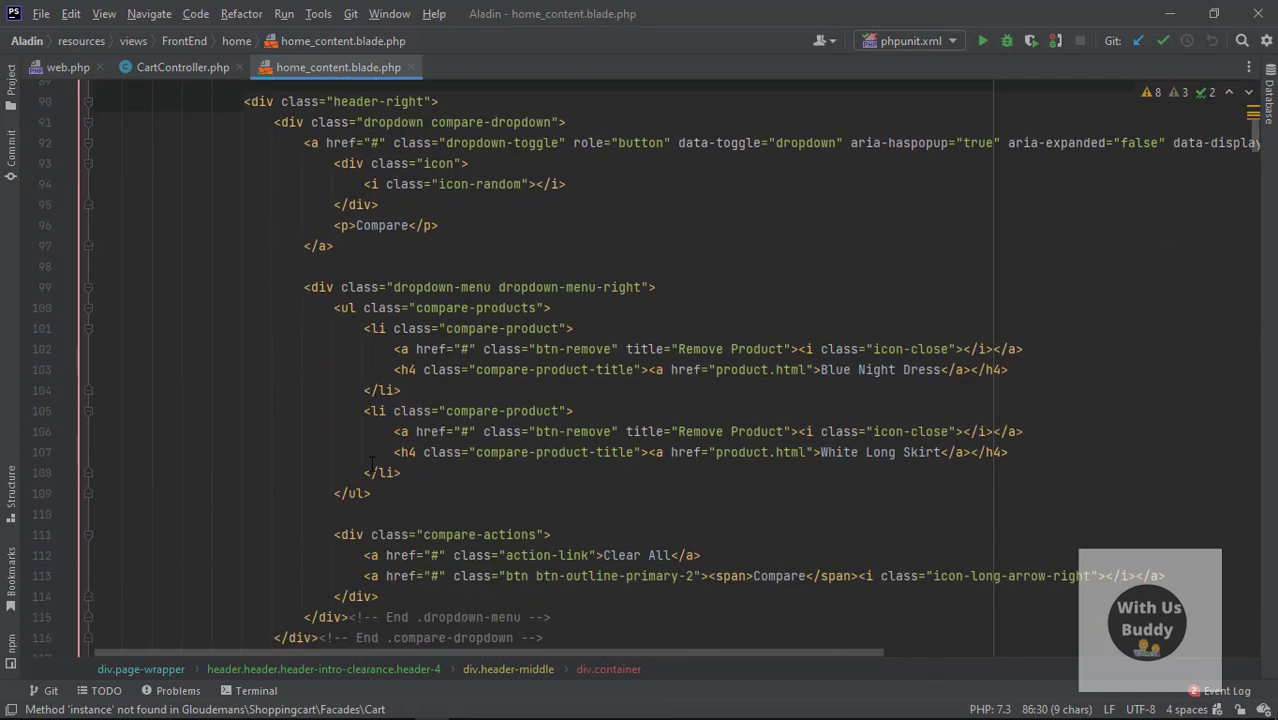
{"action": "scroll", "scroll_direction": "down", "scroll_amount": 3}
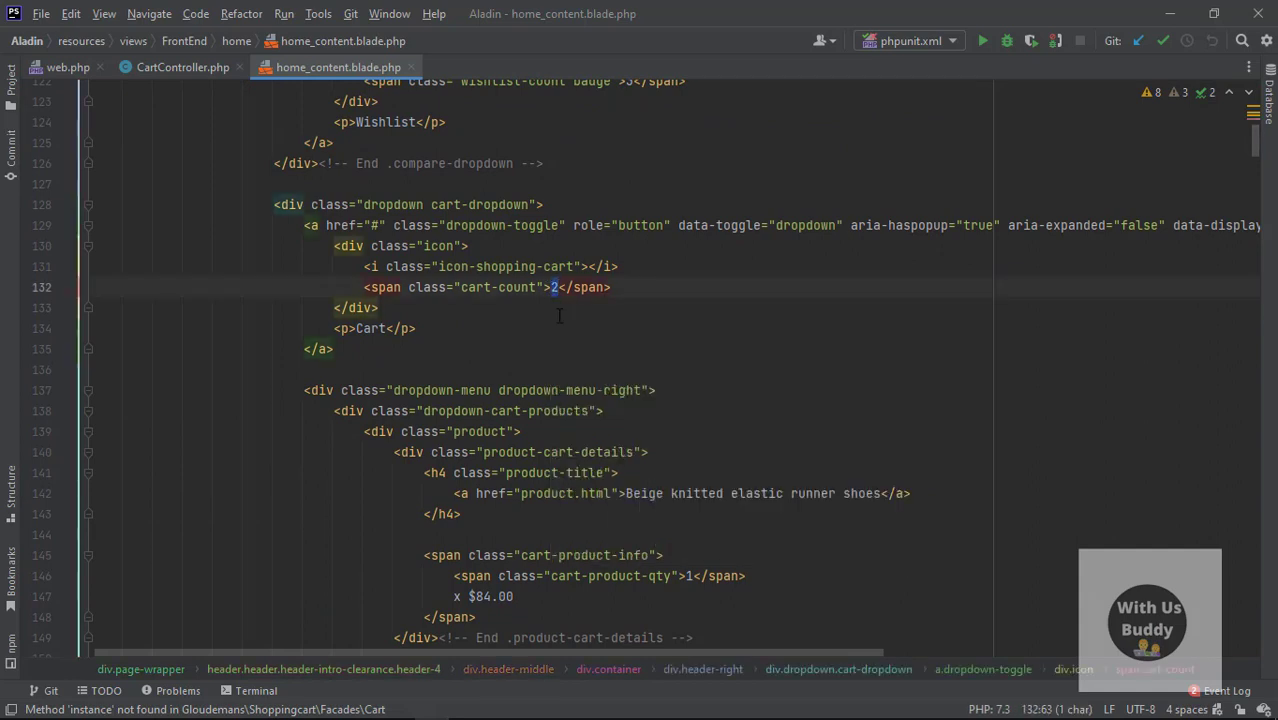
{"action": "type", "text": "{{  }}"}
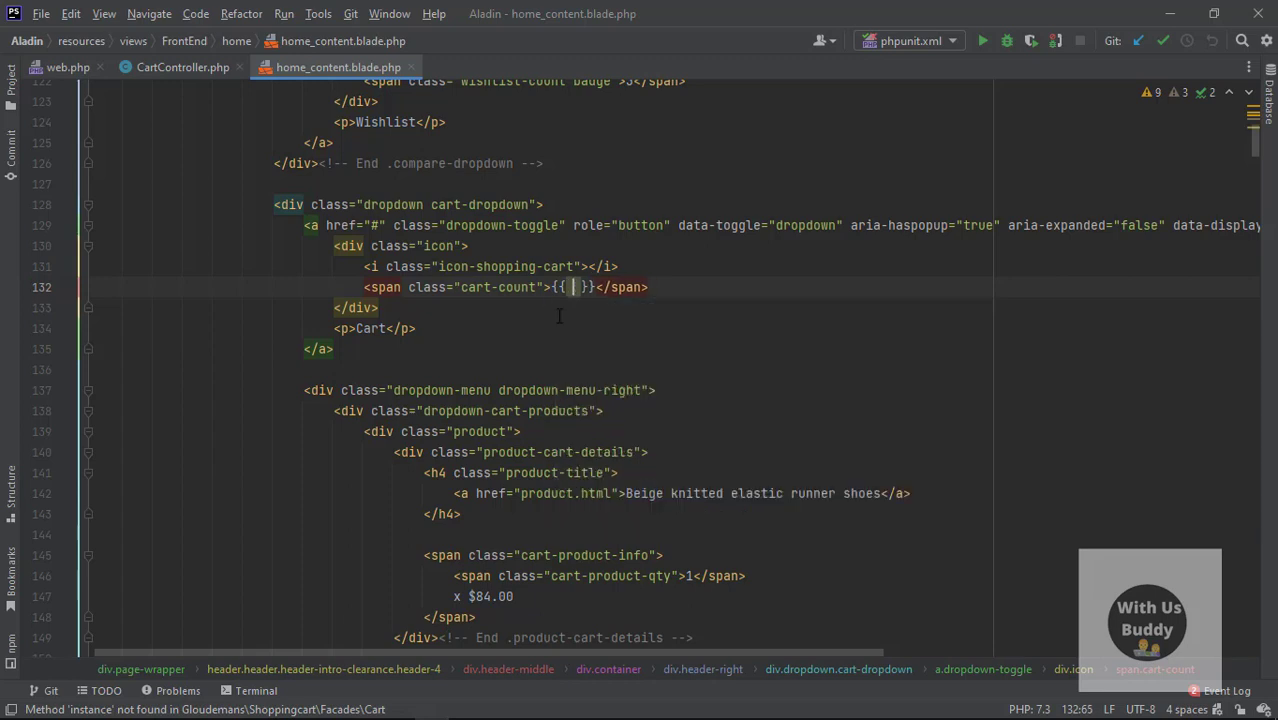
{"action": "type", "text": "$cartItem-"}
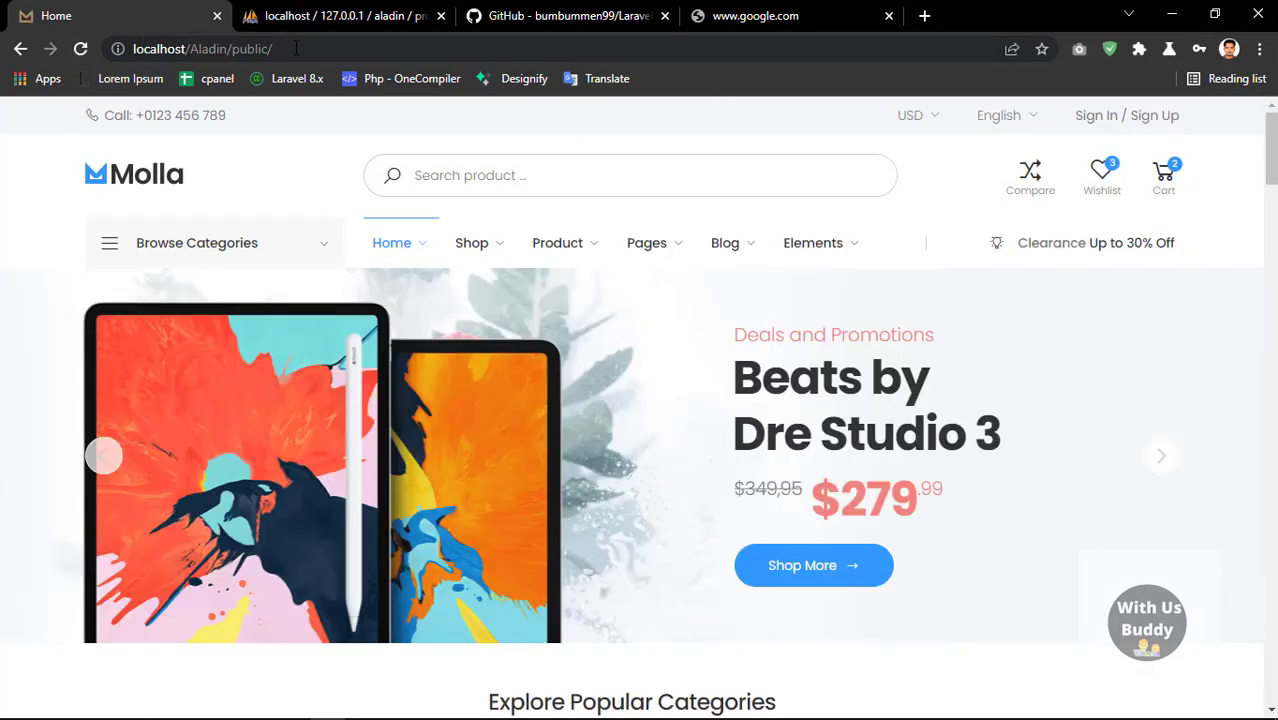
Check the header cart dropdown, dismiss the newsletter popup and add the Digitized object-oriented circuit speaker to the cart.
{"action": "left_click", "coordinate": [1164, 176]}
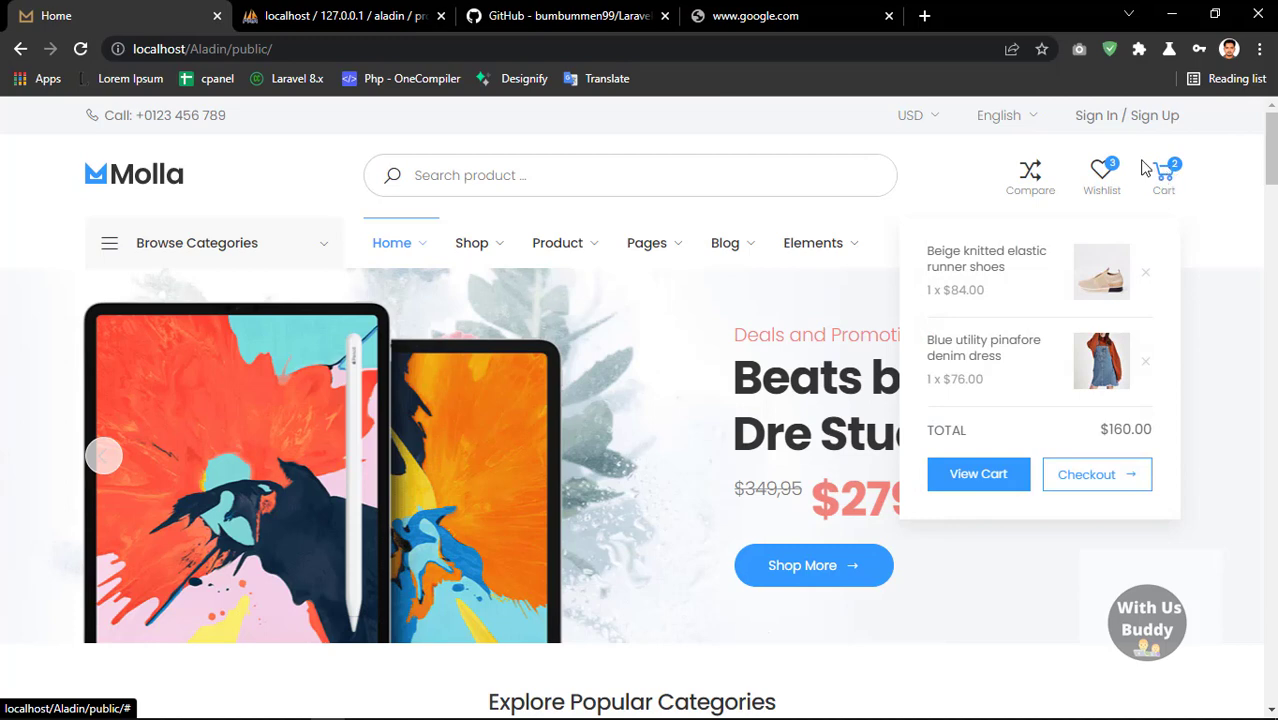
{"action": "mouse_move", "coordinate": [1160, 368]}
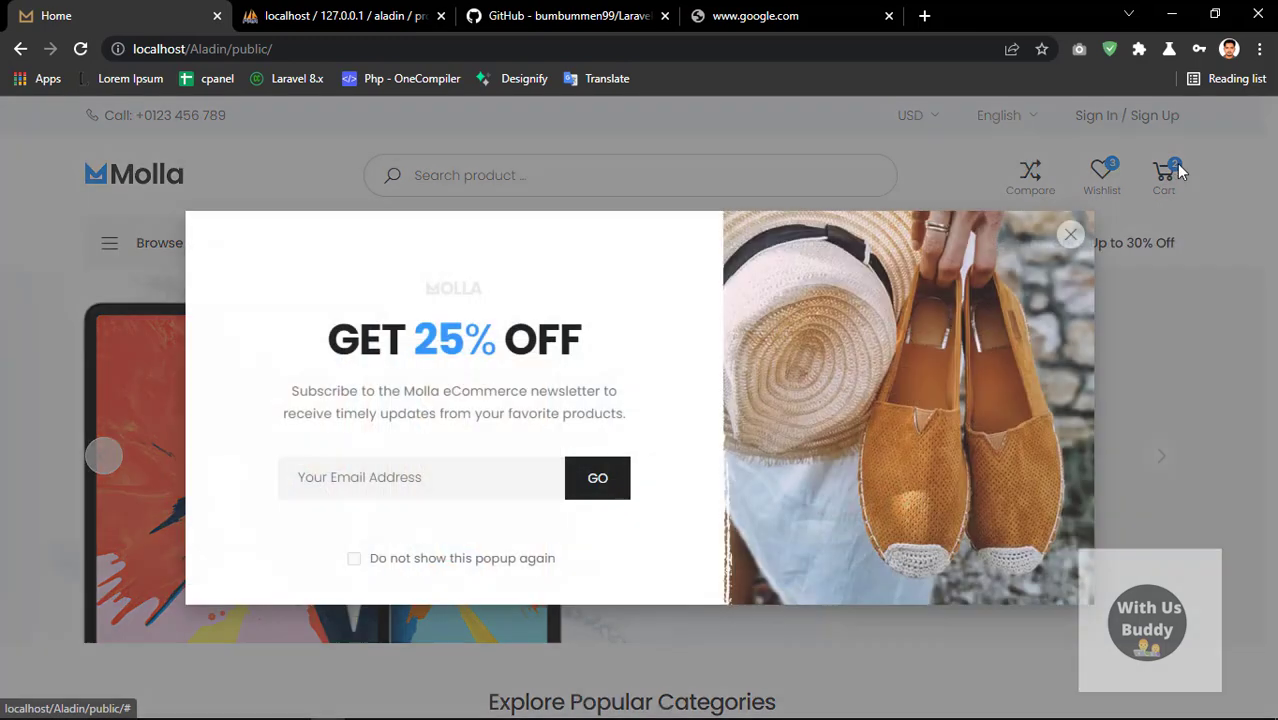
{"action": "left_click", "coordinate": [1070, 234]}
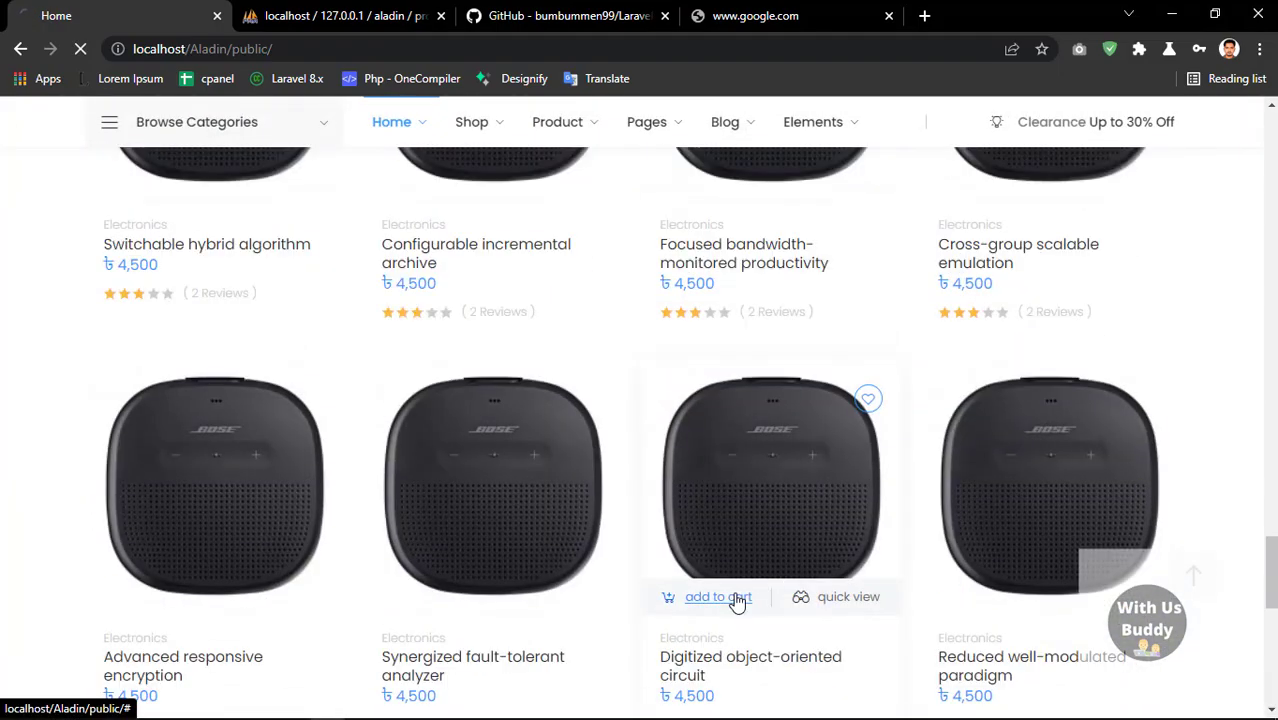
{"action": "left_click", "coordinate": [718, 596]}
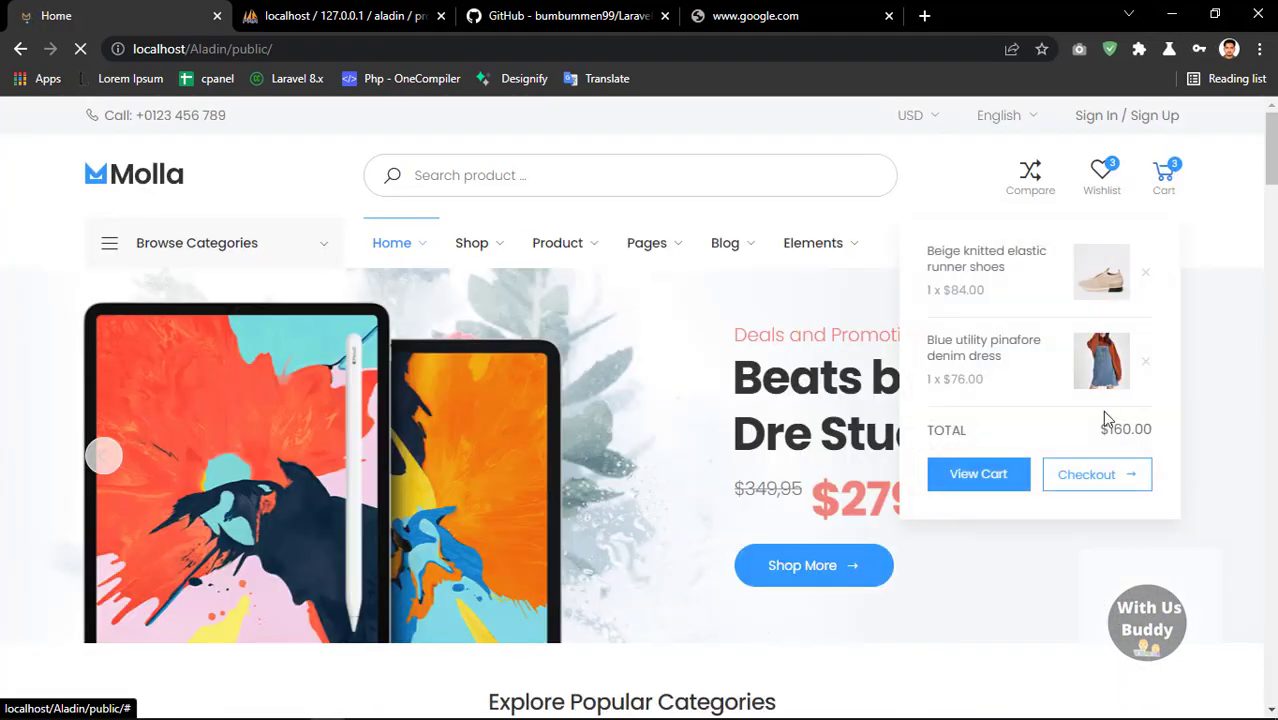